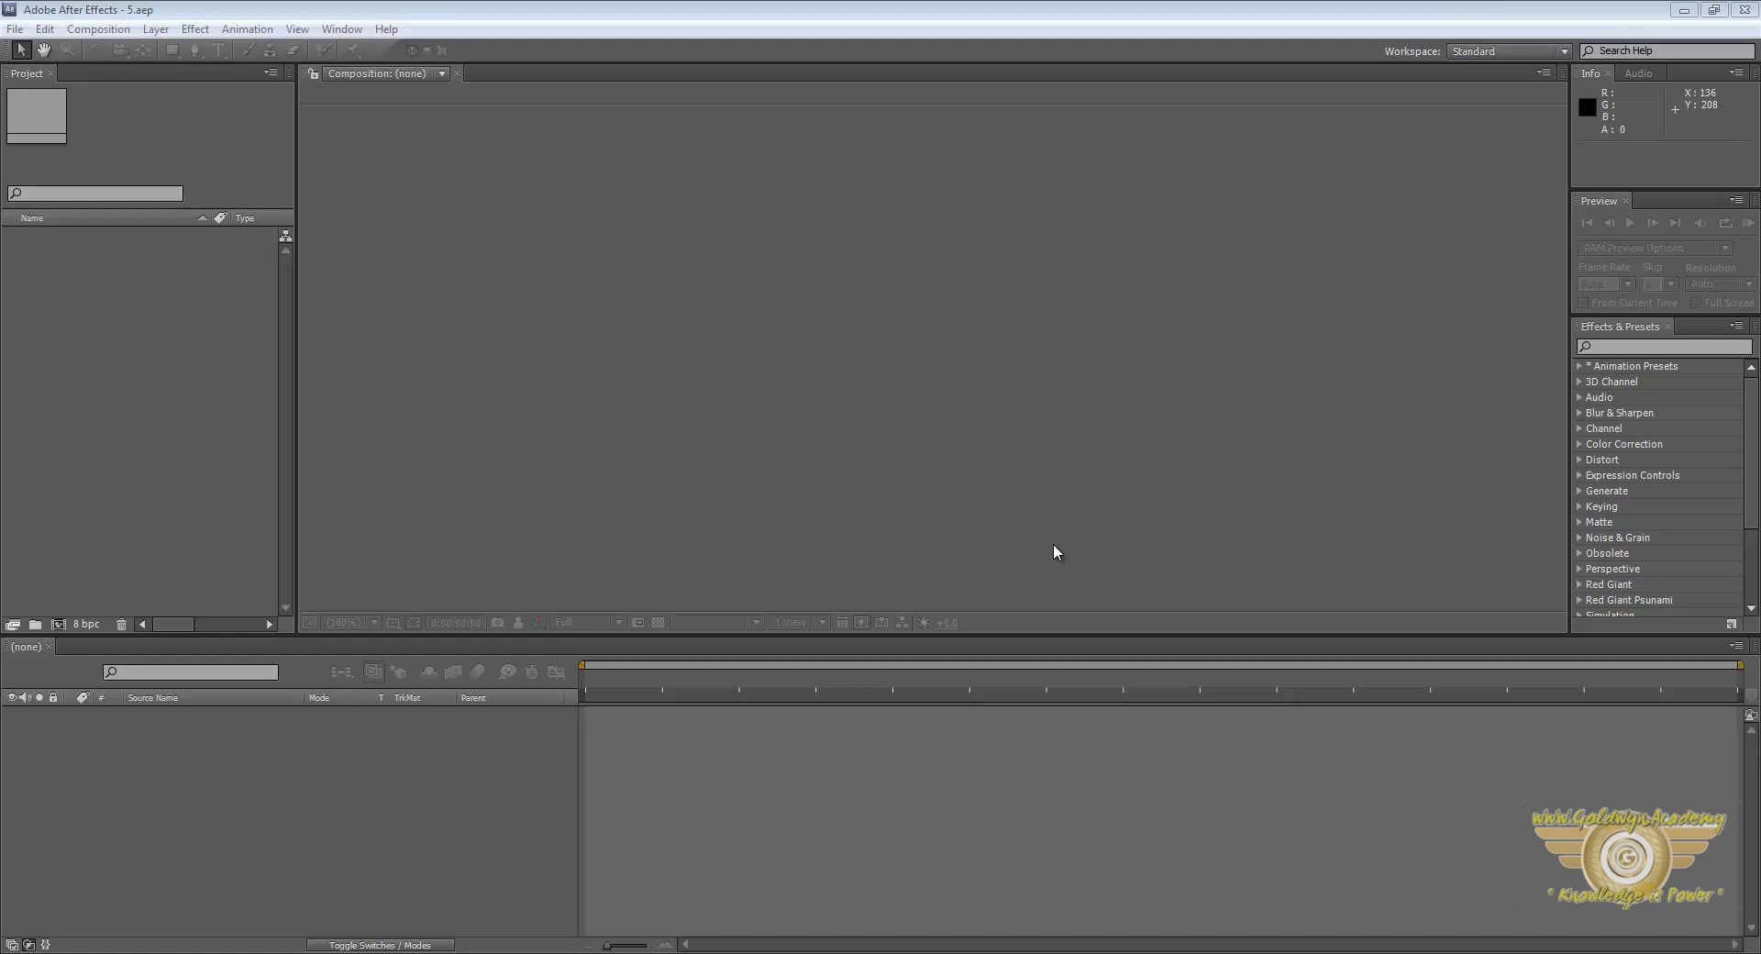
{"action": "mouse_move", "coordinate": [992, 516]}
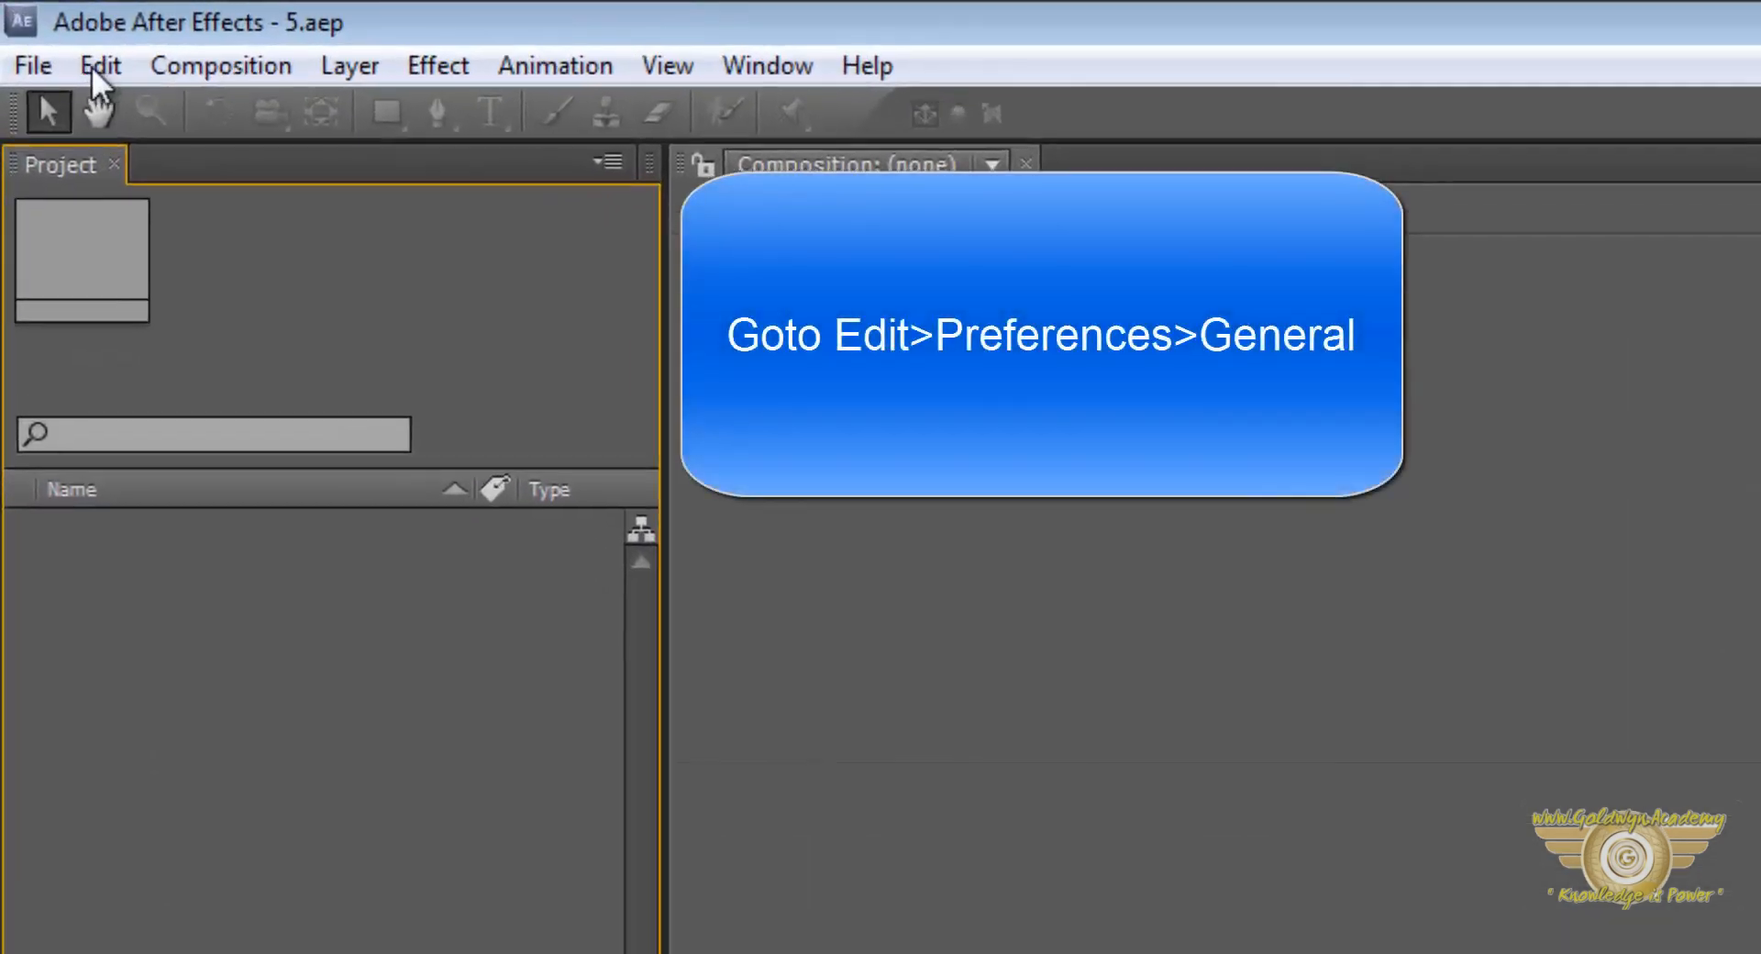
Show the Edit menu with its Preferences submenu listing the preference pages
{"action": "left_click", "coordinate": [99, 66]}
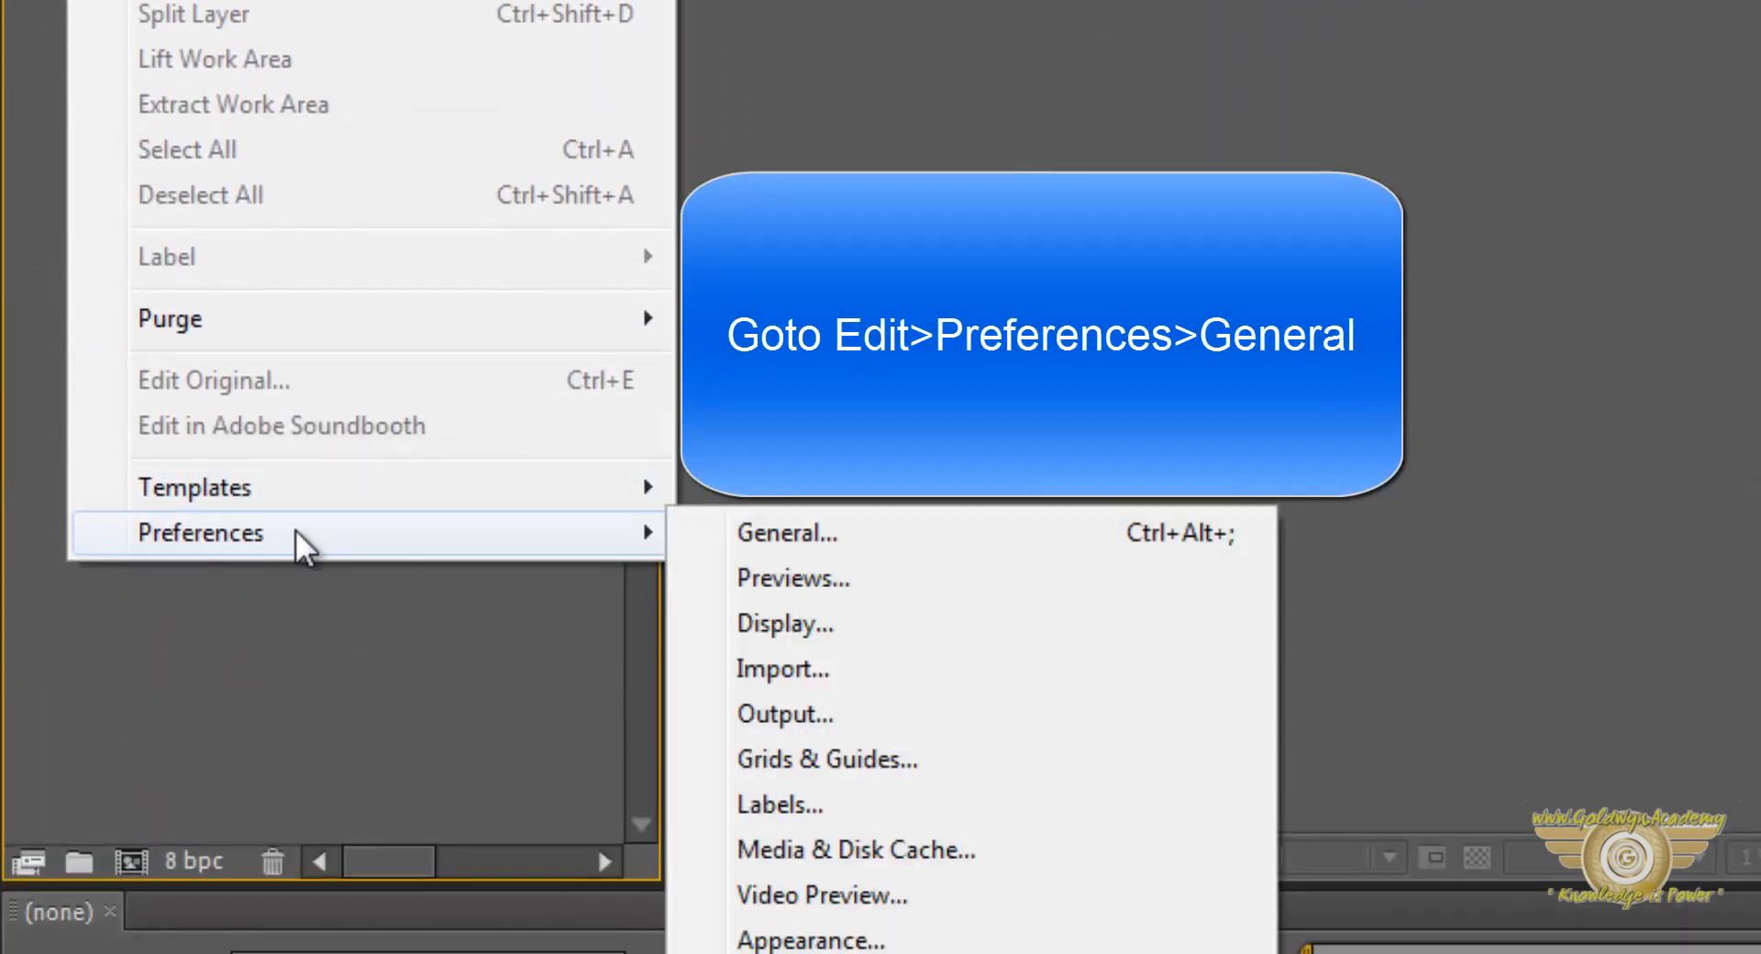
{"action": "mouse_move", "coordinate": [887, 532]}
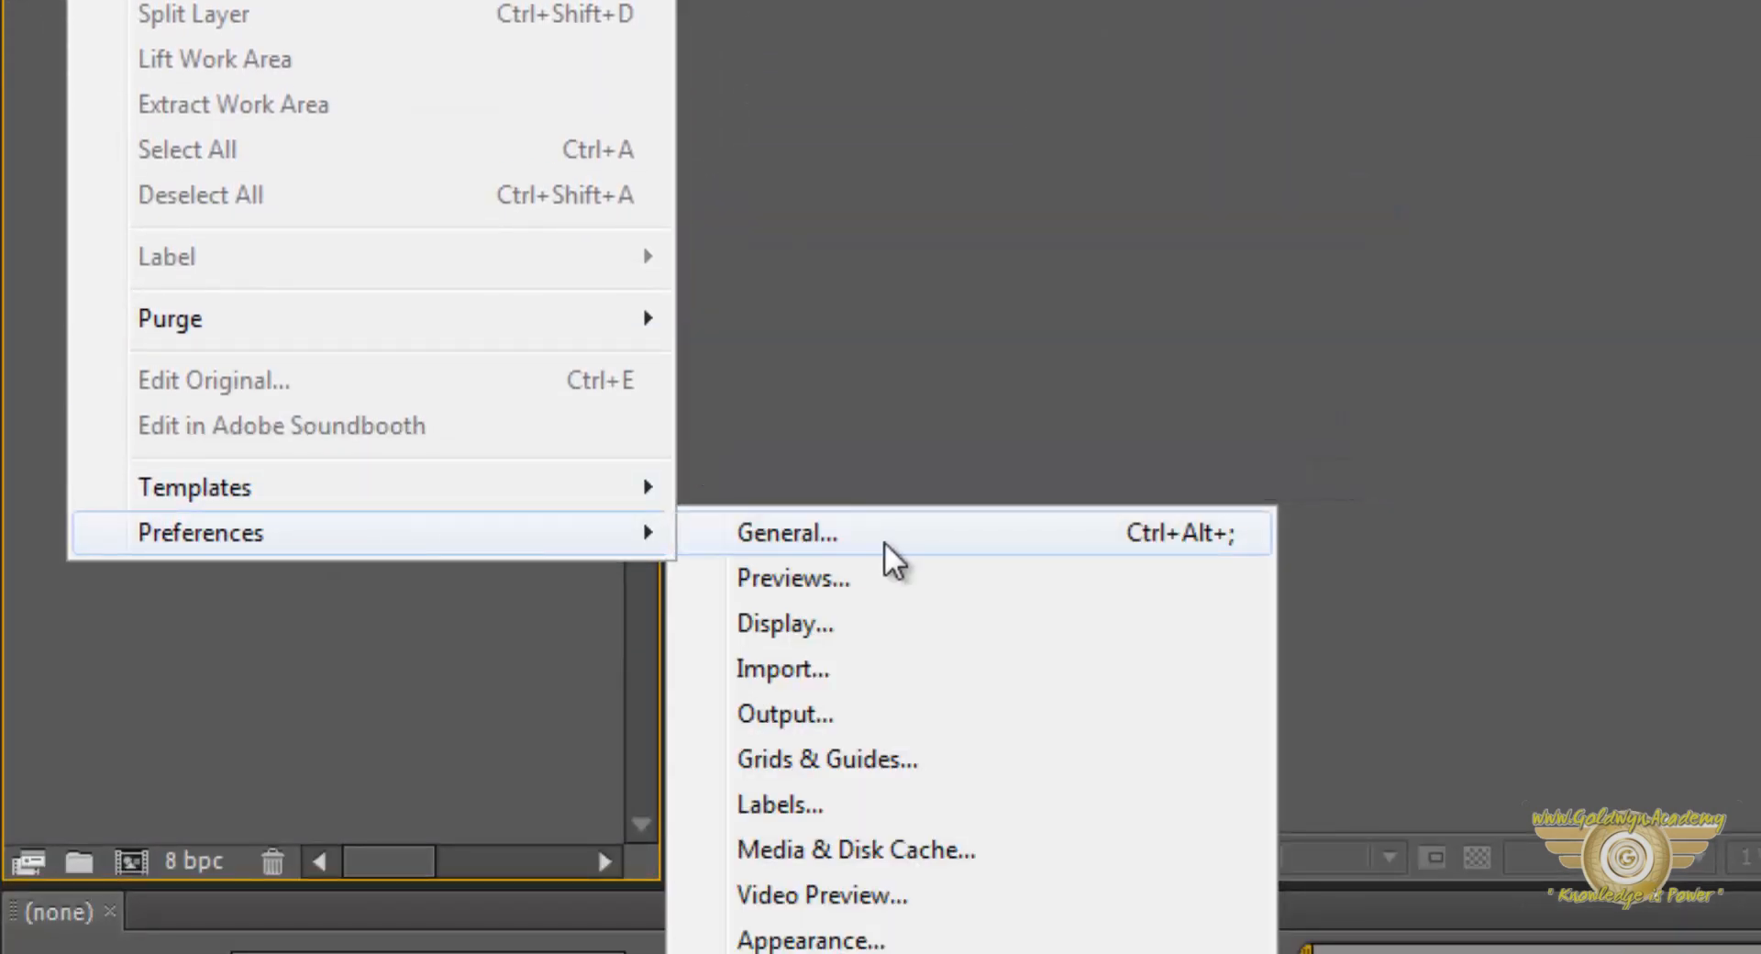
Open Preferences on the General page, showing 99 undo levels and 5-pixel path points
{"action": "left_click", "coordinate": [787, 532]}
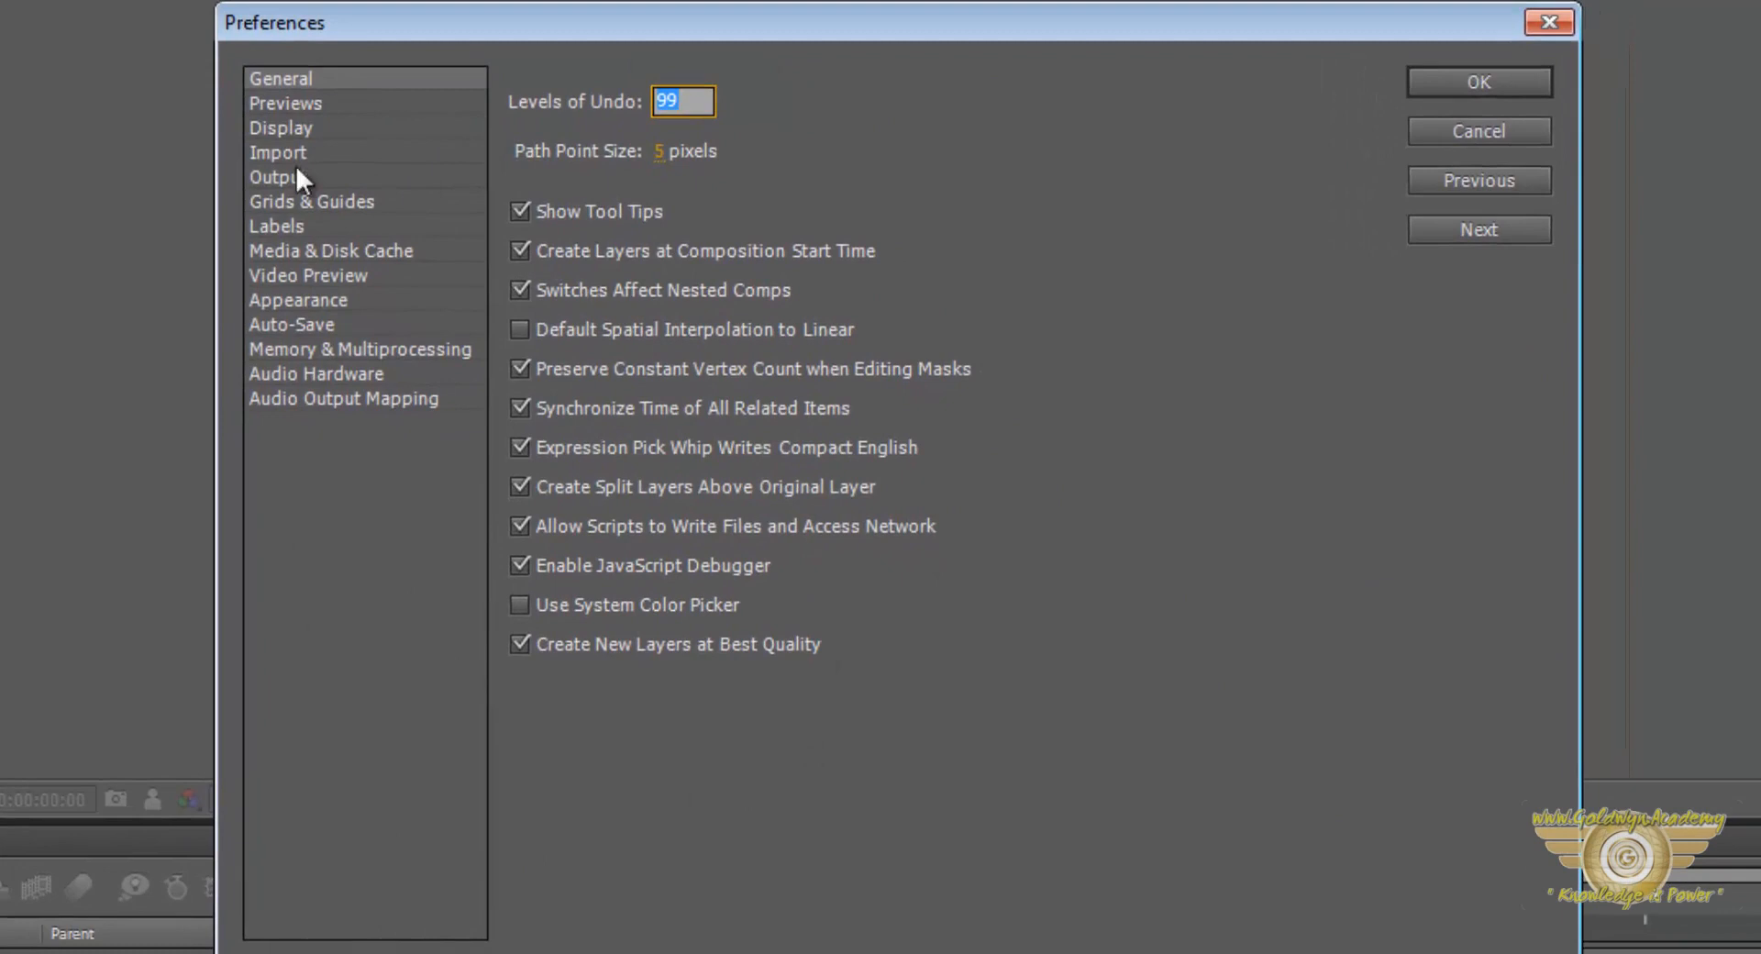
{"action": "mouse_move", "coordinate": [719, 772]}
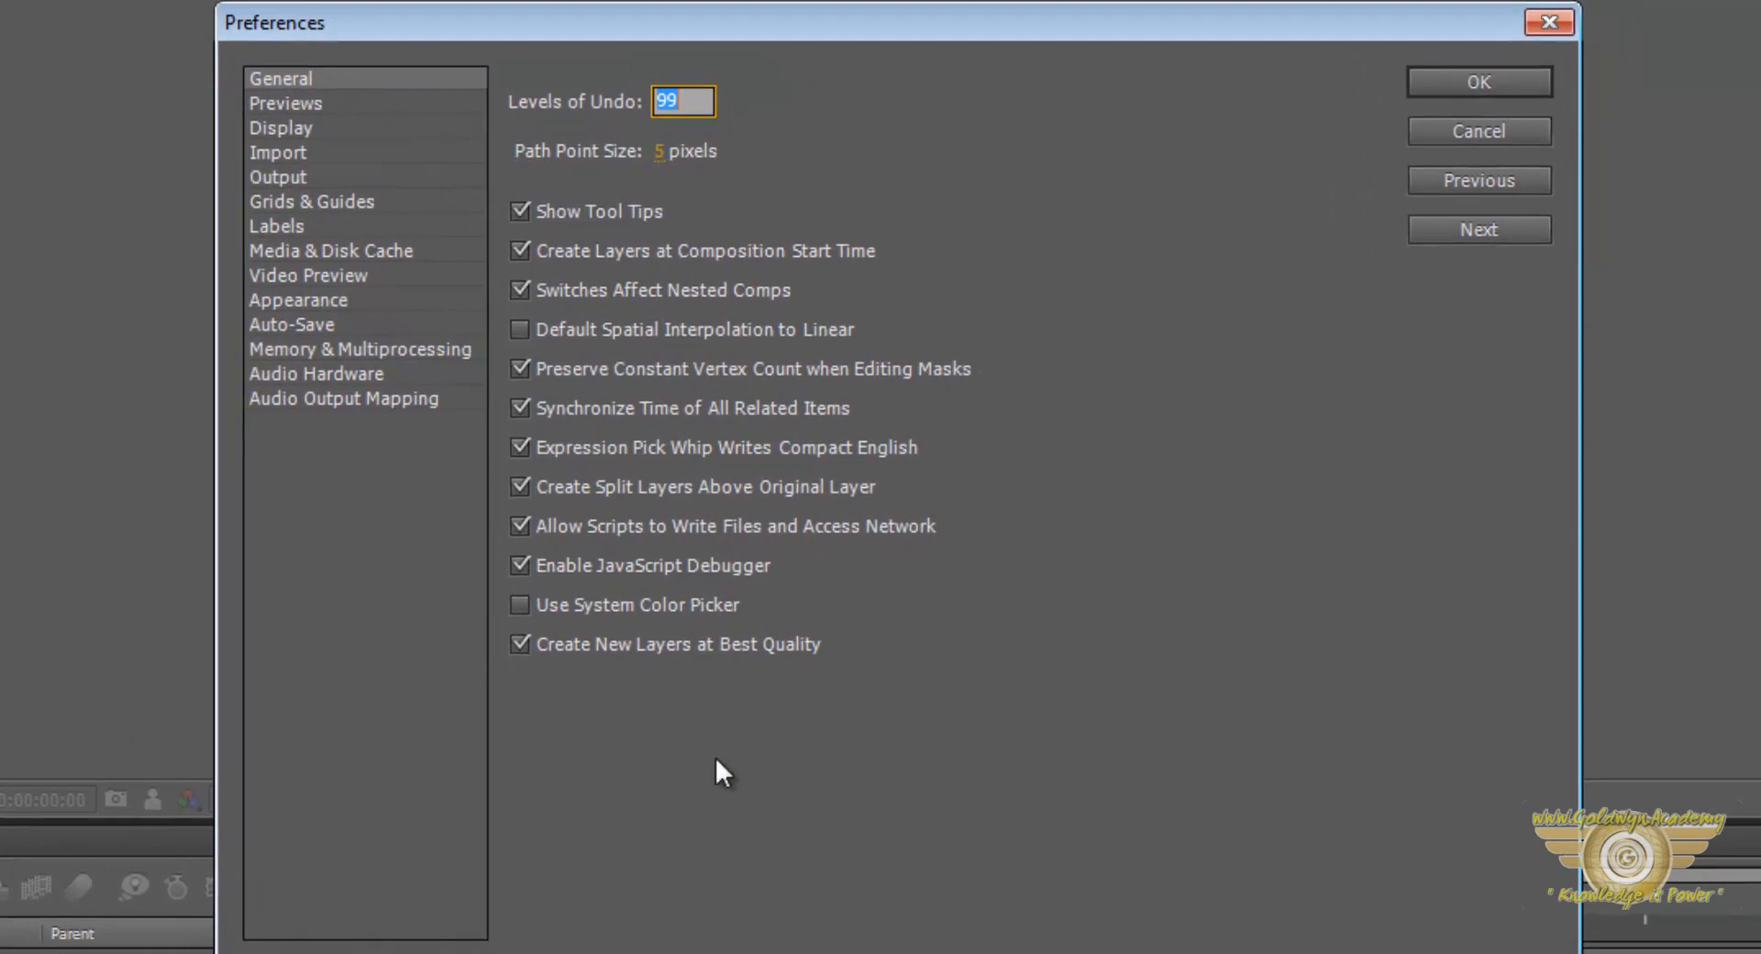
{"action": "mouse_move", "coordinate": [884, 690]}
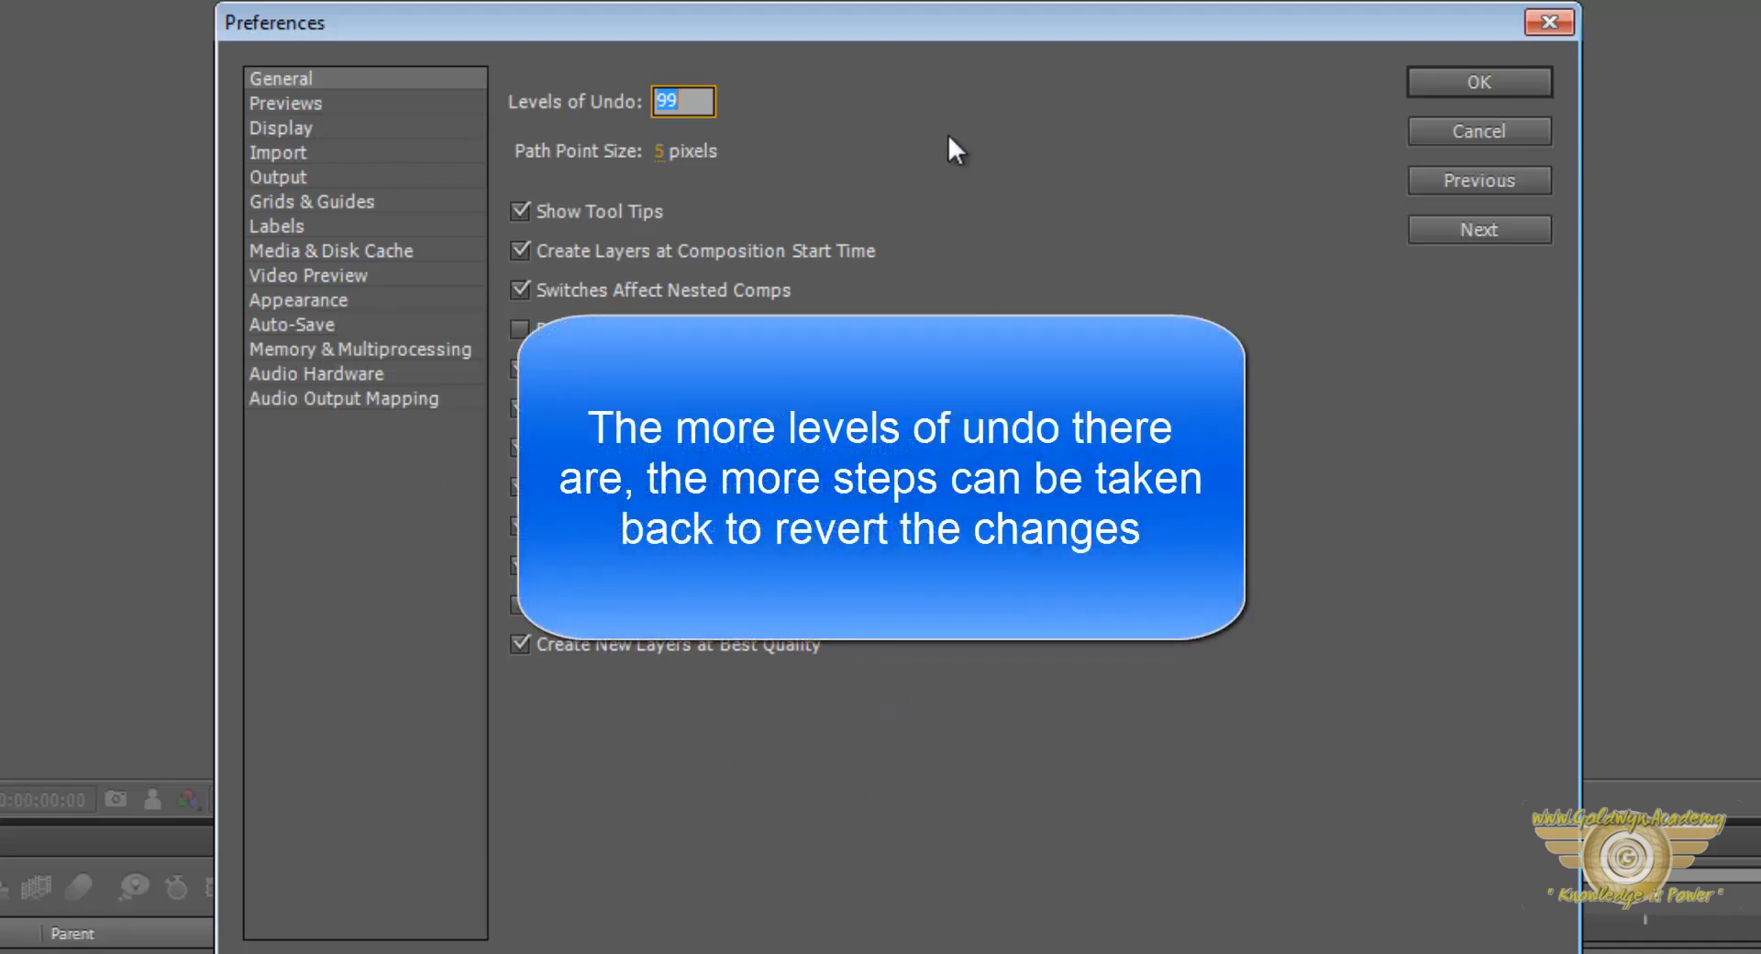
{"action": "mouse_move", "coordinate": [572, 134]}
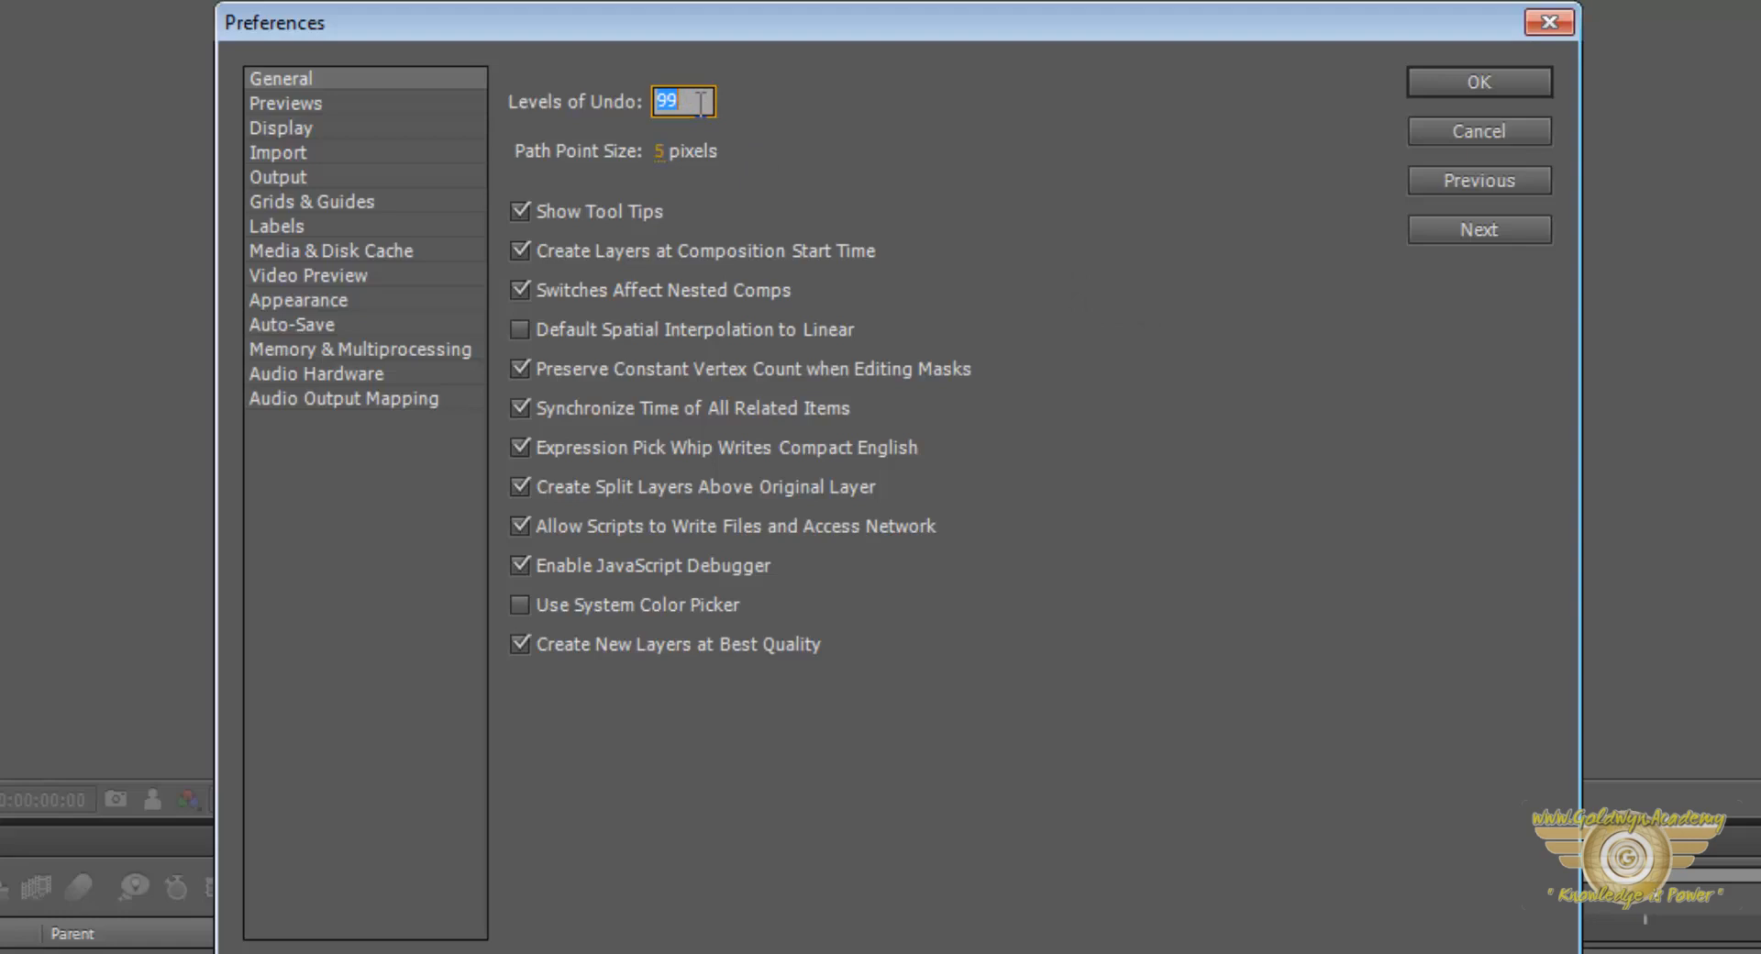
{"action": "mouse_move", "coordinate": [983, 714]}
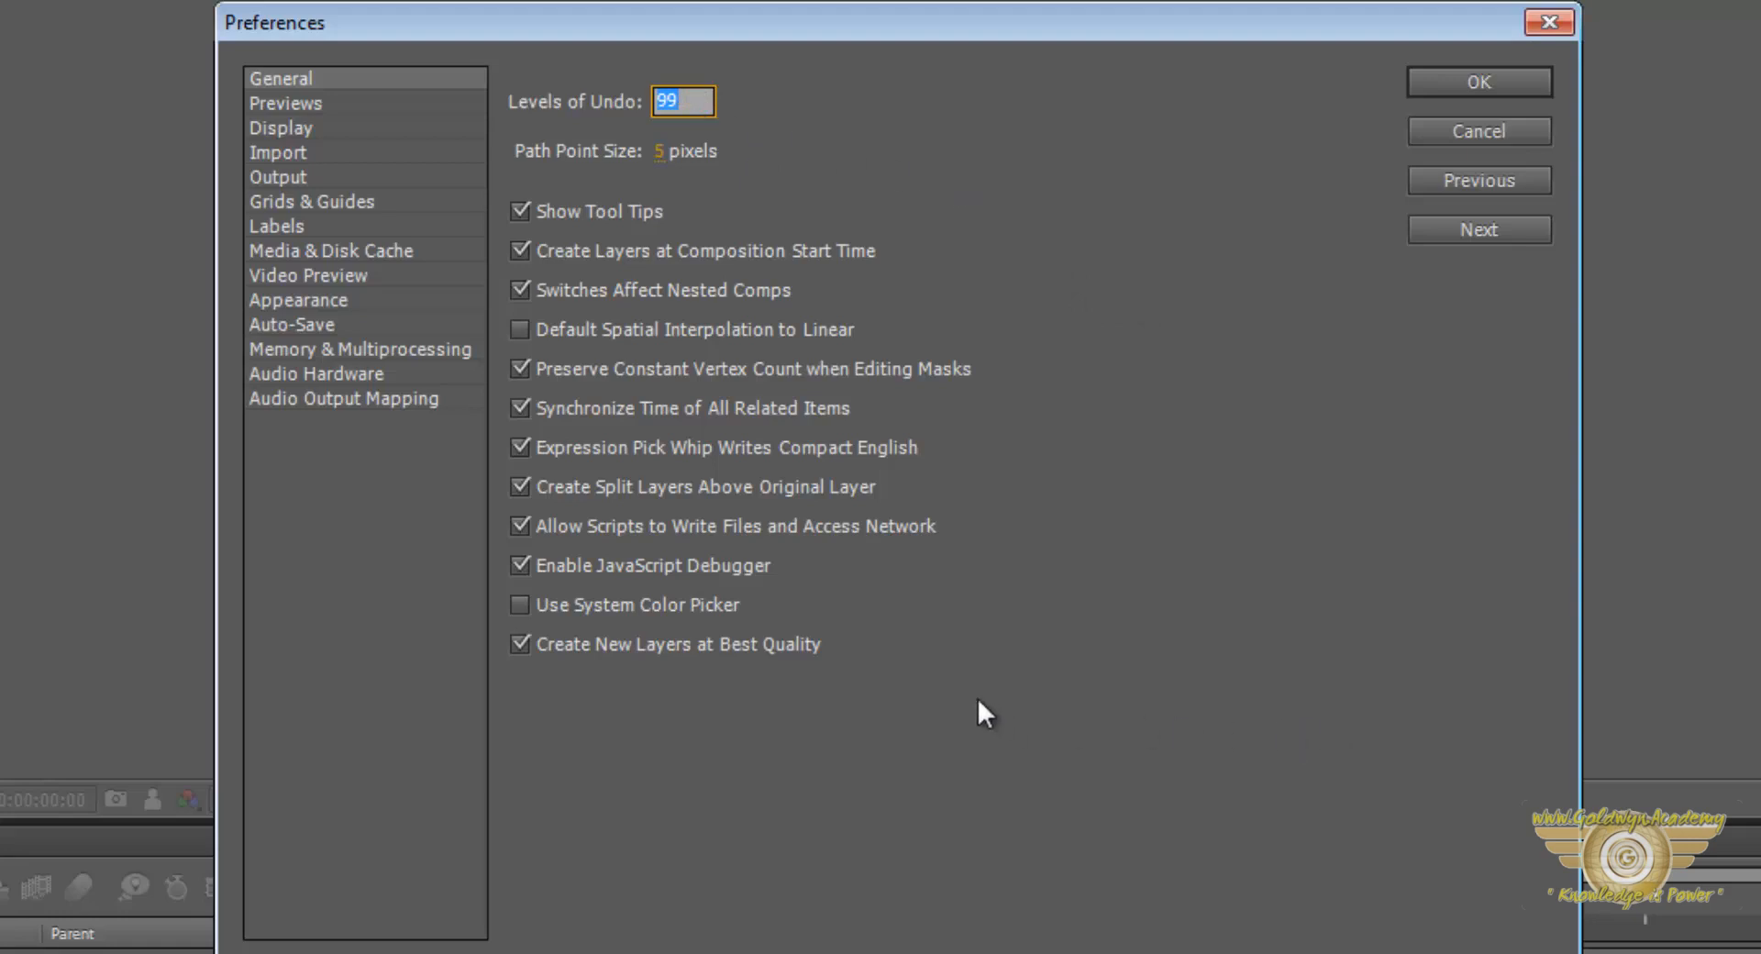
{"action": "mouse_move", "coordinate": [572, 179]}
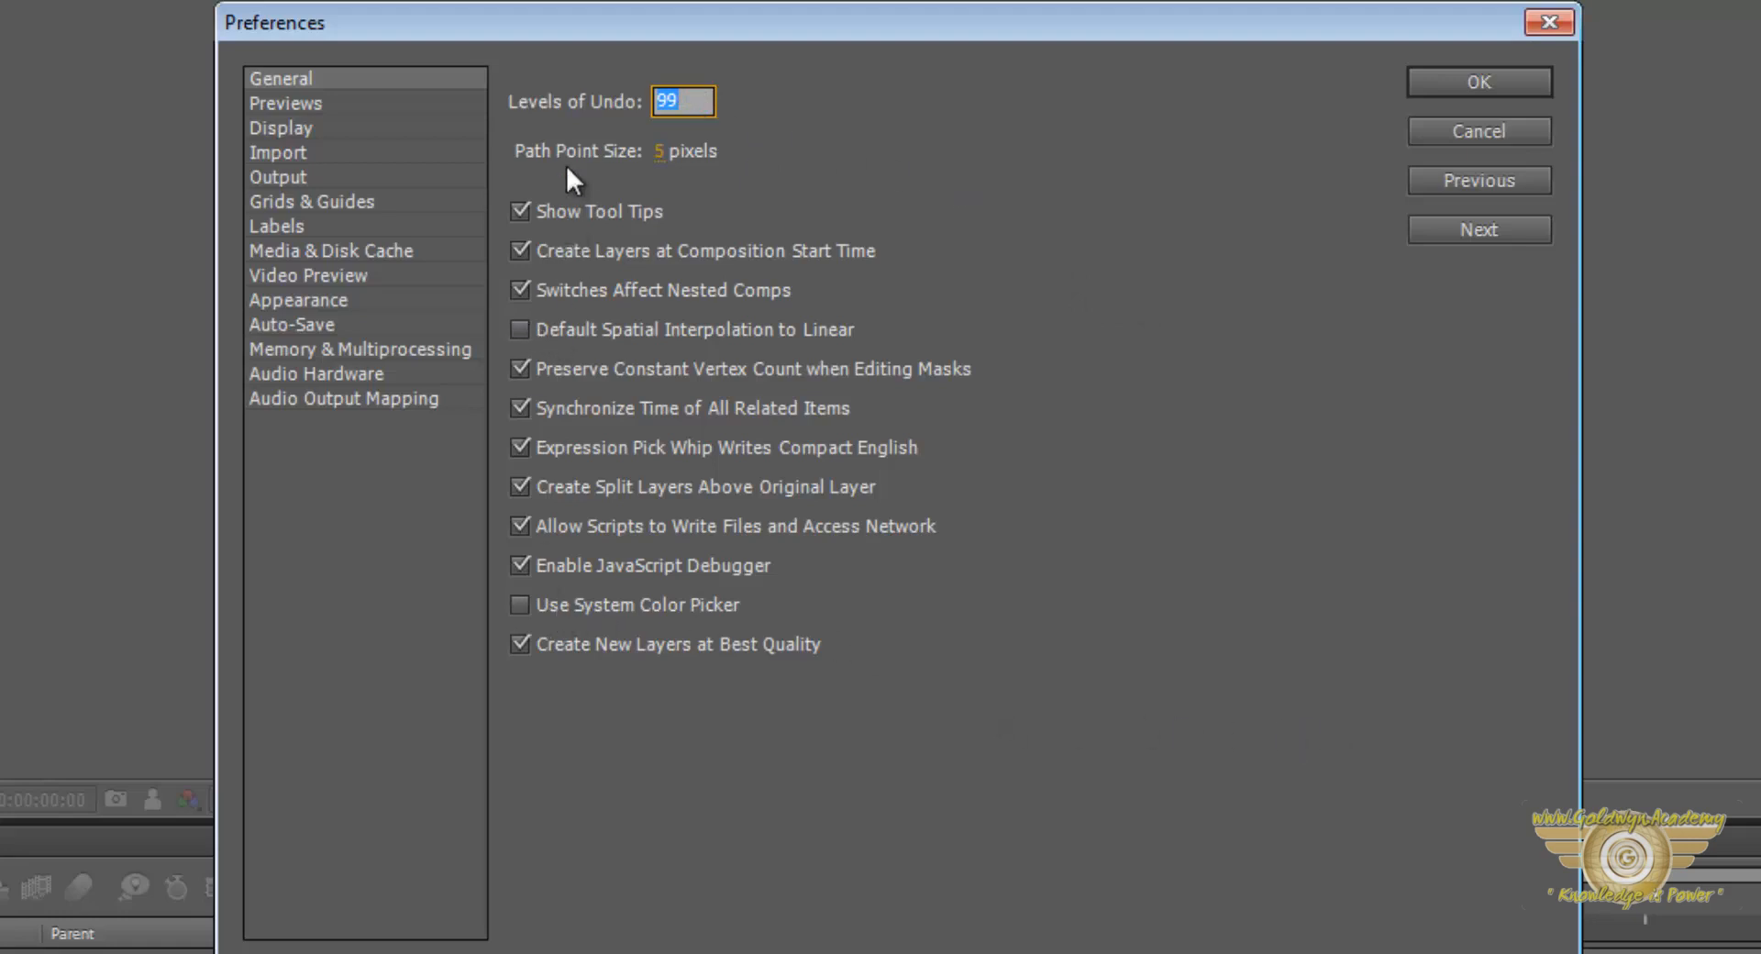
{"action": "mouse_move", "coordinate": [691, 831]}
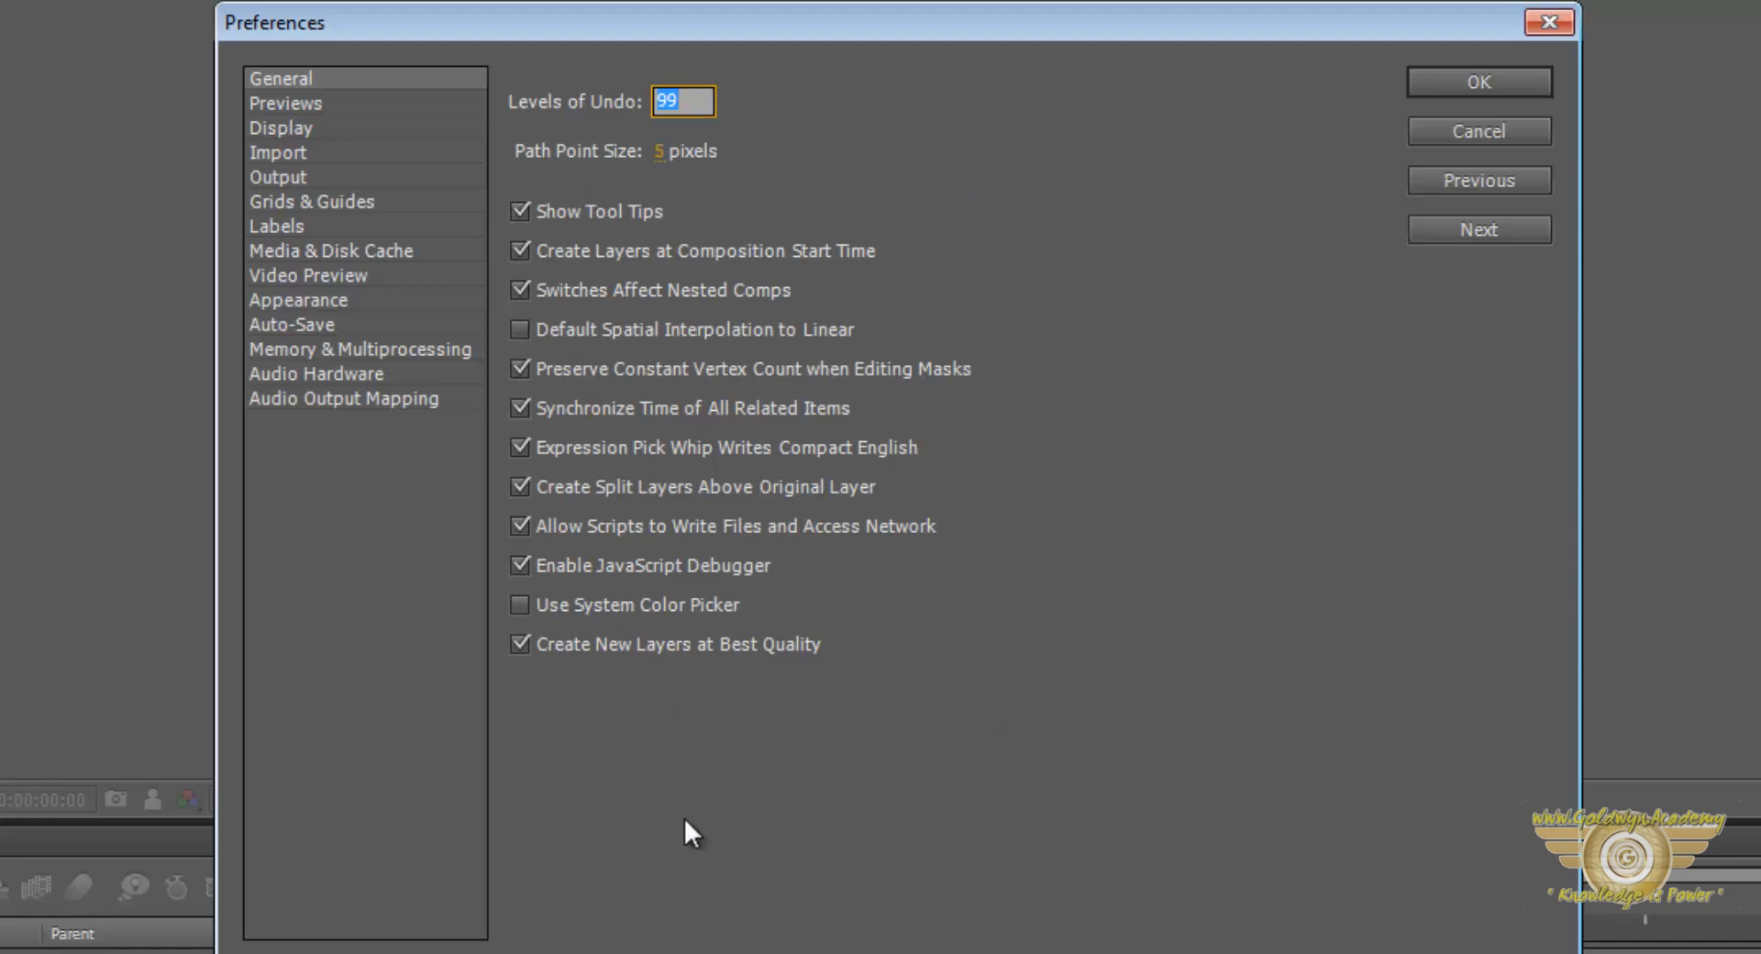
{"action": "mouse_move", "coordinate": [301, 134]}
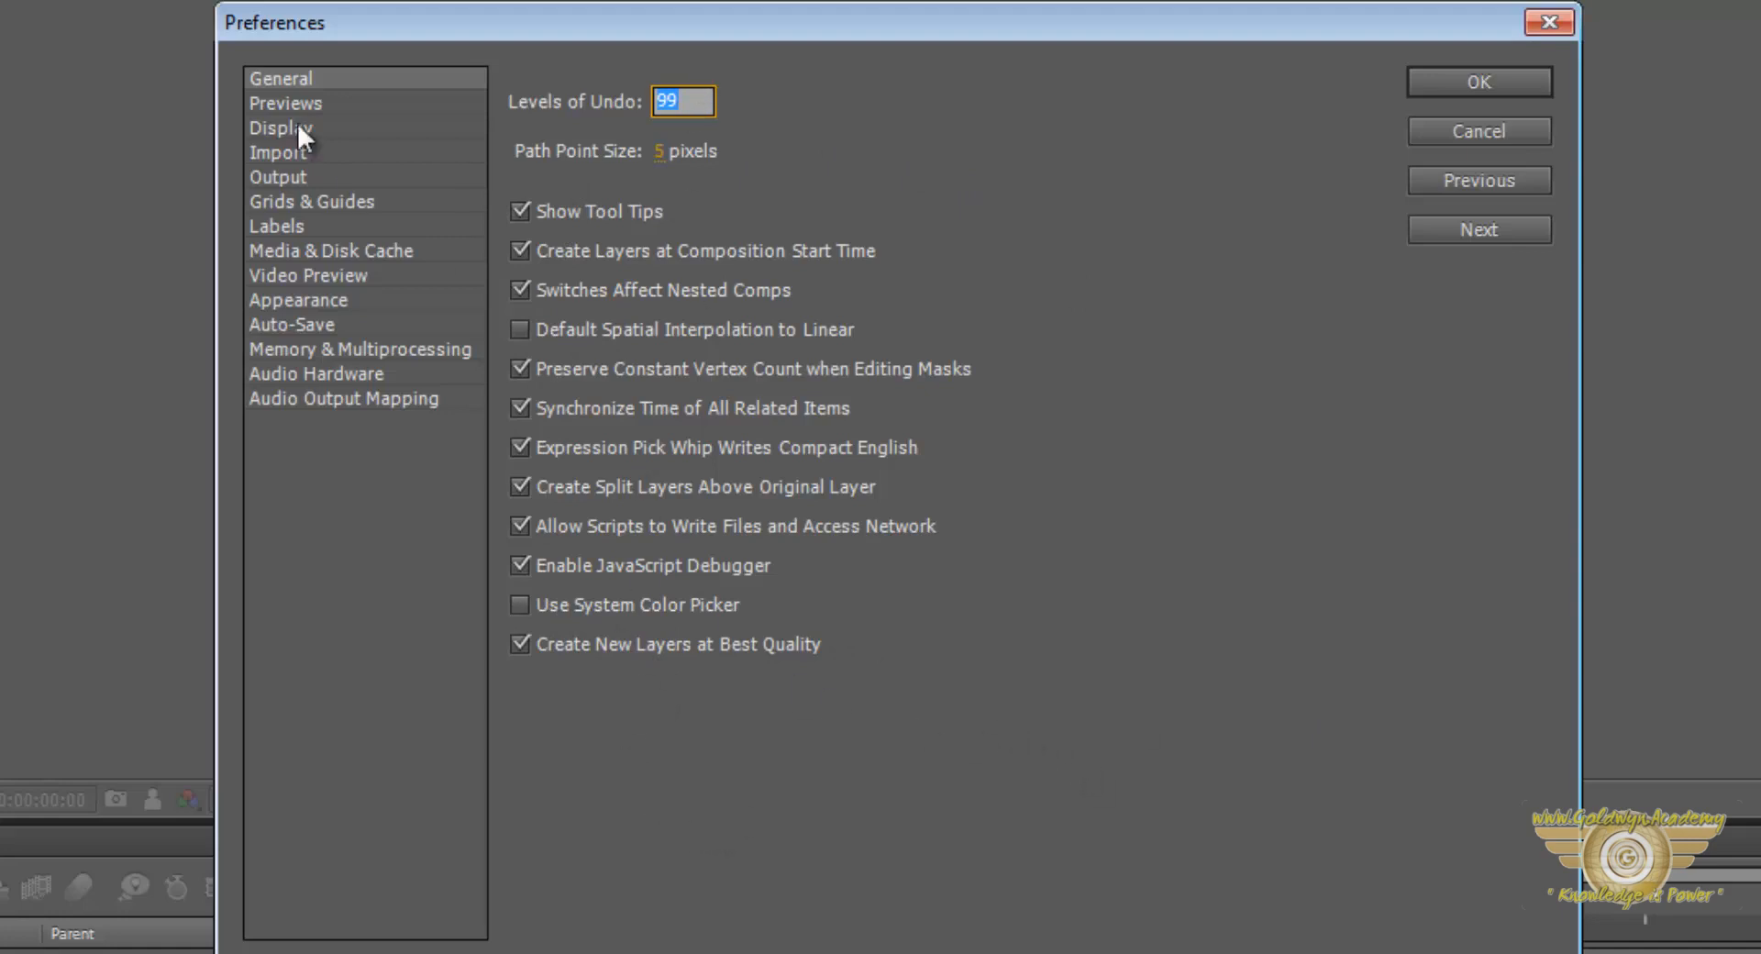
Show the Previews page with Fast Previews, Viewer Quality and Audio Preview settings
{"action": "left_click", "coordinate": [286, 102]}
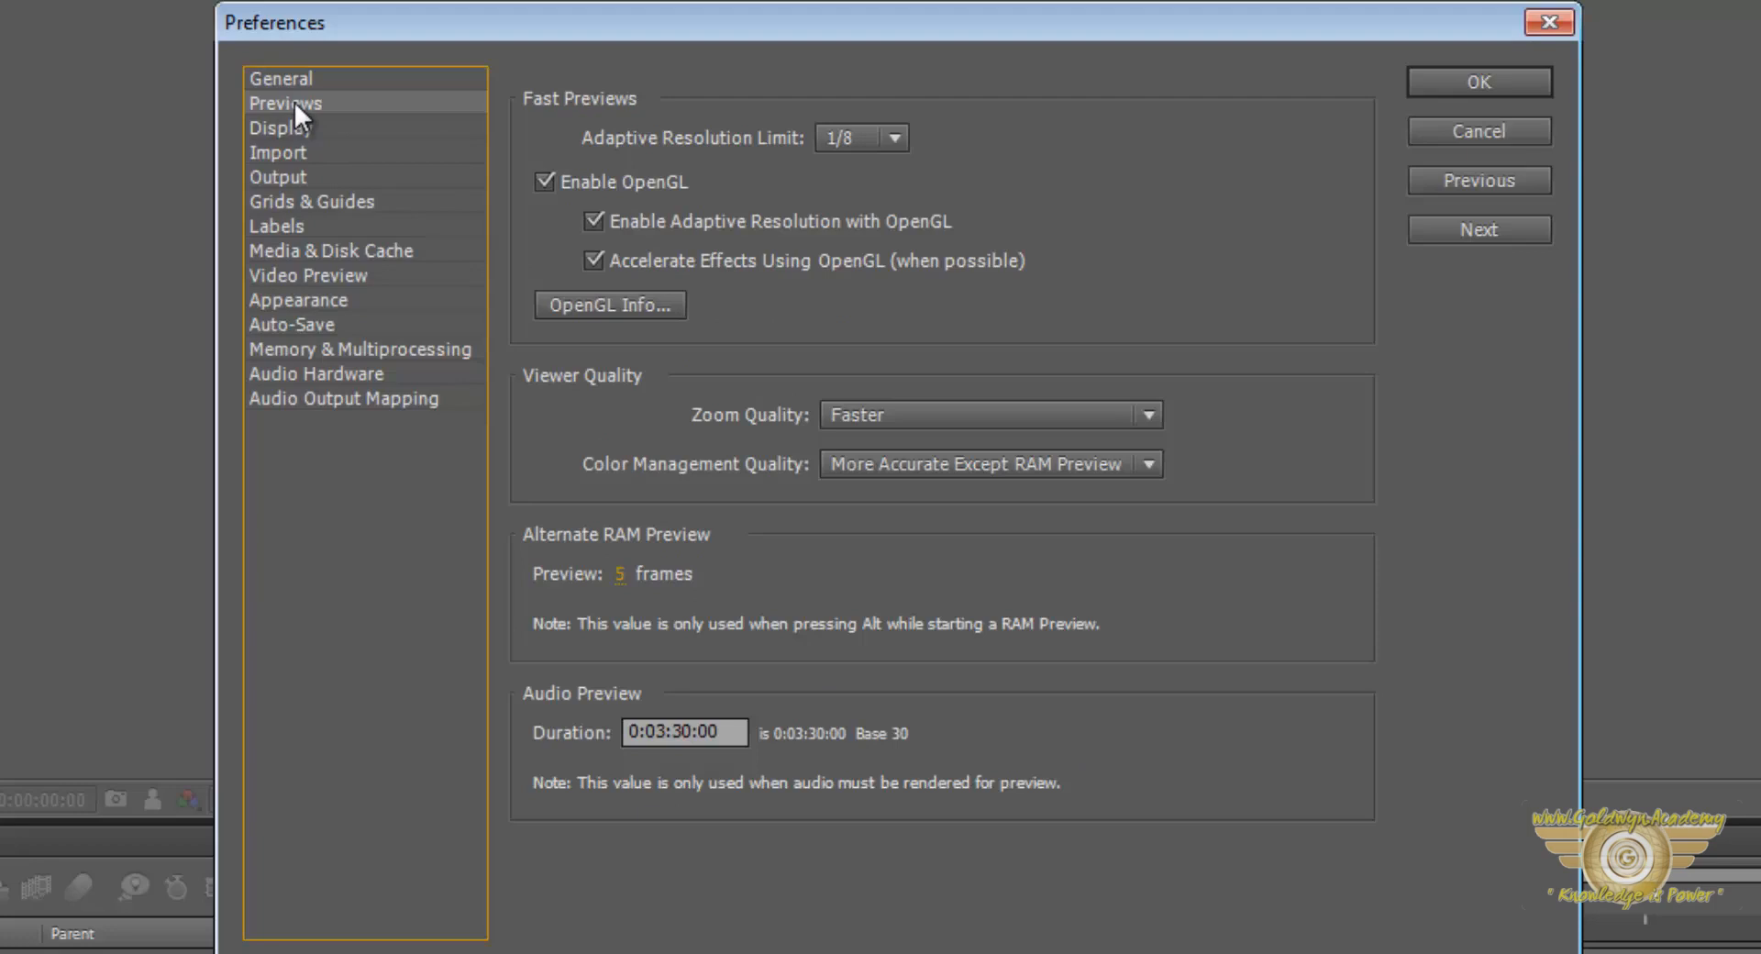
{"action": "mouse_move", "coordinate": [1064, 745]}
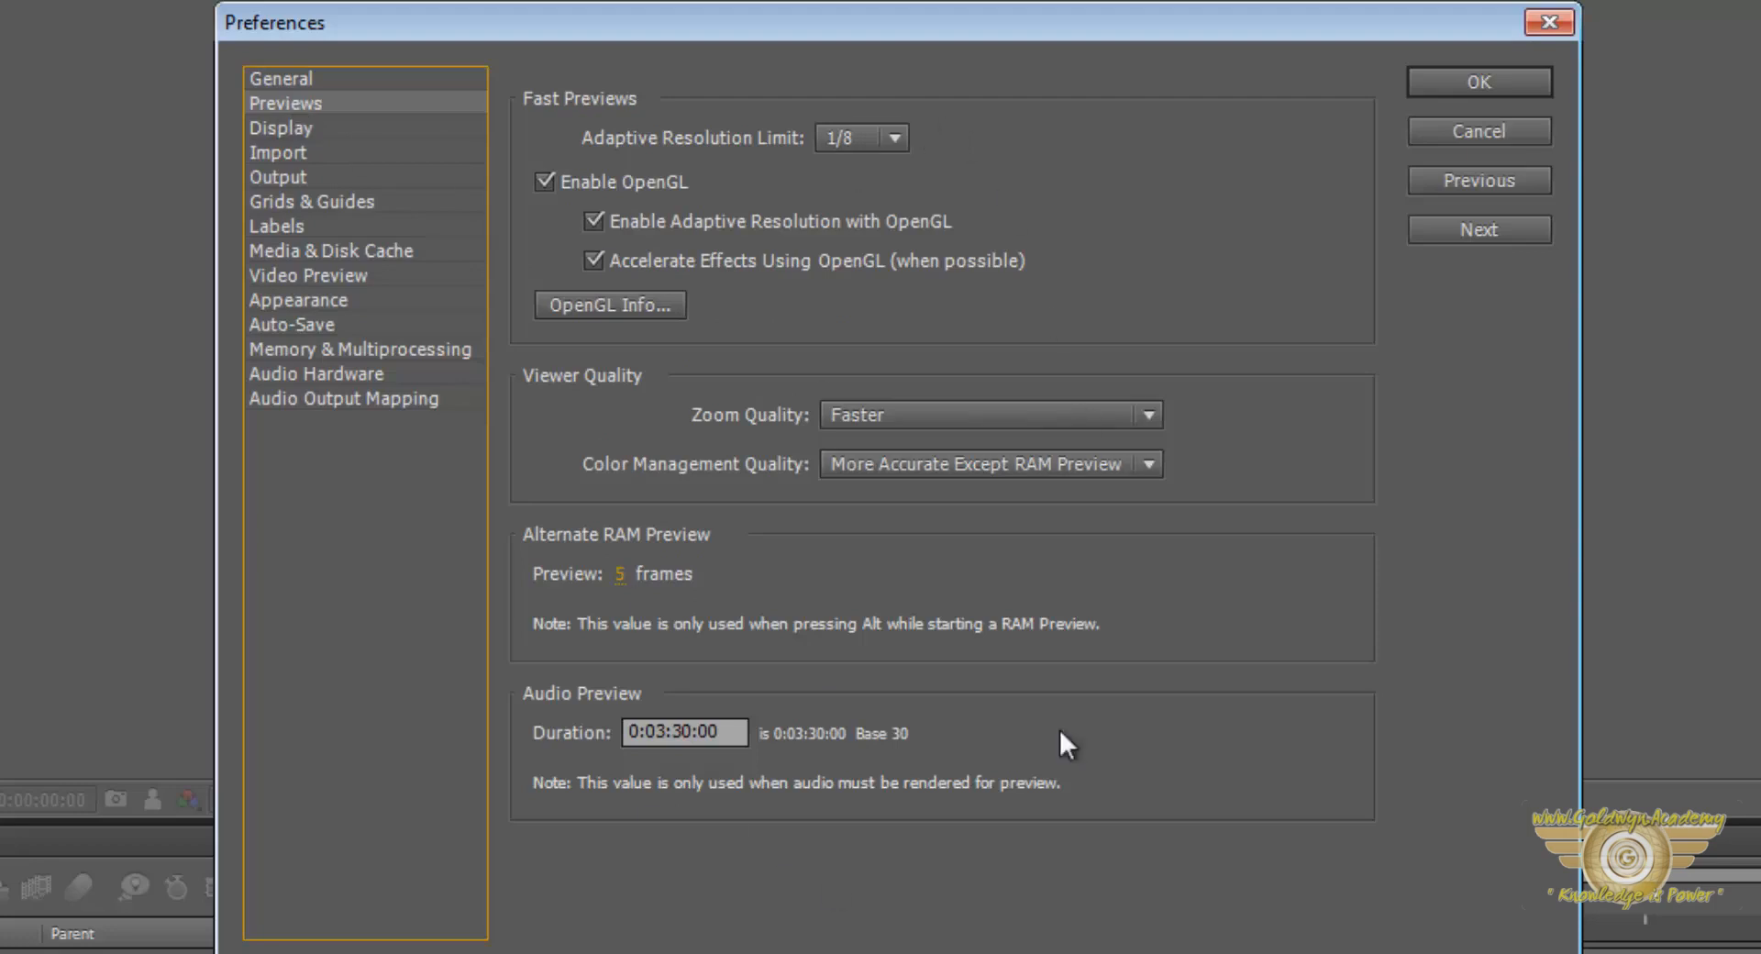
{"action": "mouse_move", "coordinate": [1071, 578]}
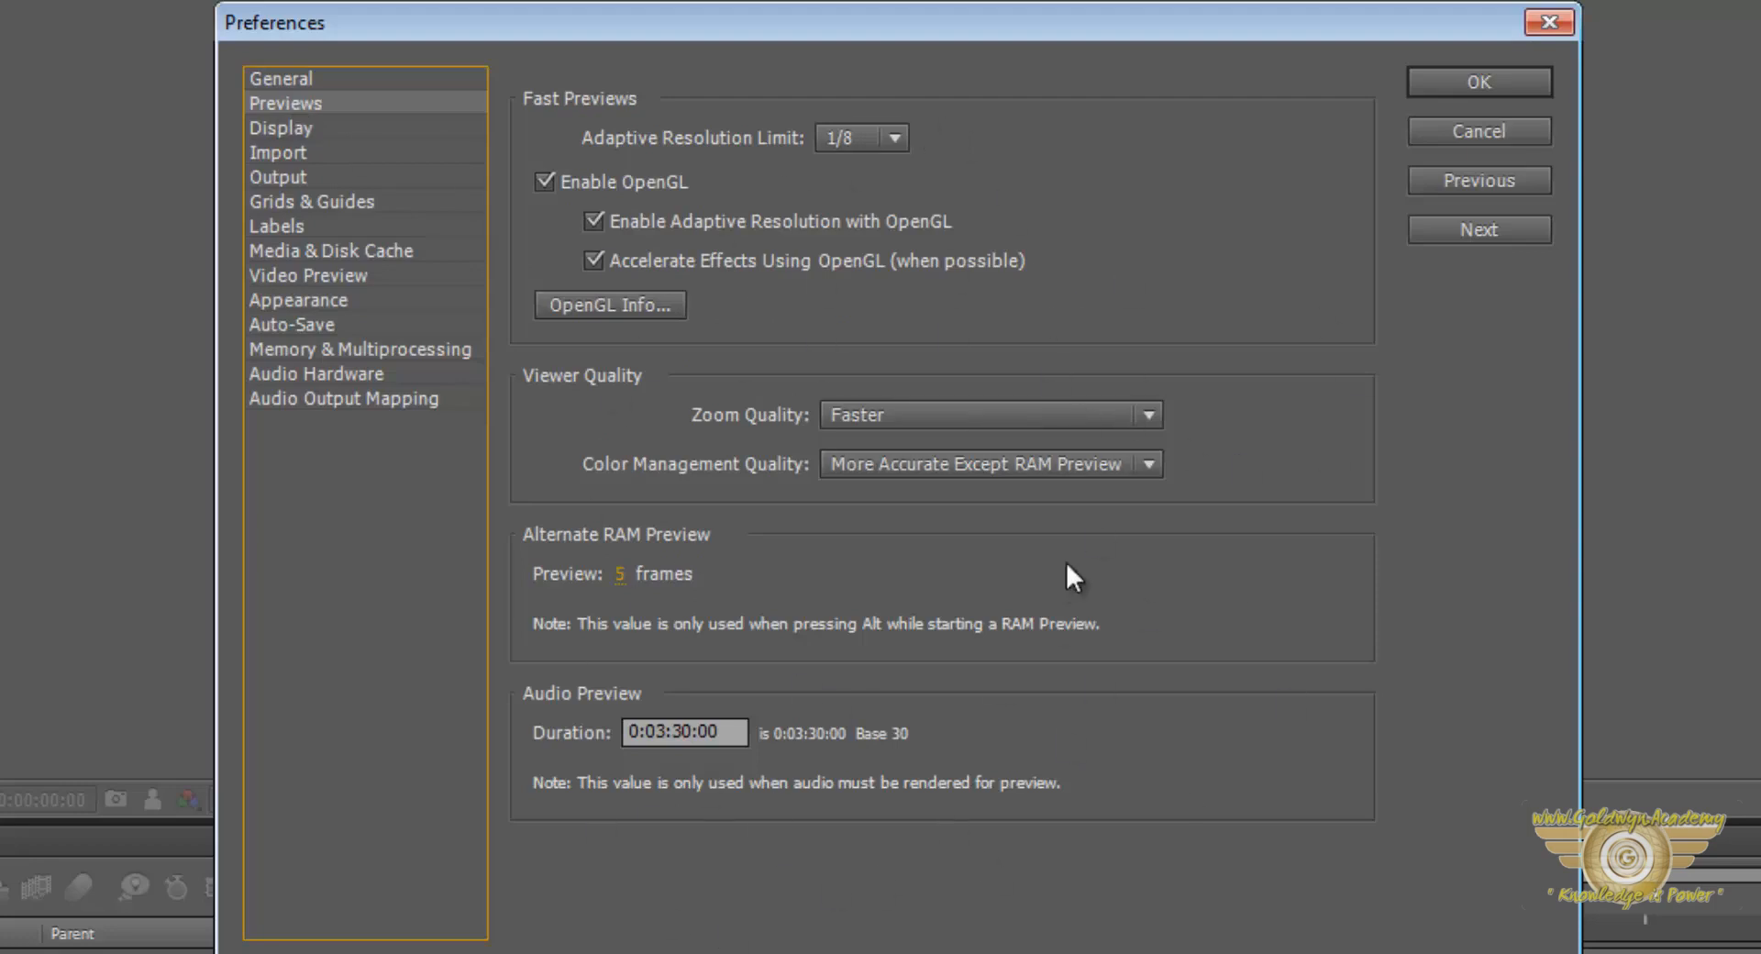
{"action": "mouse_move", "coordinate": [994, 591]}
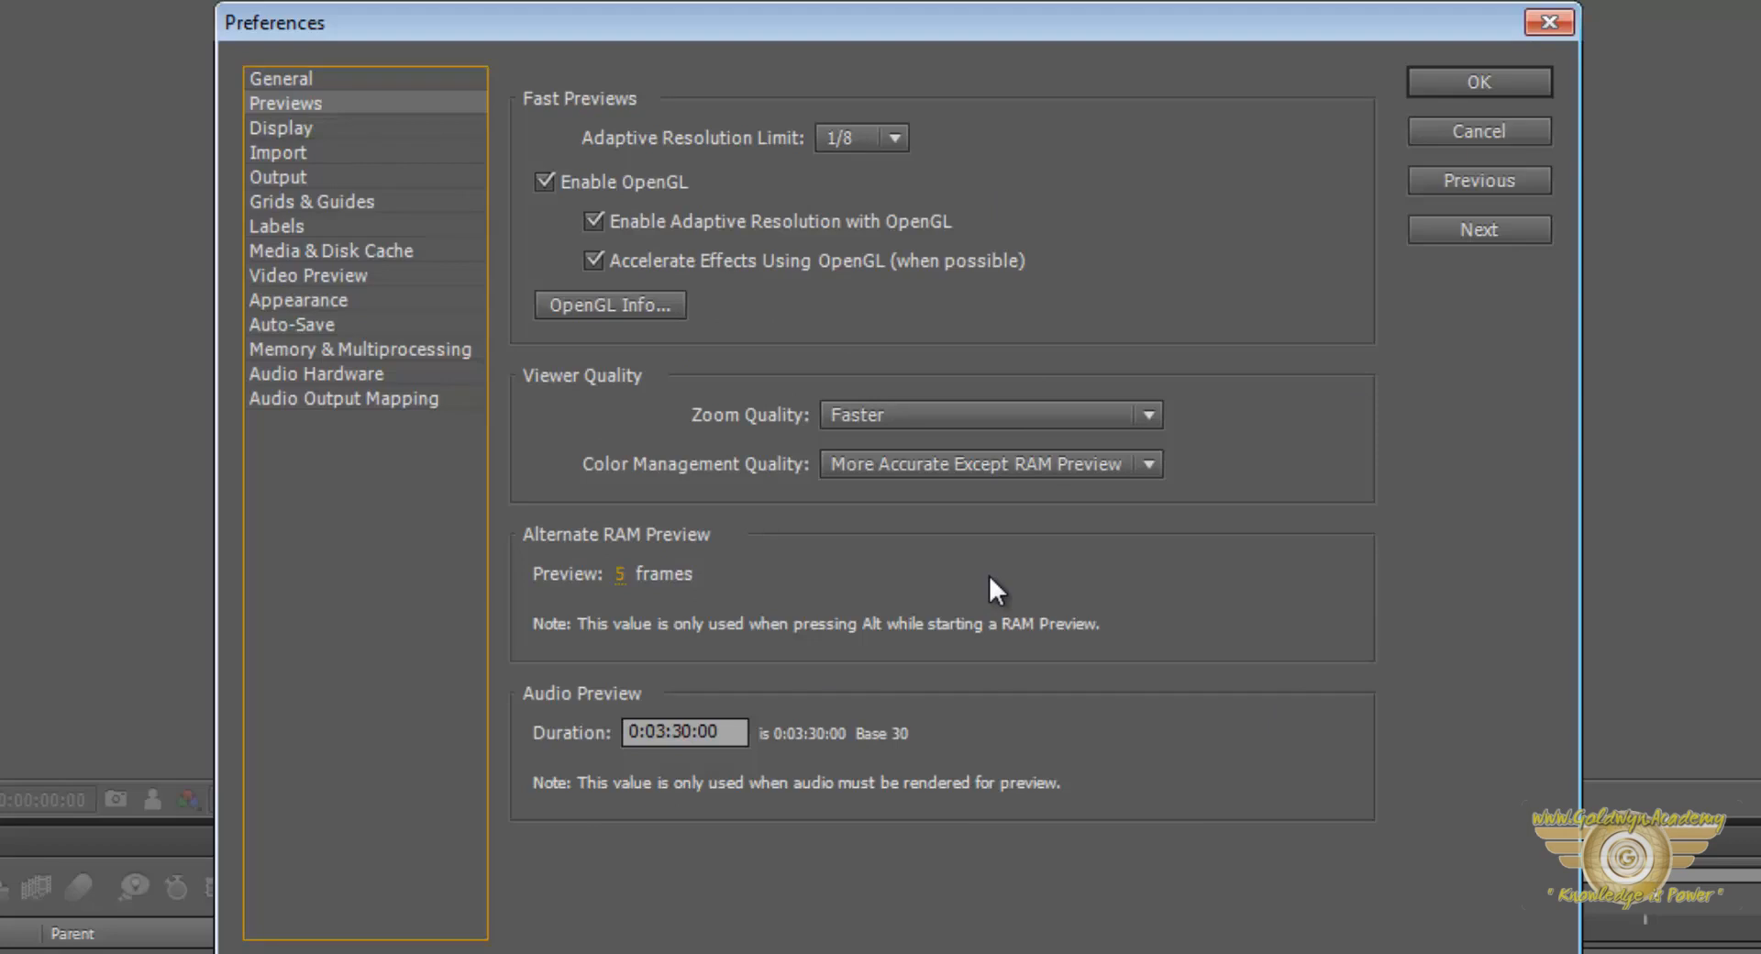
{"action": "mouse_move", "coordinate": [886, 345]}
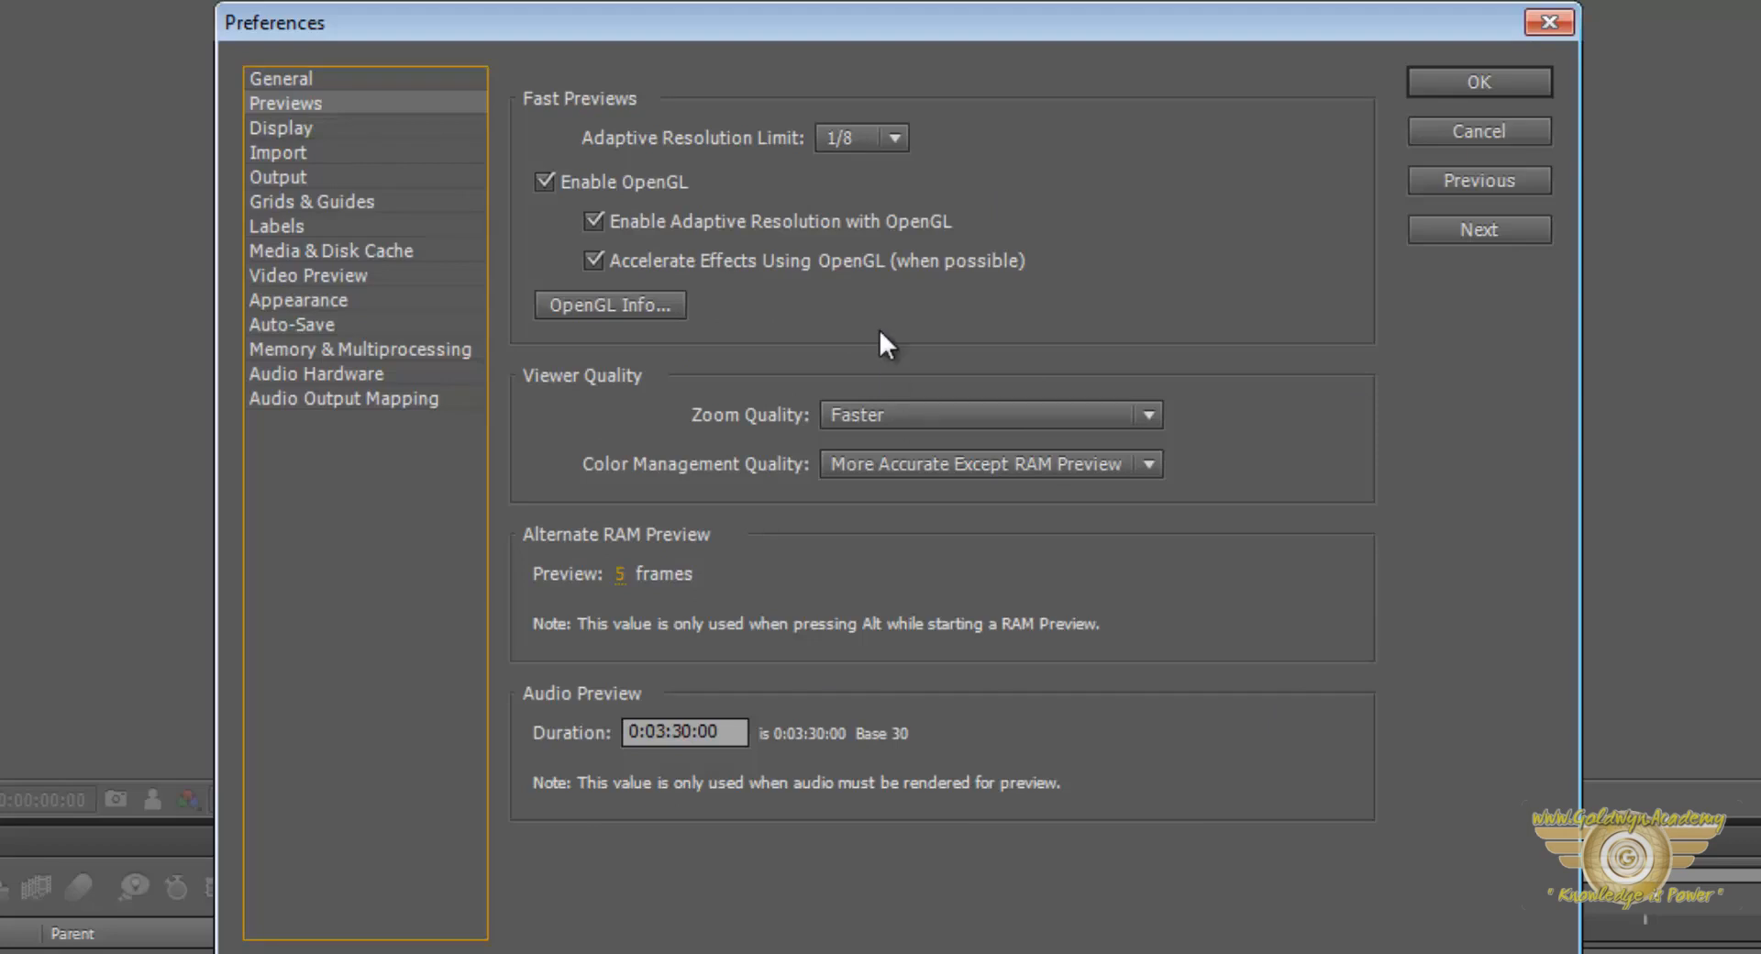
{"action": "mouse_move", "coordinate": [899, 359]}
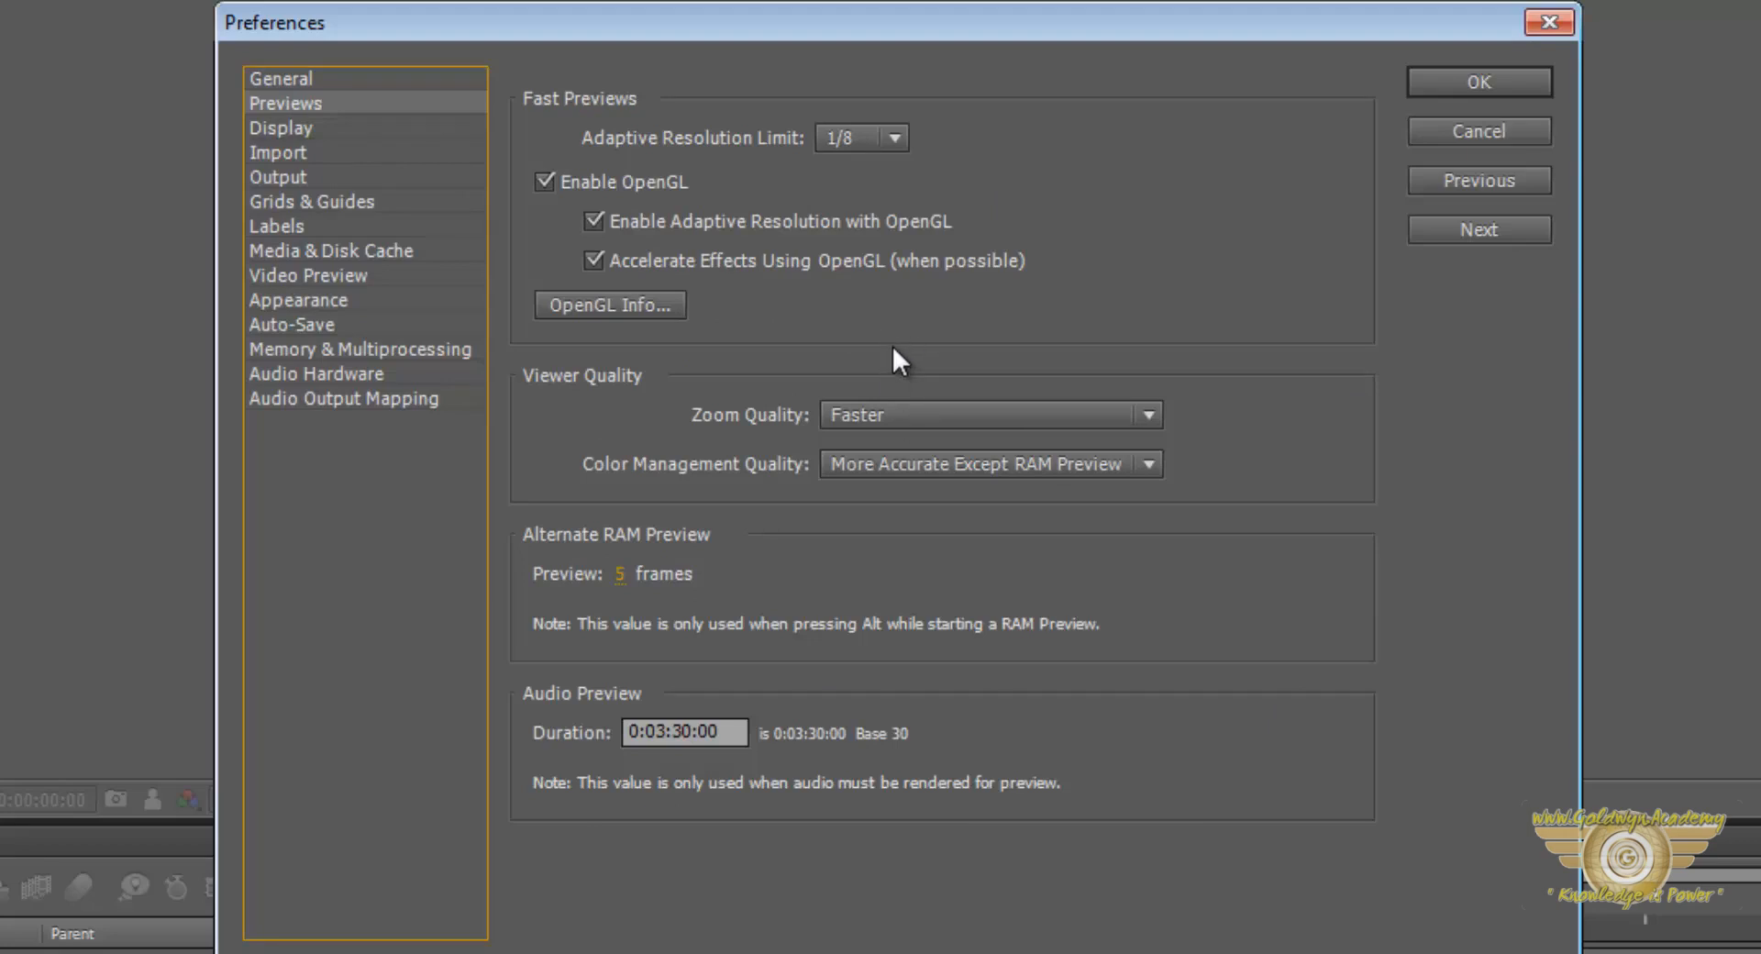
{"action": "mouse_move", "coordinate": [894, 340]}
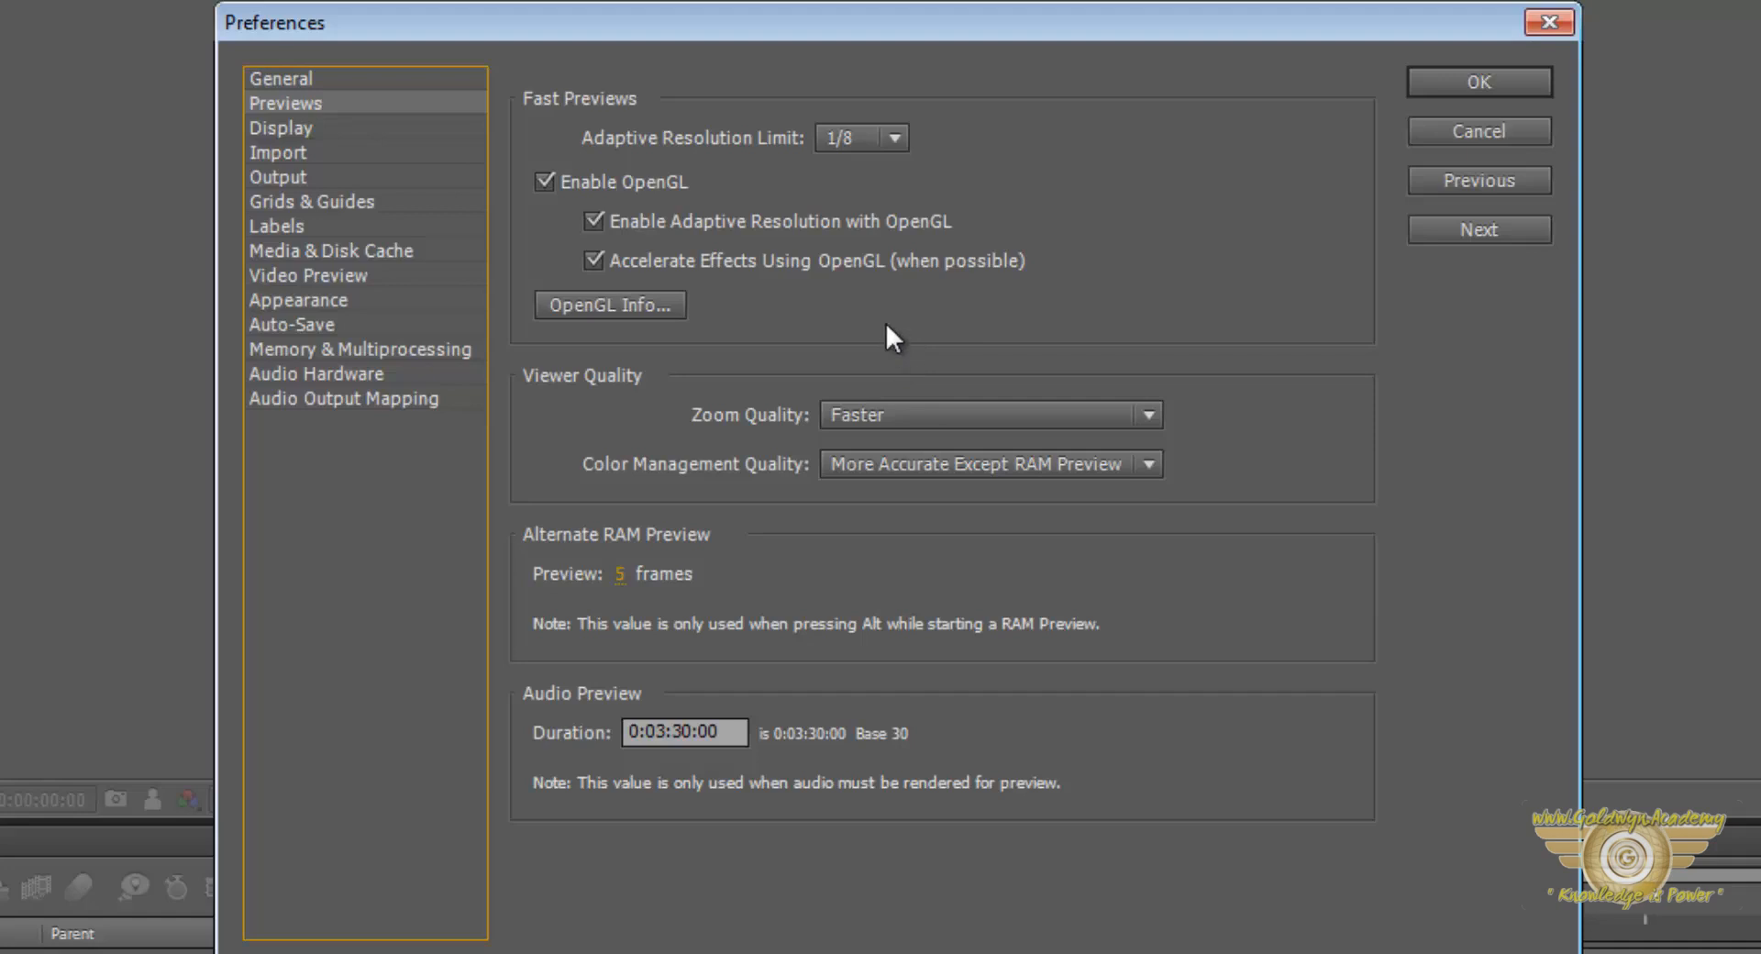
{"action": "mouse_move", "coordinate": [673, 200]}
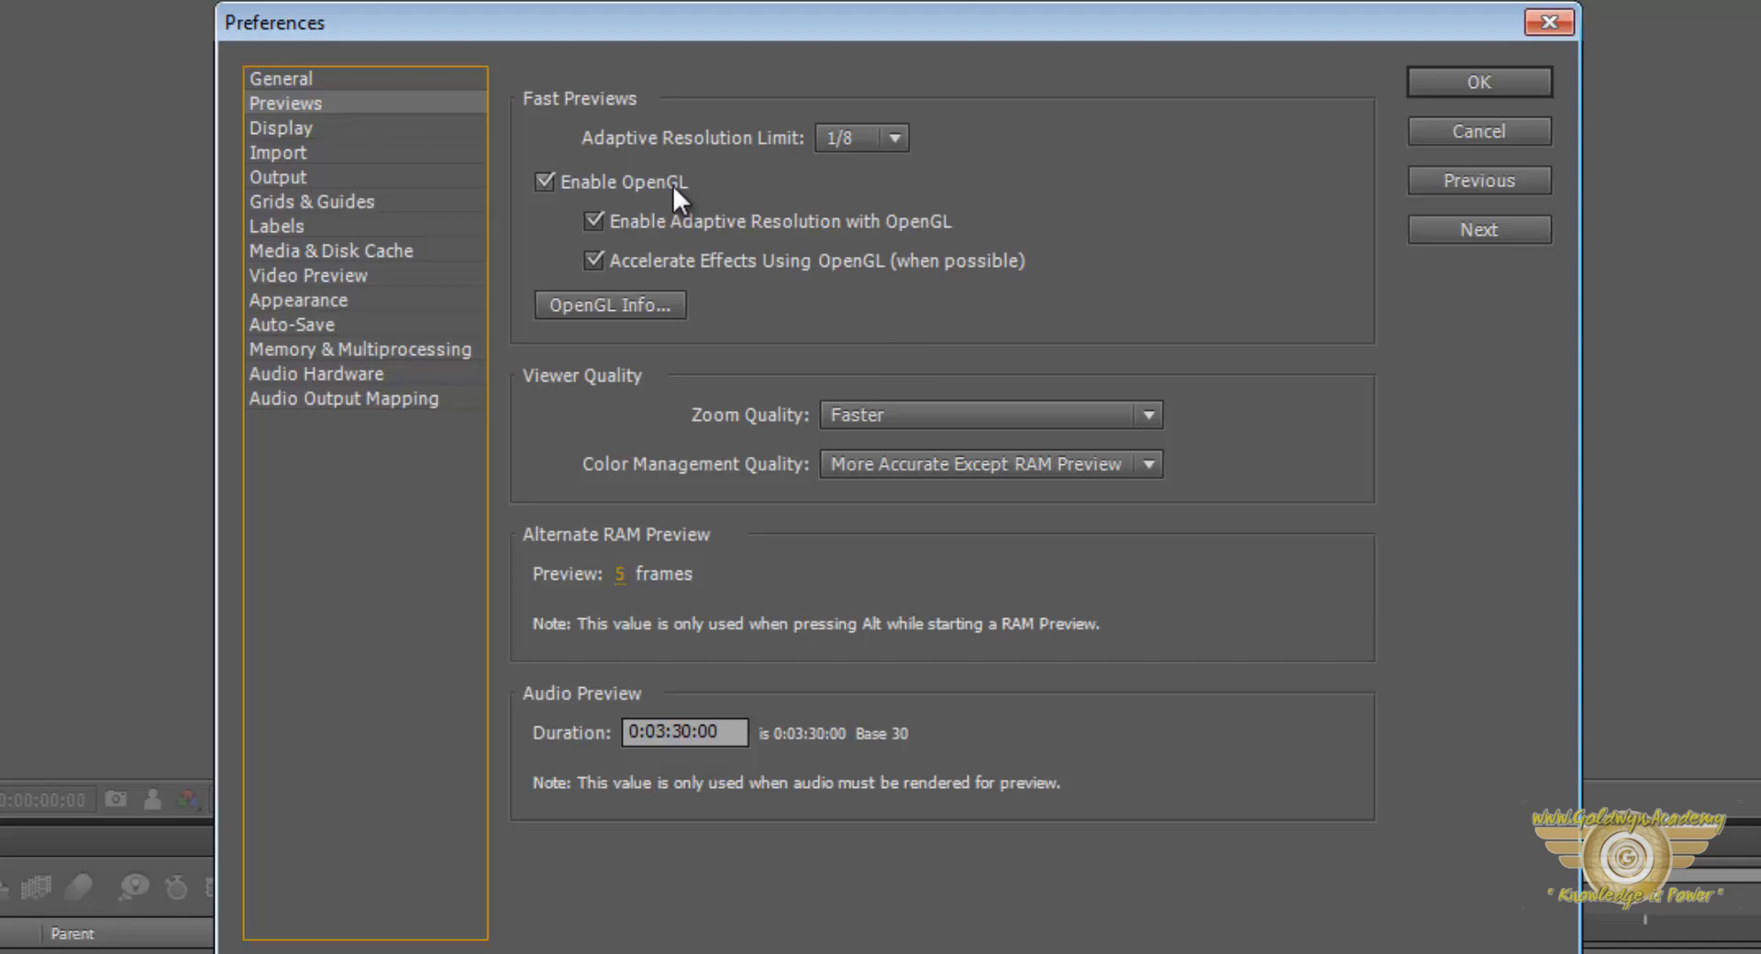
{"action": "mouse_move", "coordinate": [699, 348]}
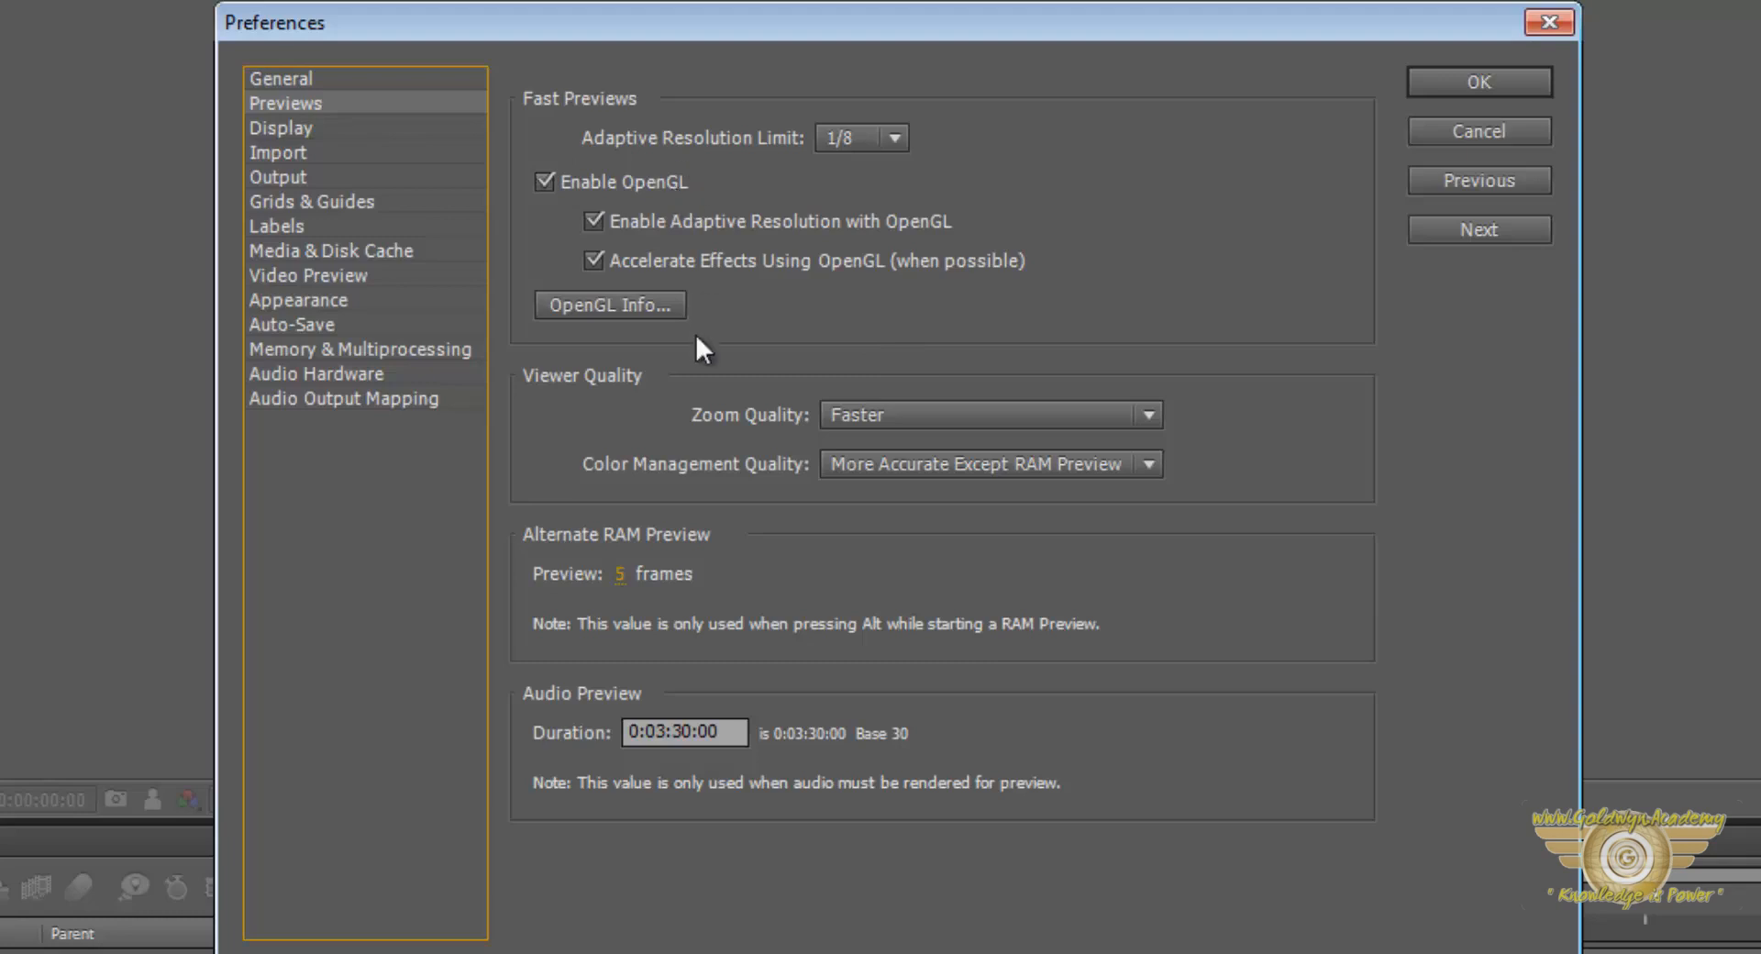
{"action": "left_click", "coordinate": [609, 305]}
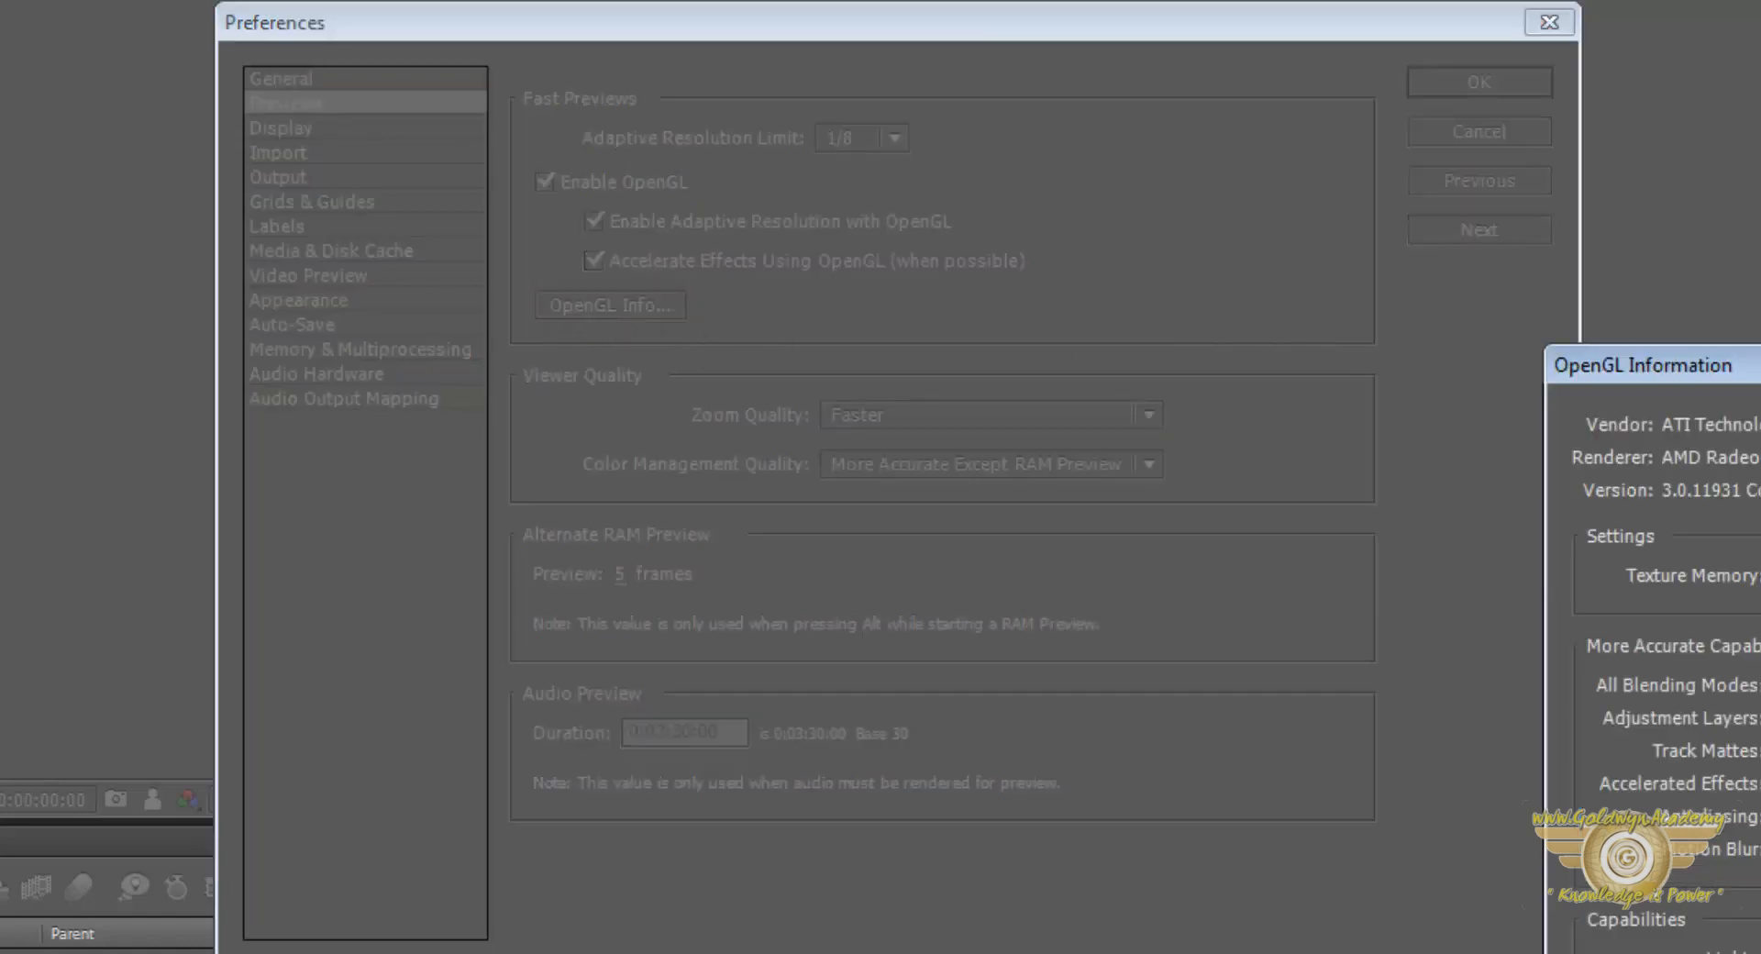
{"action": "left_click", "coordinate": [609, 304]}
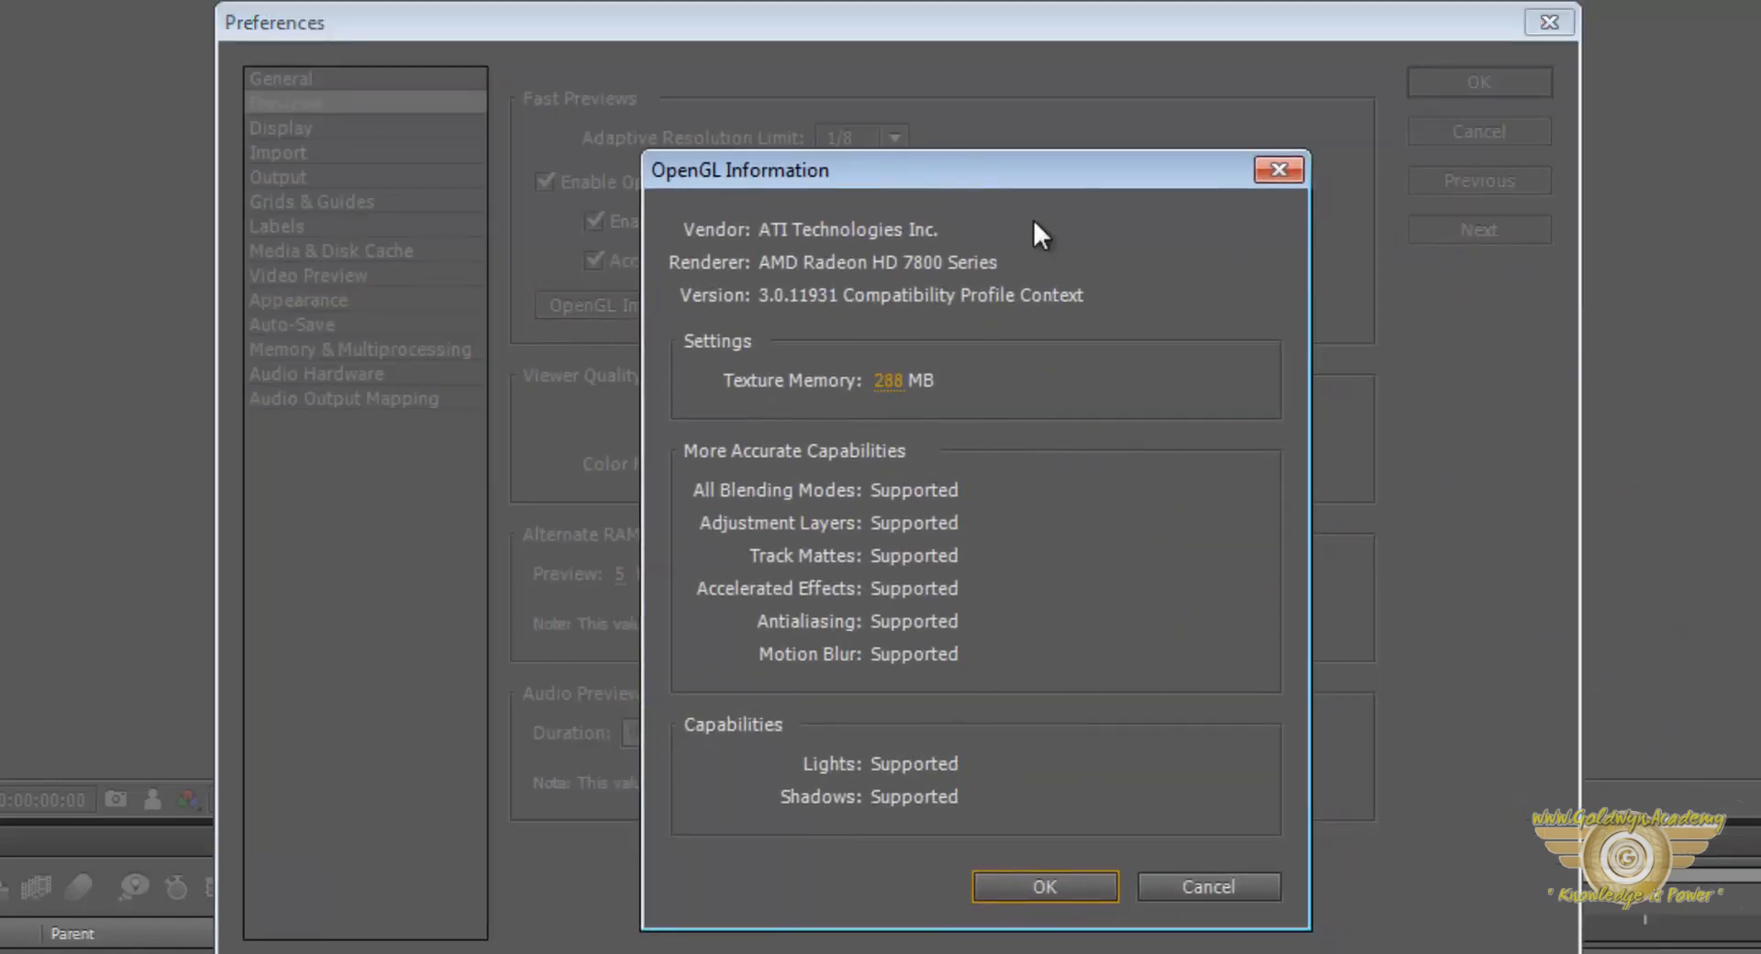
{"action": "mouse_move", "coordinate": [1022, 260]}
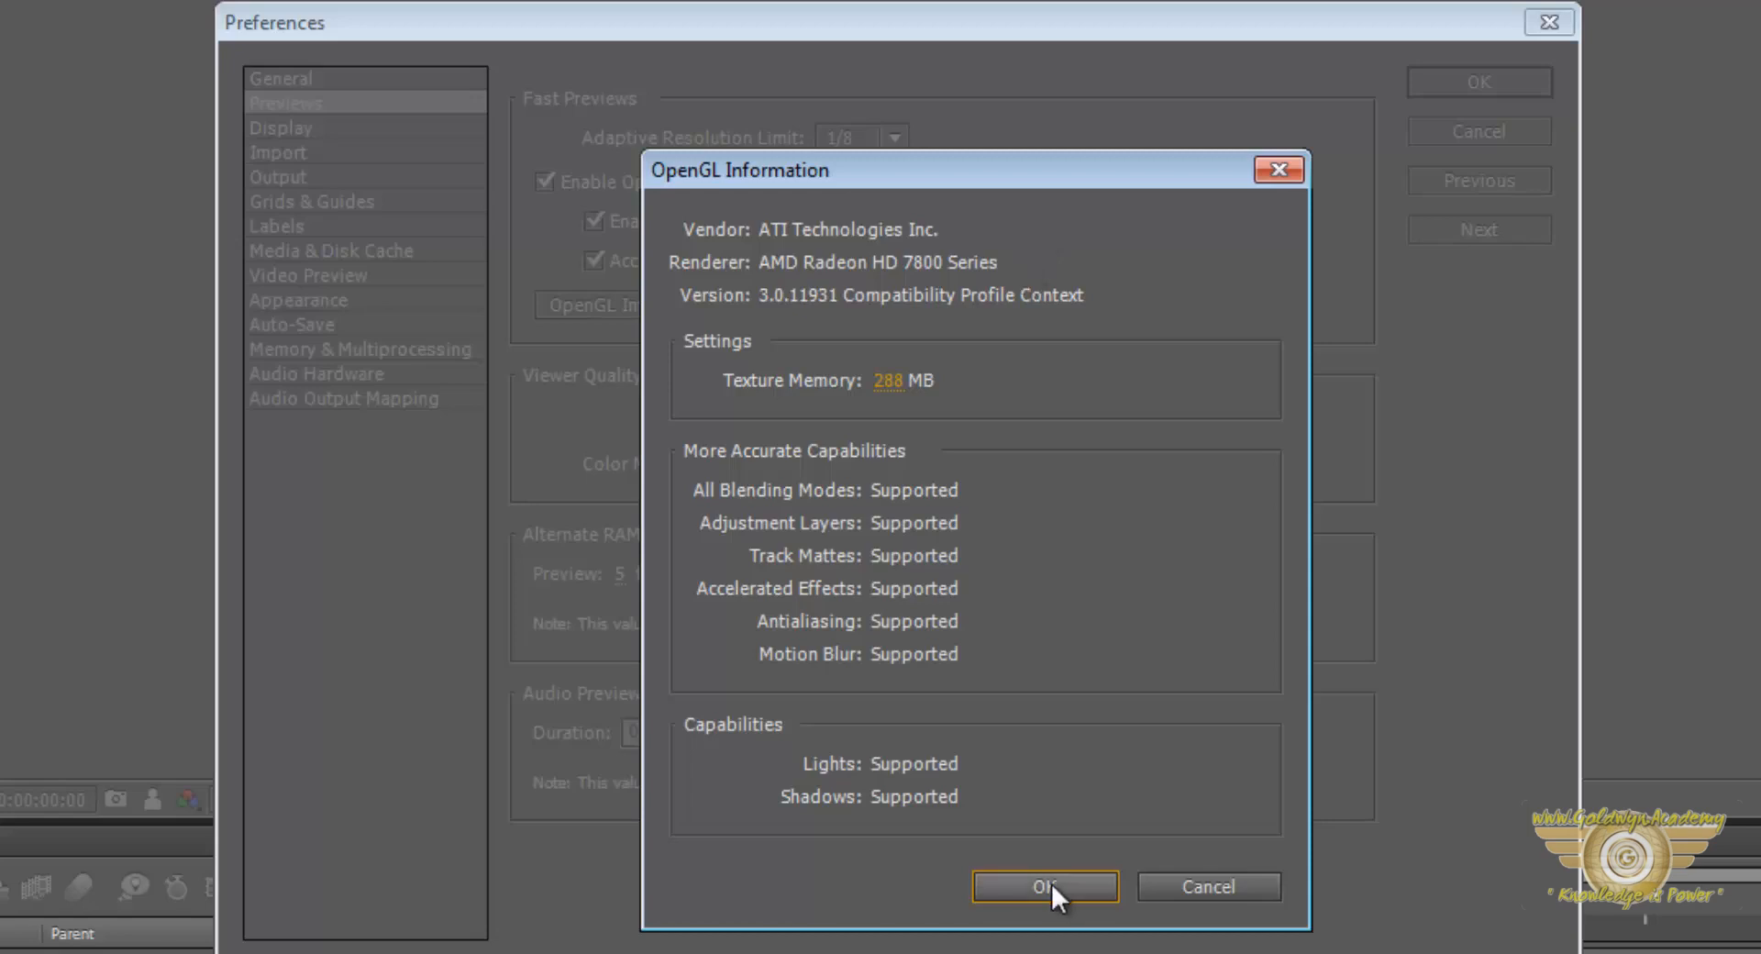
{"action": "mouse_move", "coordinate": [1043, 294]}
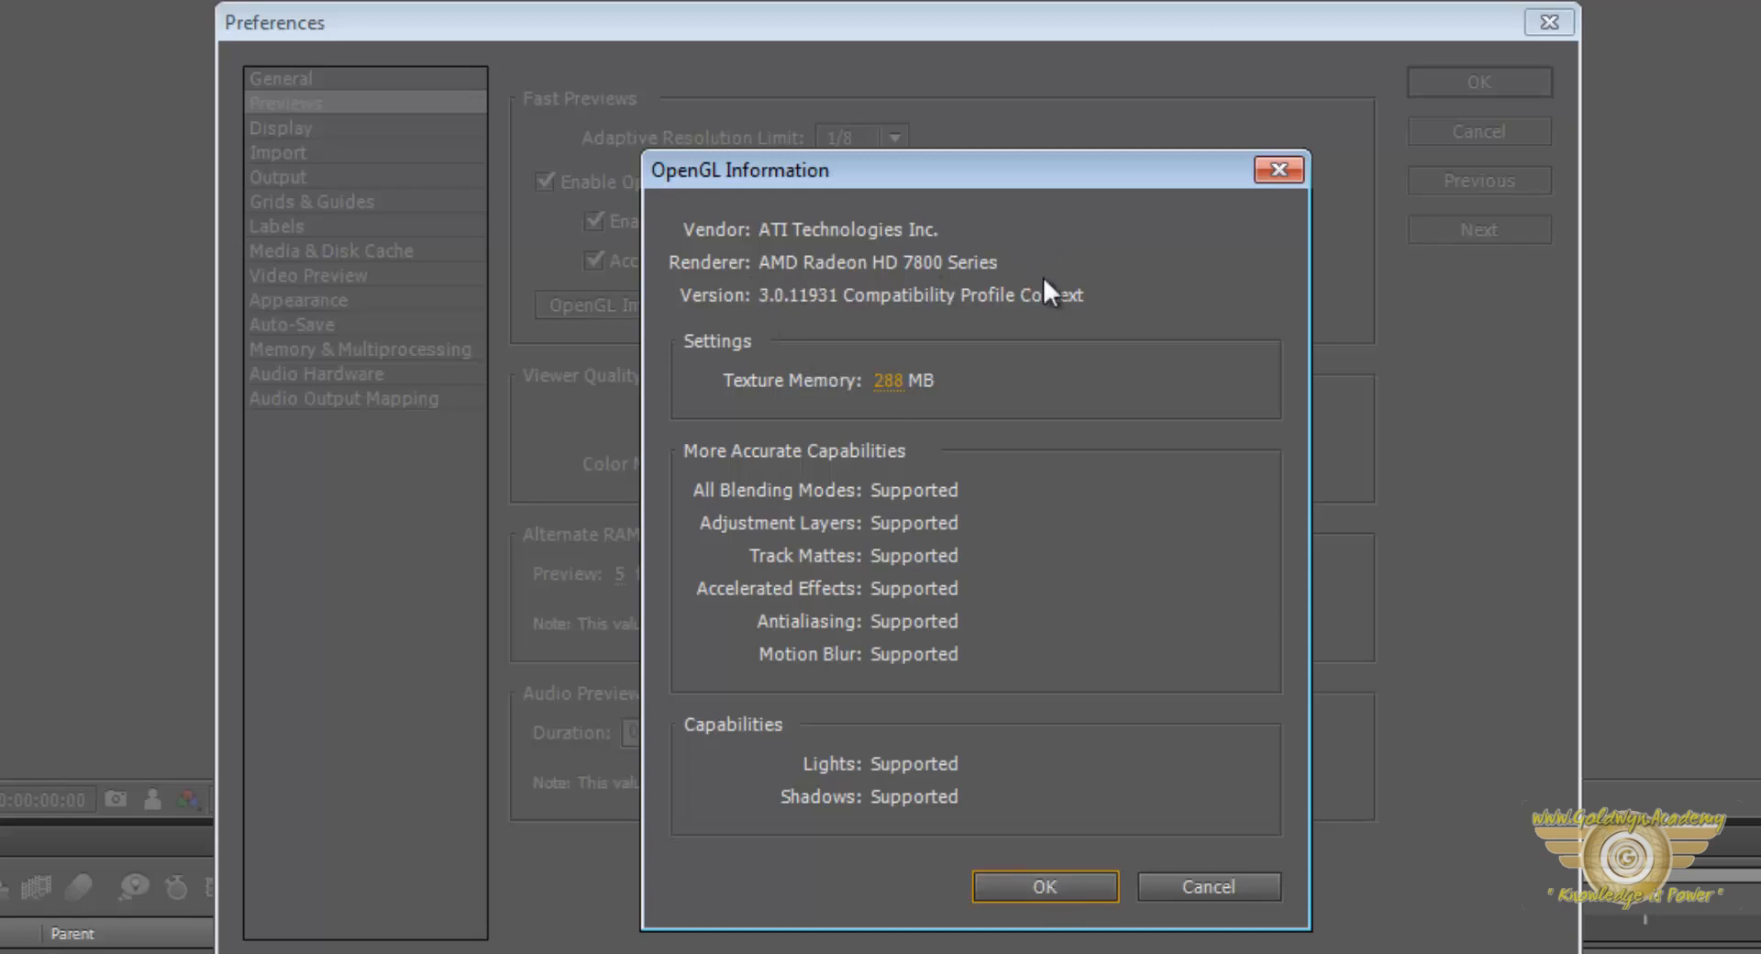
{"action": "mouse_move", "coordinate": [998, 836]}
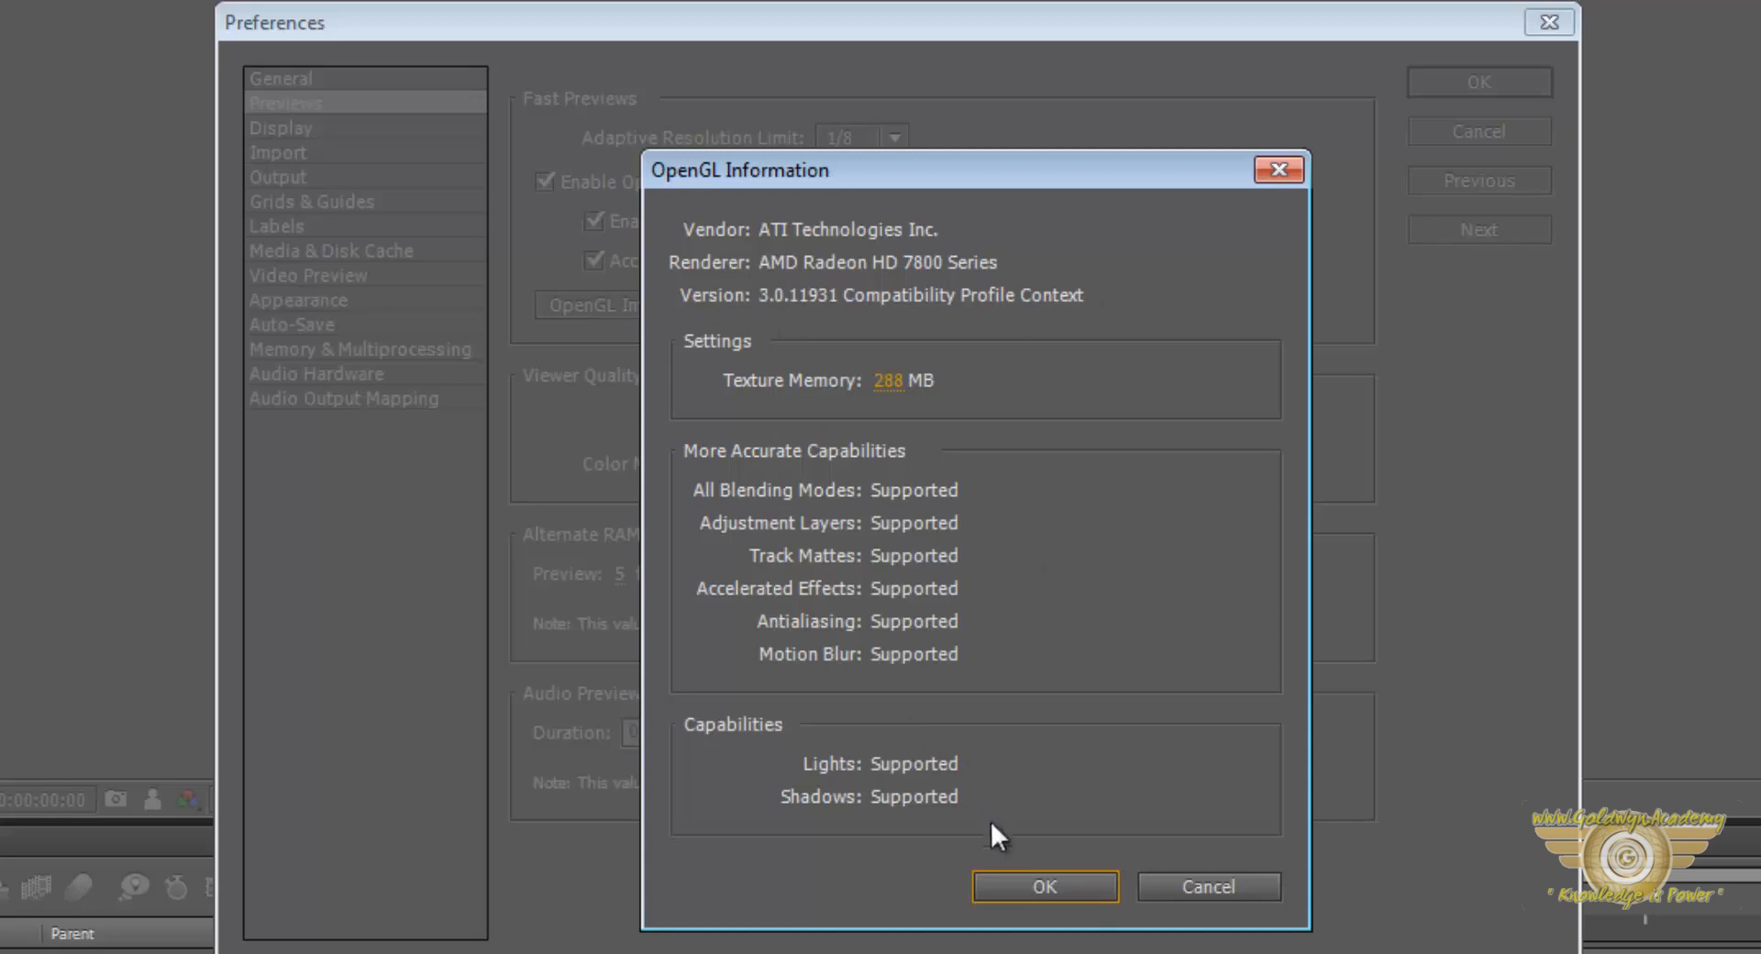
{"action": "left_click", "coordinate": [1044, 886]}
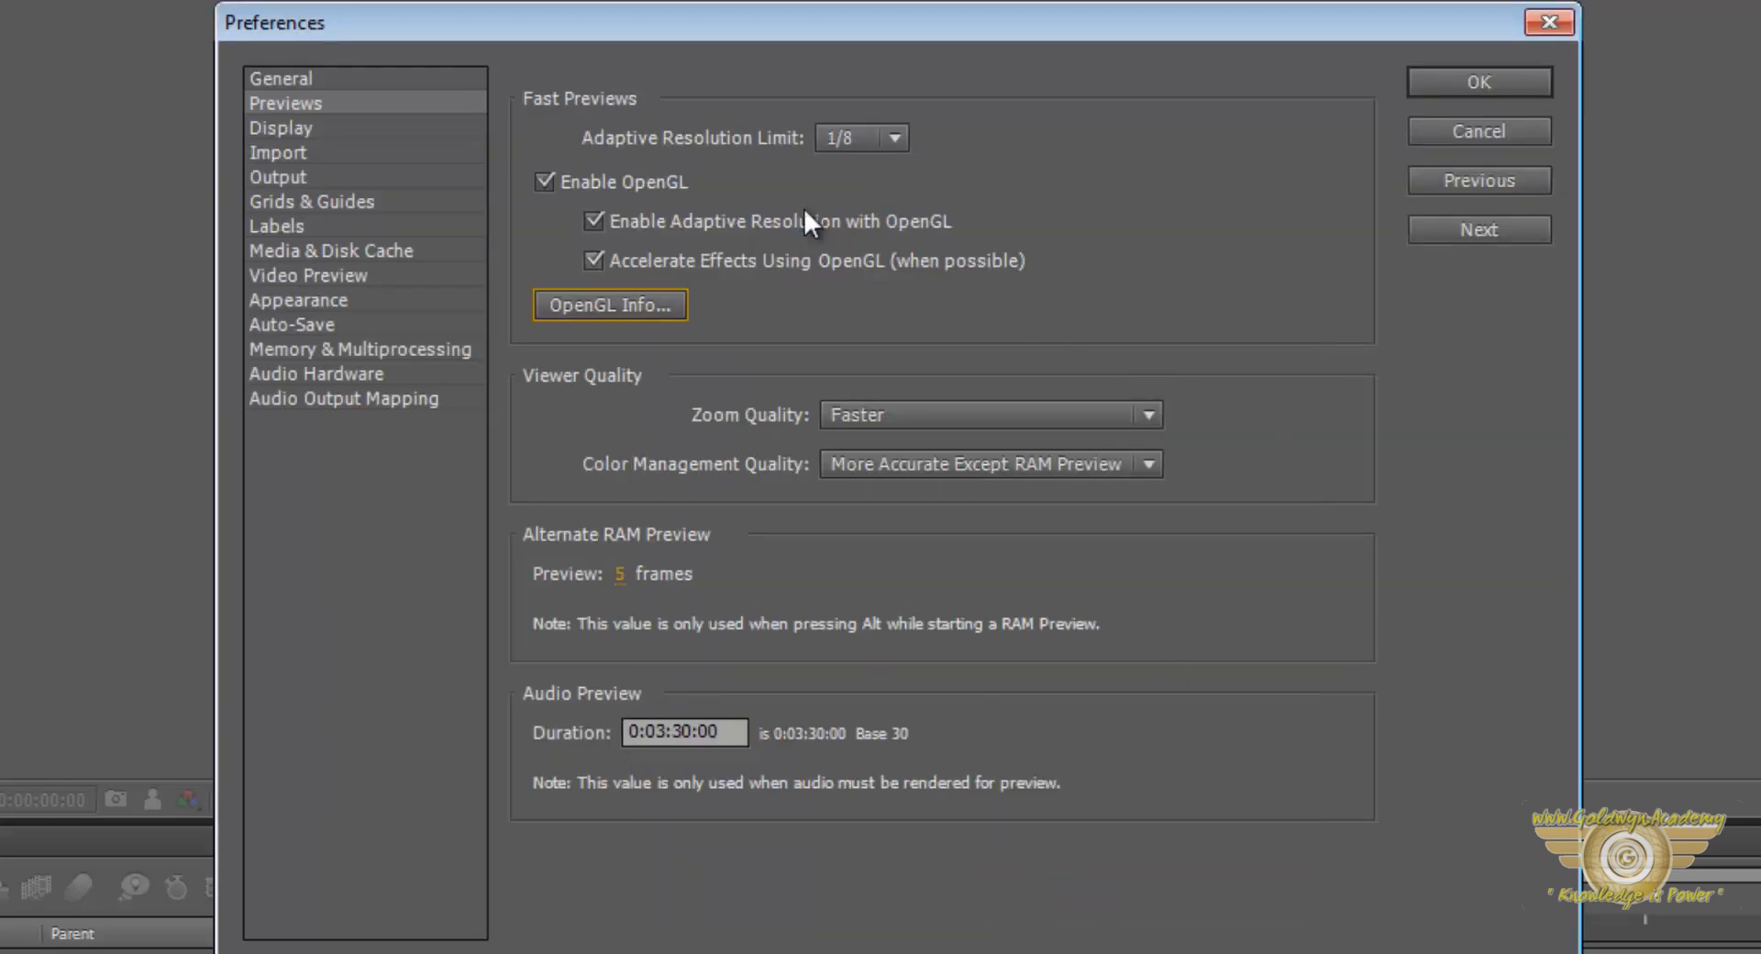
{"action": "mouse_move", "coordinate": [696, 158]}
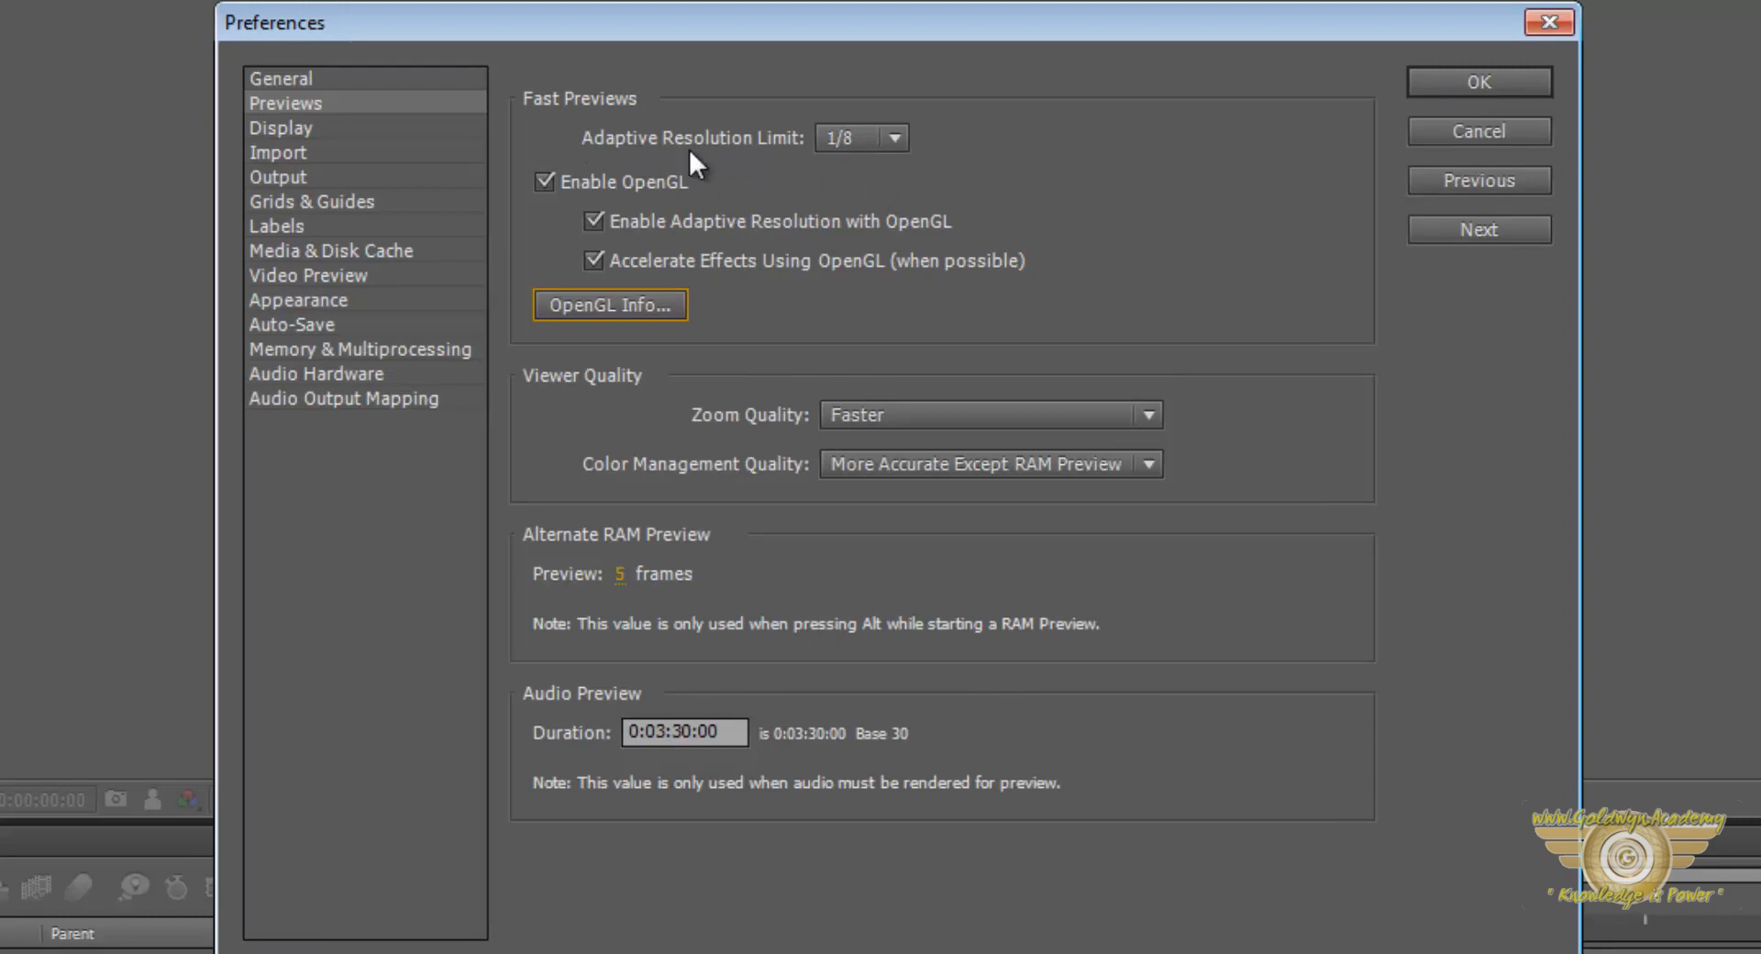
{"action": "mouse_move", "coordinate": [728, 163]}
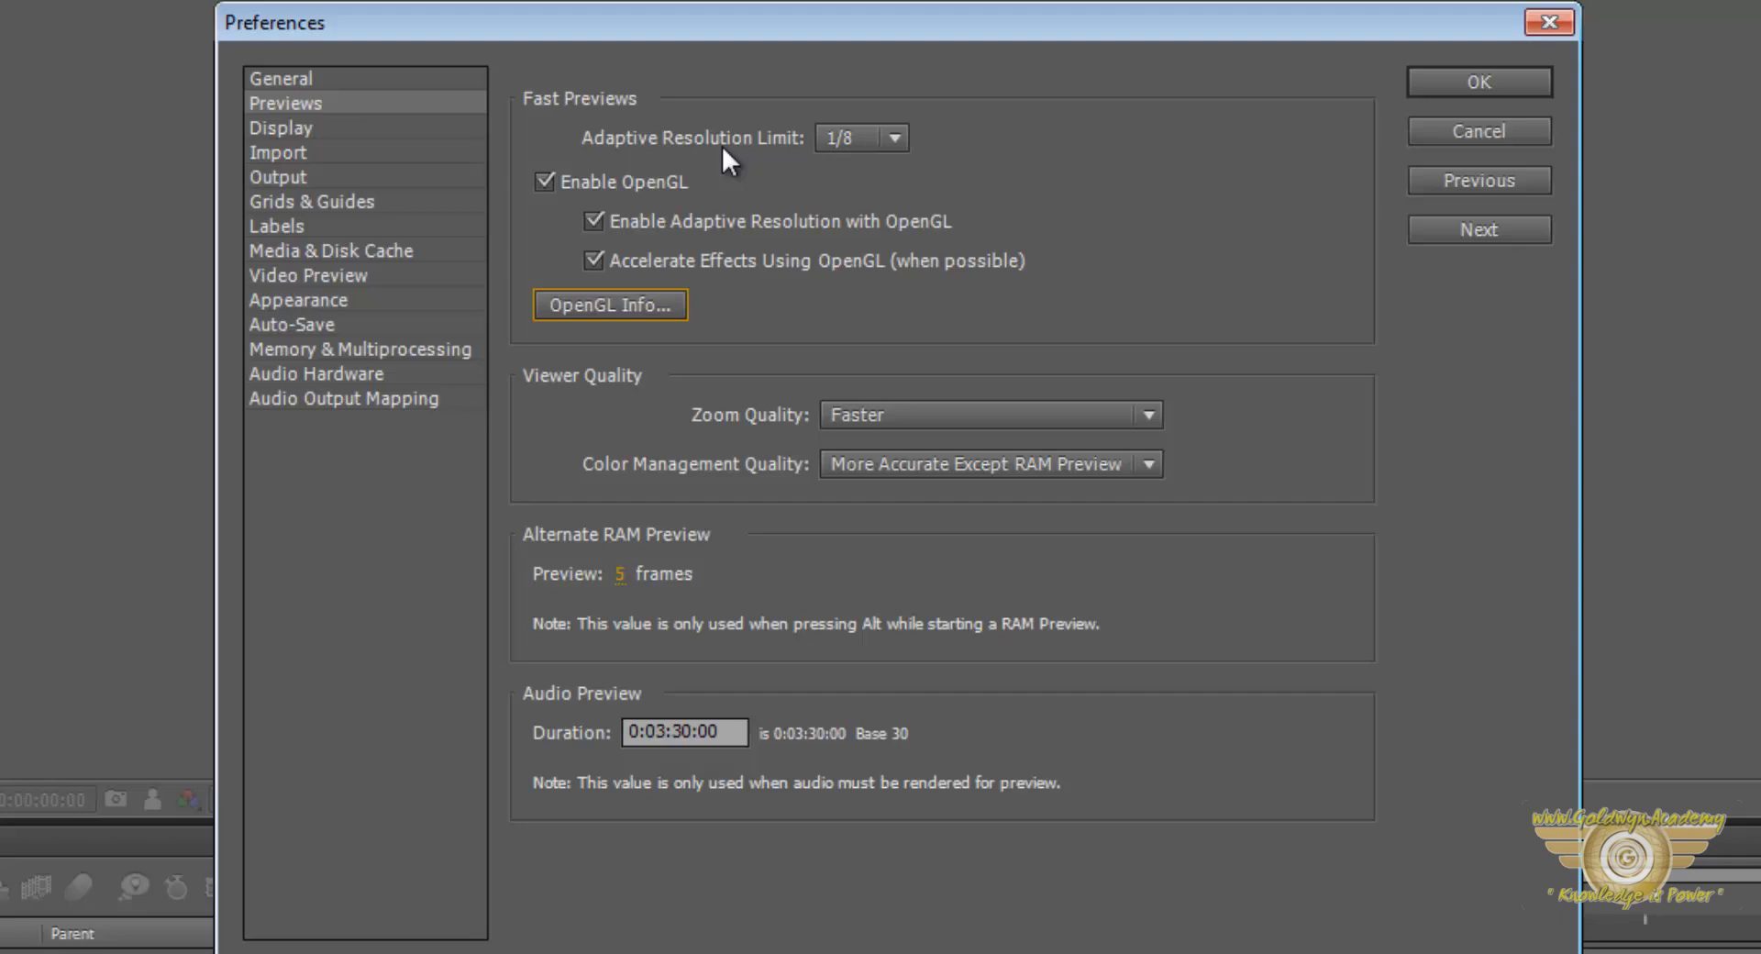
{"action": "mouse_move", "coordinate": [1044, 631]}
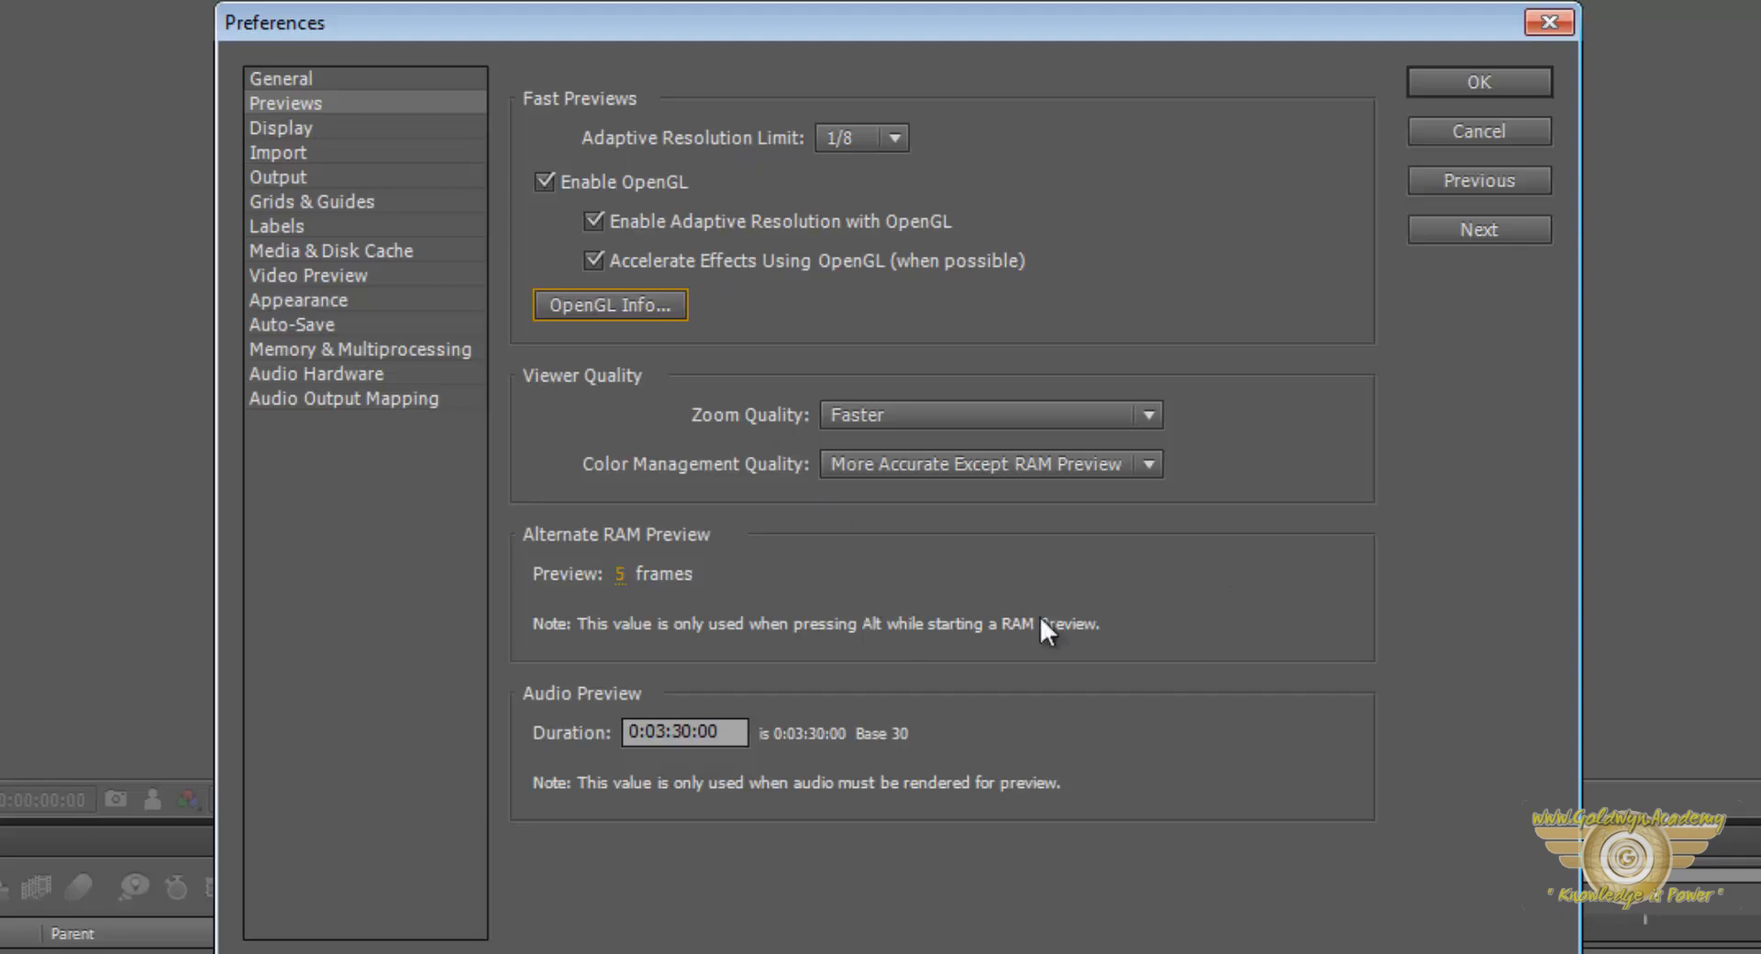
{"action": "mouse_move", "coordinate": [1090, 193]}
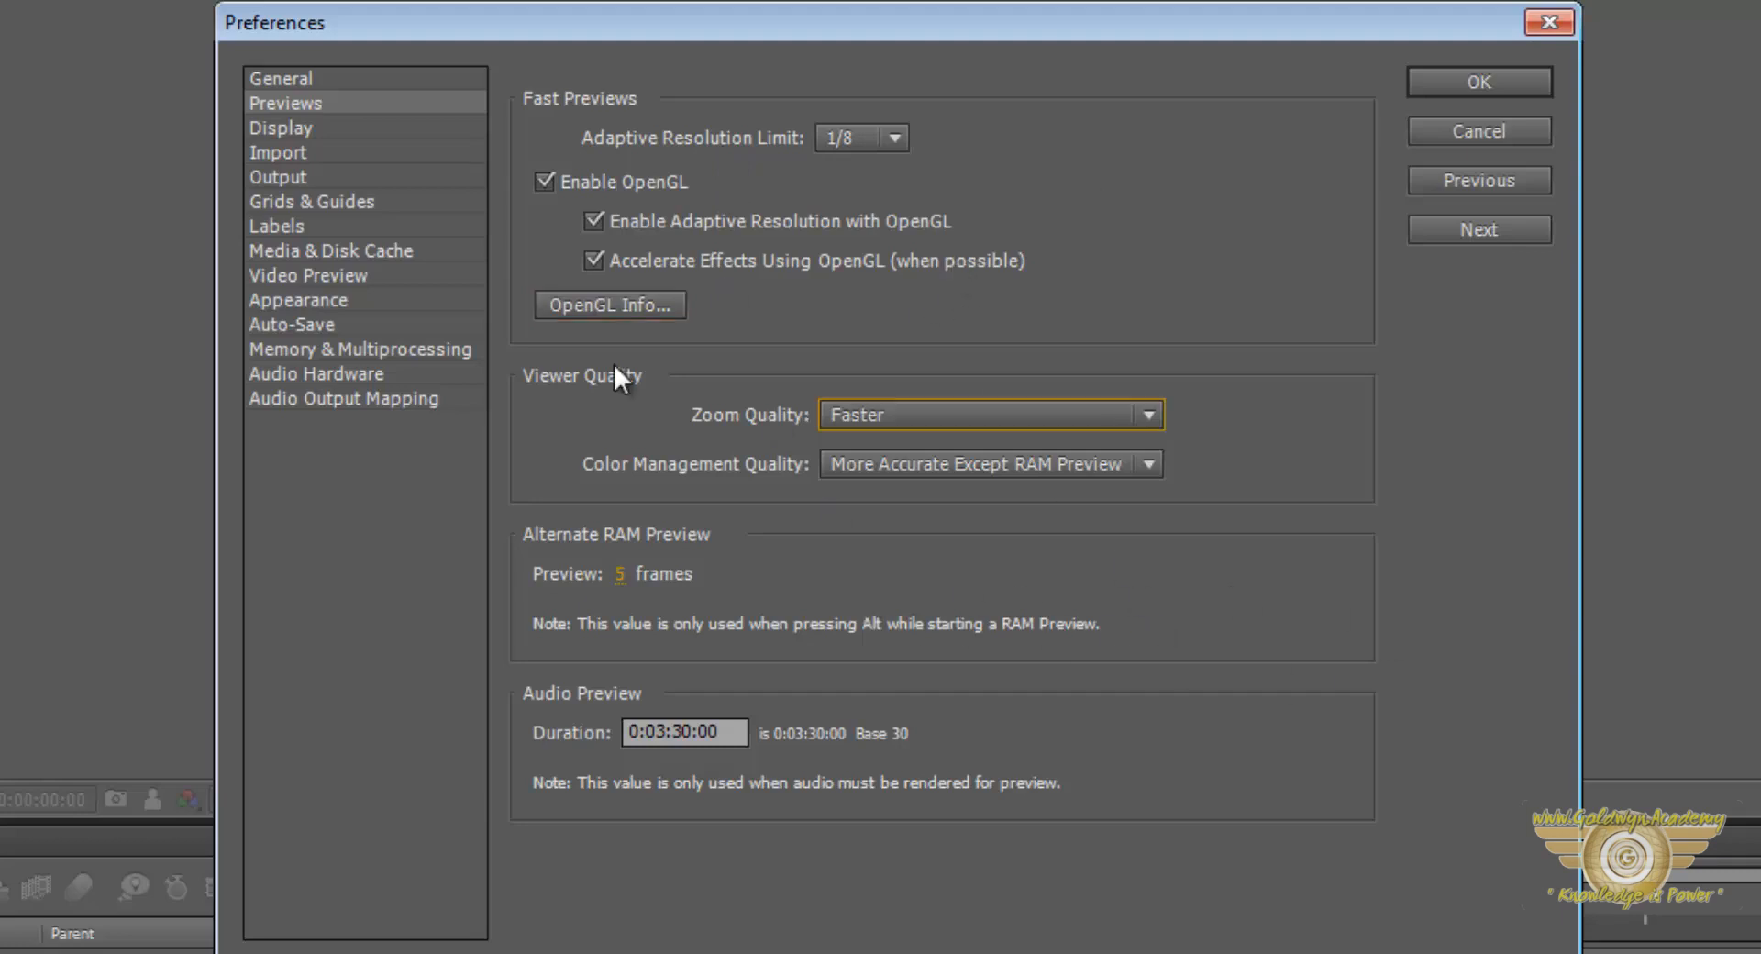
{"action": "mouse_move", "coordinate": [298, 141]}
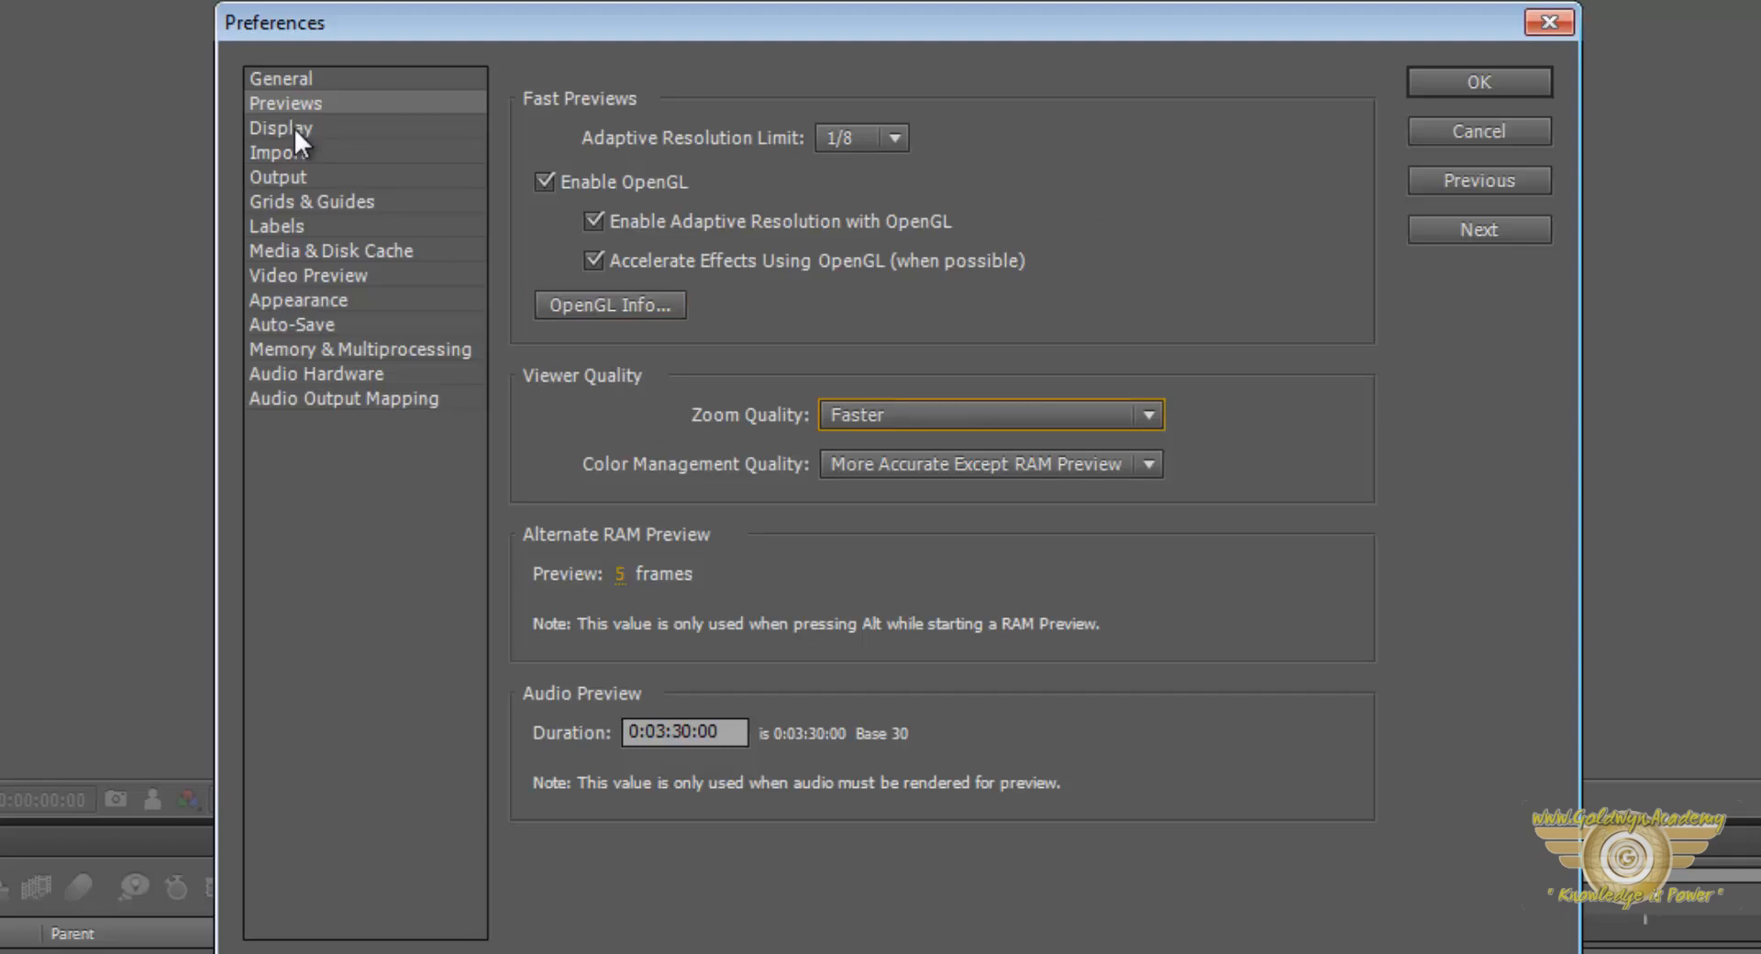
Review the Display page's motion path options, then move to the Appearance page
{"action": "left_click", "coordinate": [280, 127]}
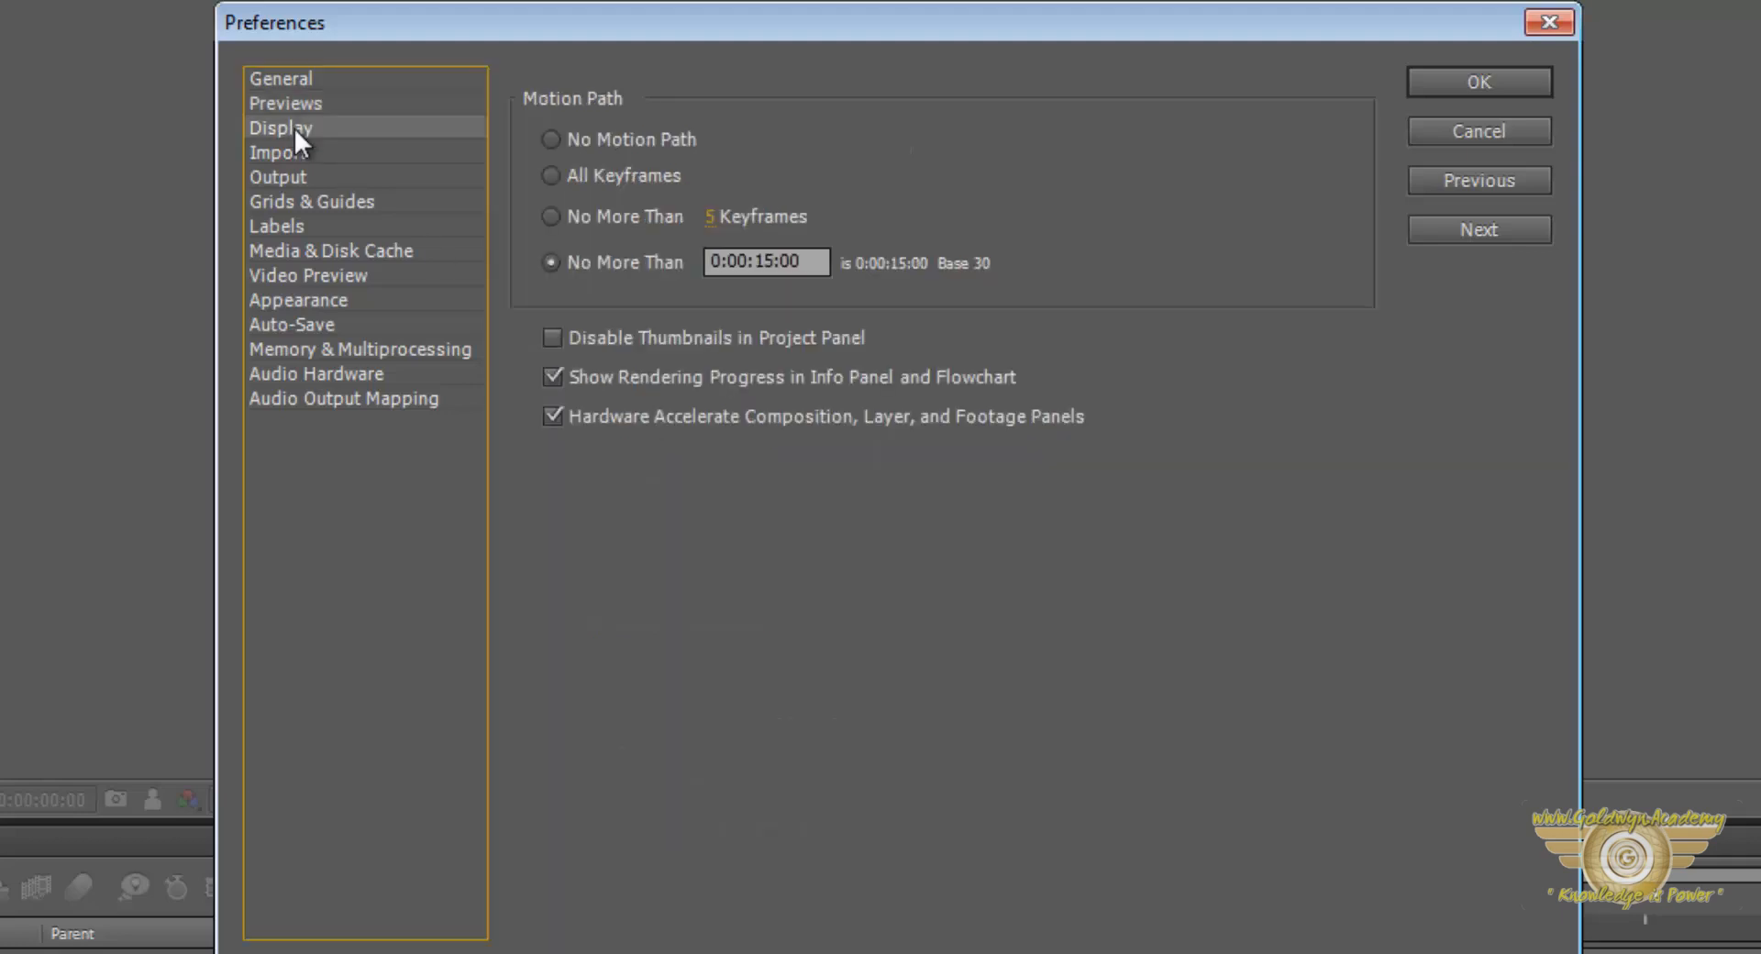
{"action": "mouse_move", "coordinate": [286, 180]}
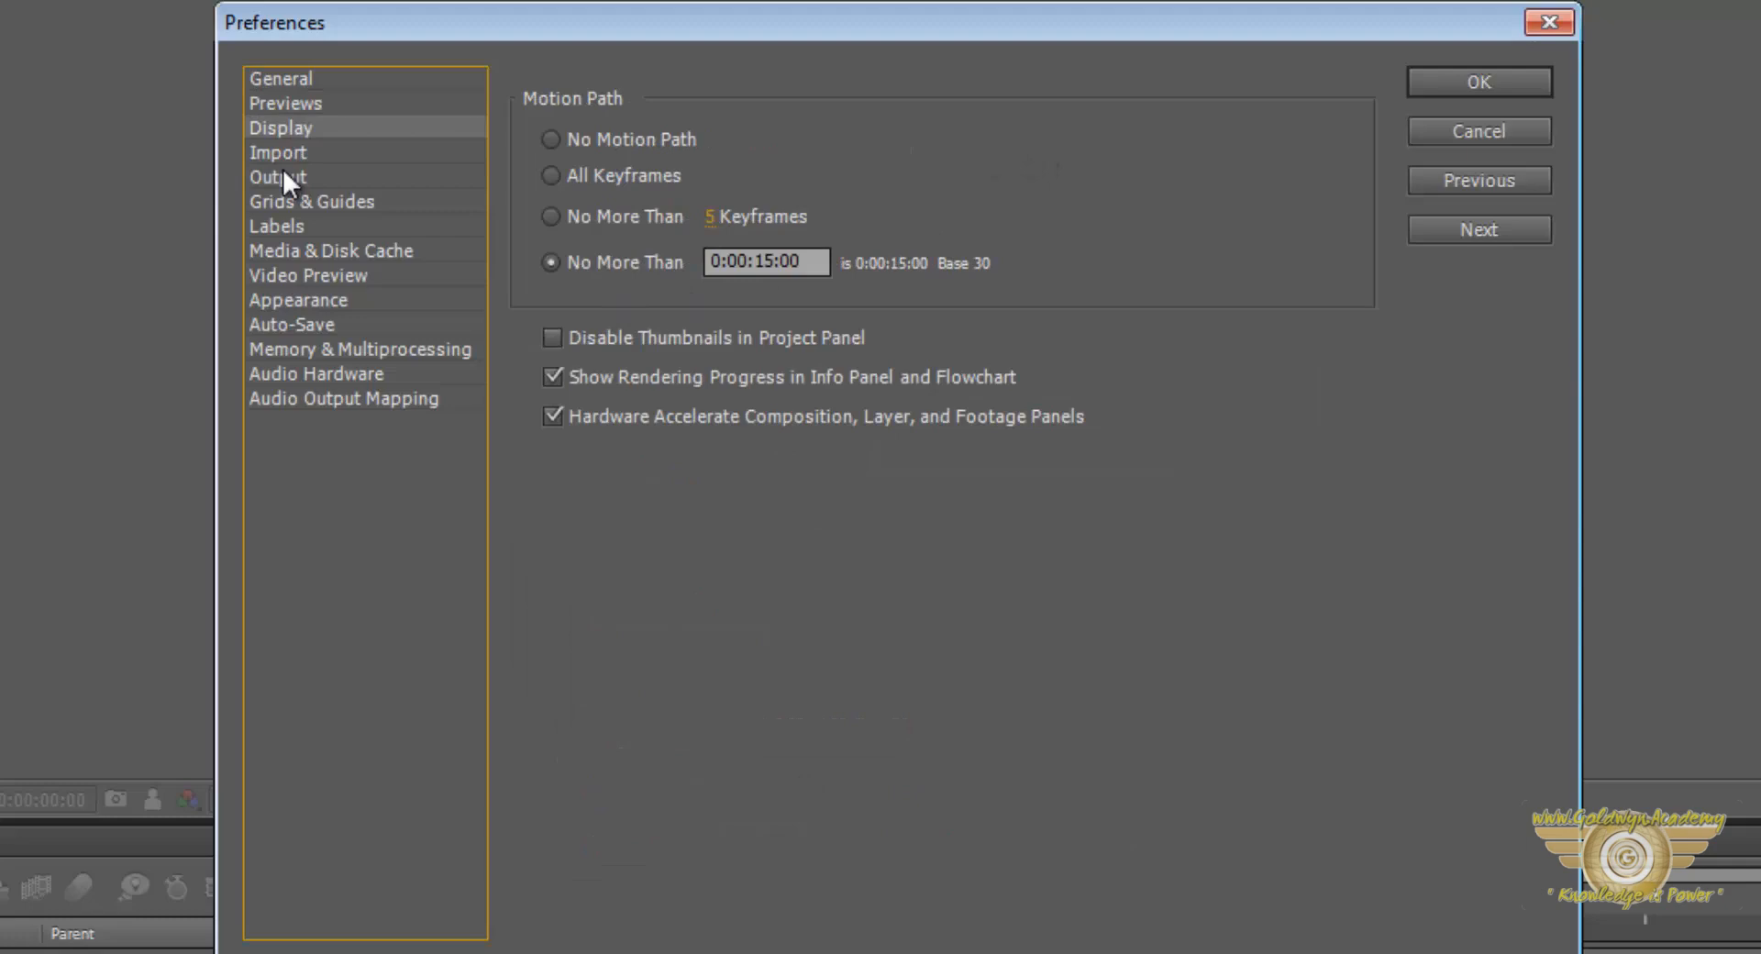
{"action": "mouse_move", "coordinate": [801, 128]}
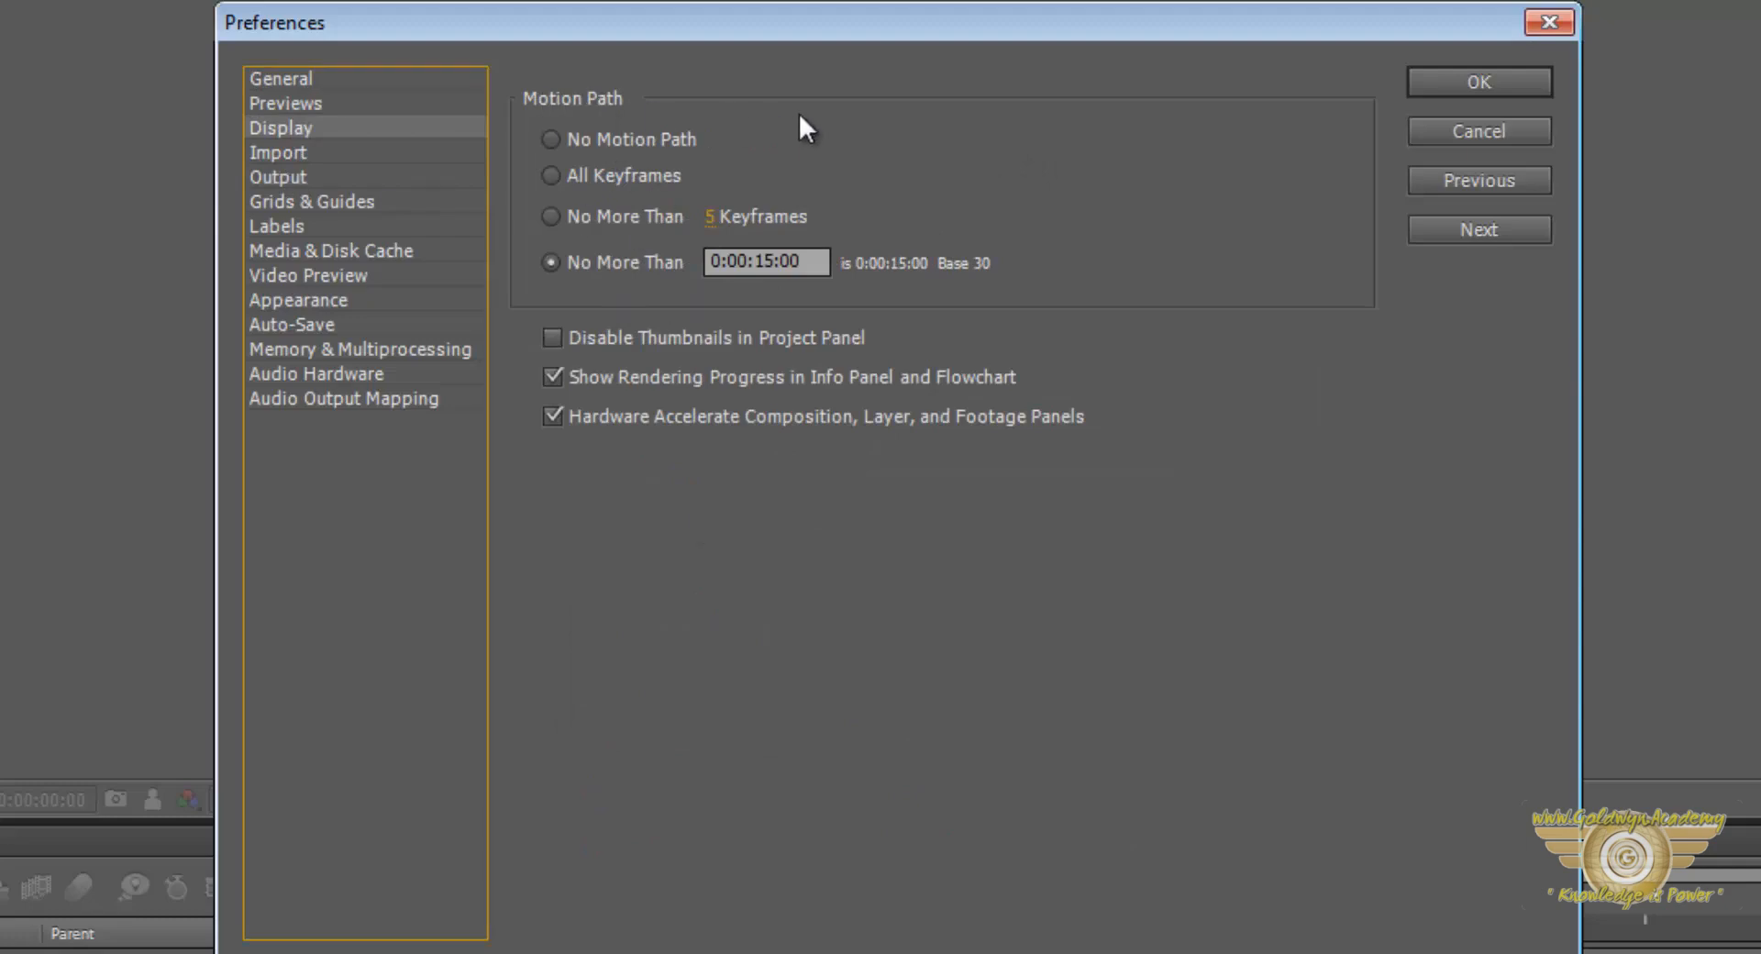
{"action": "mouse_move", "coordinate": [341, 473]}
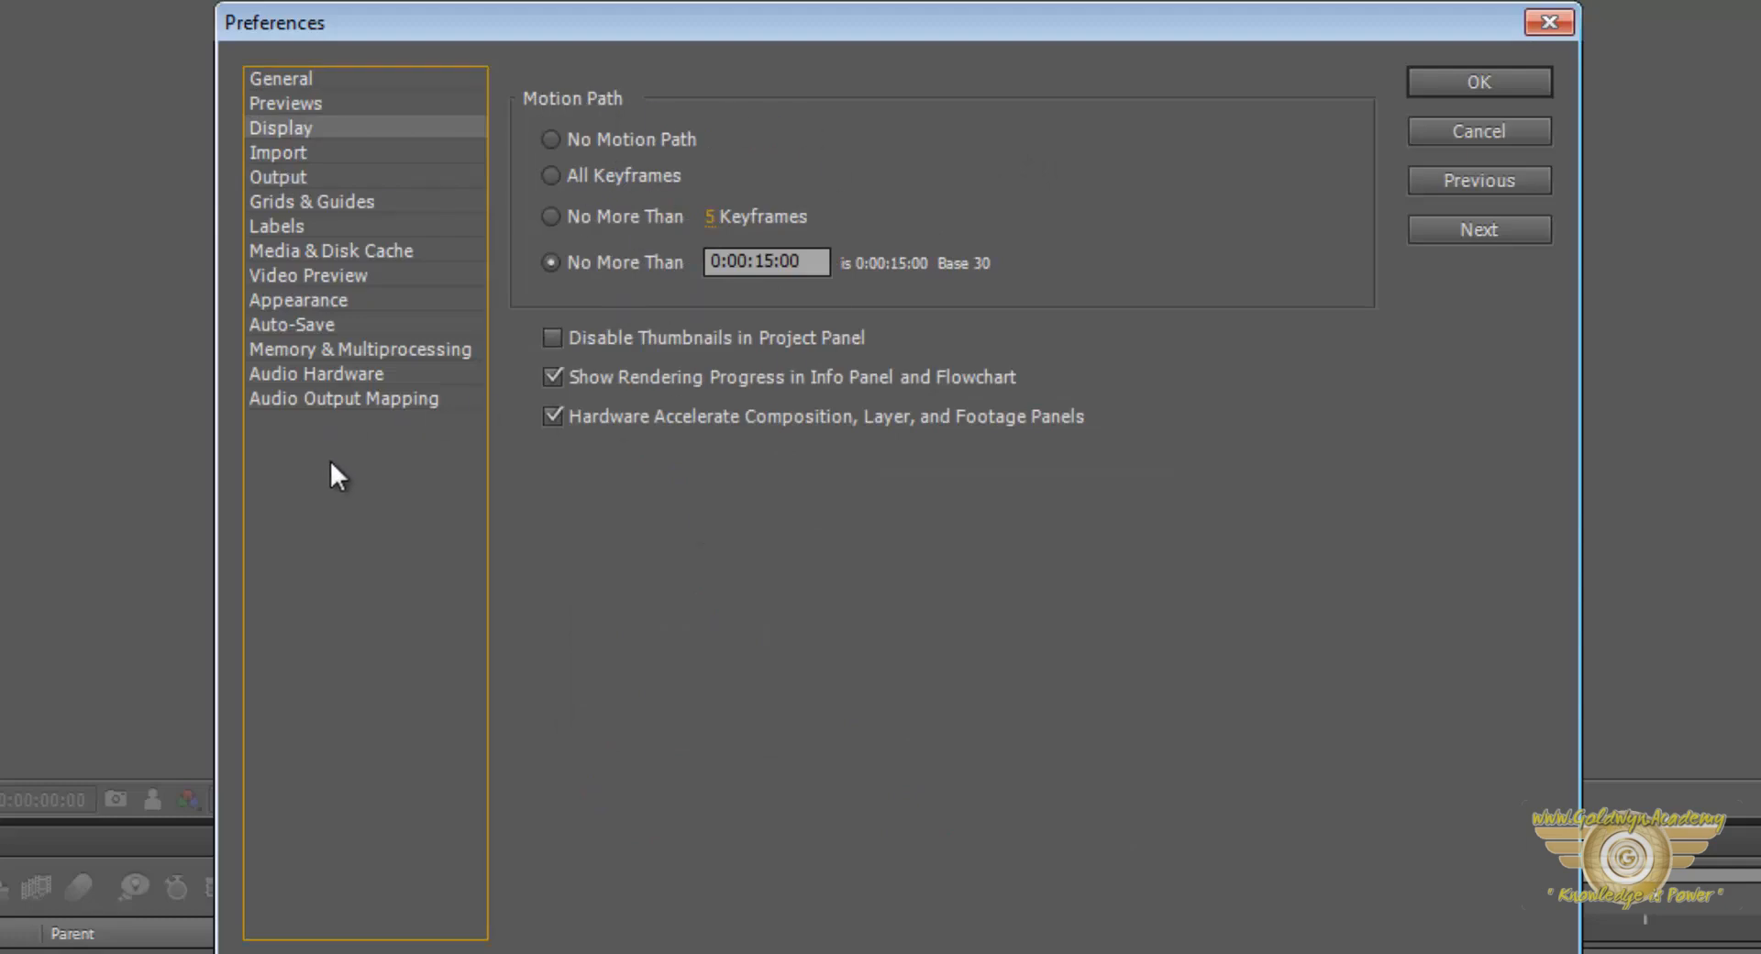
{"action": "mouse_move", "coordinate": [1443, 270]}
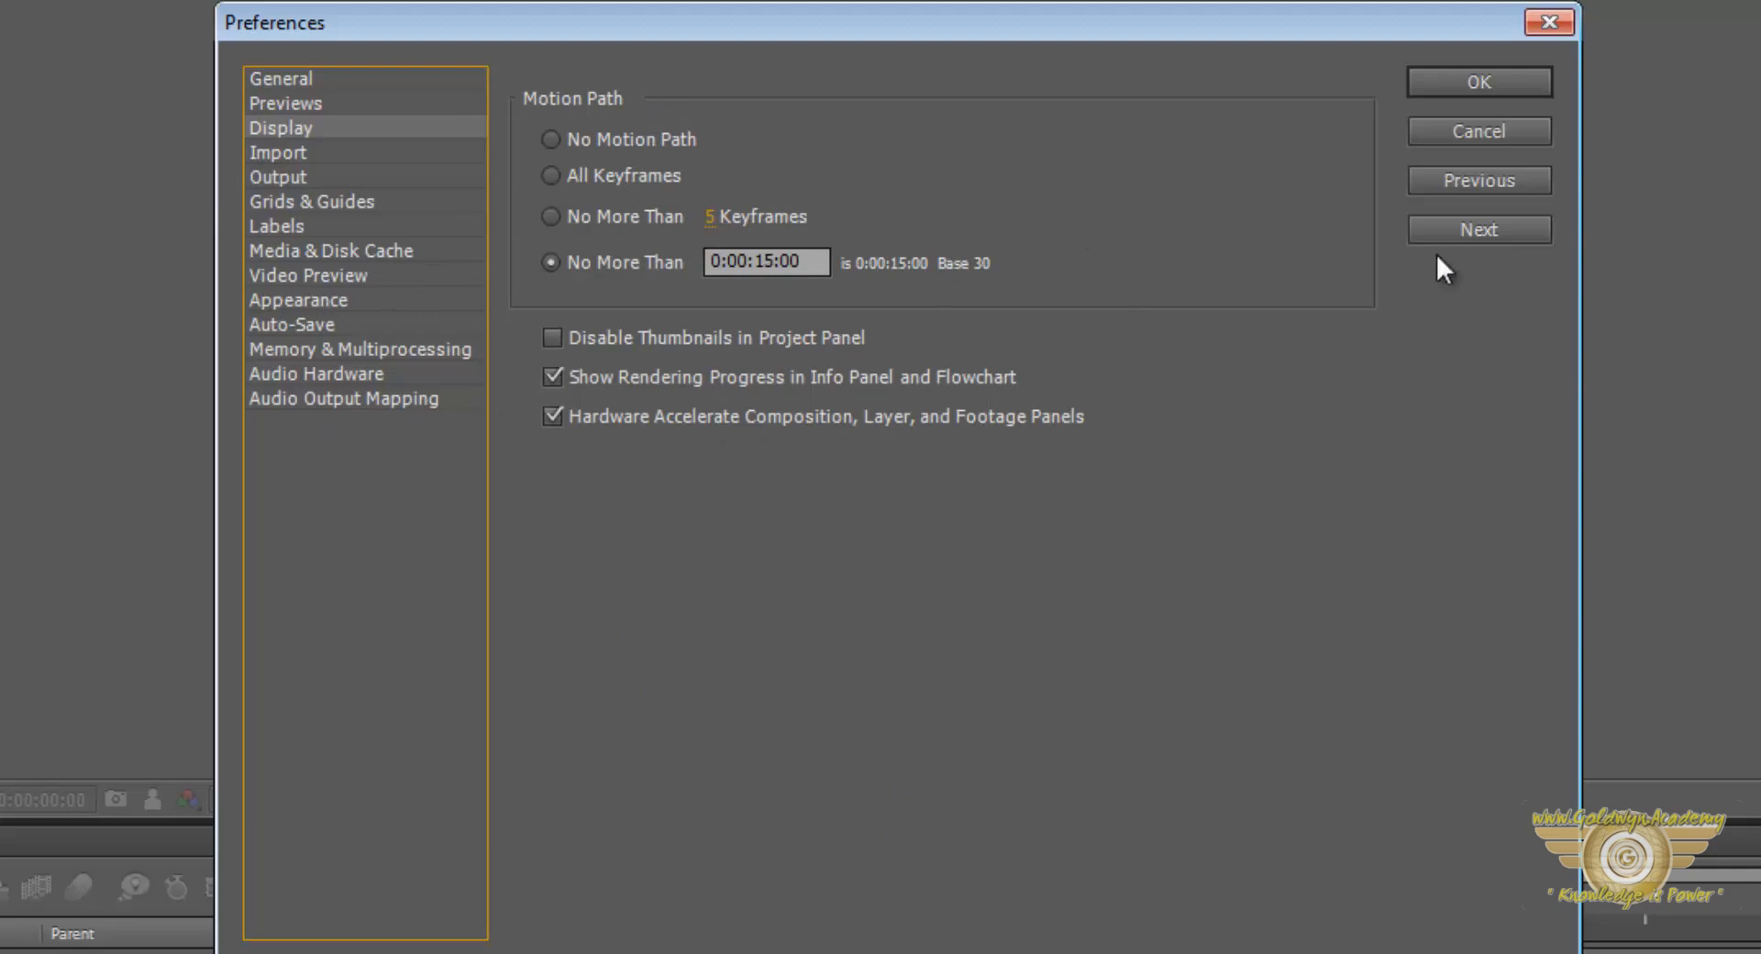
{"action": "mouse_move", "coordinate": [292, 536]}
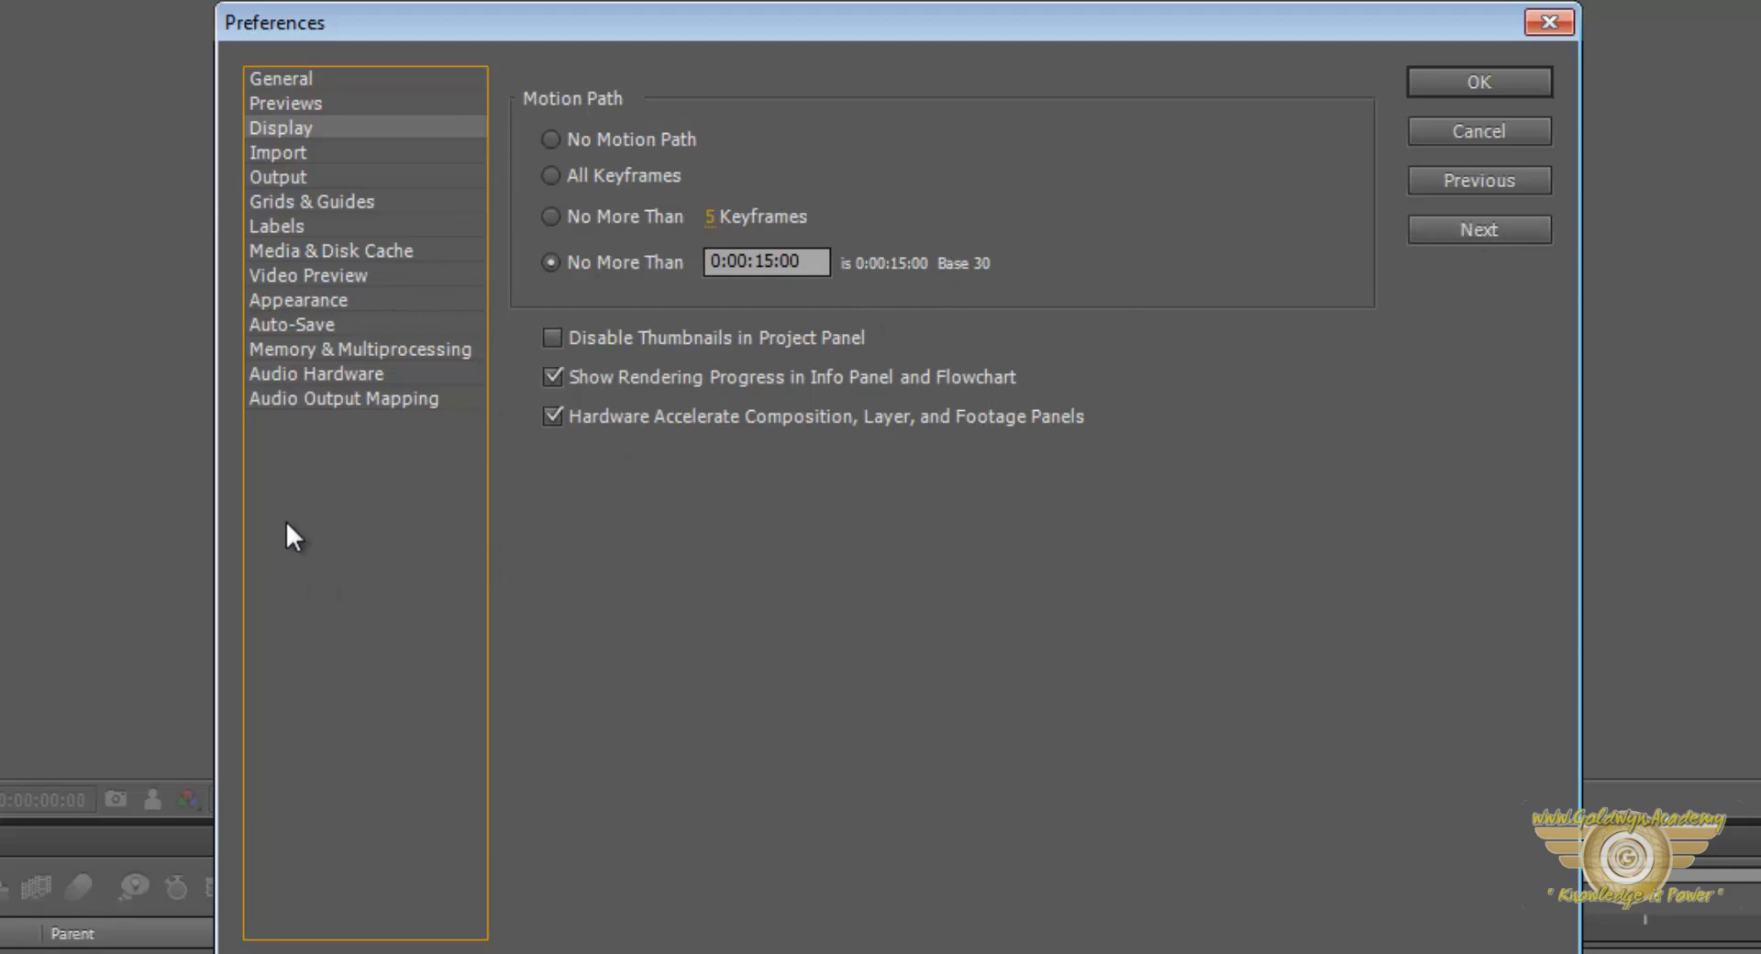
{"action": "mouse_move", "coordinate": [1284, 259]}
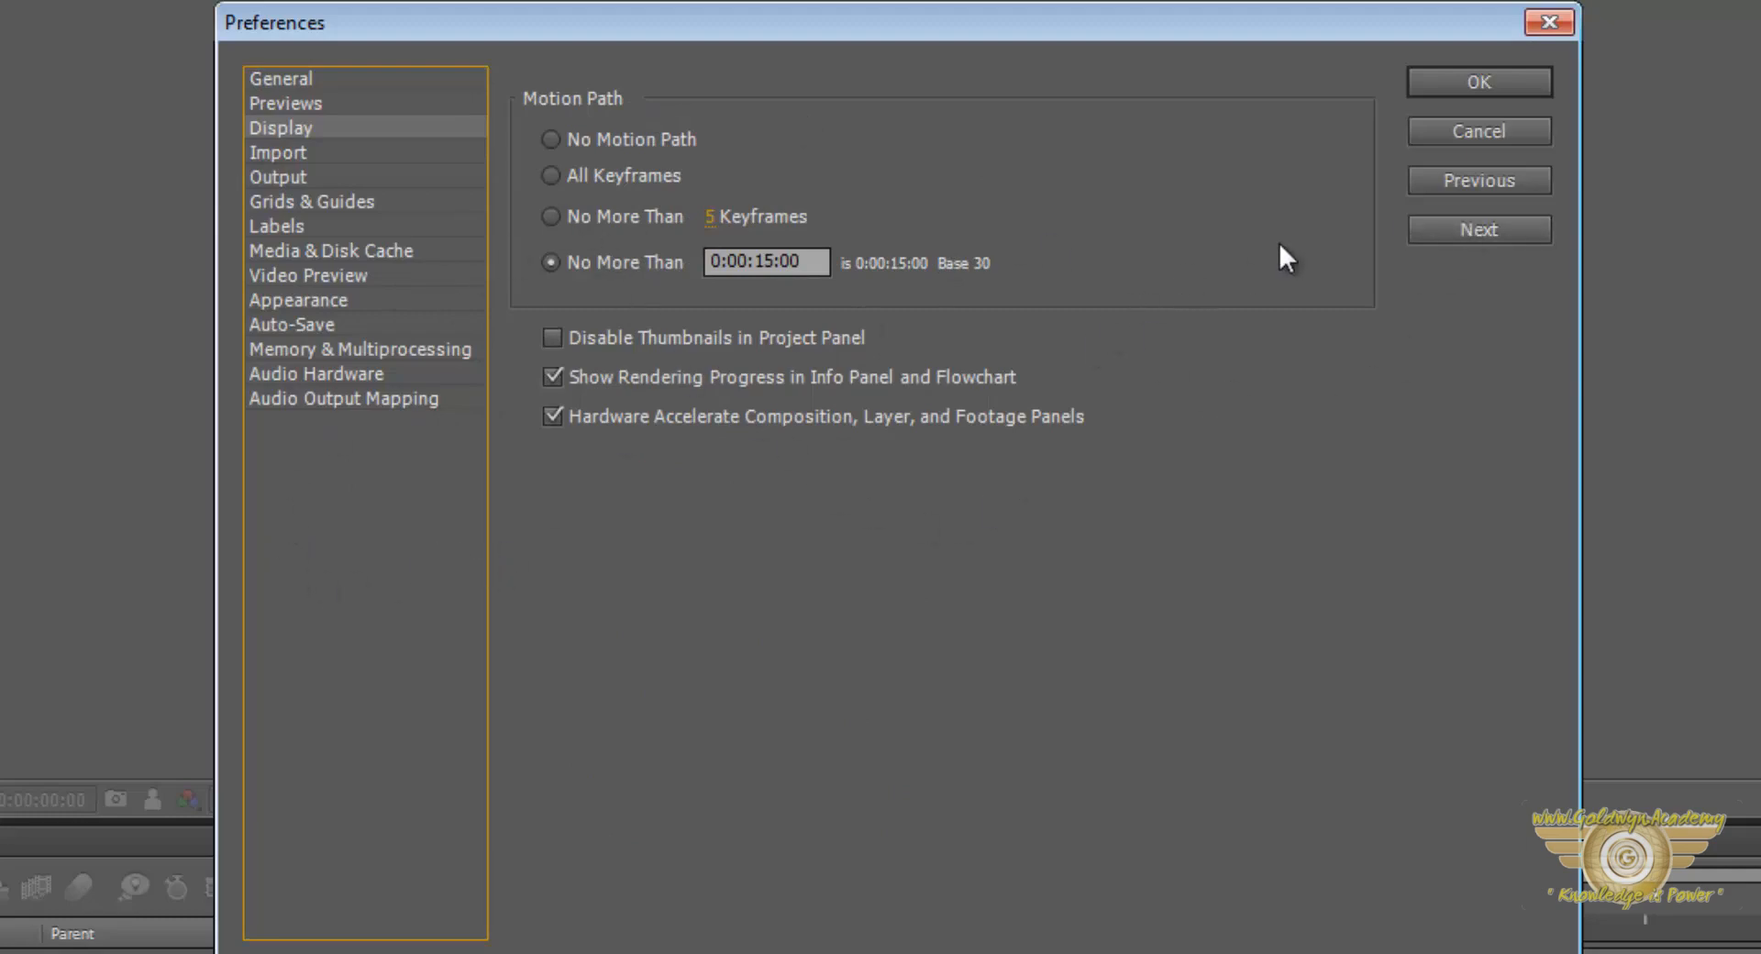
{"action": "mouse_move", "coordinate": [1031, 211]}
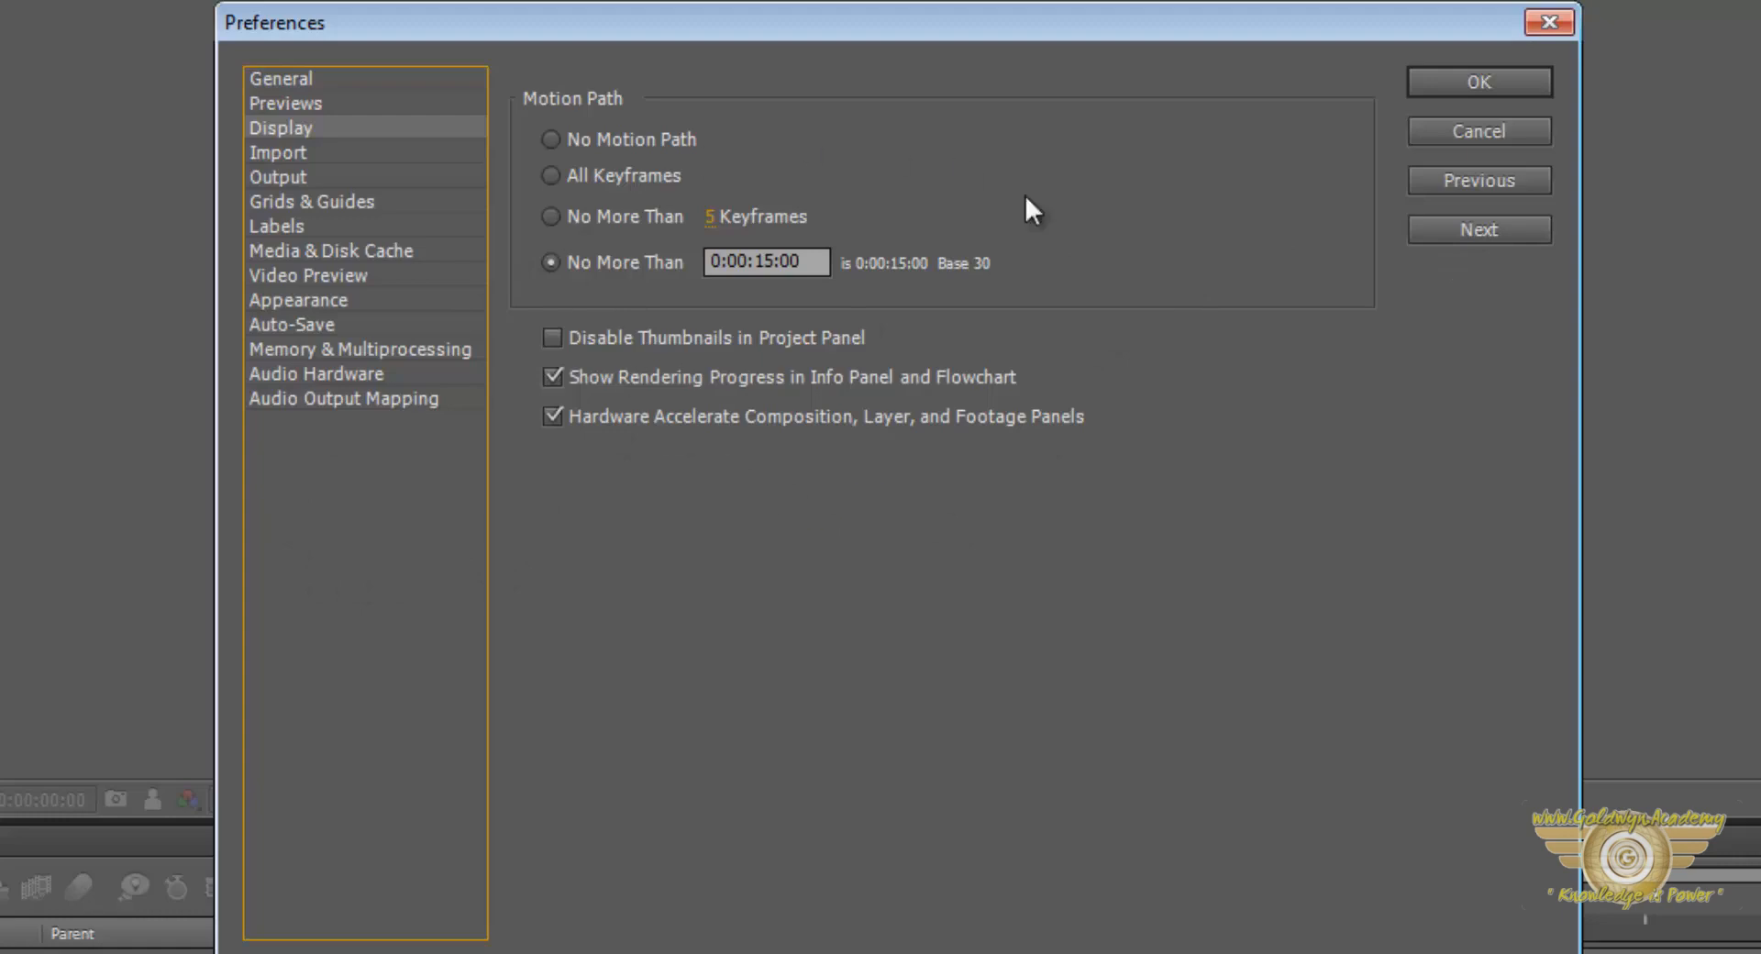
{"action": "mouse_move", "coordinate": [786, 486]}
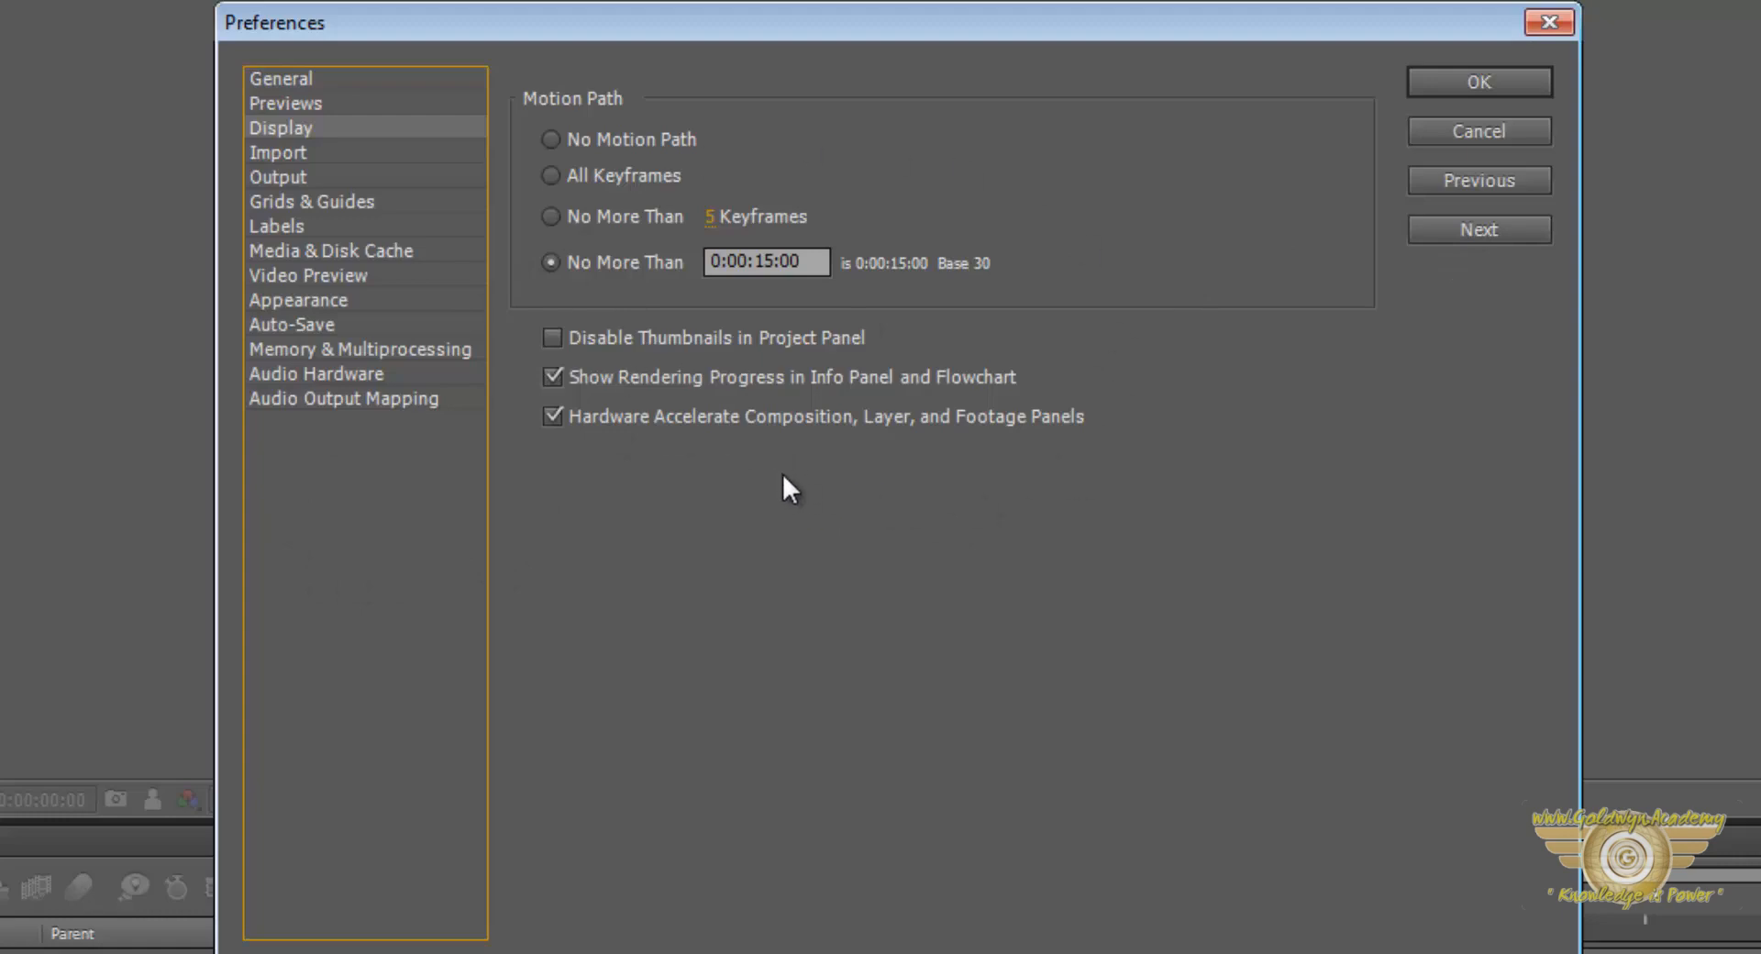
{"action": "mouse_move", "coordinate": [829, 534]}
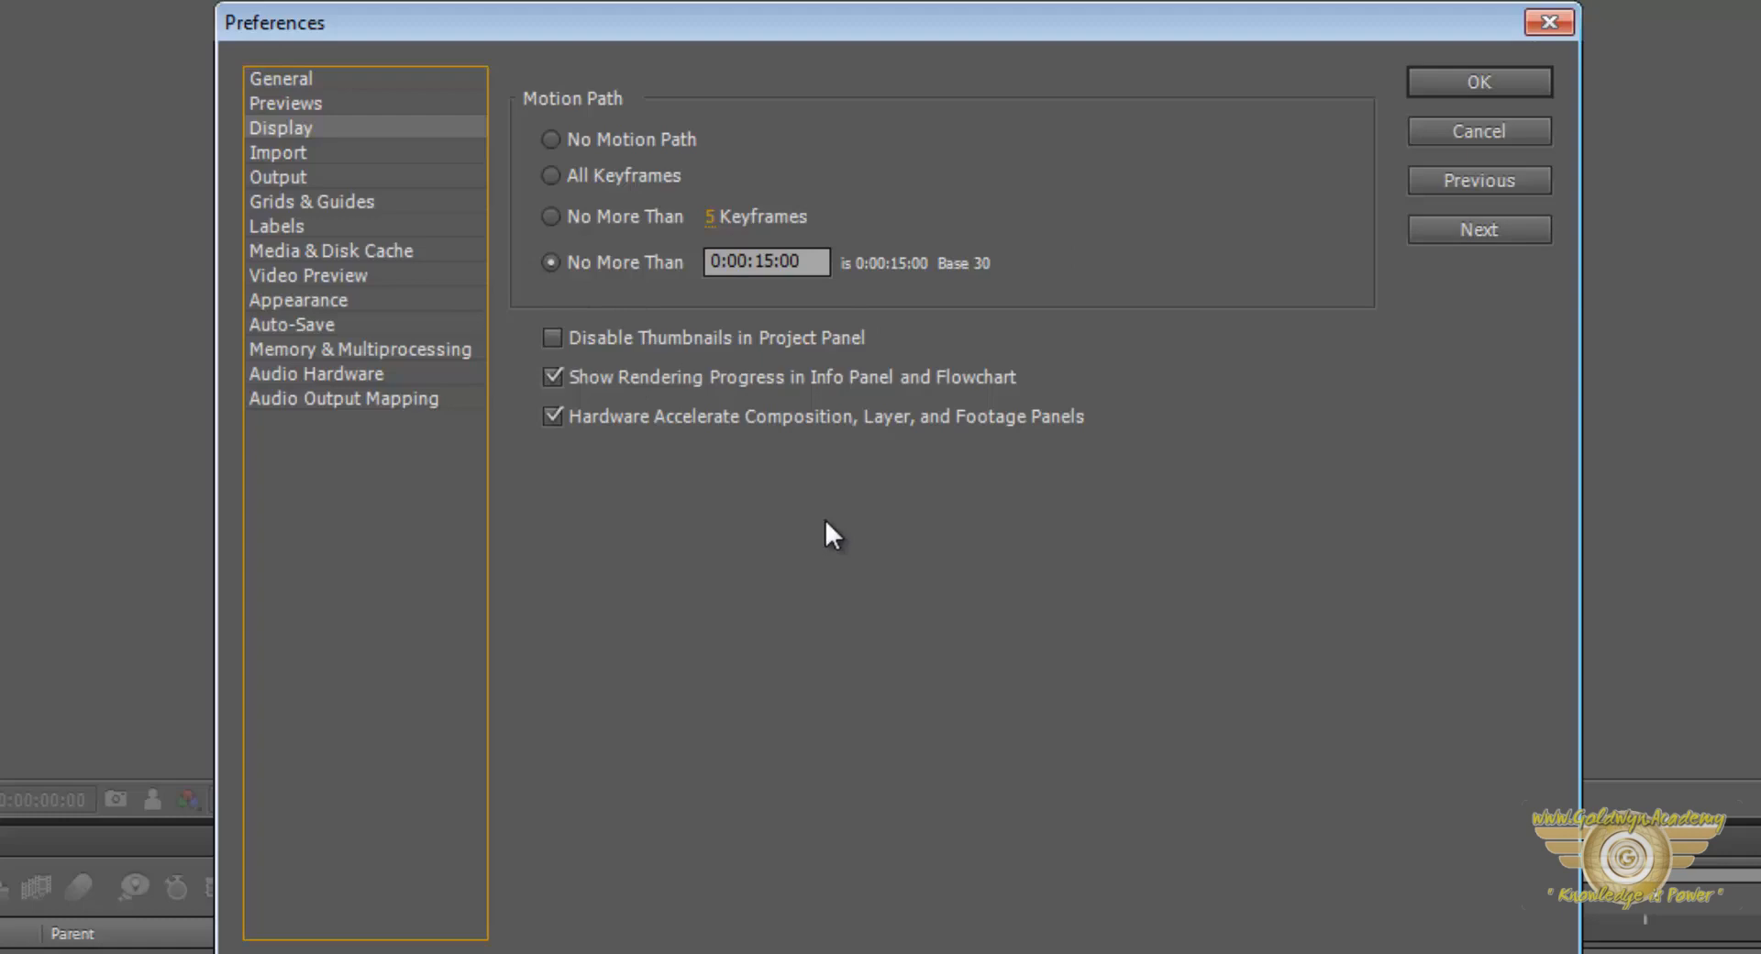
{"action": "mouse_move", "coordinate": [803, 537]}
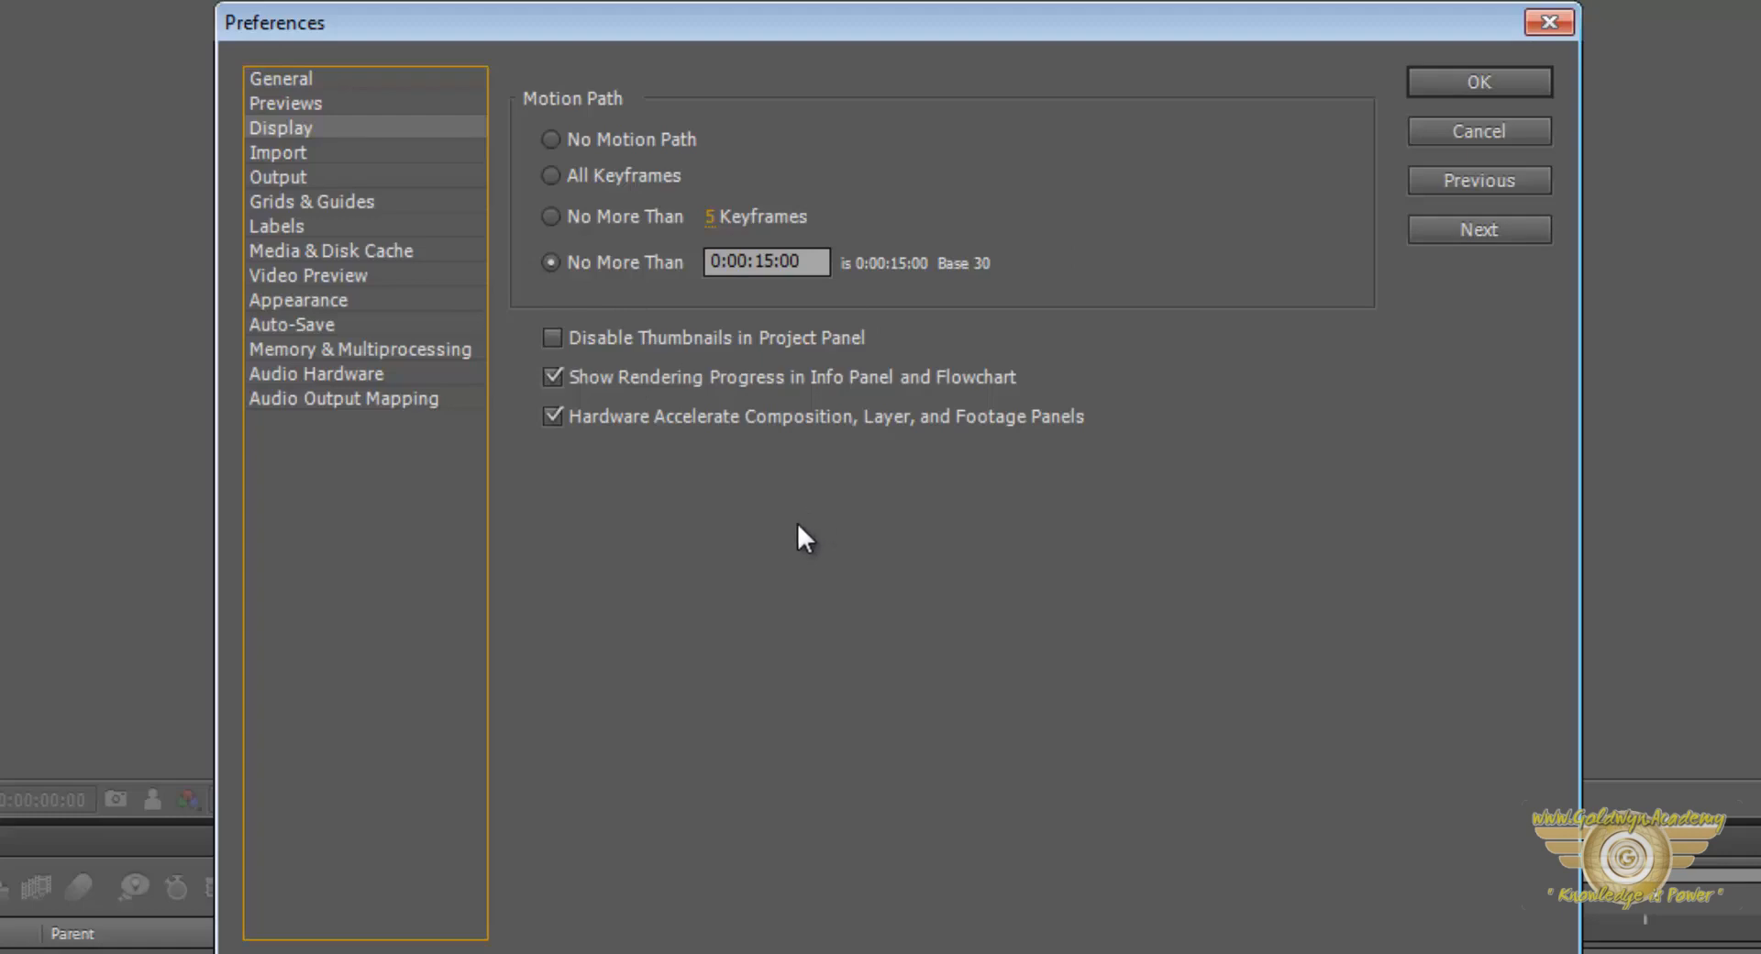
{"action": "mouse_move", "coordinate": [314, 279]}
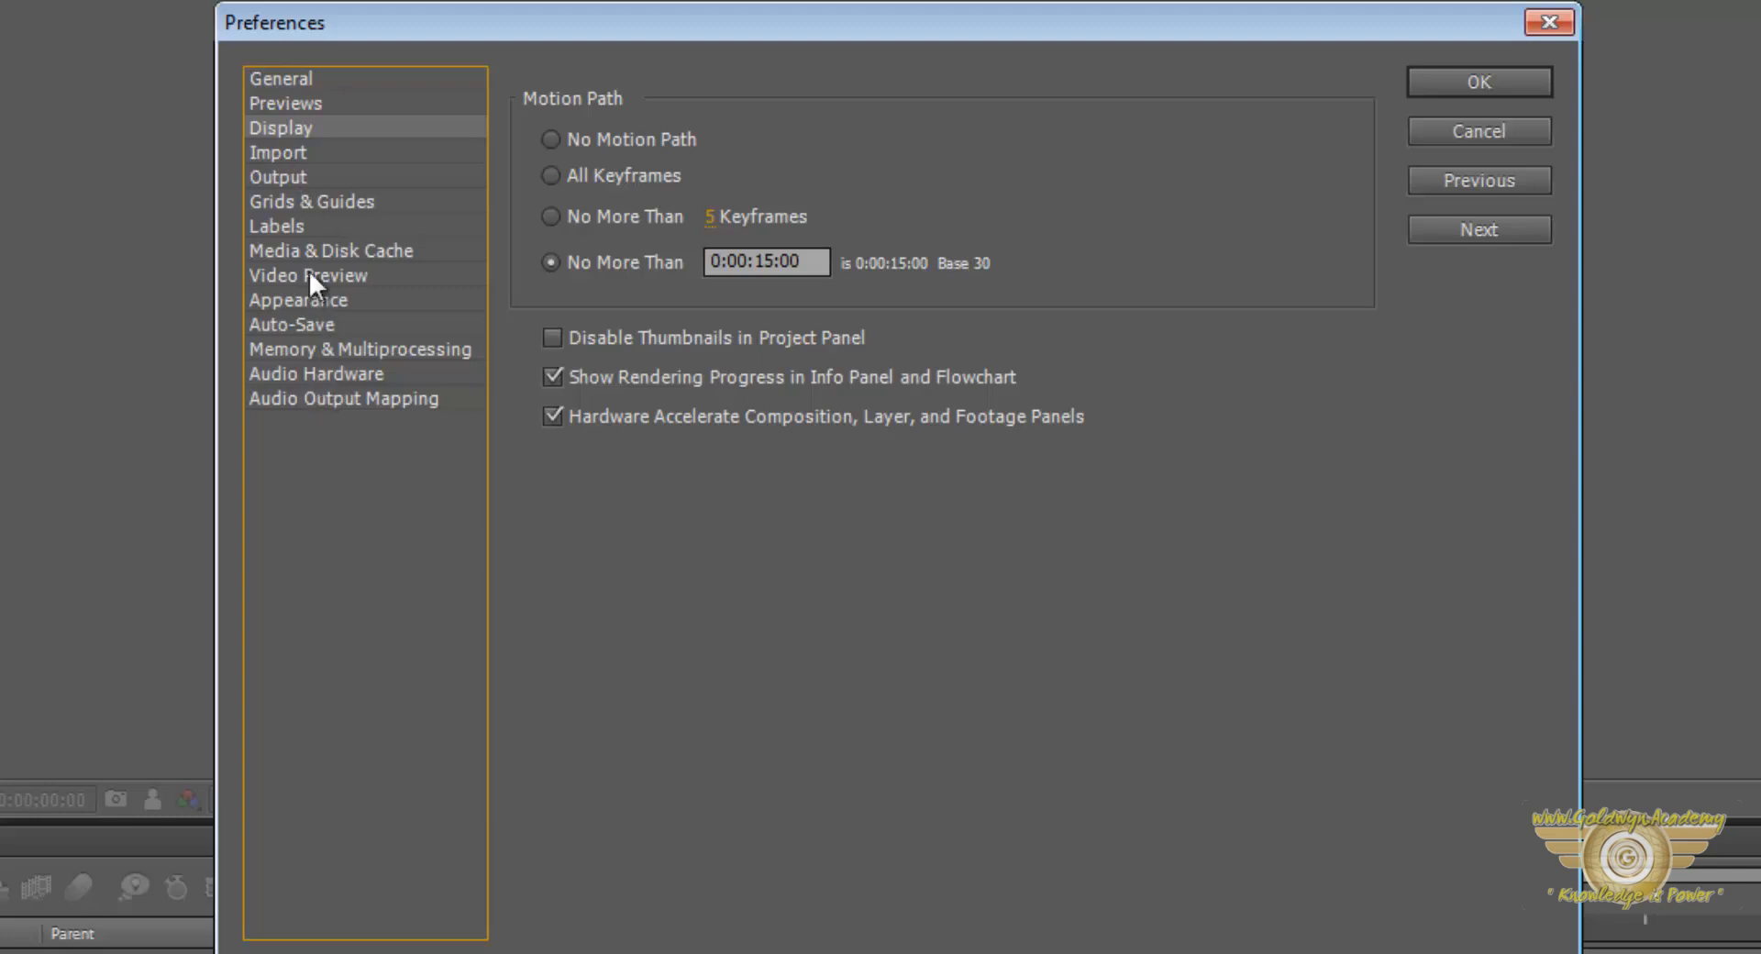
{"action": "mouse_move", "coordinate": [291, 517]}
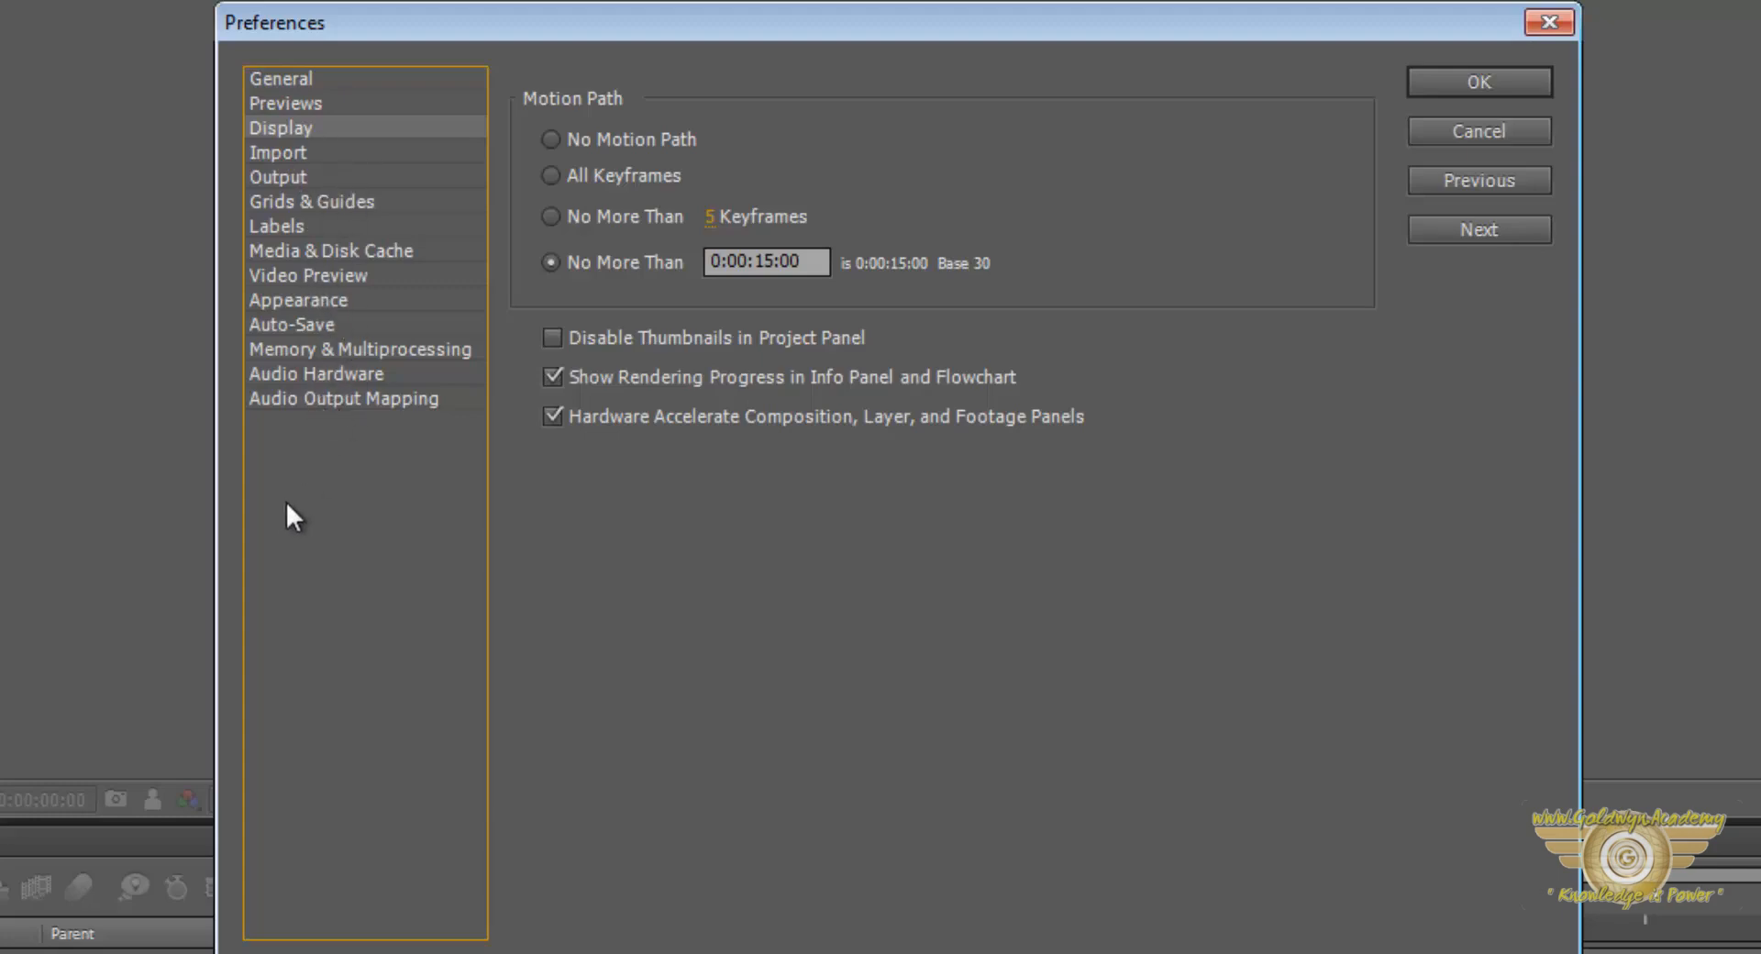
{"action": "mouse_move", "coordinate": [368, 548]}
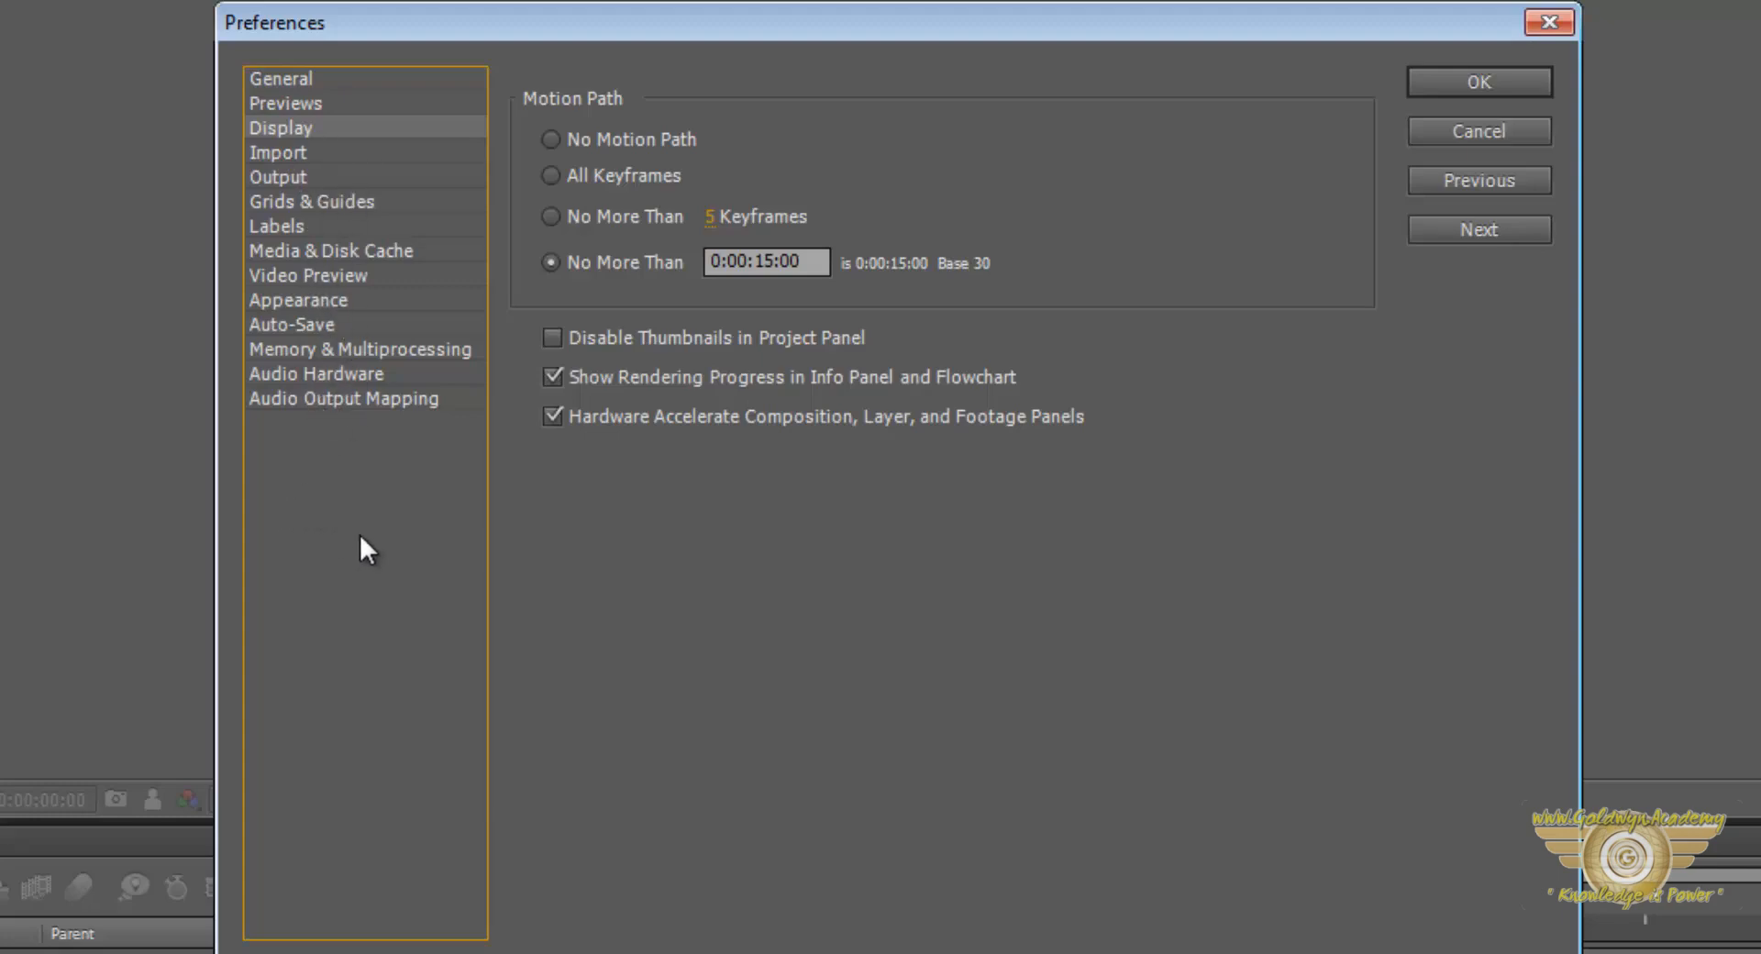
{"action": "mouse_move", "coordinate": [354, 539]}
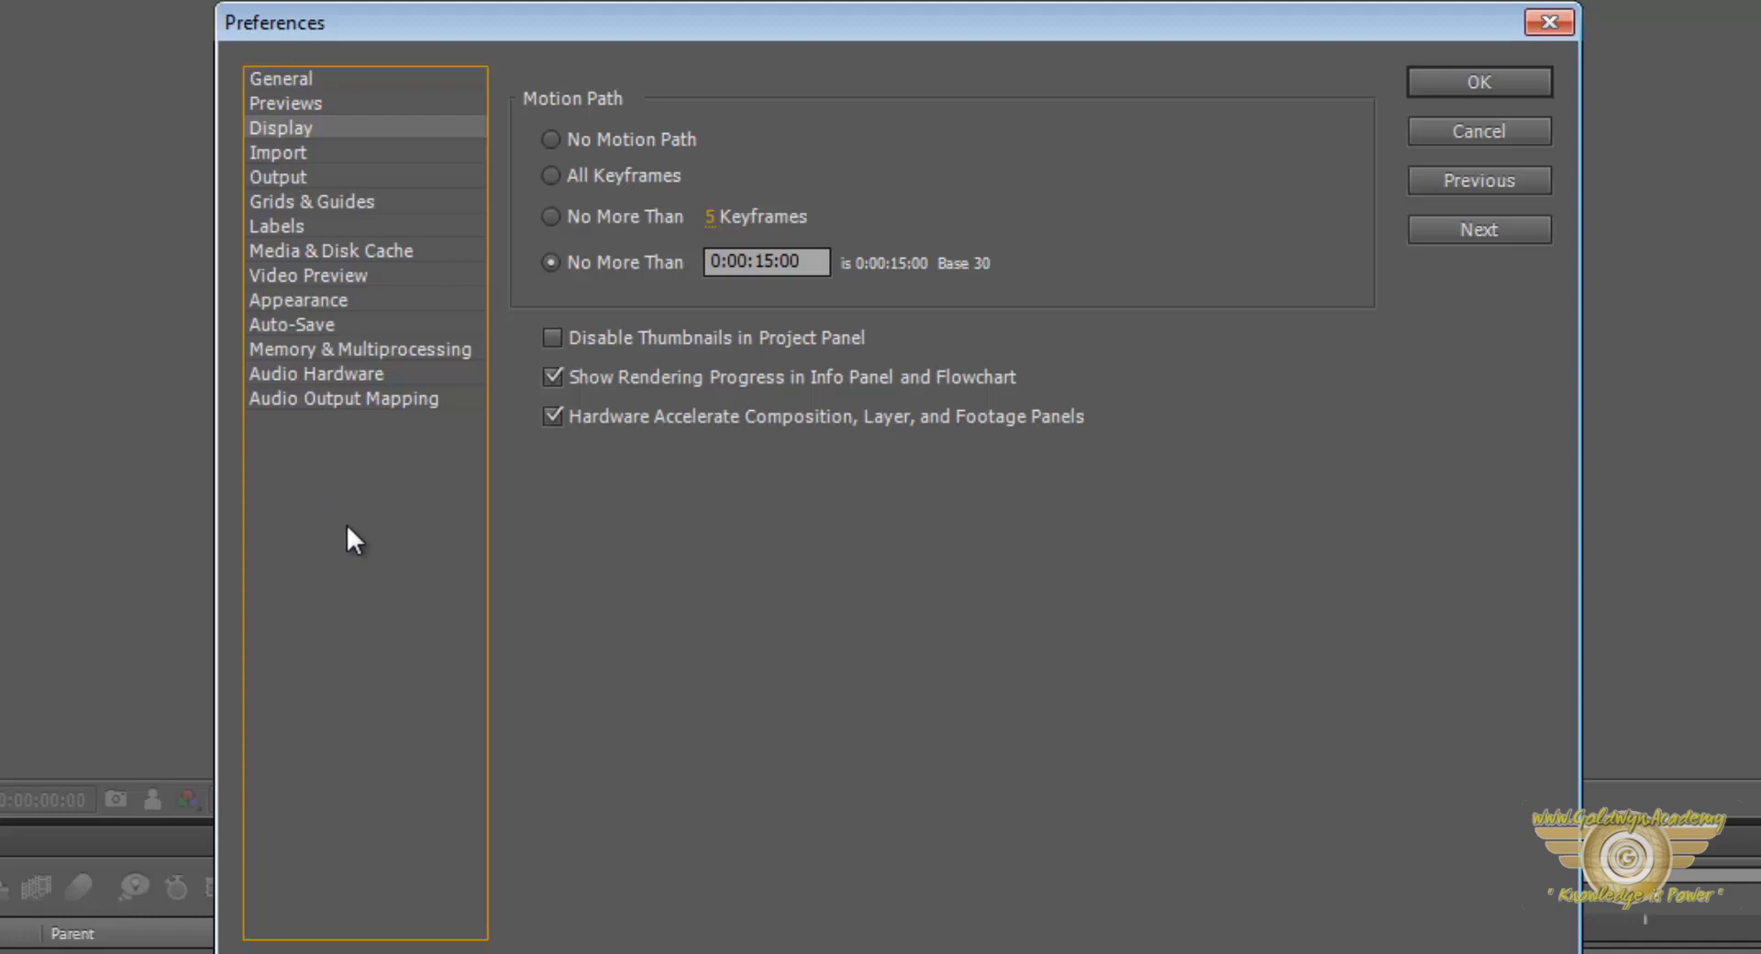
{"action": "mouse_move", "coordinate": [343, 520]}
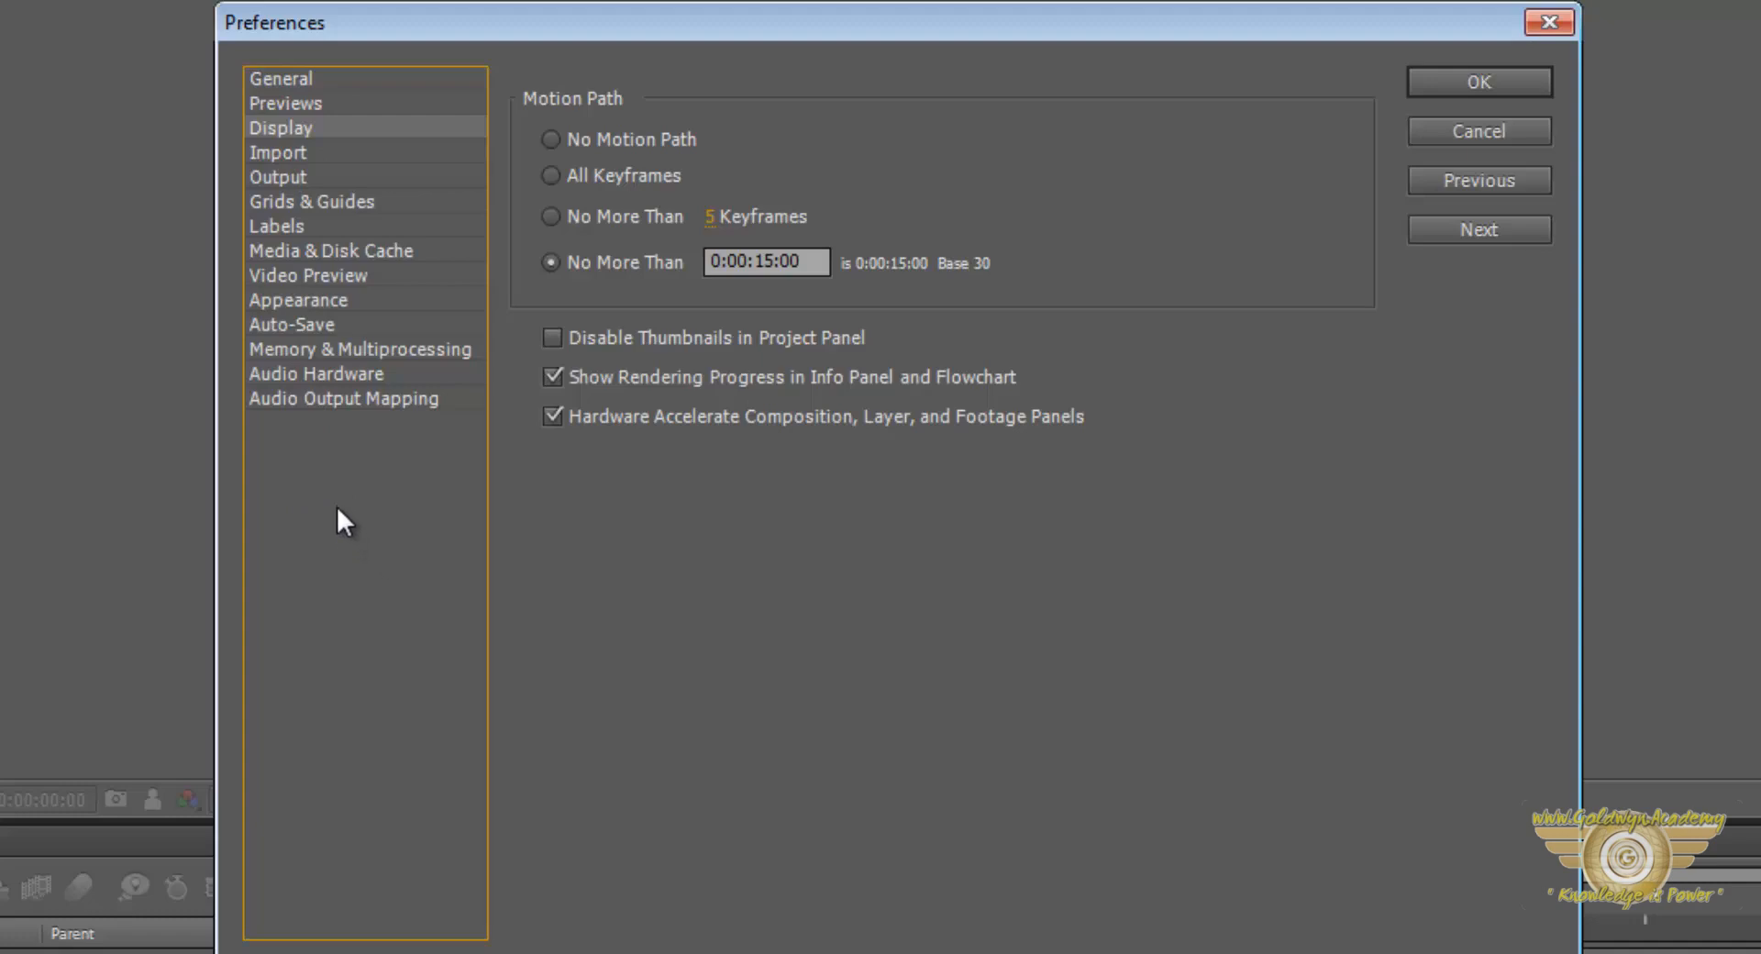
{"action": "mouse_move", "coordinate": [370, 483]}
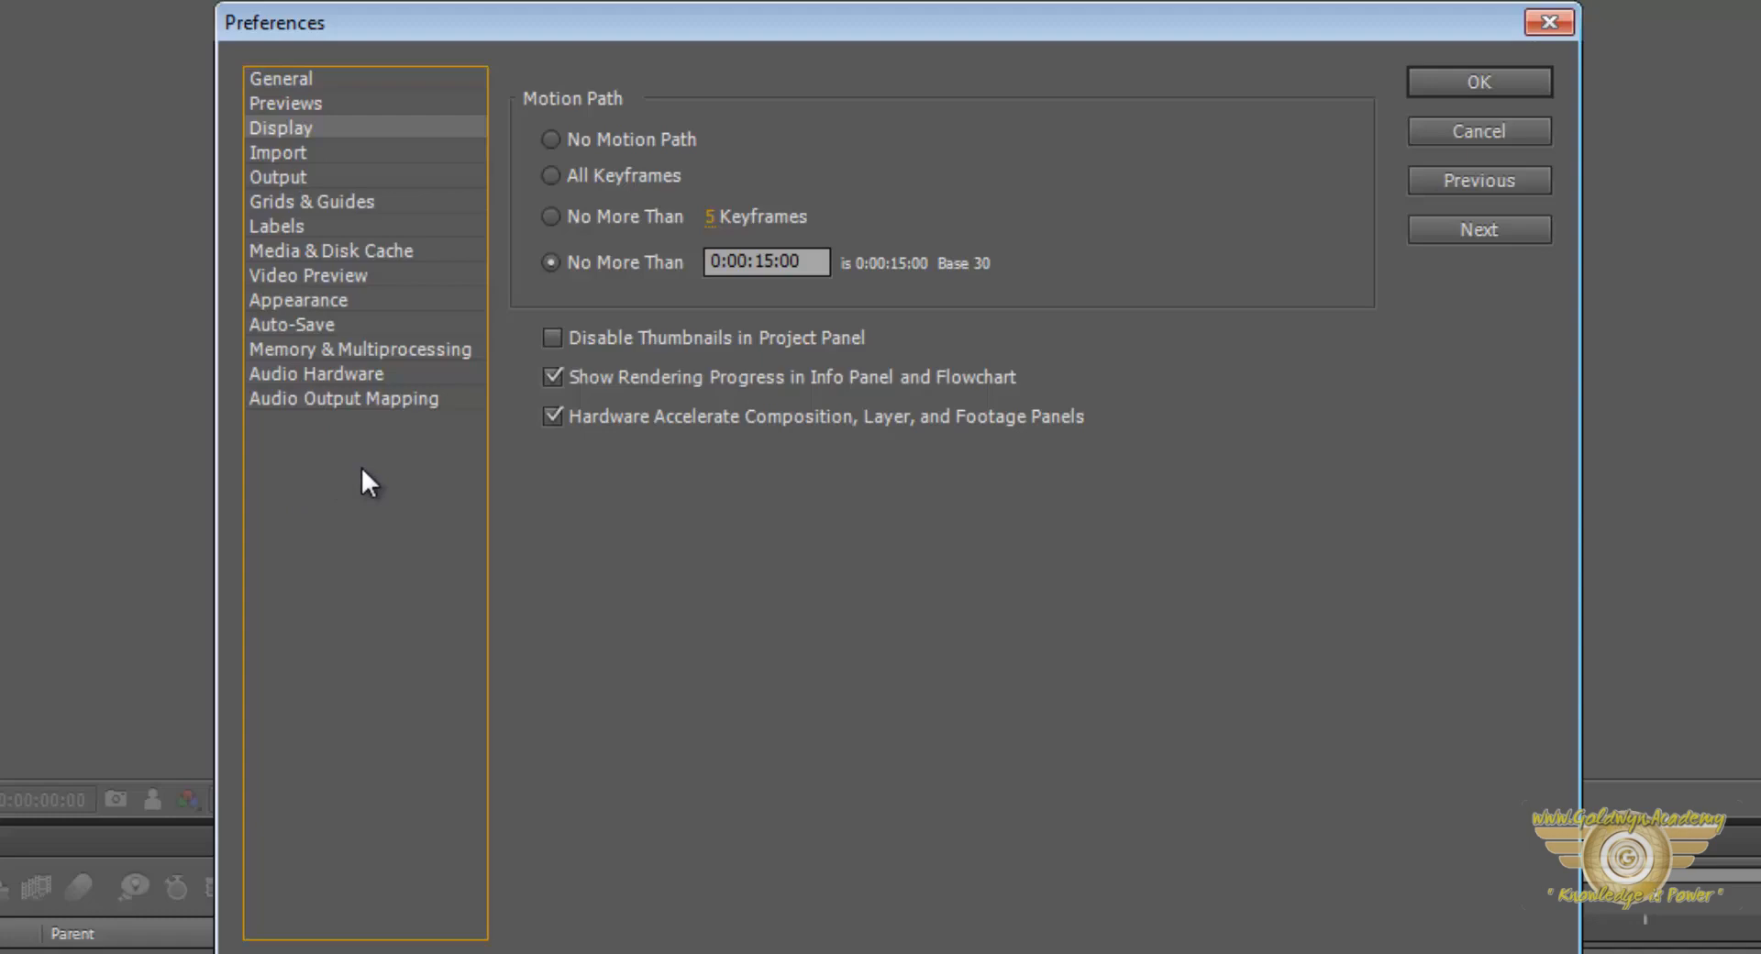
{"action": "mouse_move", "coordinate": [354, 477]}
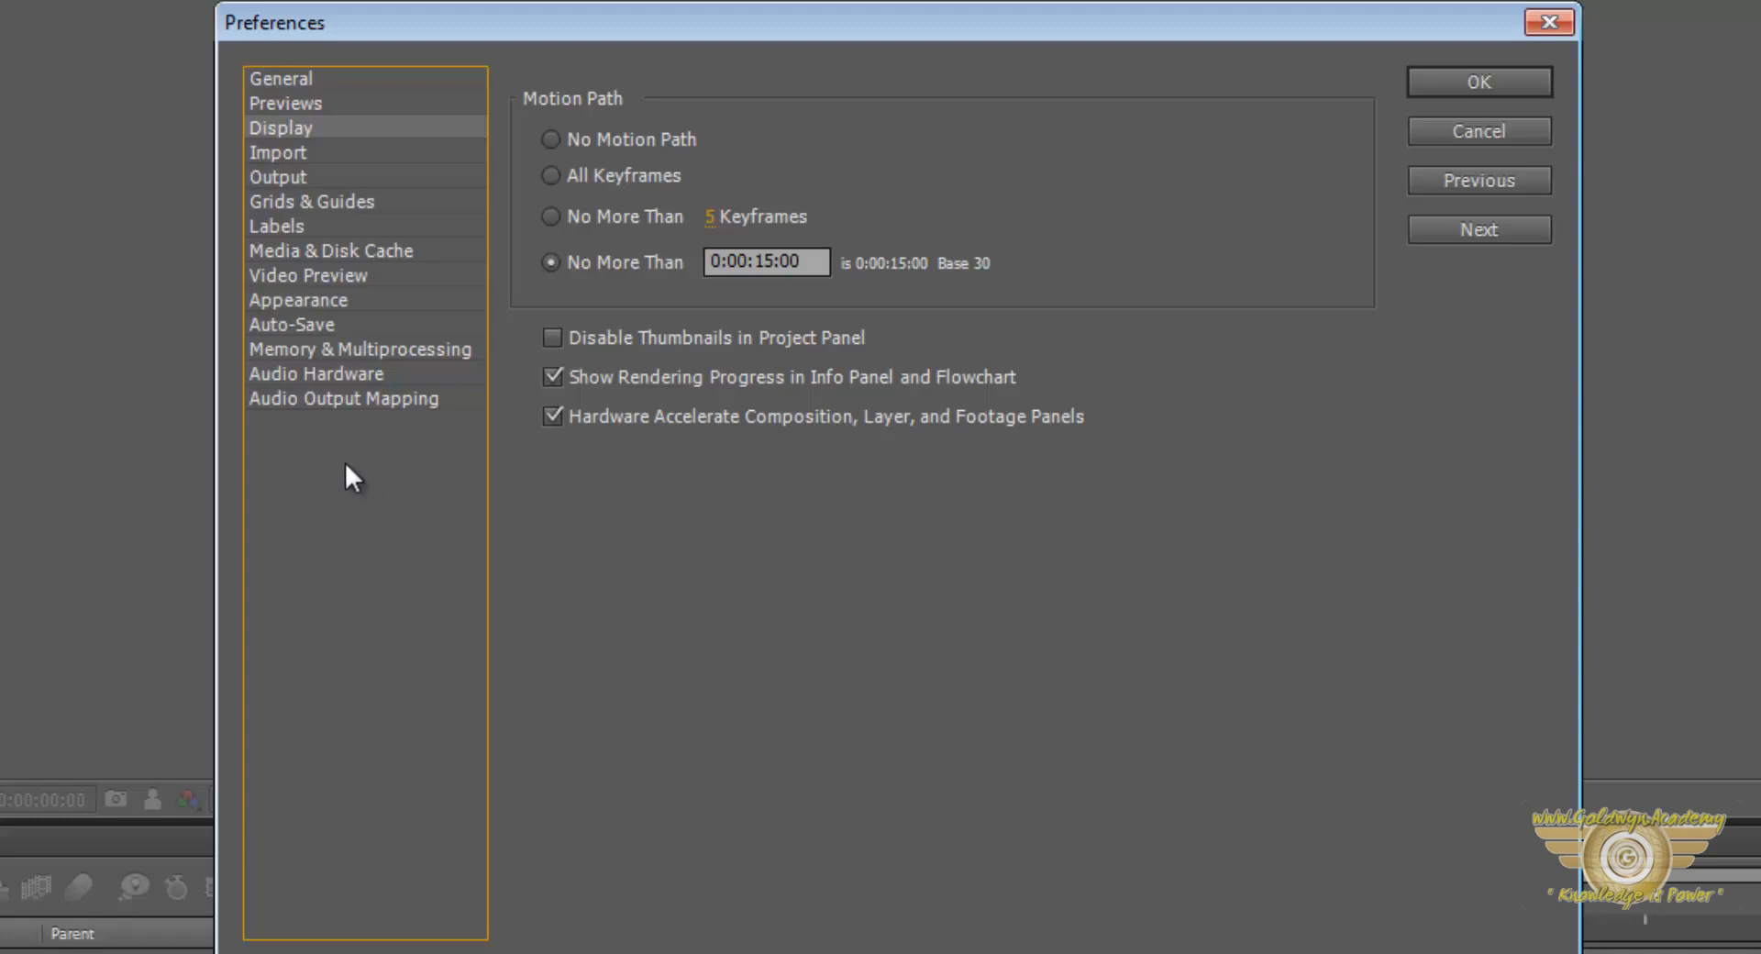
{"action": "left_click", "coordinate": [297, 301]}
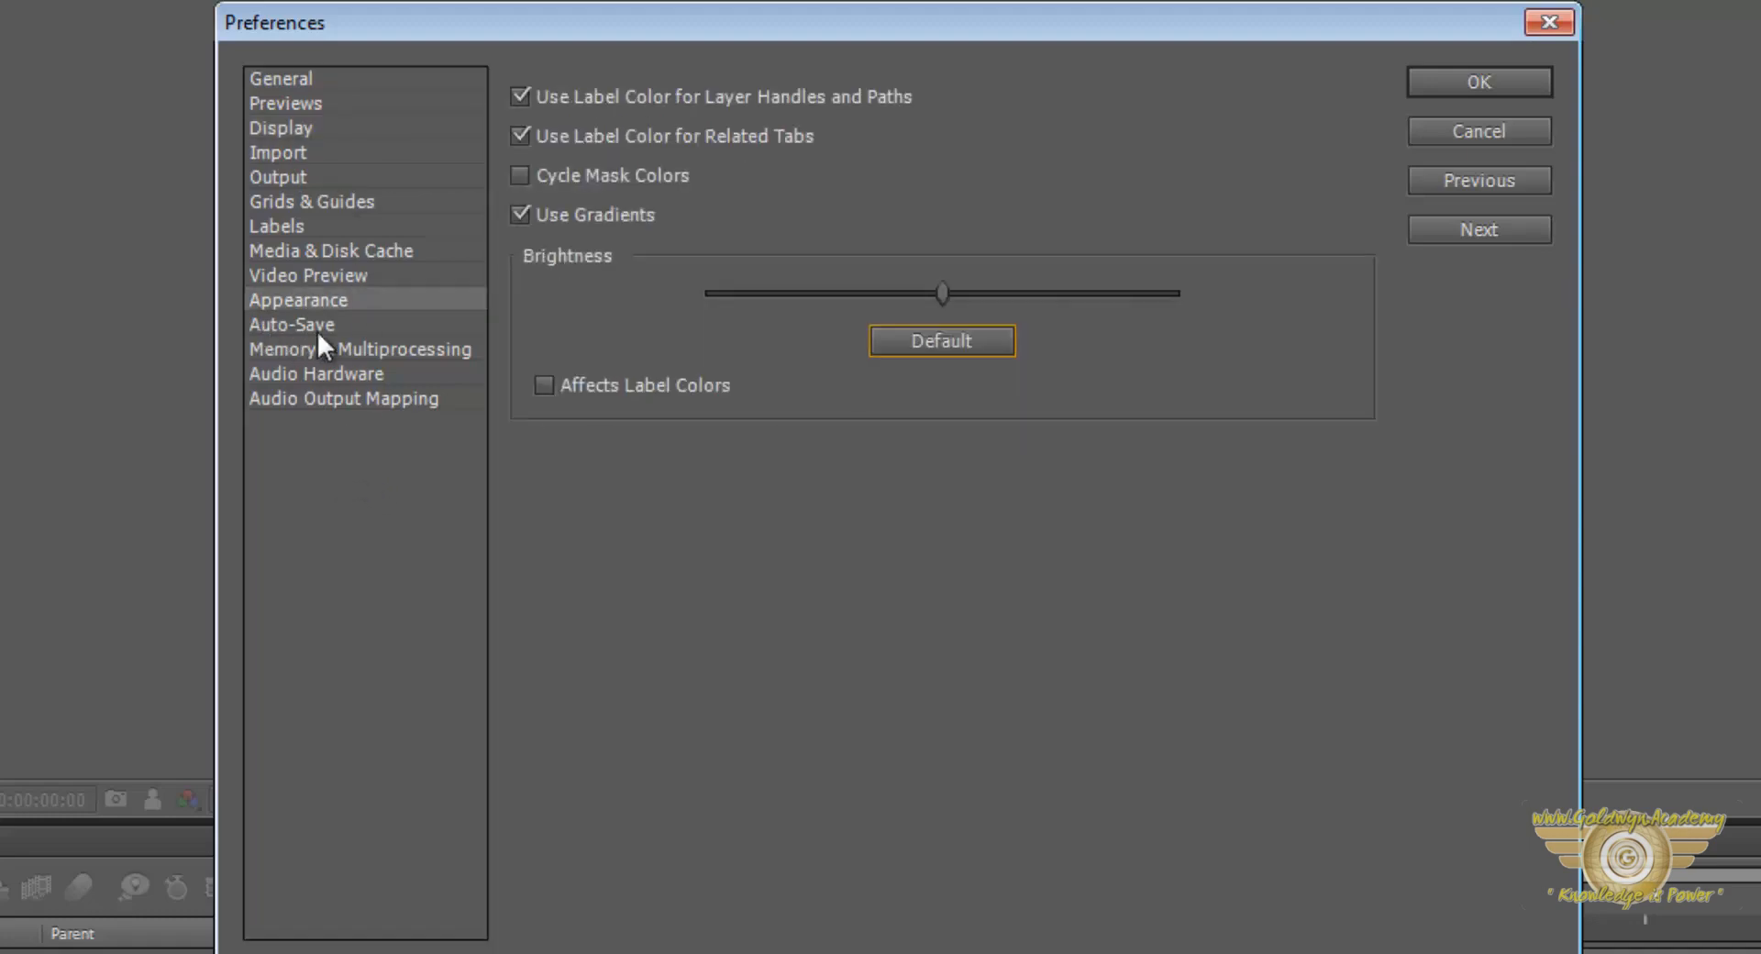
Show the Auto-Save page with saving every 2 minutes and 5 maximum project versions
{"action": "left_click", "coordinate": [292, 325]}
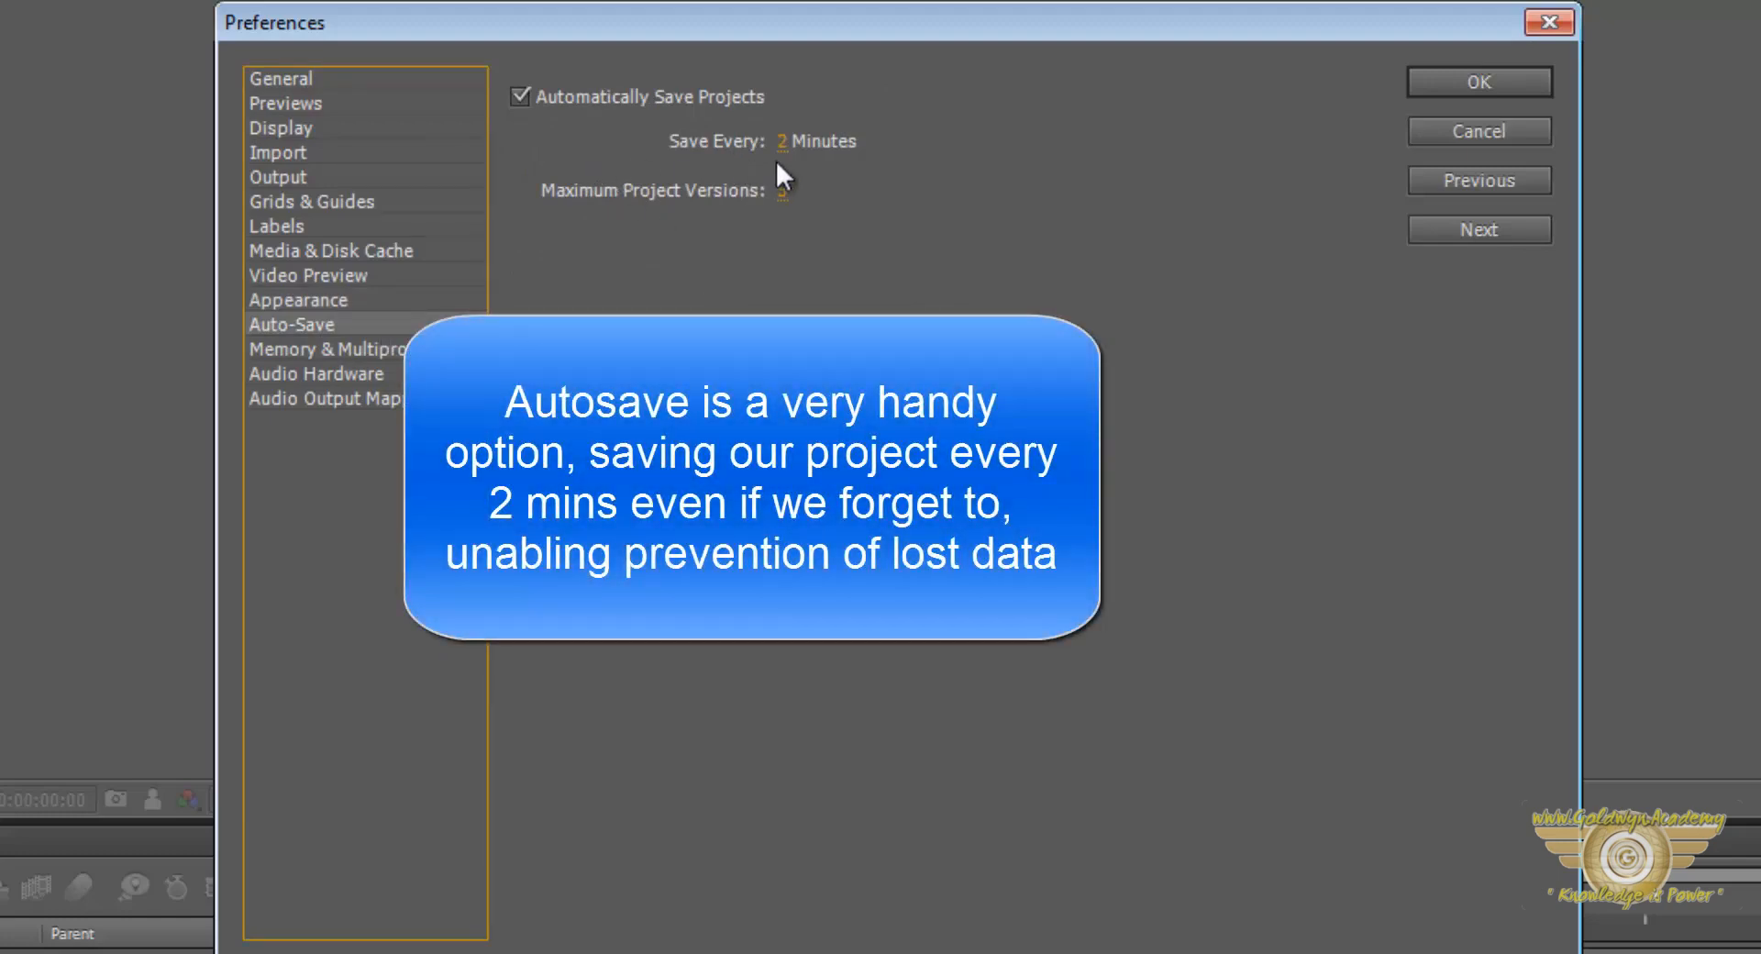
{"action": "mouse_move", "coordinate": [840, 157]}
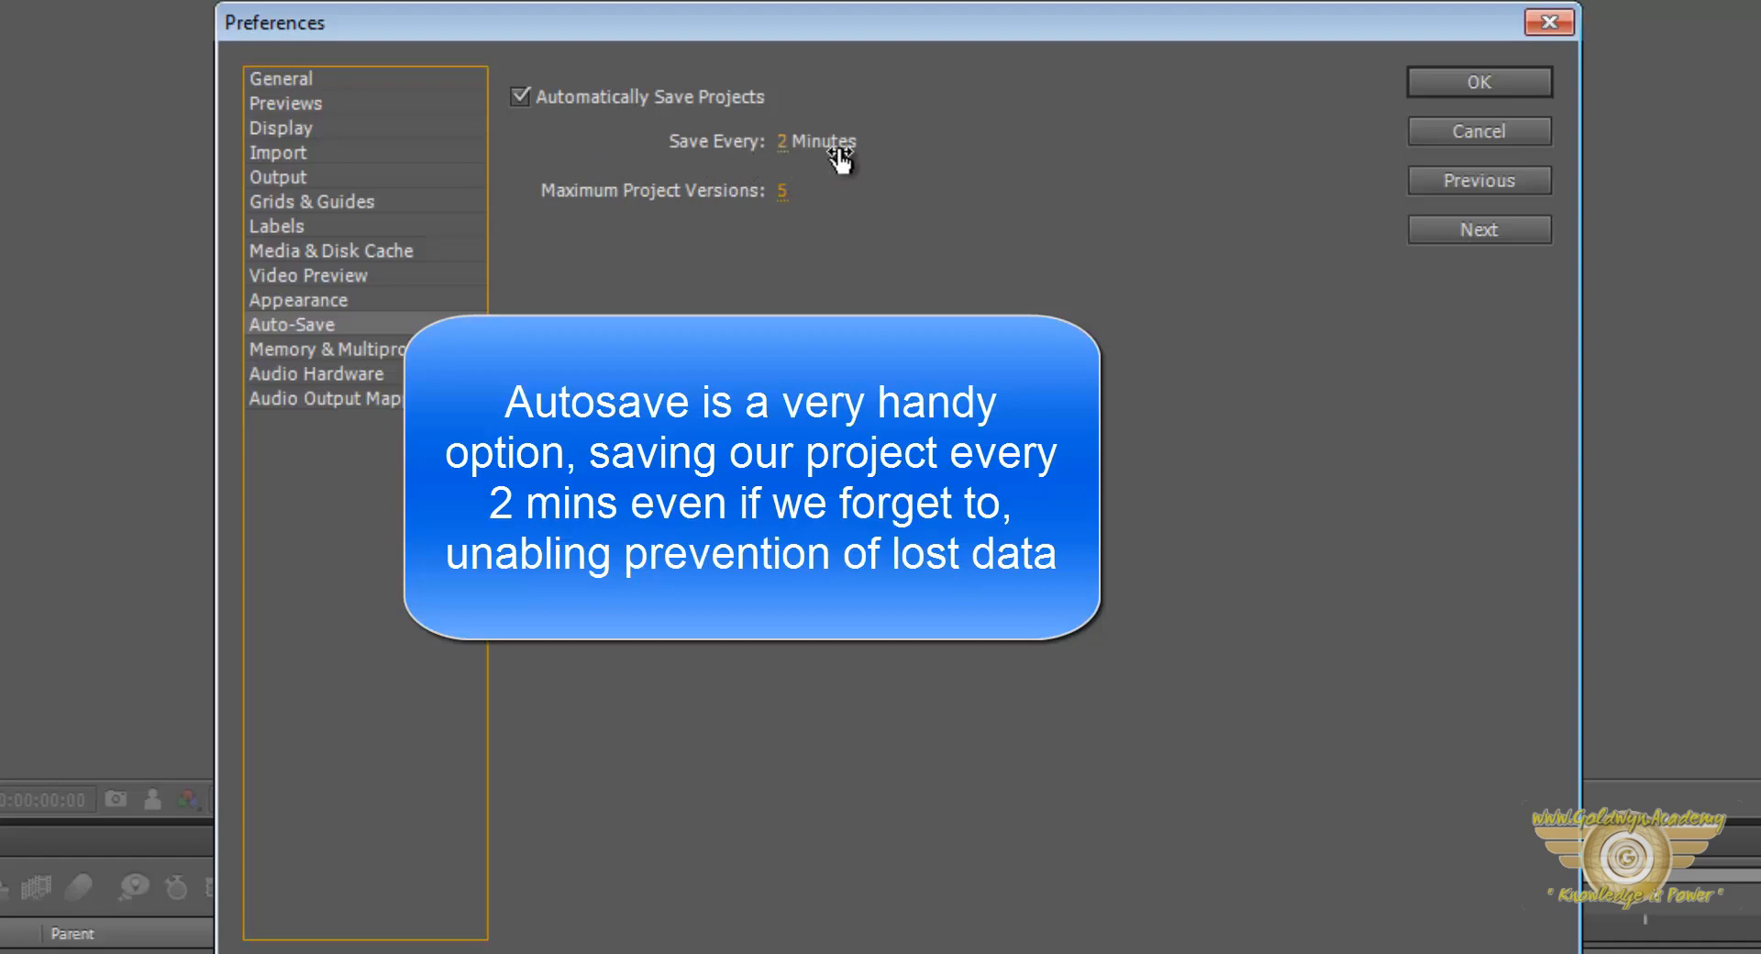
{"action": "mouse_move", "coordinate": [763, 222]}
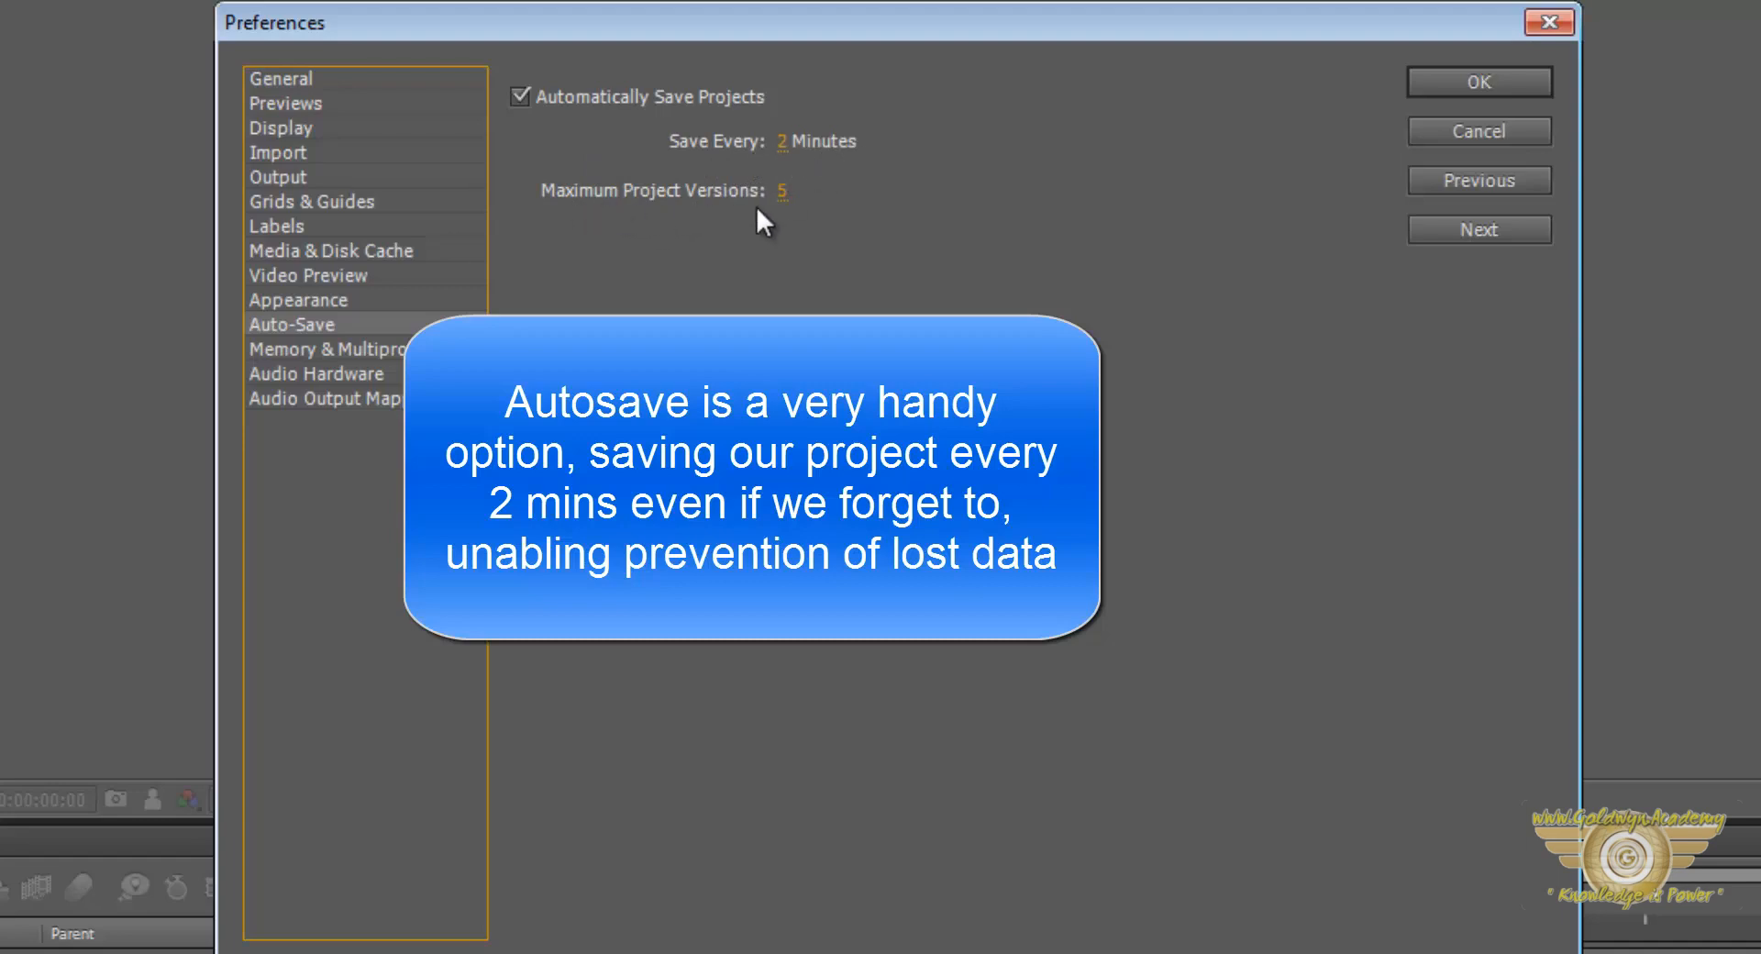
{"action": "mouse_move", "coordinate": [789, 195]}
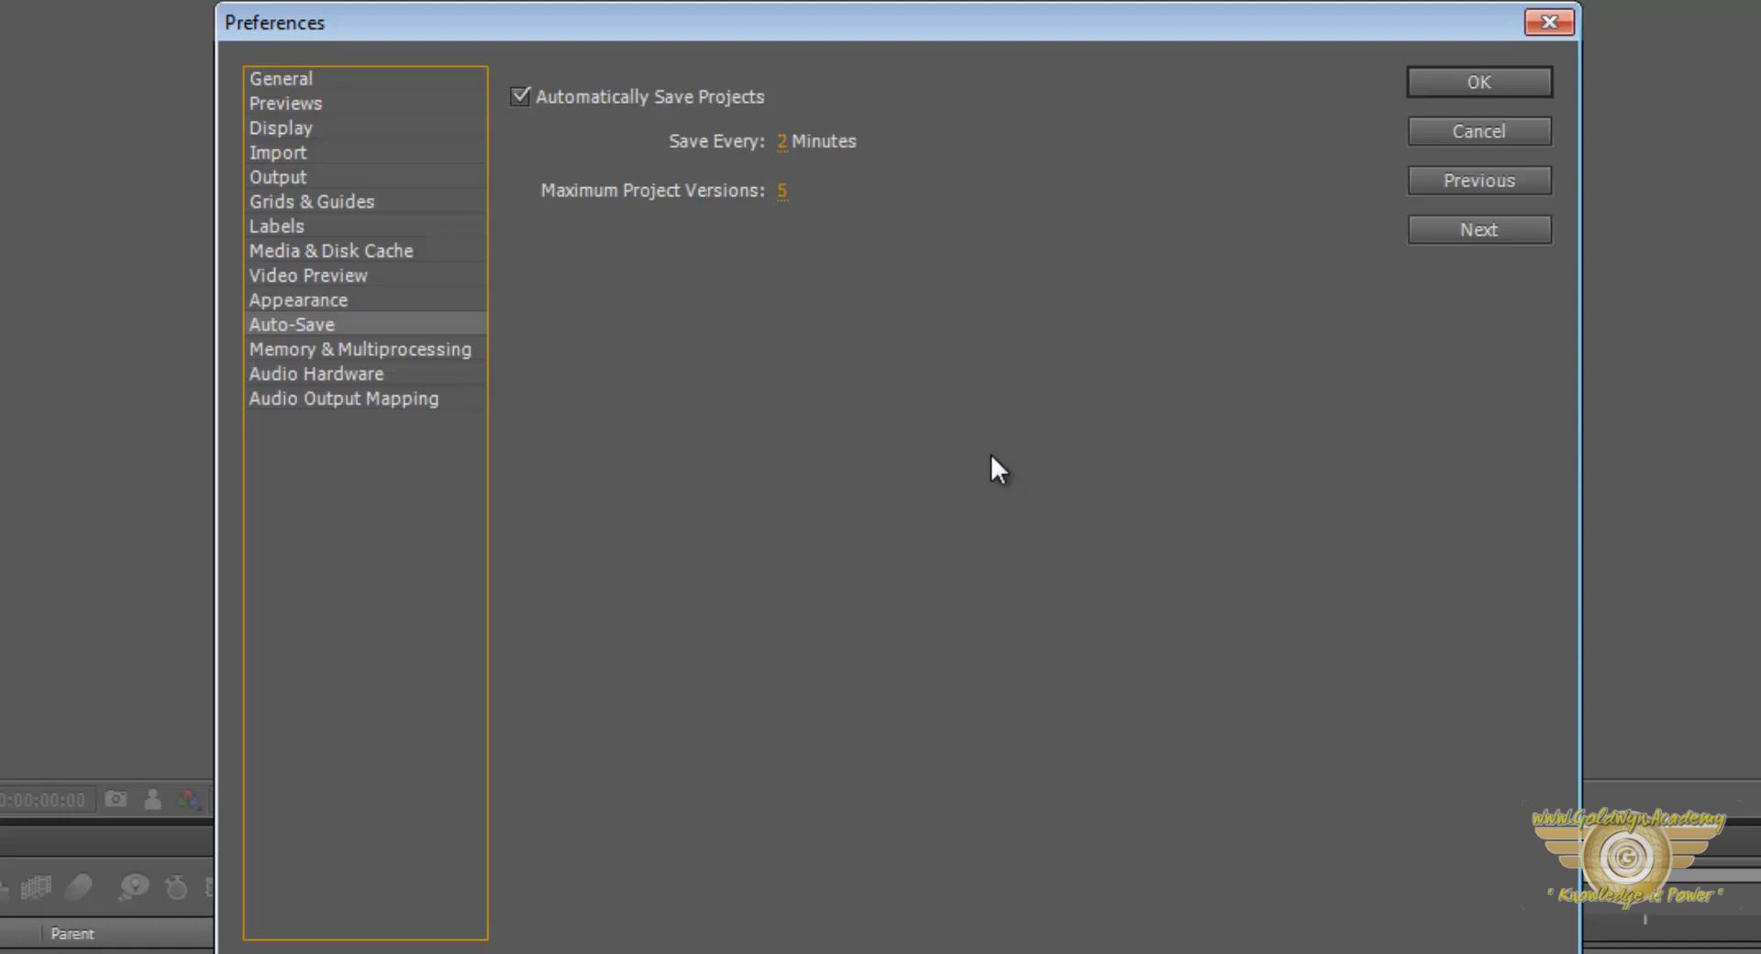
{"action": "mouse_move", "coordinate": [781, 152]}
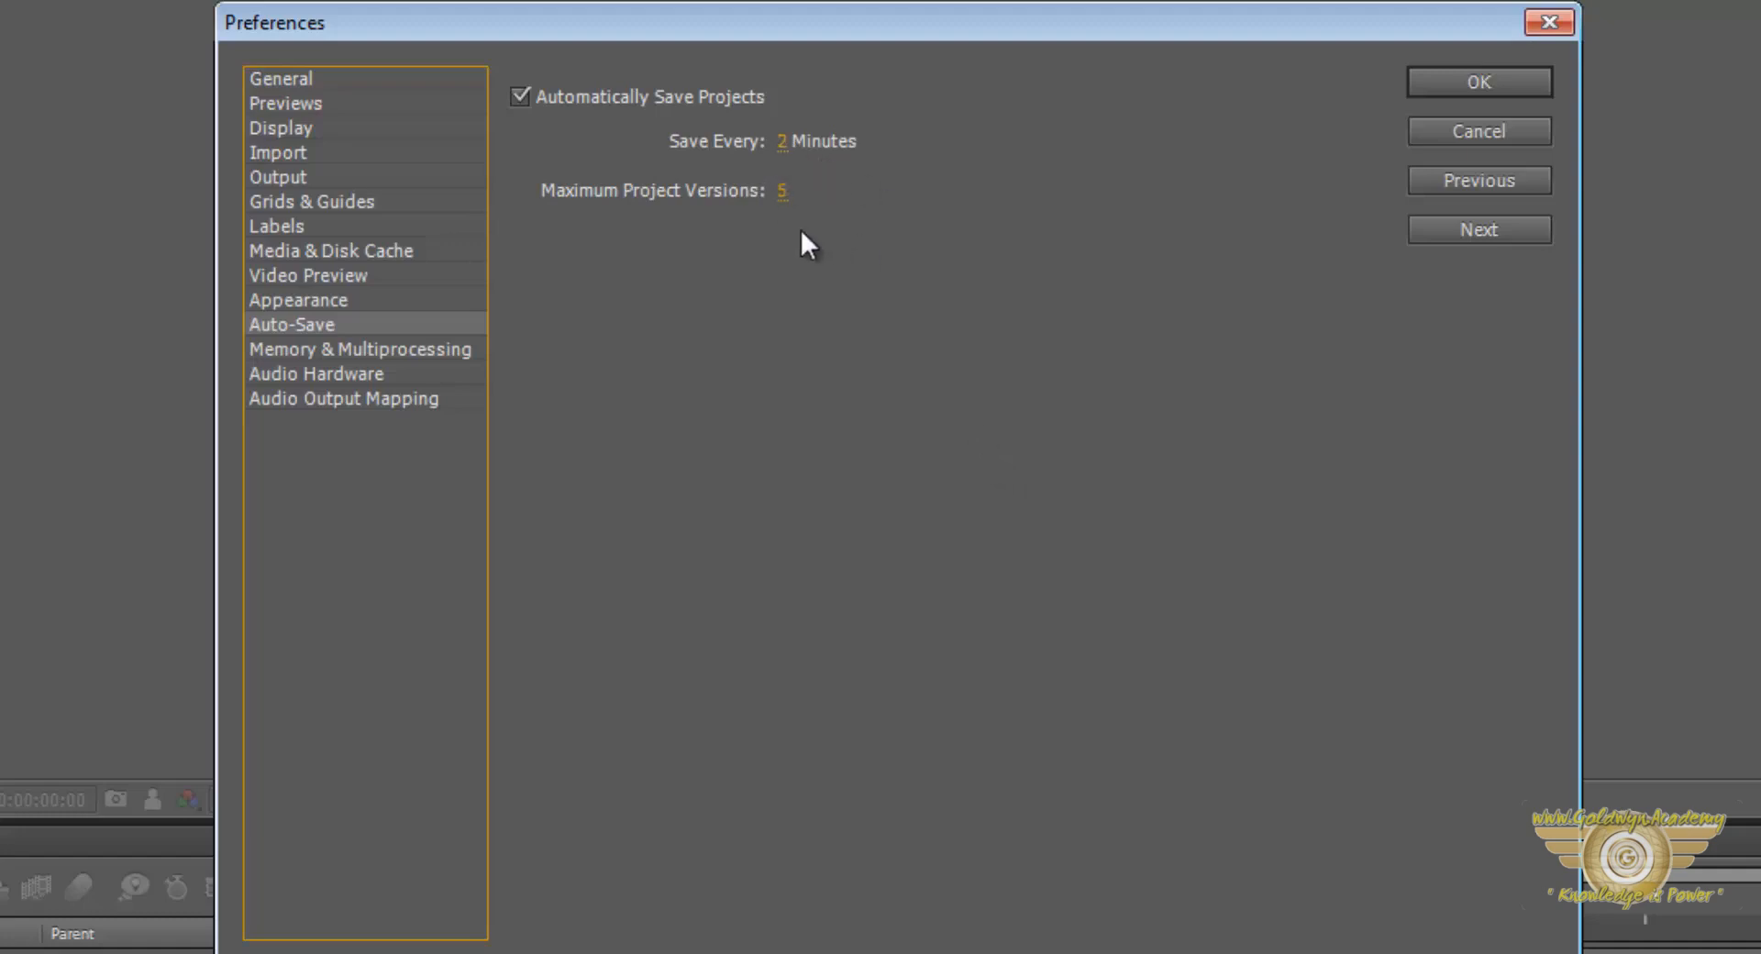
{"action": "mouse_move", "coordinate": [888, 473]}
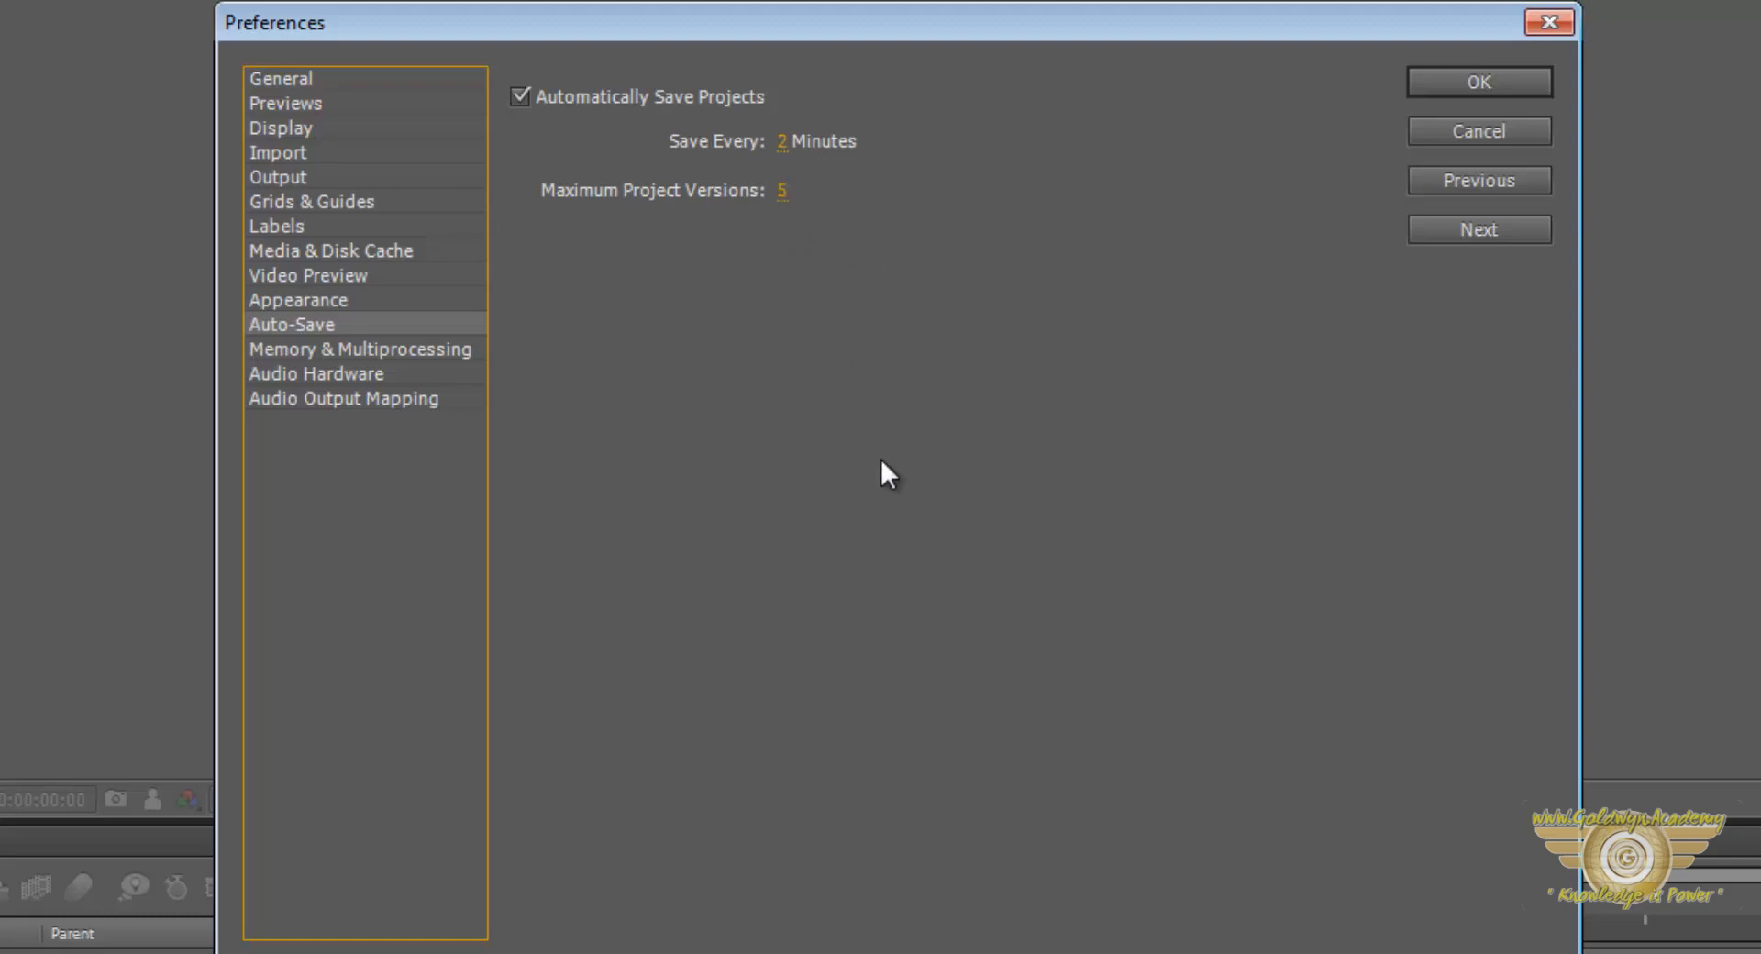
{"action": "mouse_move", "coordinate": [503, 530]}
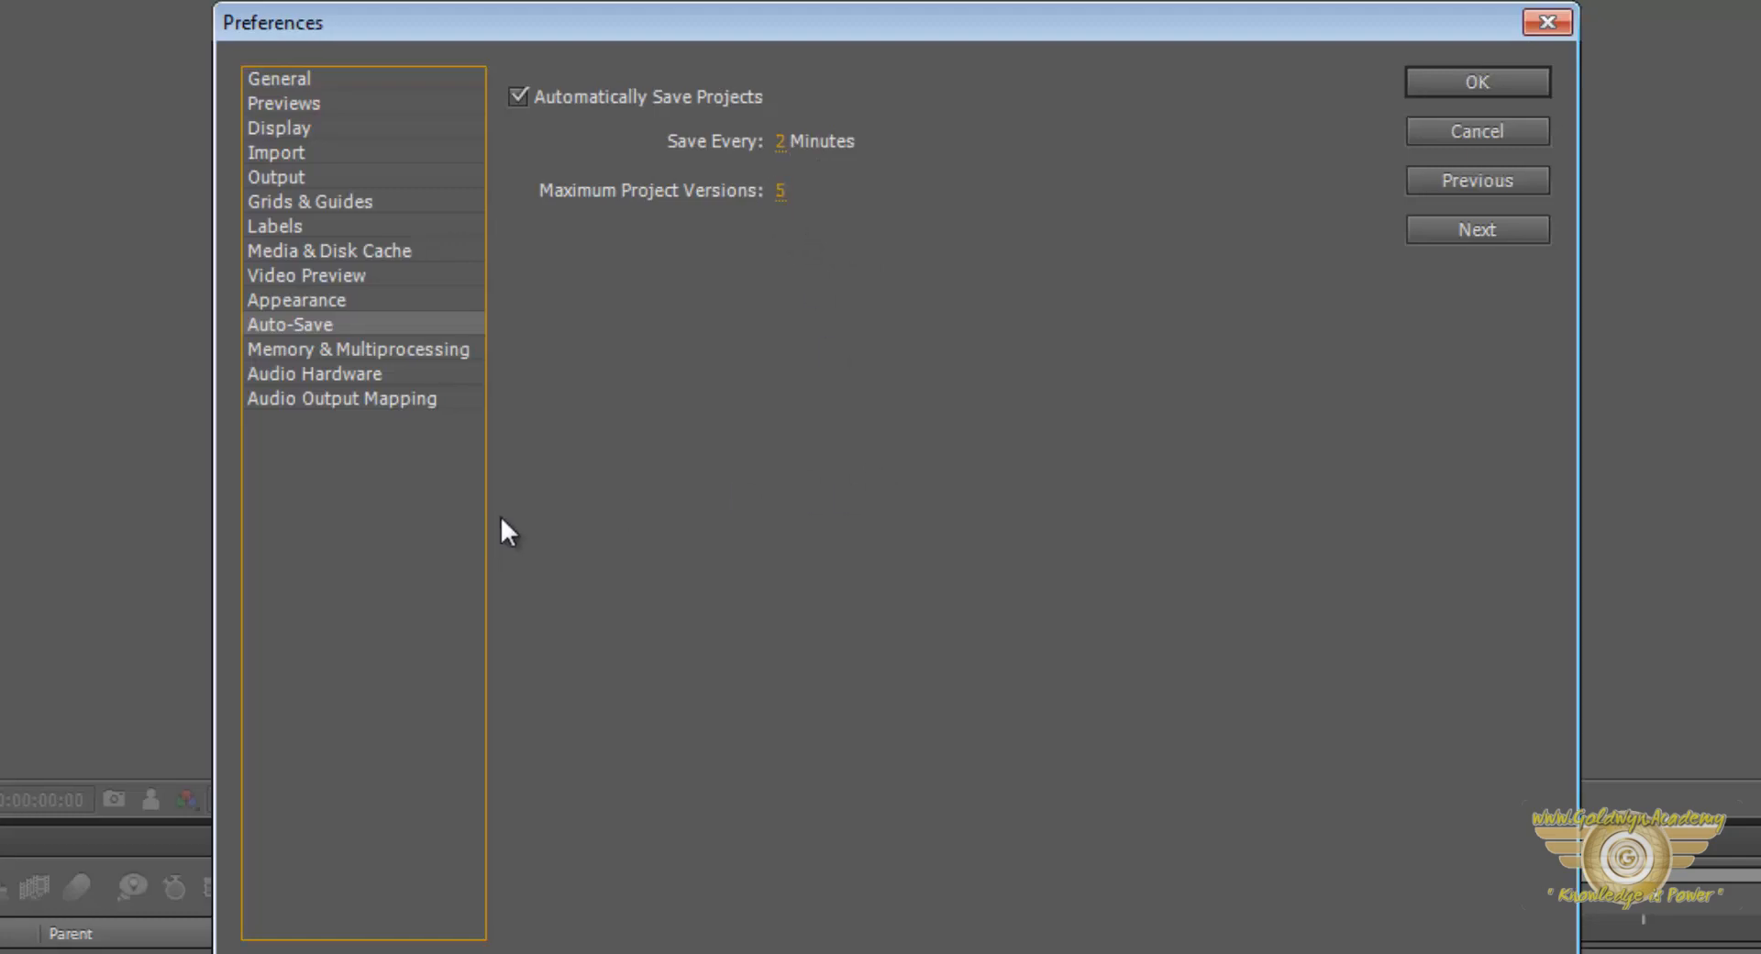
{"action": "mouse_move", "coordinate": [447, 365]}
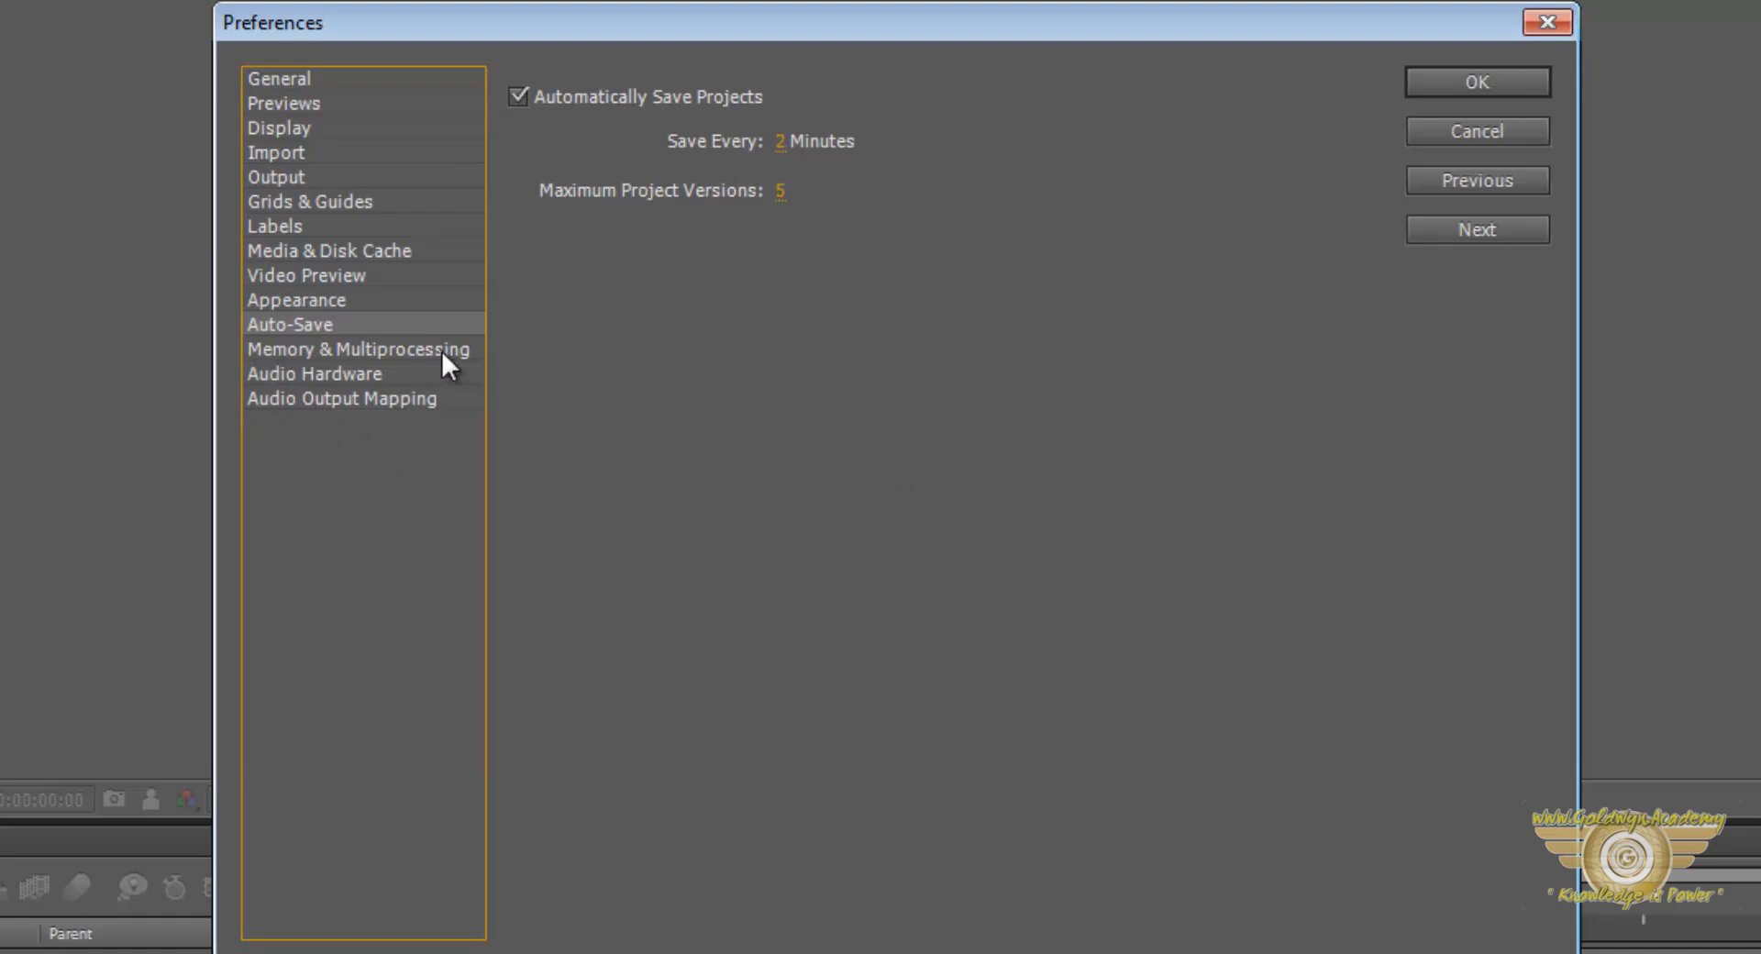
{"action": "left_click", "coordinate": [358, 349]}
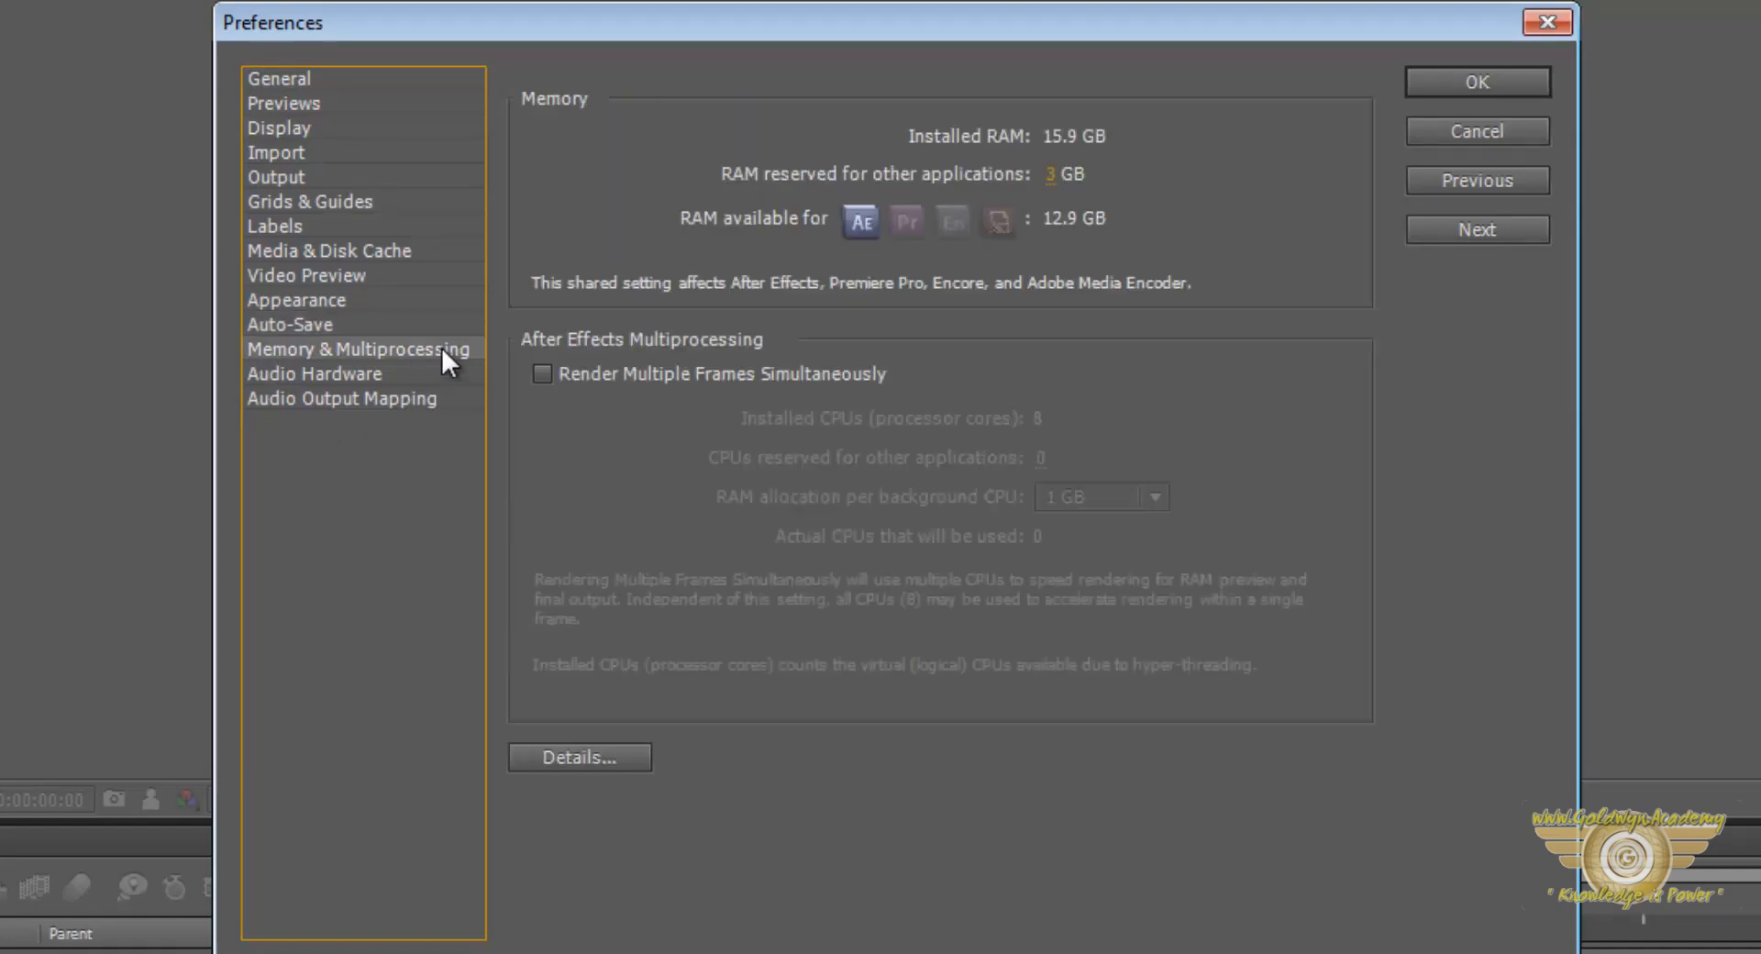
{"action": "mouse_move", "coordinate": [1158, 301]}
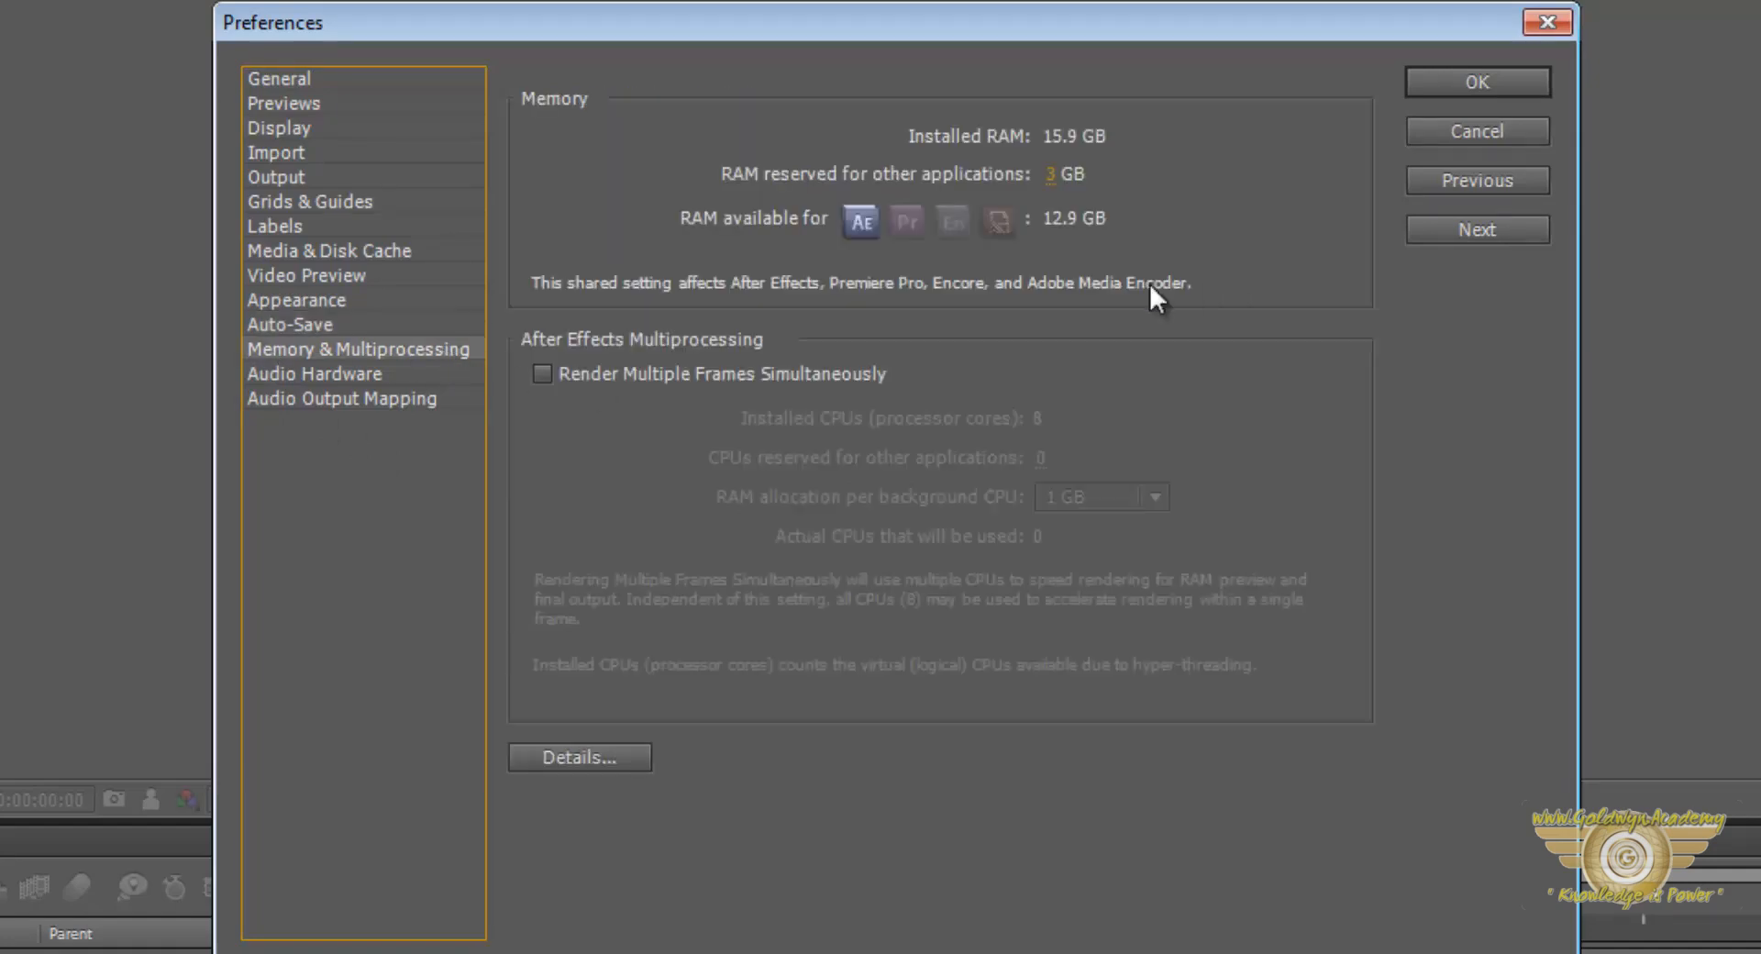
{"action": "mouse_move", "coordinate": [1559, 385]}
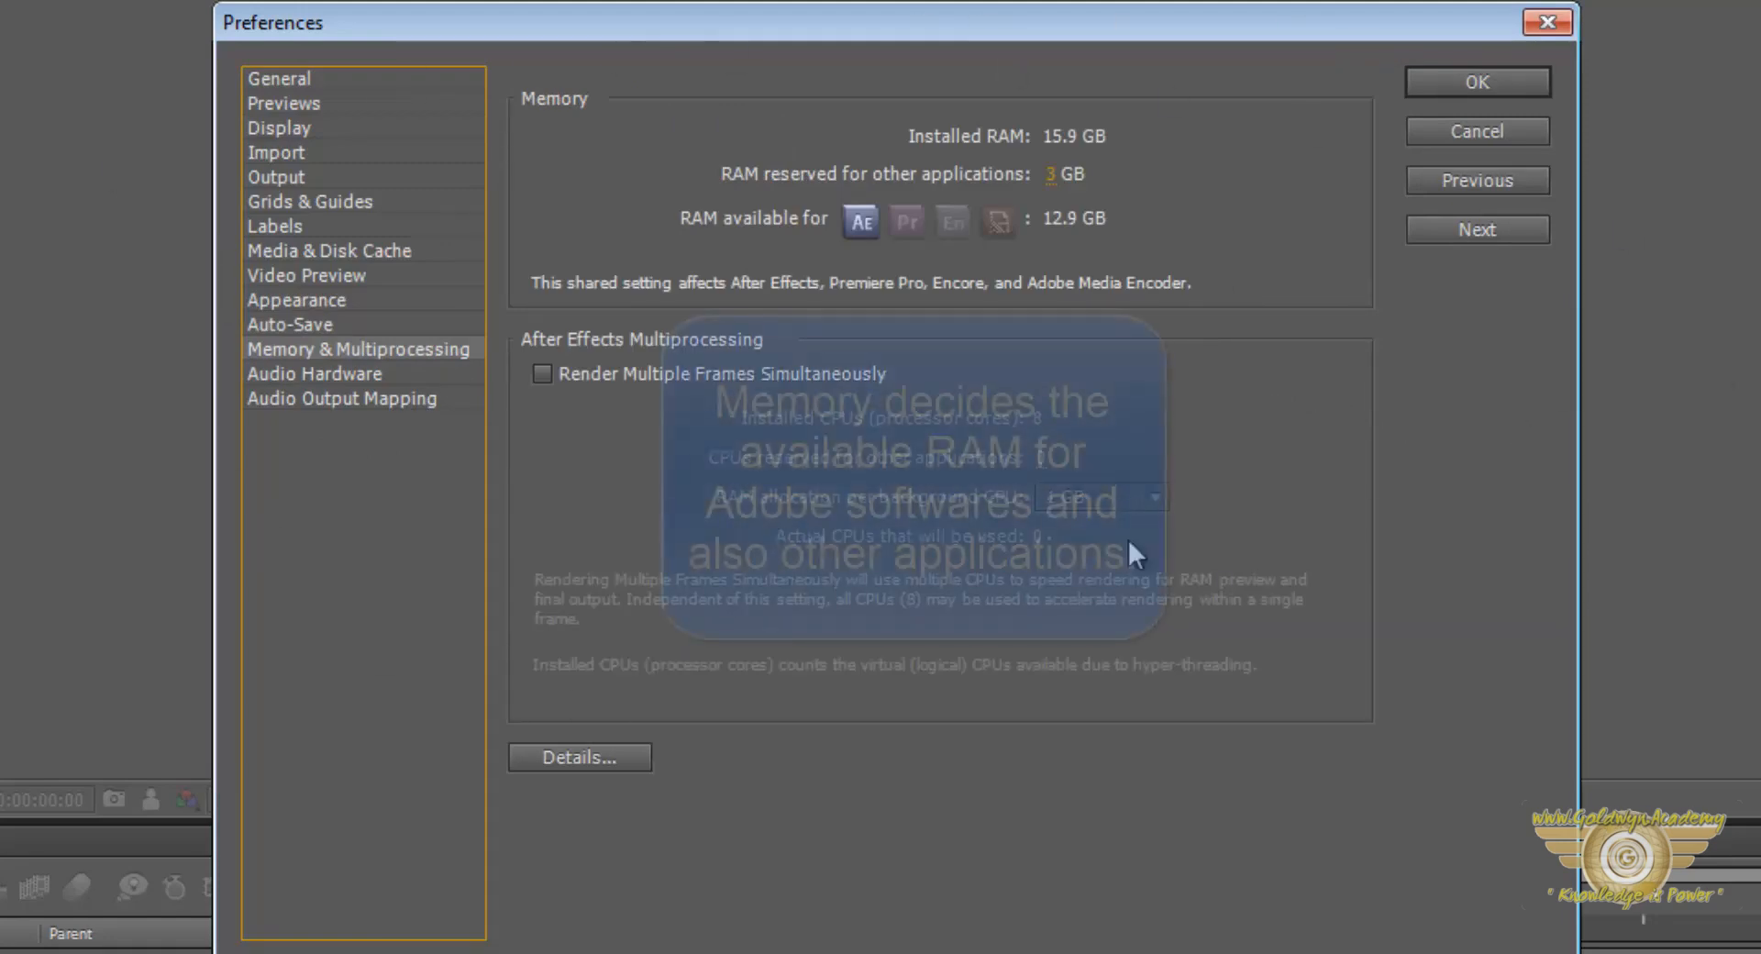
{"action": "mouse_move", "coordinate": [593, 12]}
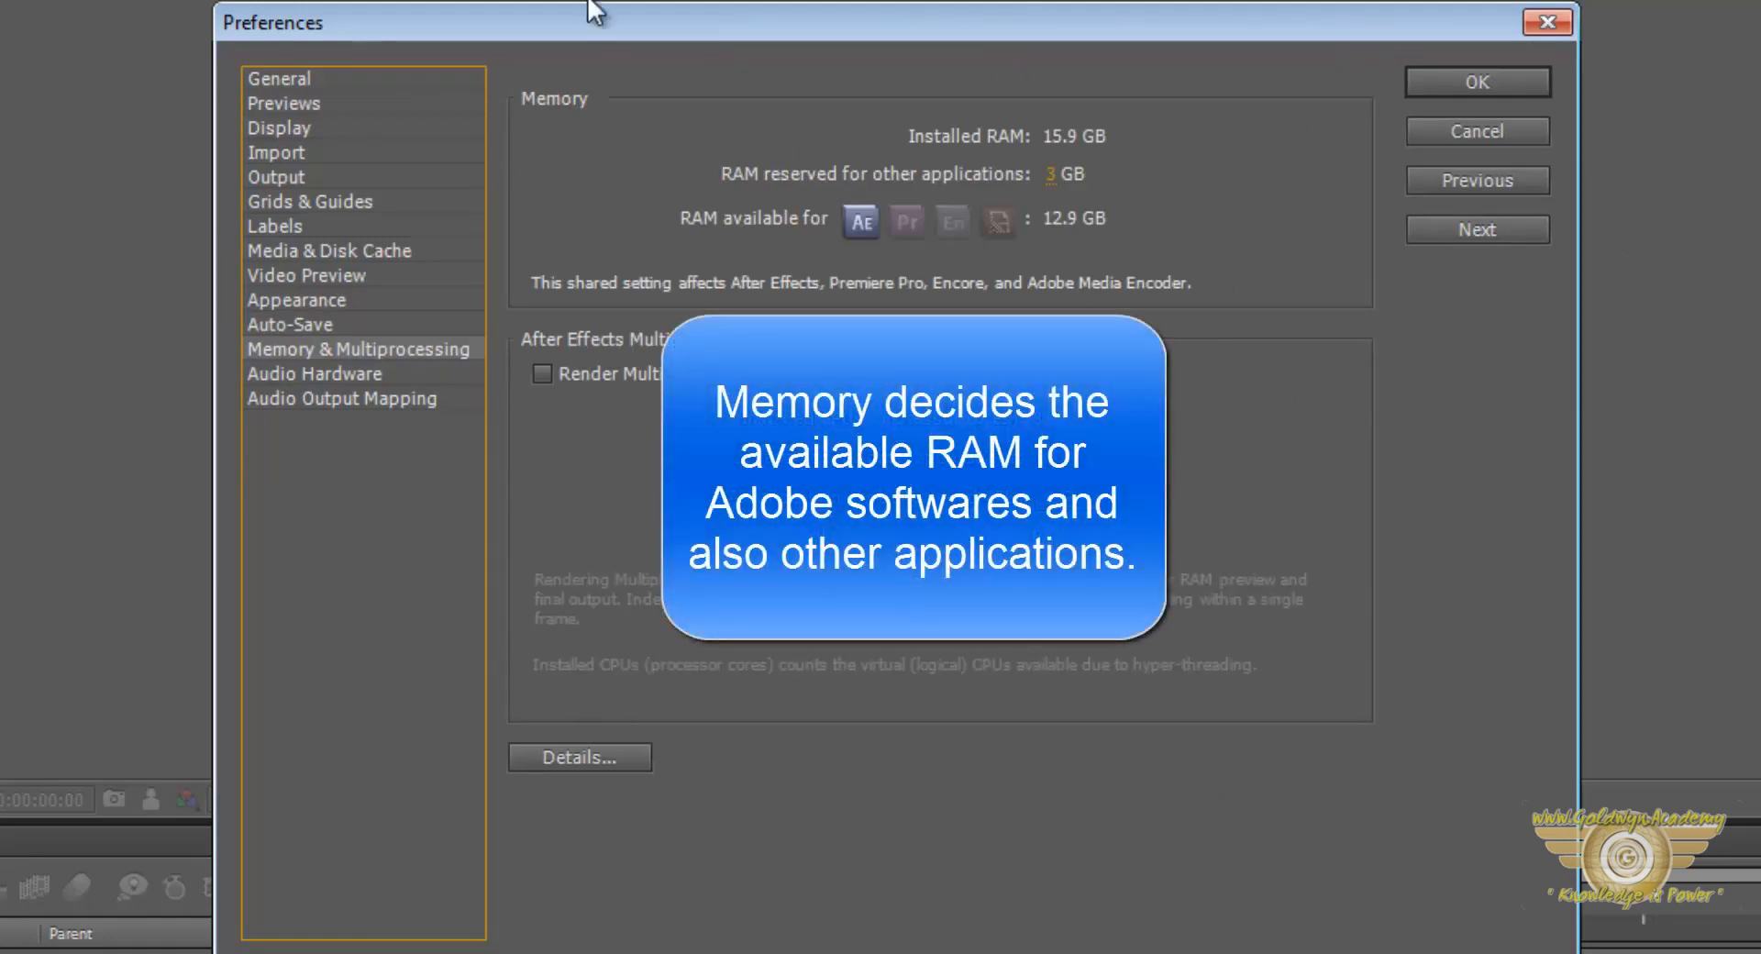
{"action": "mouse_move", "coordinate": [795, 202]}
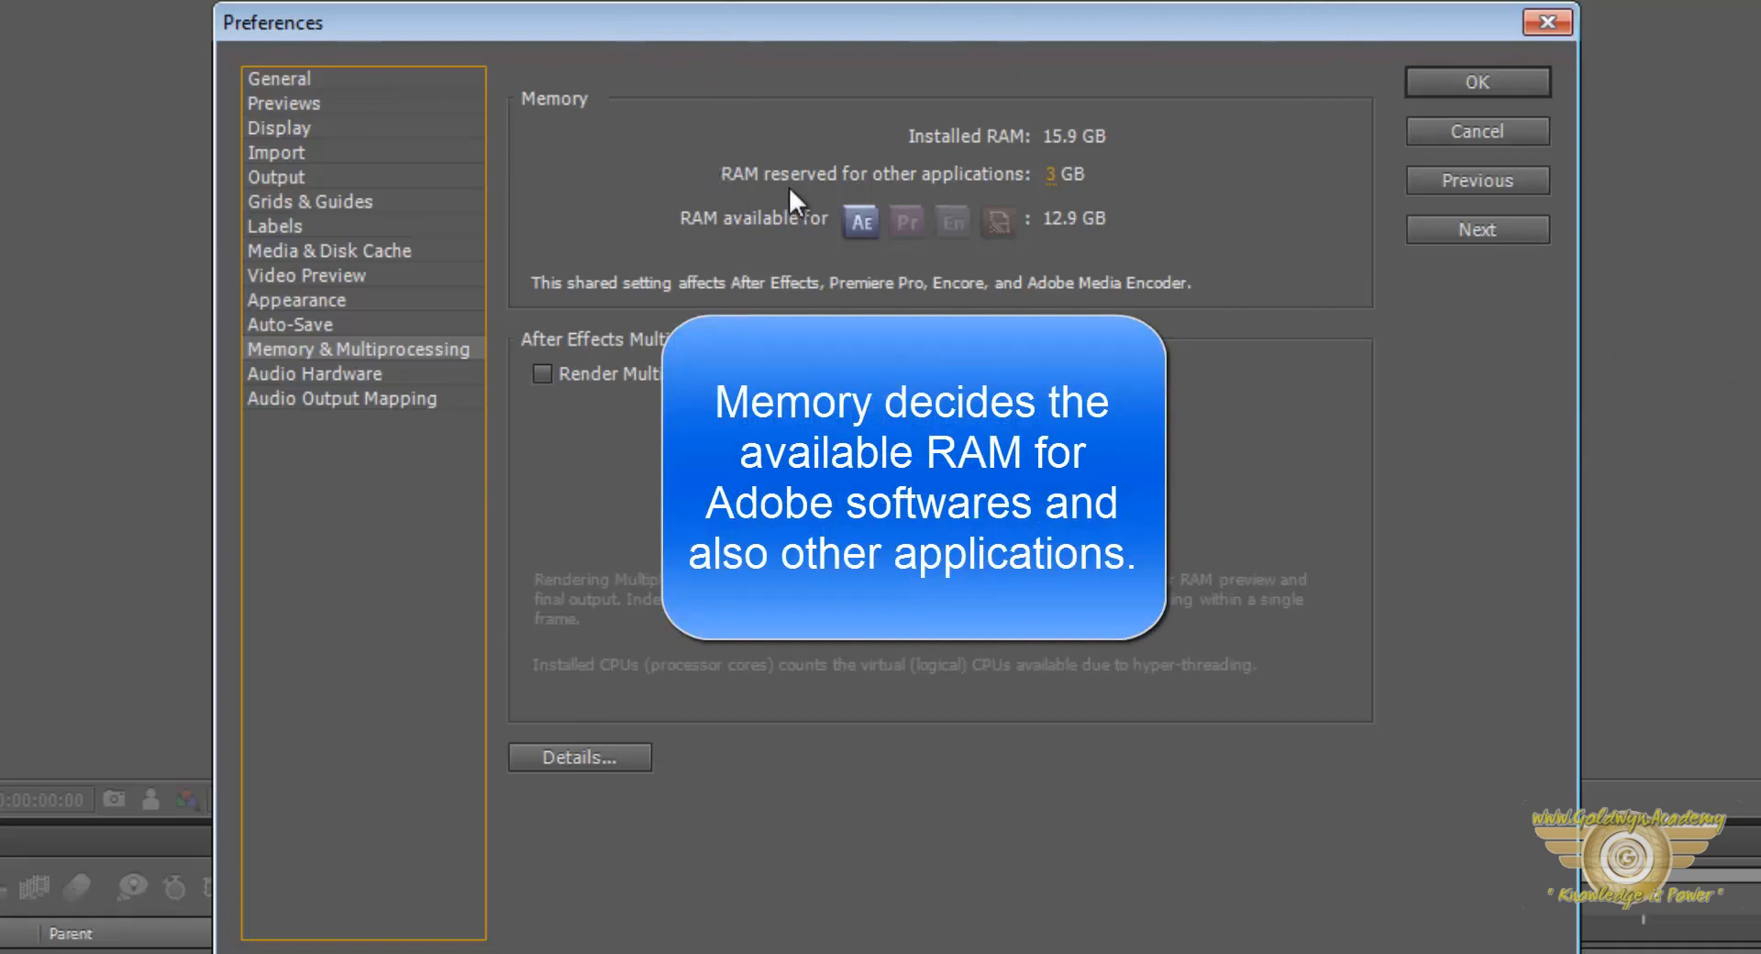
{"action": "mouse_move", "coordinate": [1095, 185]}
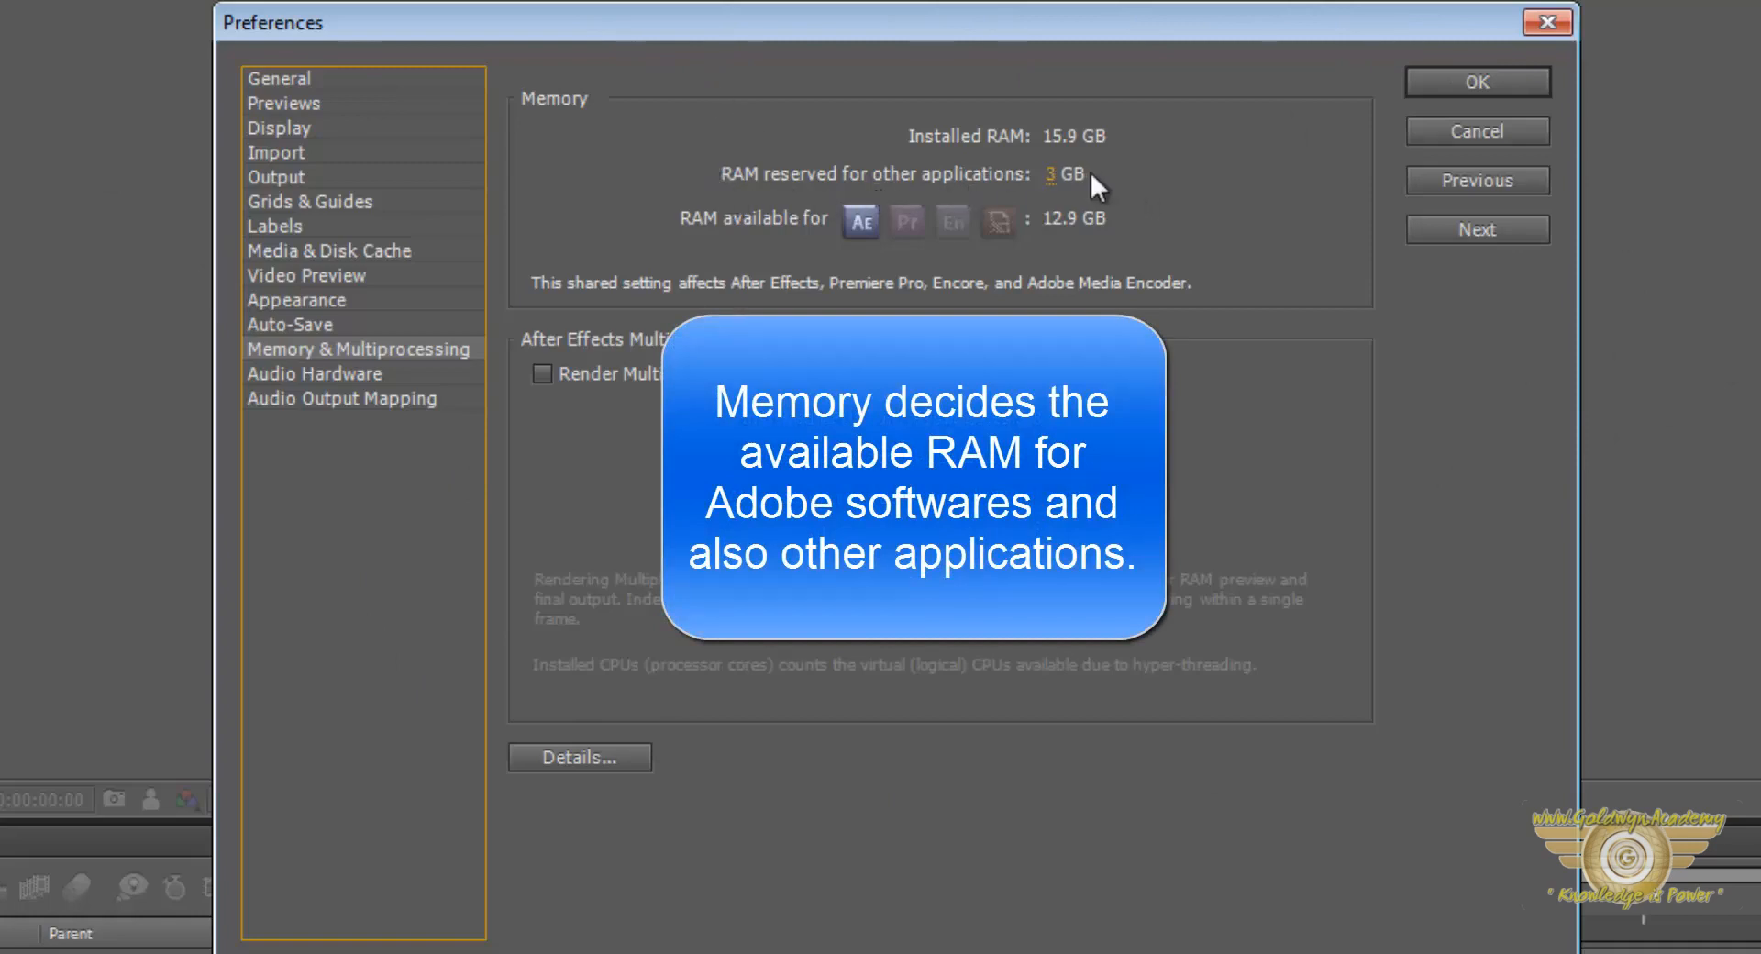
{"action": "mouse_move", "coordinate": [893, 264]}
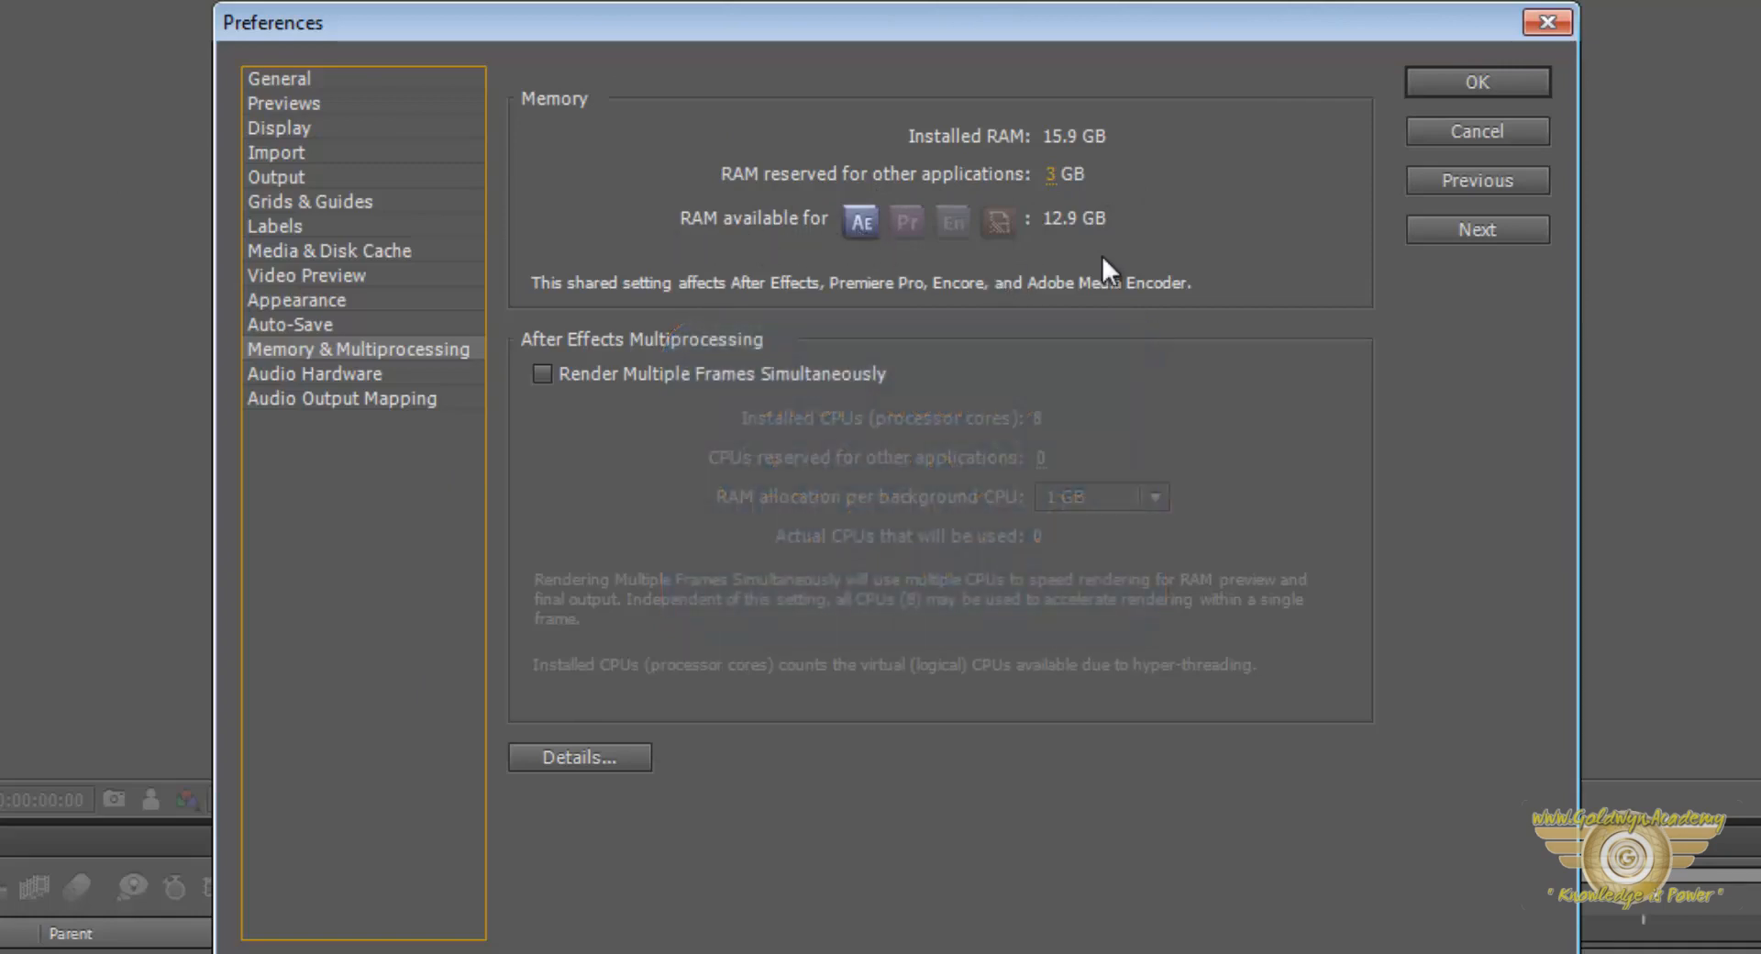
{"action": "mouse_move", "coordinate": [1122, 242]}
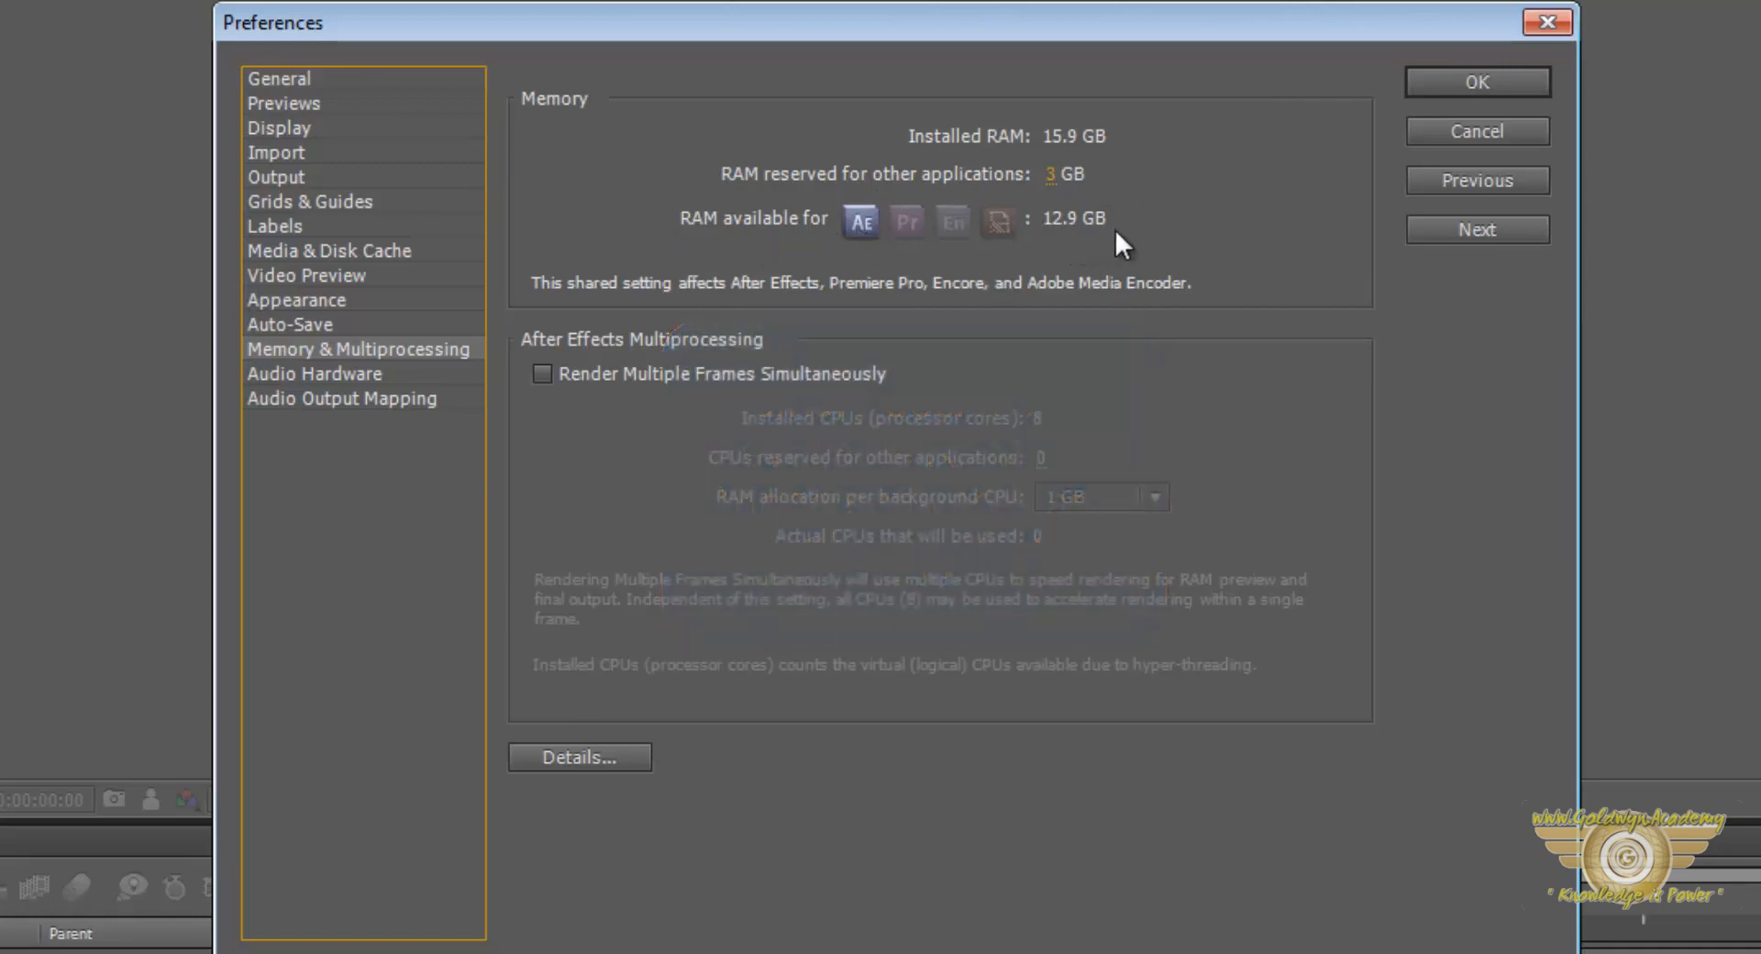
{"action": "mouse_move", "coordinate": [1075, 239]}
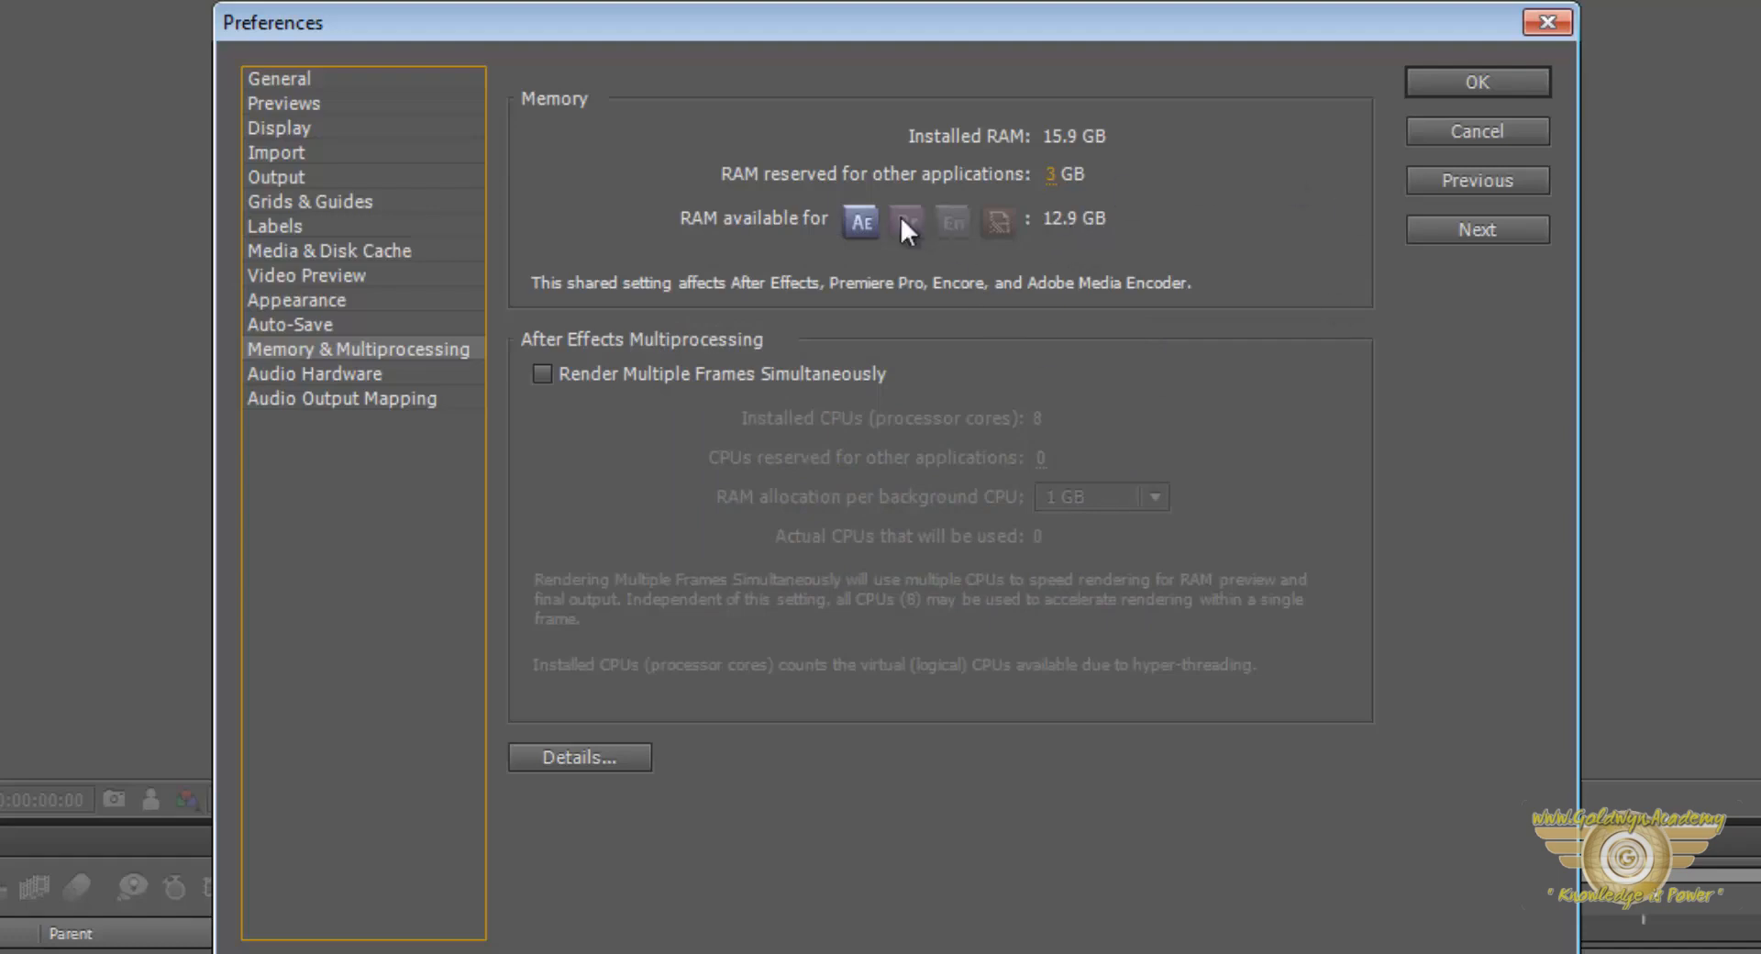
{"action": "mouse_move", "coordinate": [804, 238]}
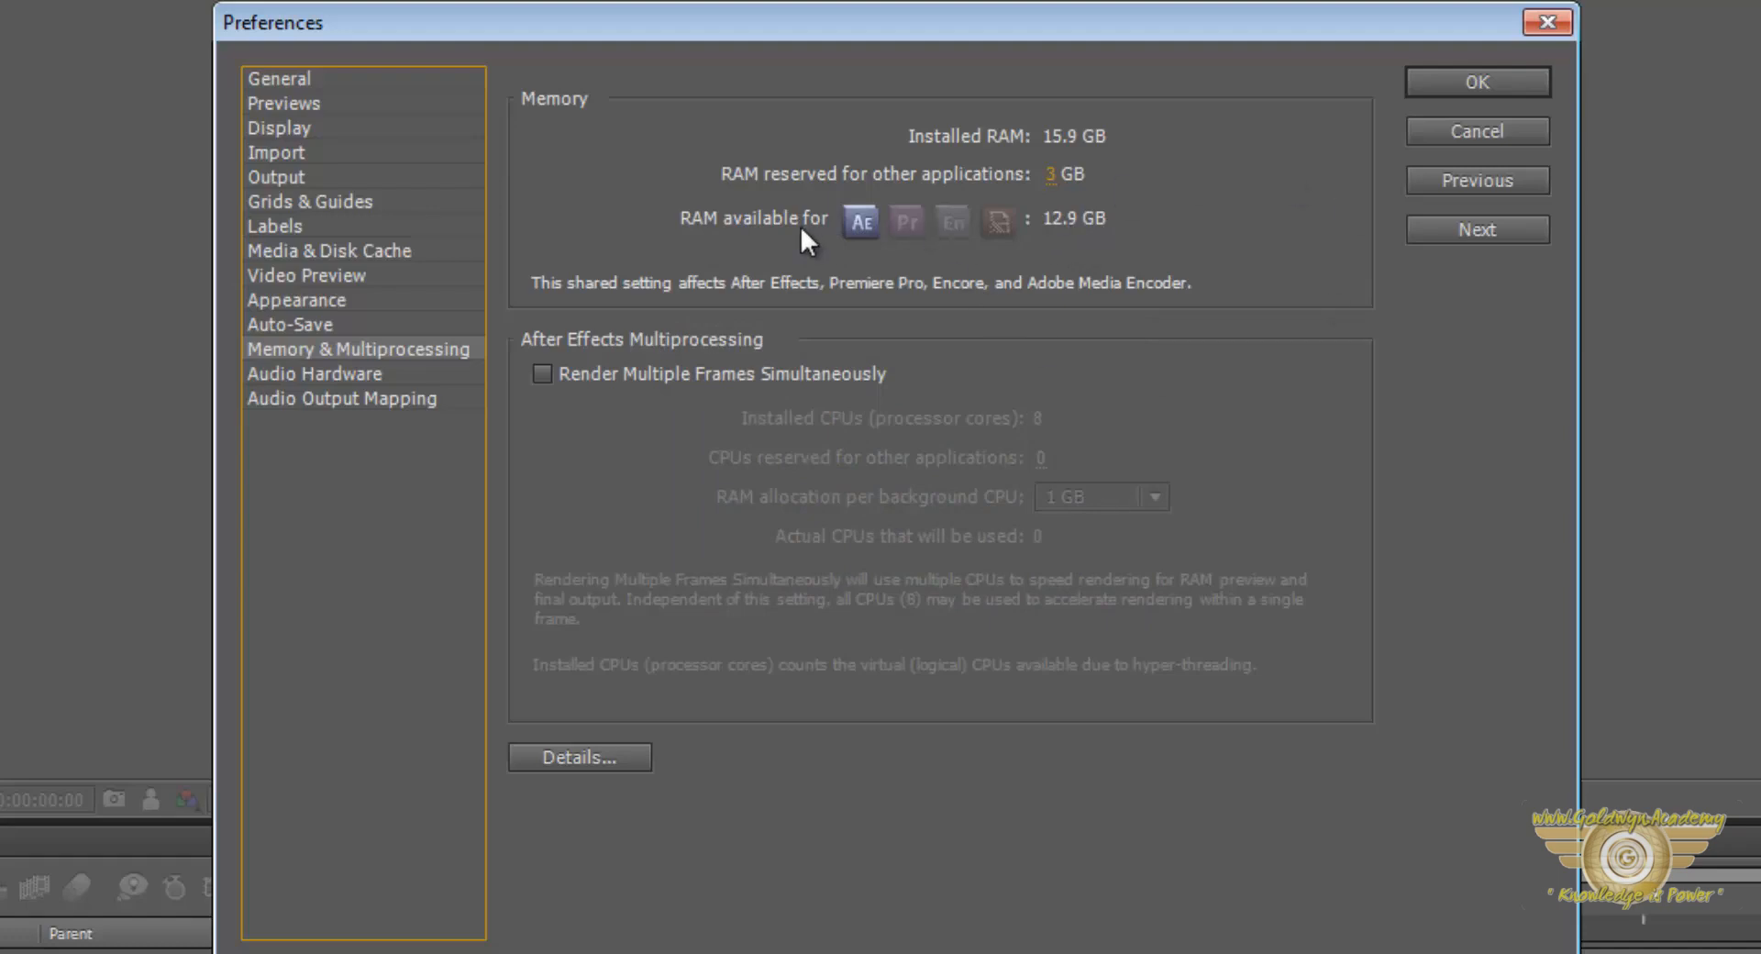
{"action": "mouse_move", "coordinate": [735, 183]}
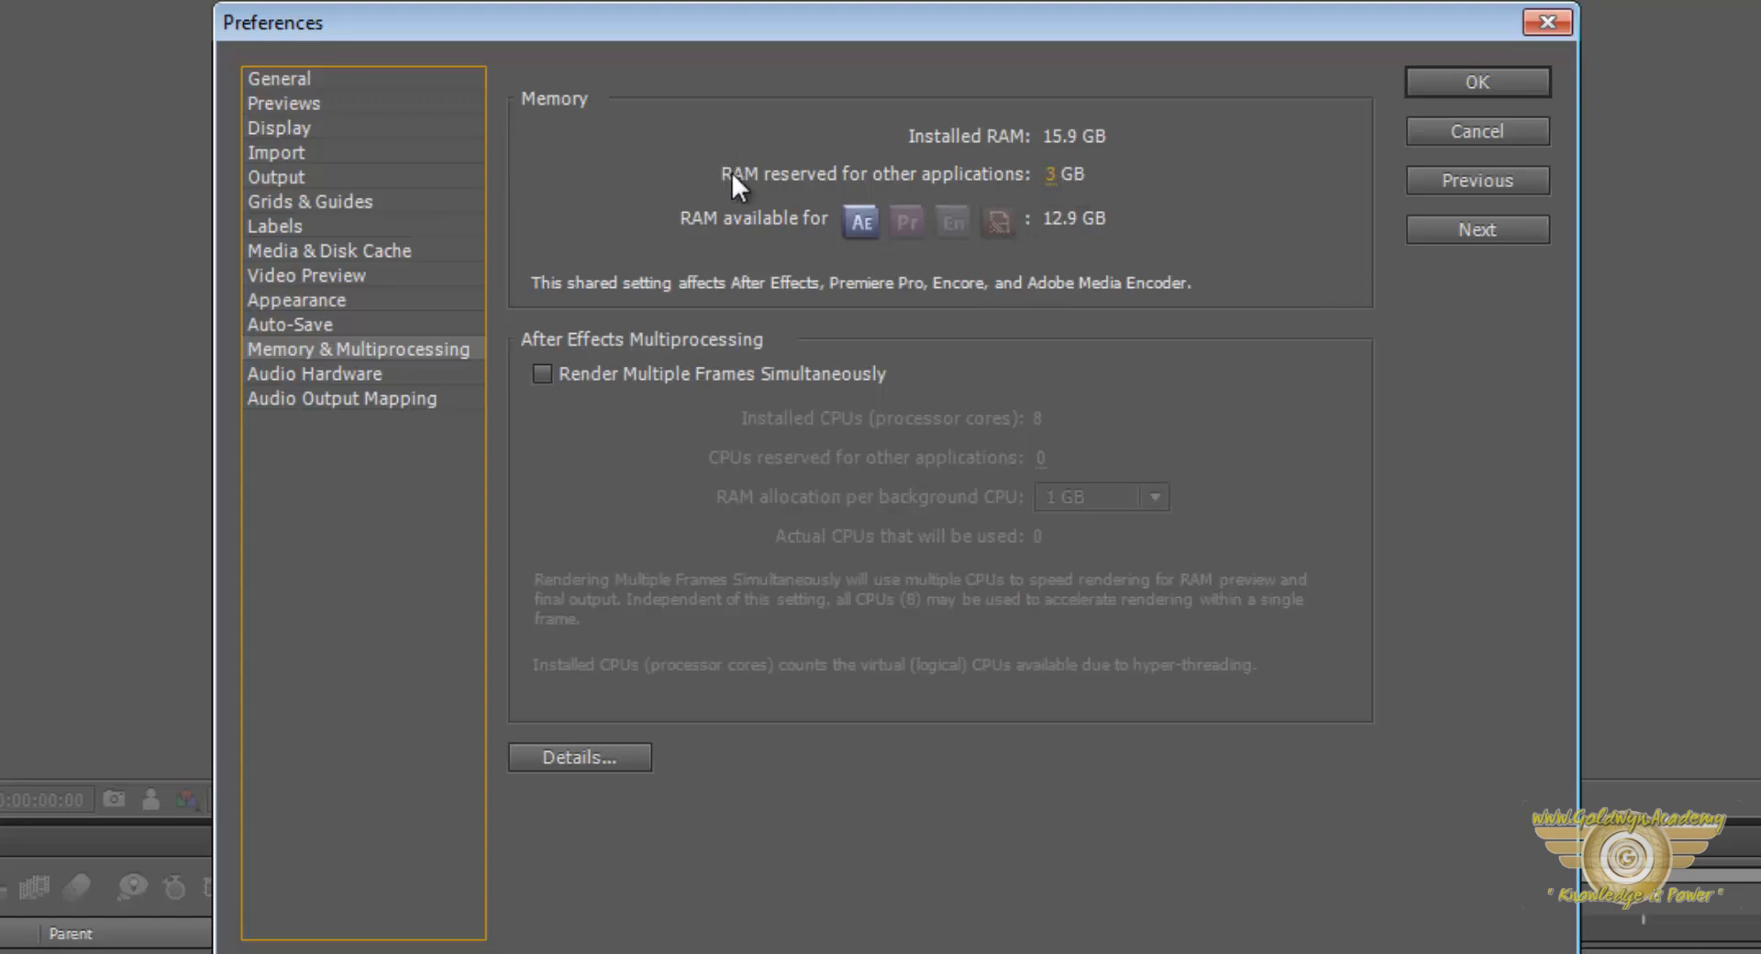
{"action": "mouse_move", "coordinate": [572, 312]}
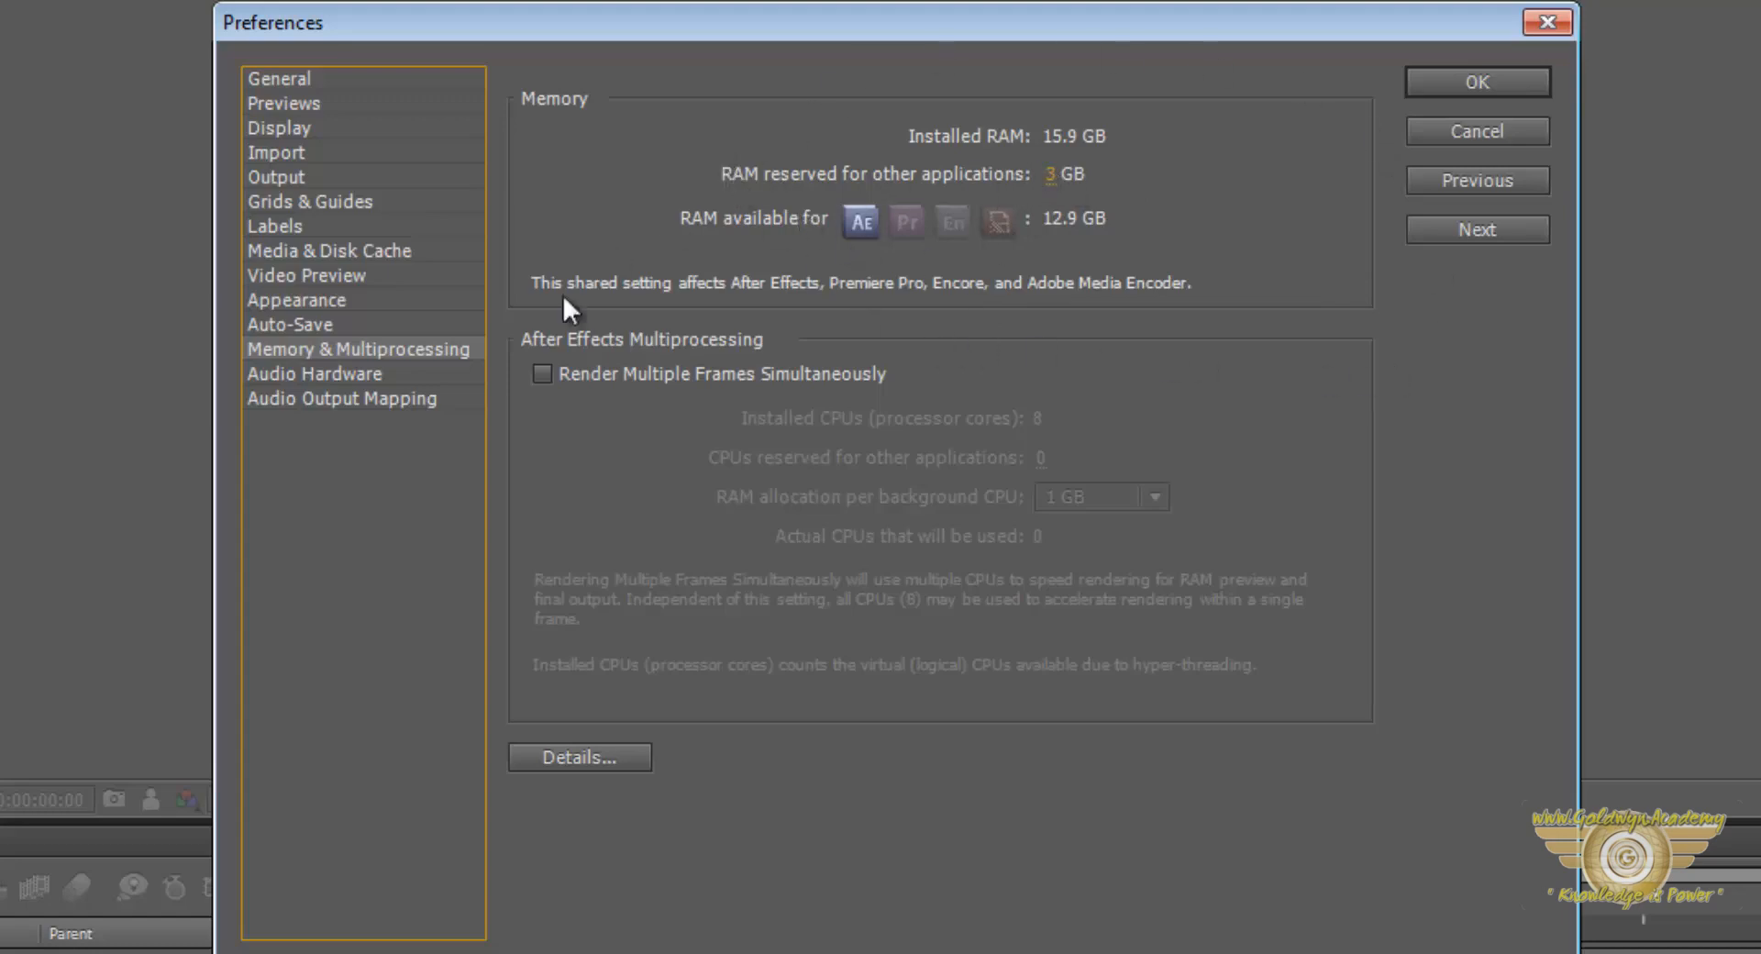
{"action": "mouse_move", "coordinate": [823, 561]}
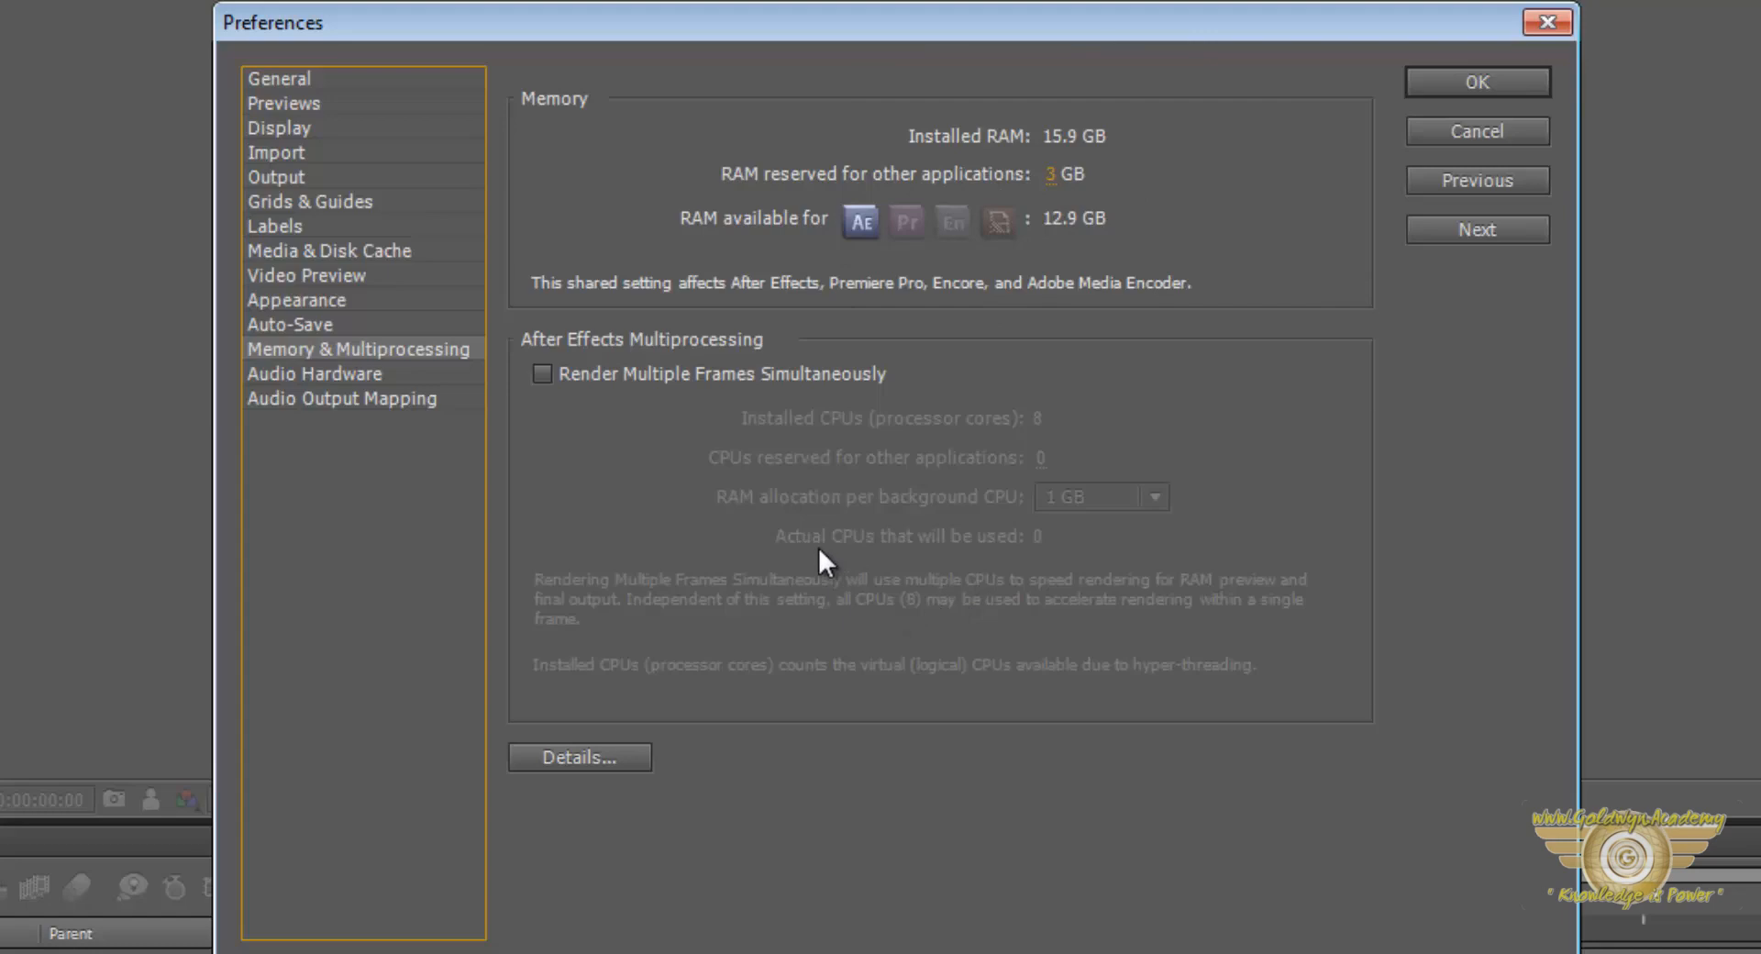
{"action": "mouse_move", "coordinate": [499, 404]}
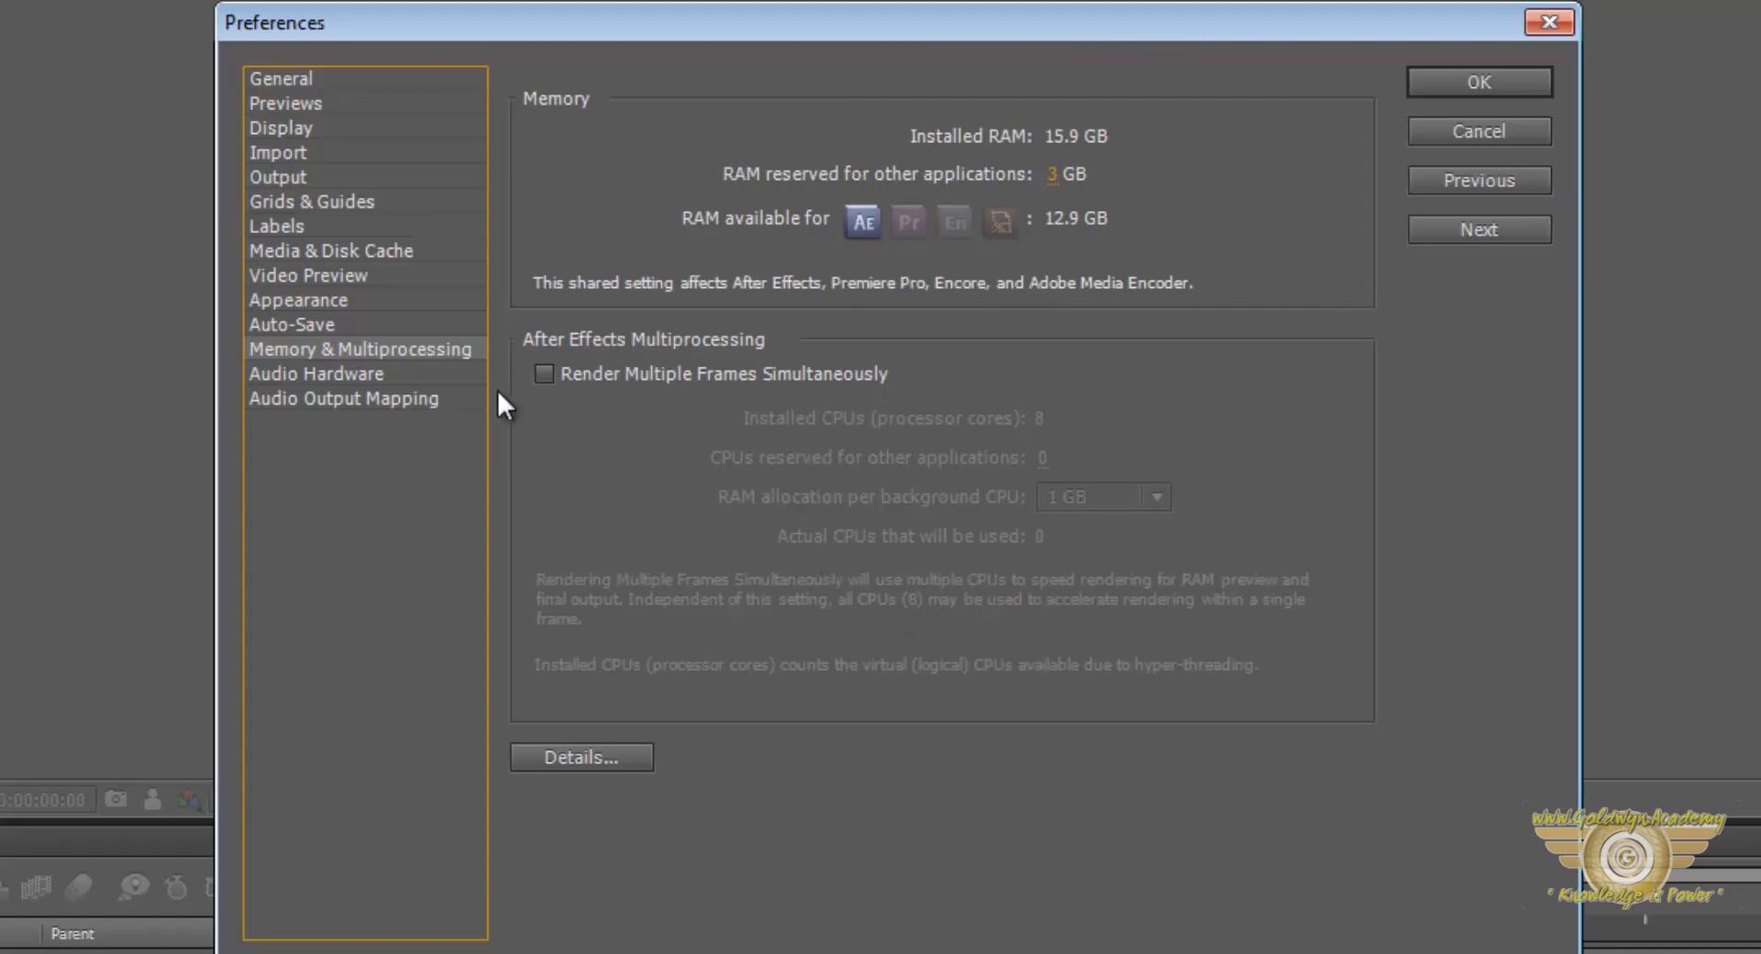
Try multi-frame rendering on with background CPU RAM at 3 GB, then back to 1 GB
{"action": "left_click", "coordinate": [543, 374]}
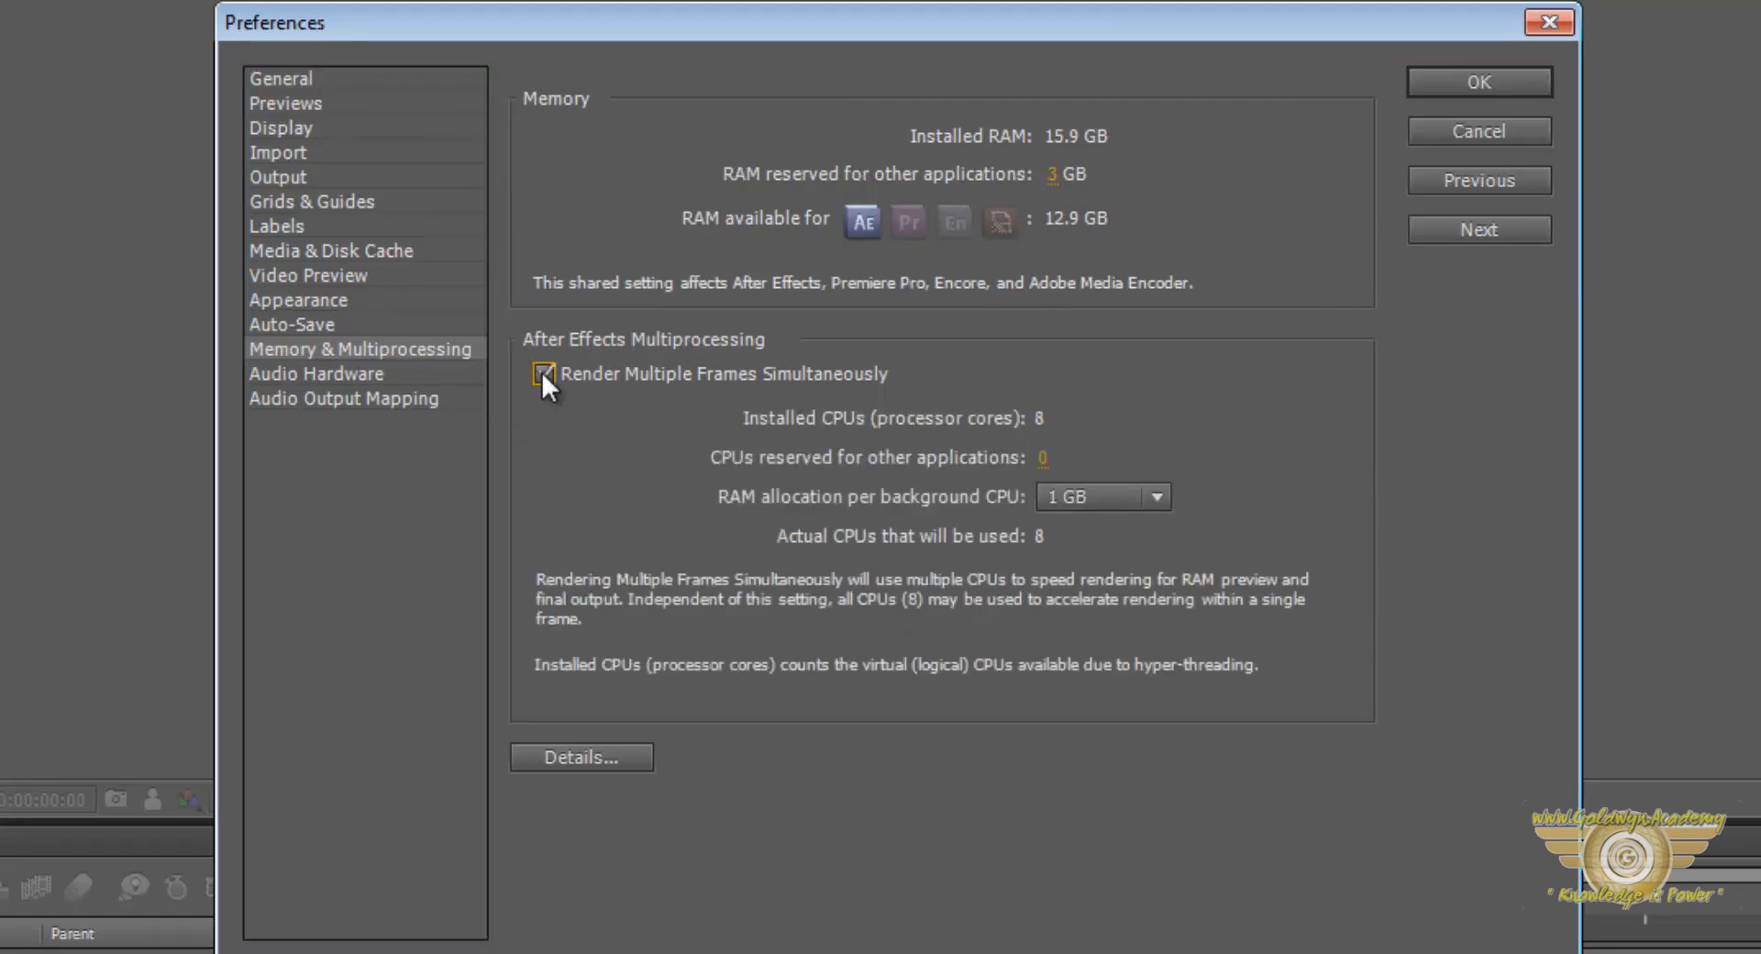
{"action": "left_click", "coordinate": [543, 373]}
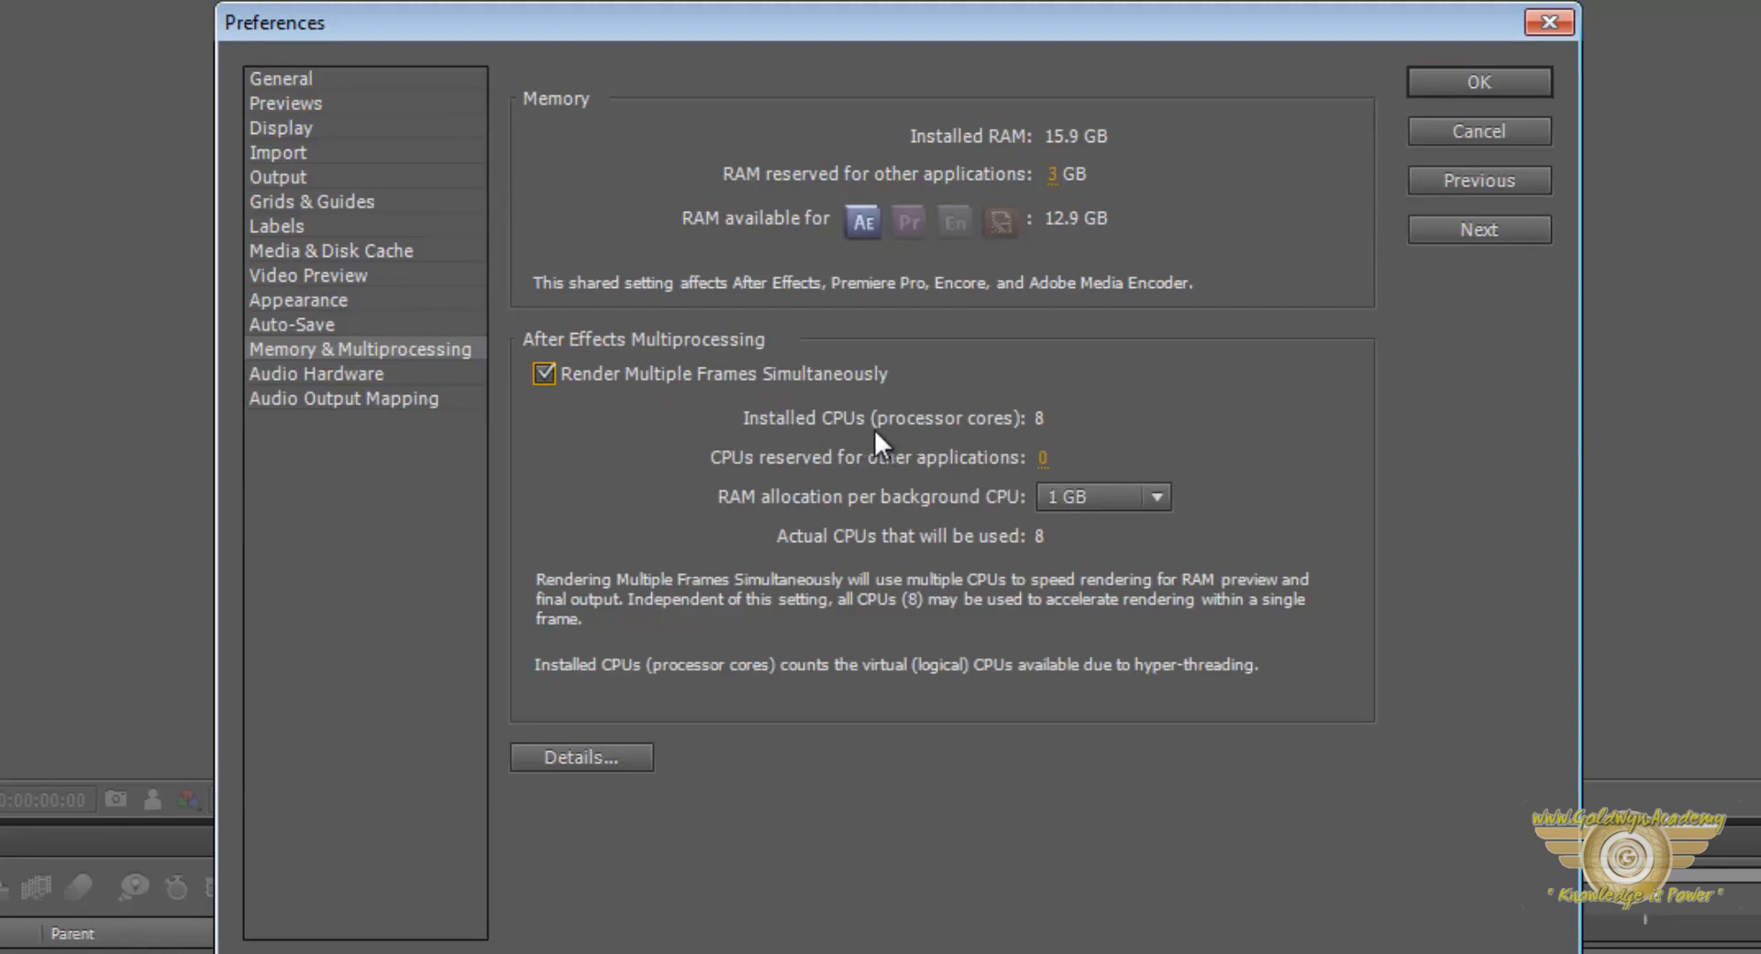
{"action": "mouse_move", "coordinate": [1062, 450]}
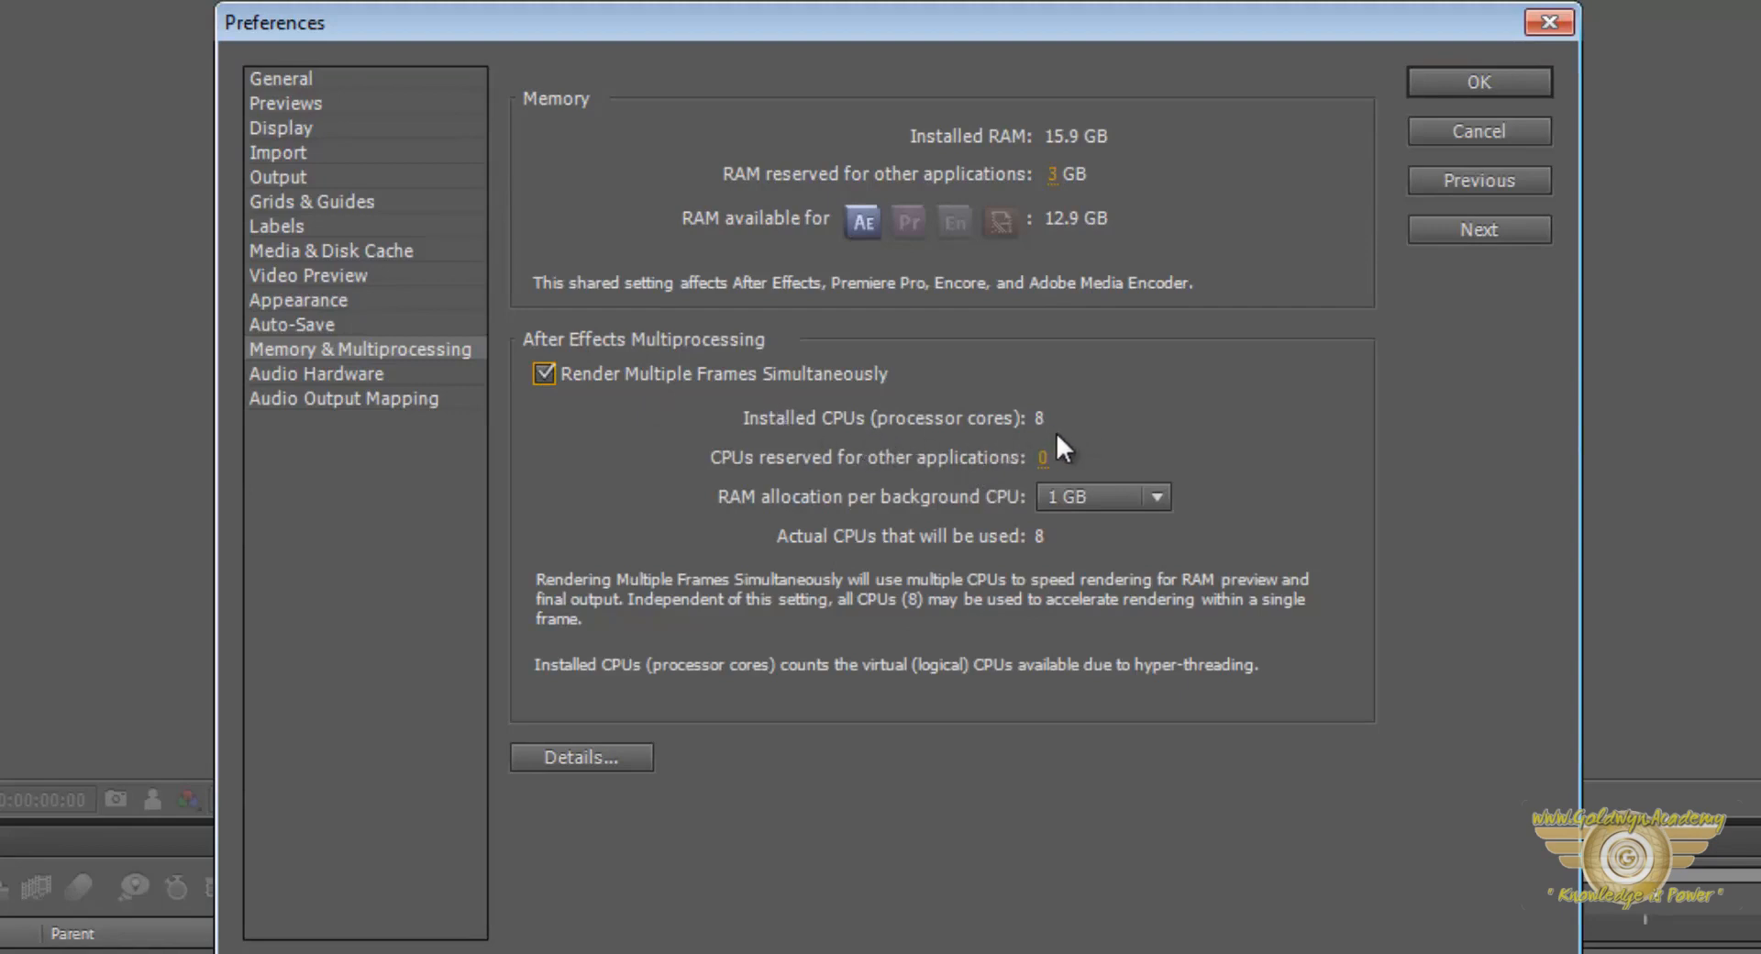
{"action": "mouse_move", "coordinate": [1073, 453]}
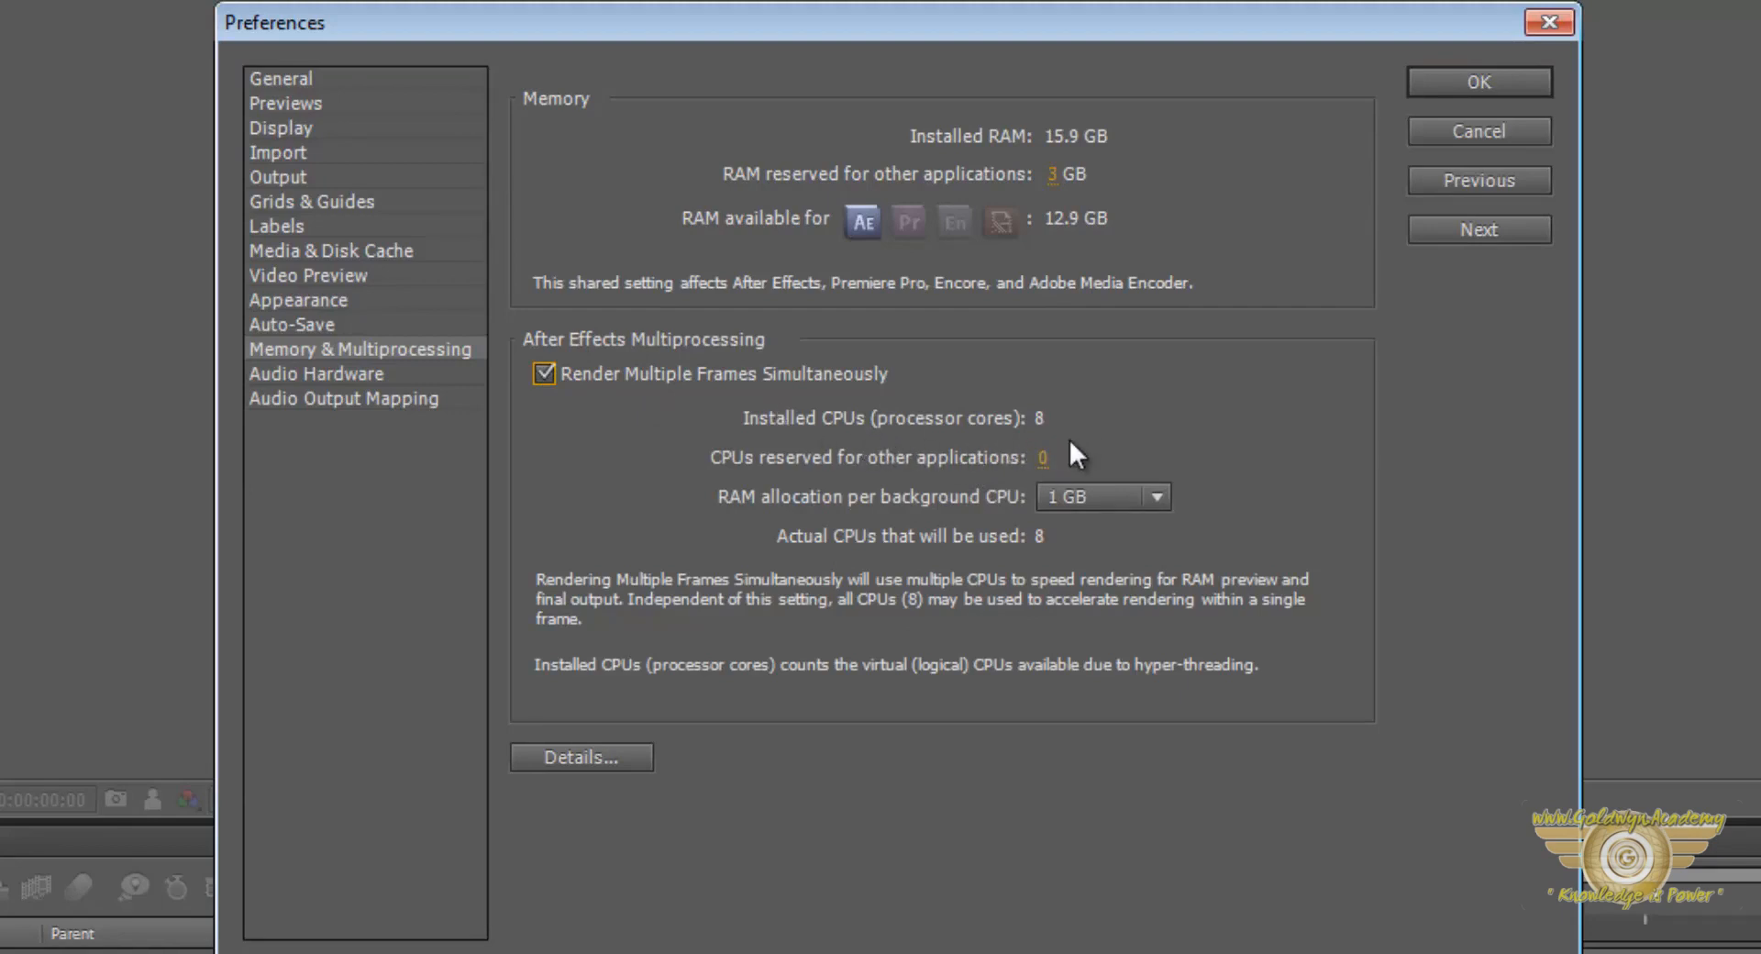
{"action": "mouse_move", "coordinate": [741, 534]}
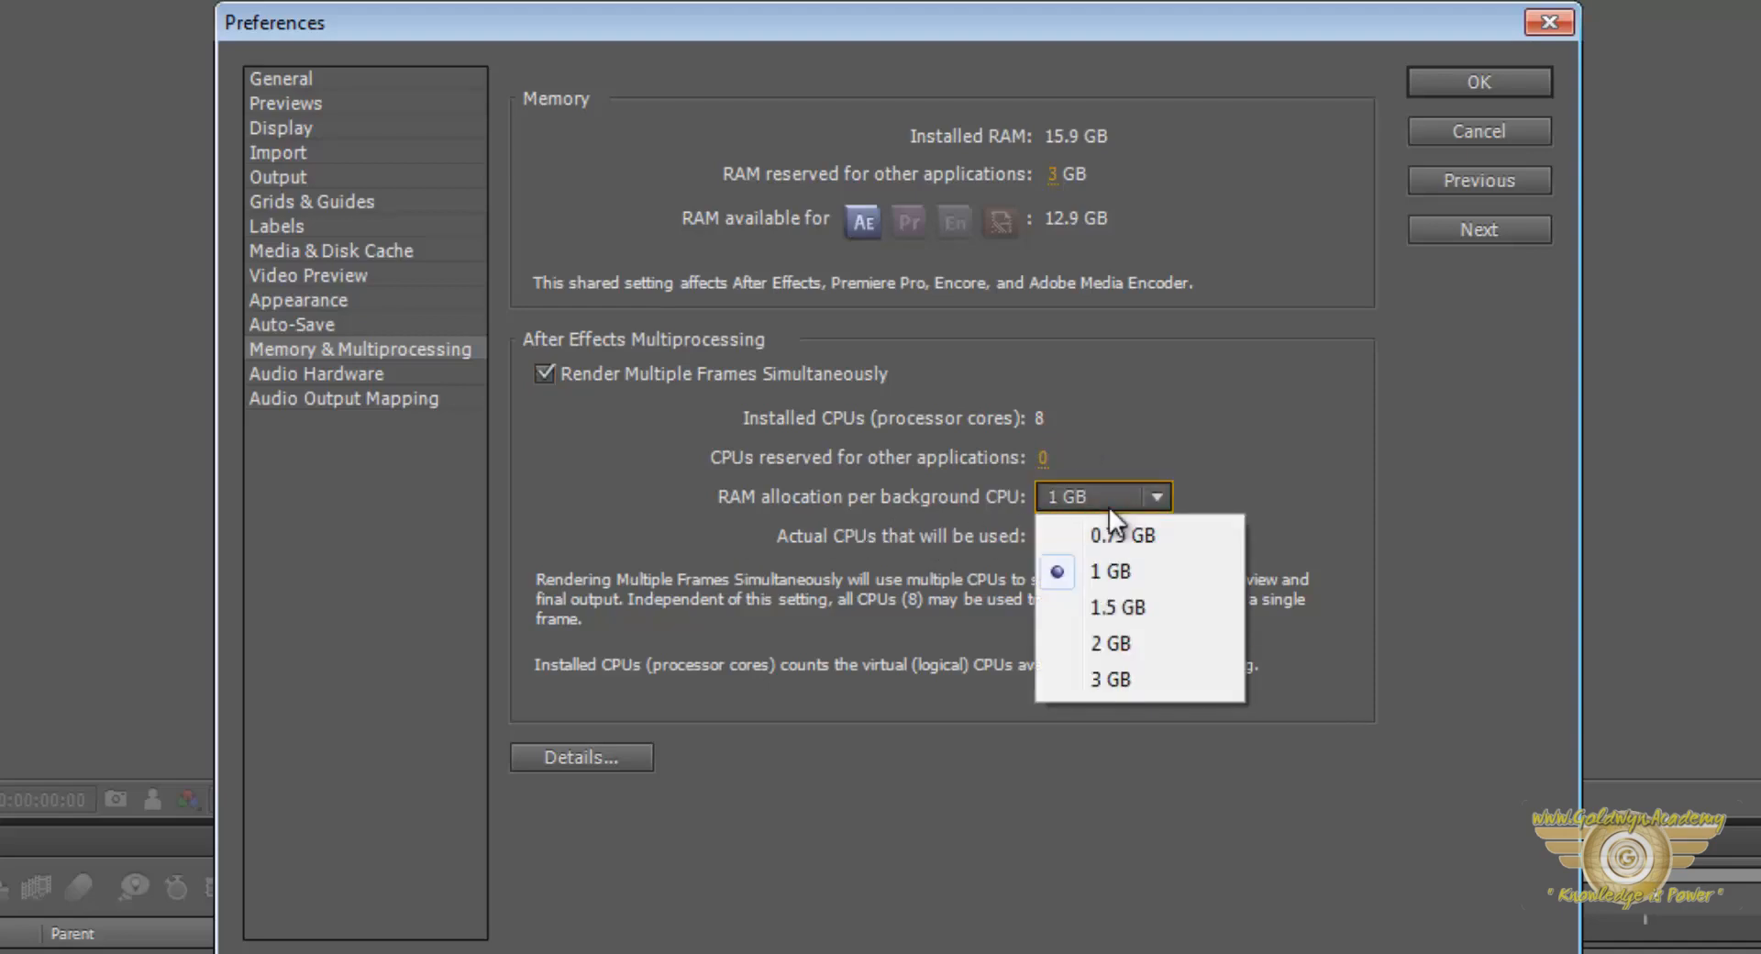
{"action": "left_click", "coordinate": [1110, 680]}
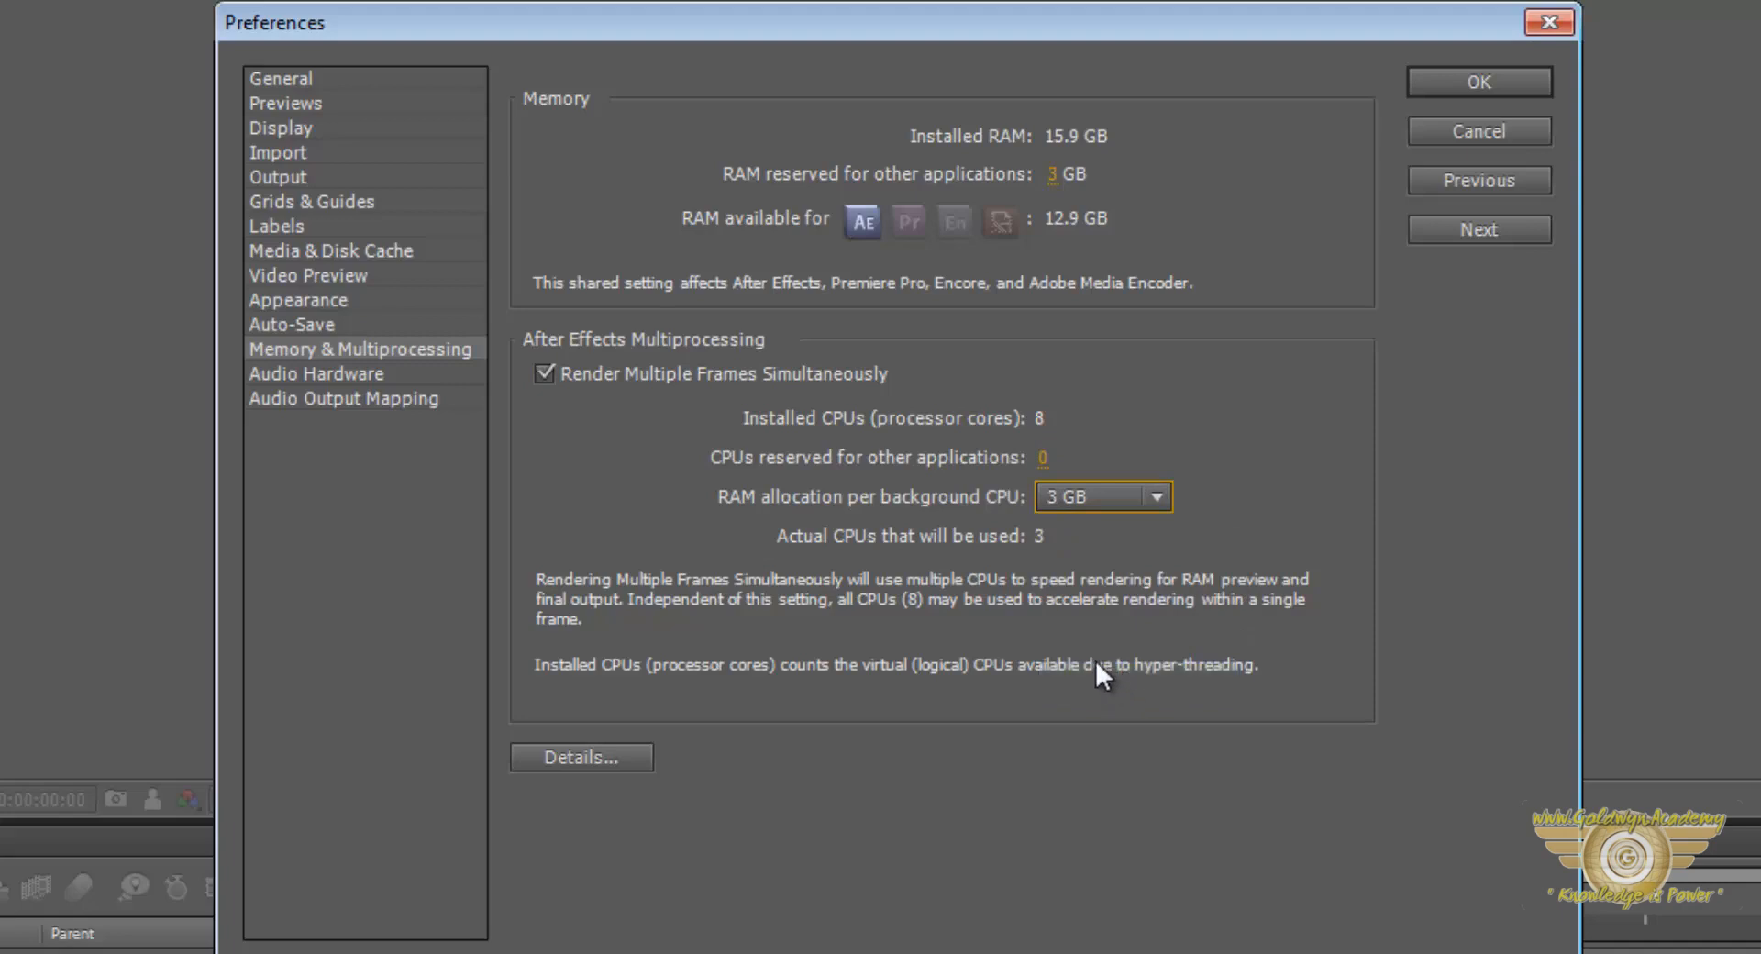
{"action": "left_click", "coordinate": [1153, 495]}
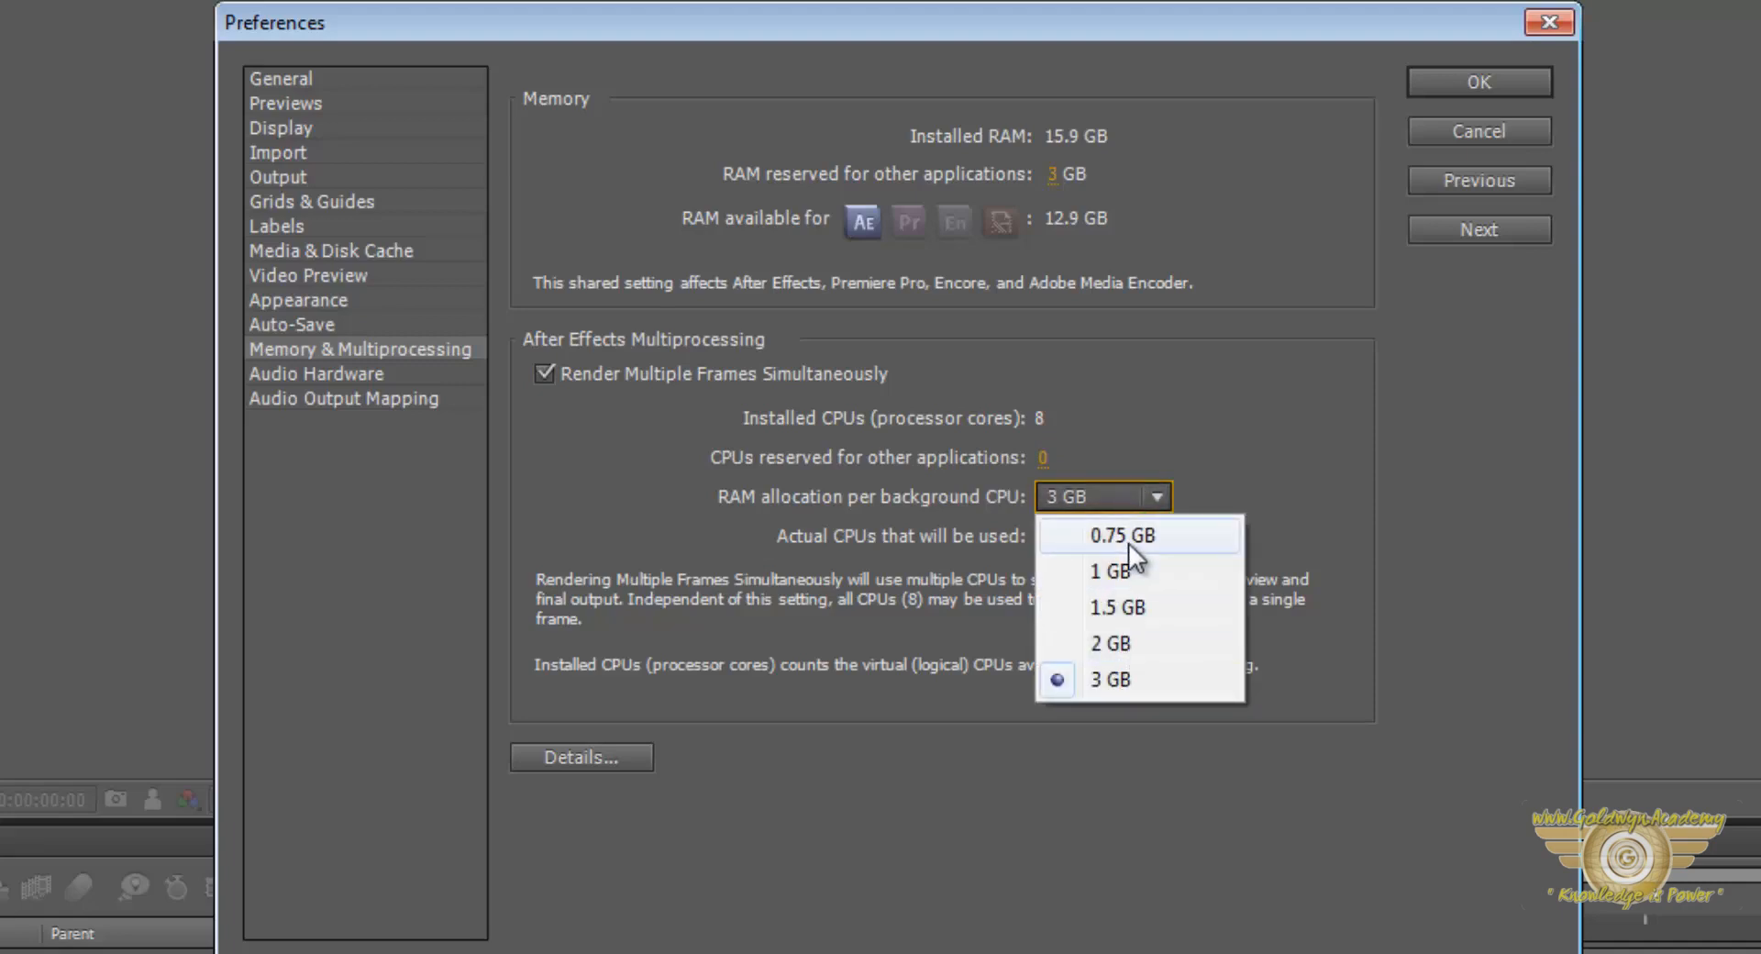
{"action": "left_click", "coordinate": [1111, 570]}
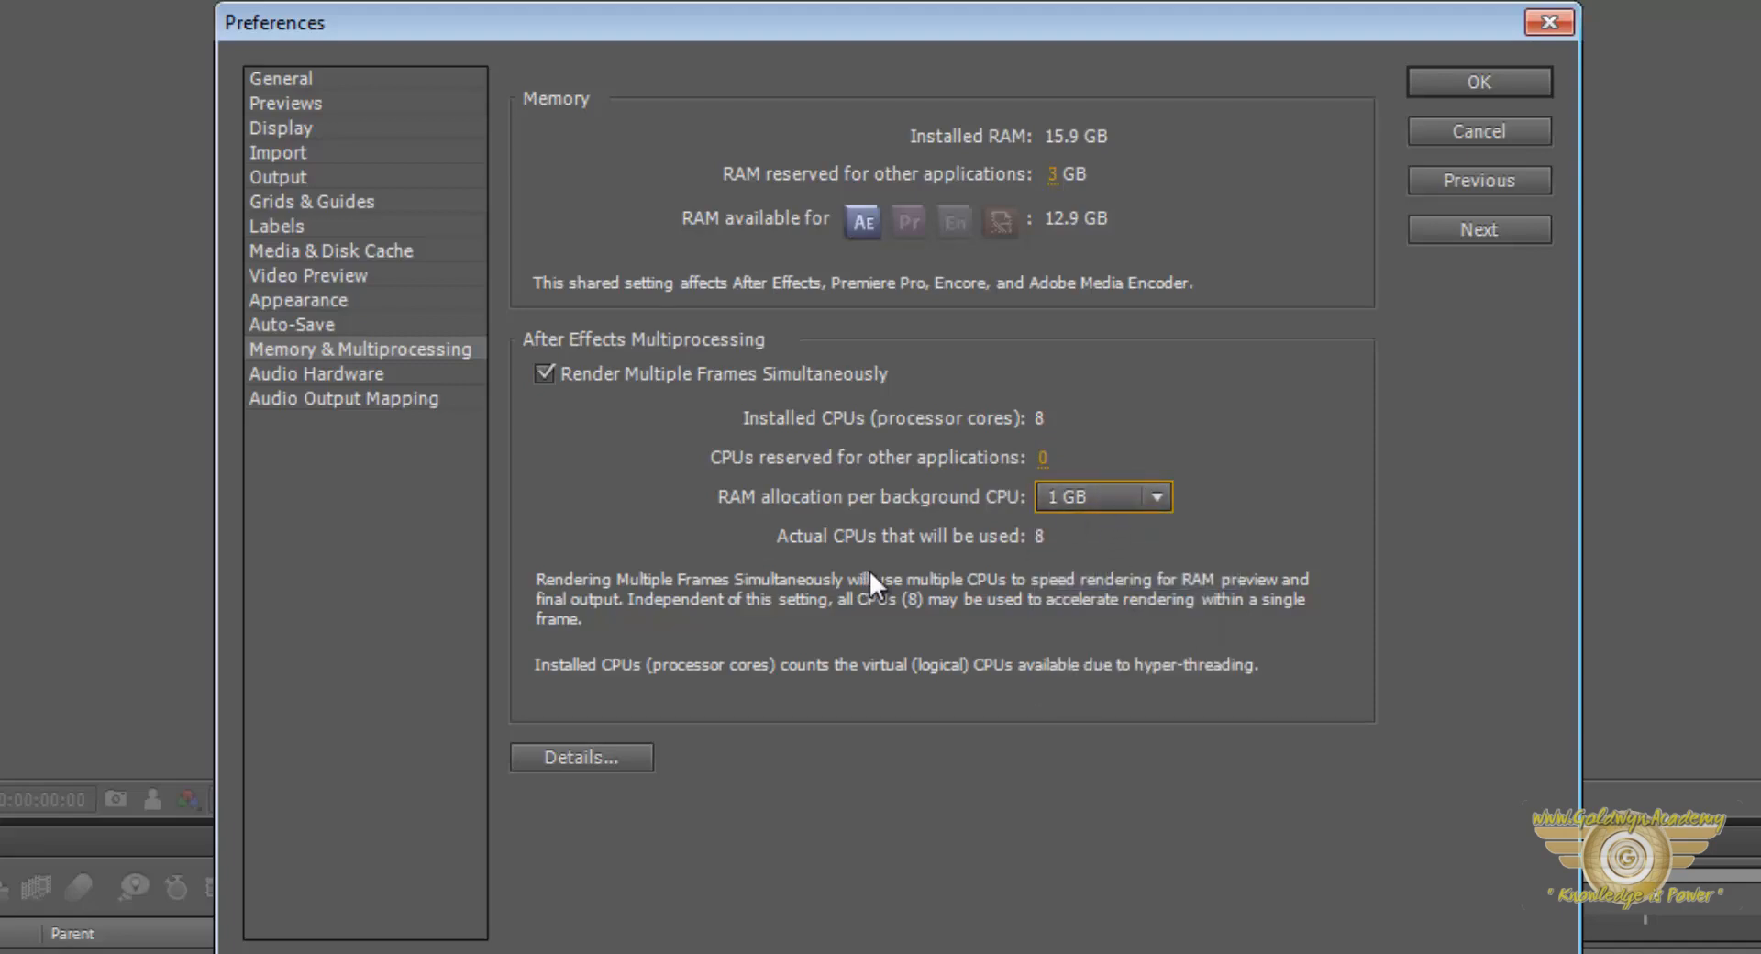
{"action": "mouse_move", "coordinate": [959, 722]}
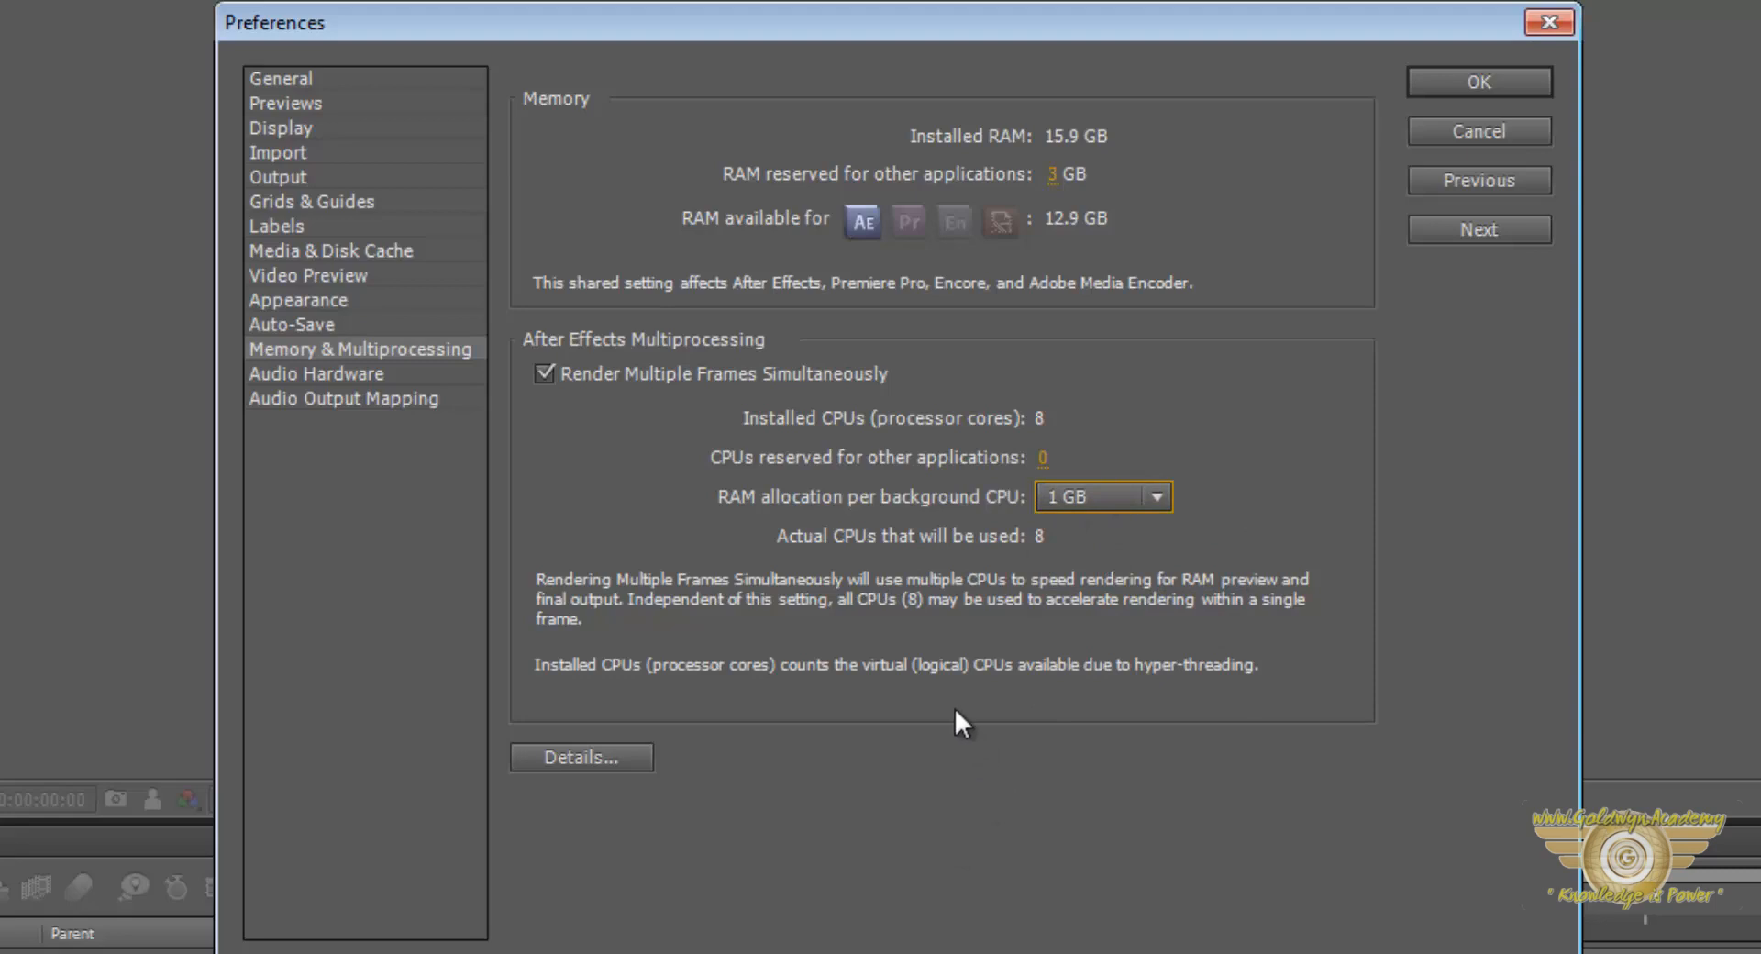
{"action": "mouse_move", "coordinate": [967, 697]}
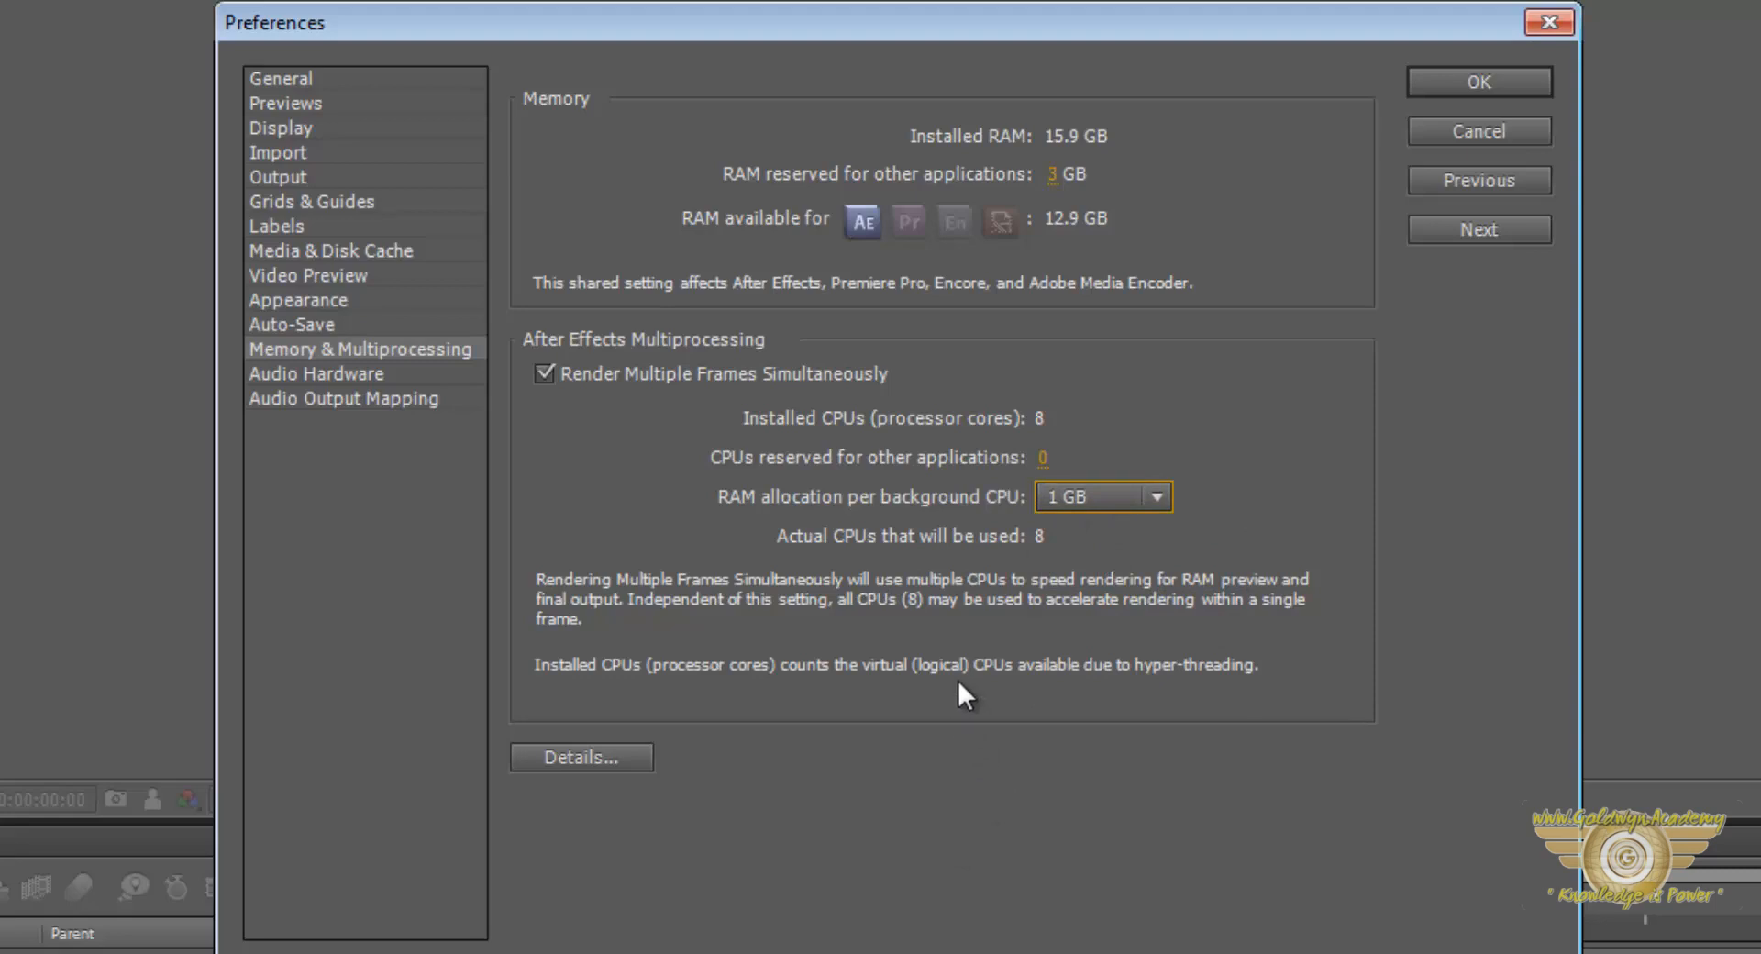
{"action": "mouse_move", "coordinate": [763, 539]}
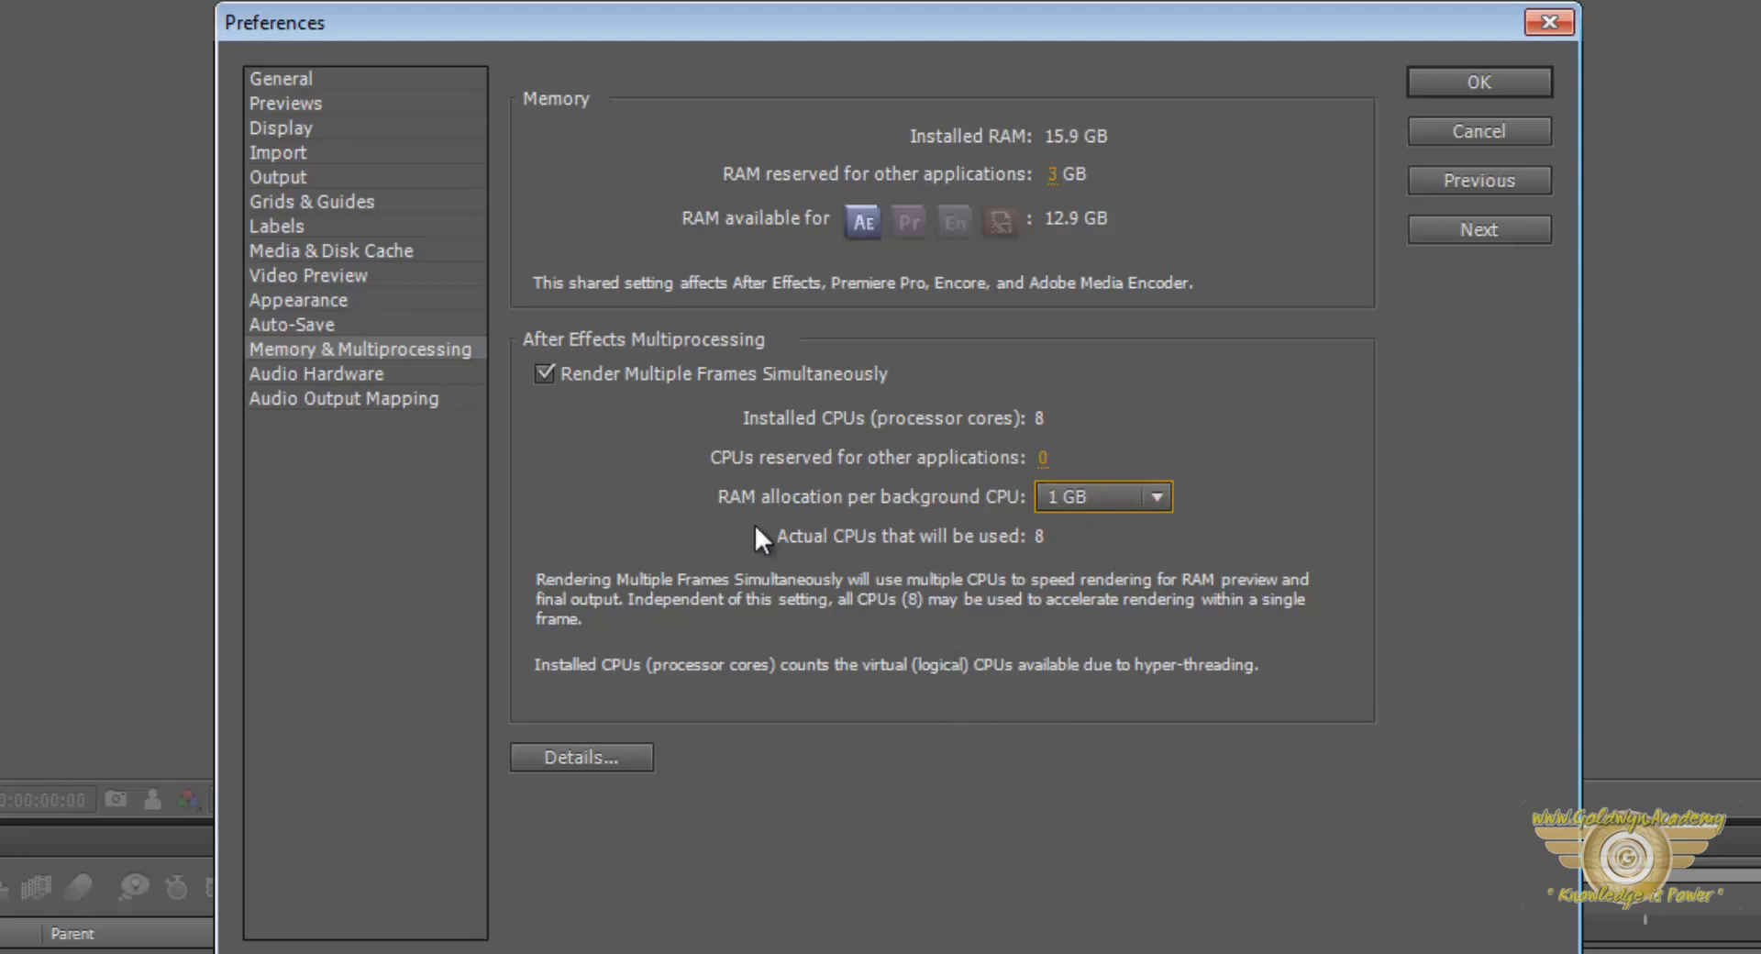
Leave multi-frame rendering off and confirm the preferences with OK
{"action": "left_click", "coordinate": [543, 372]}
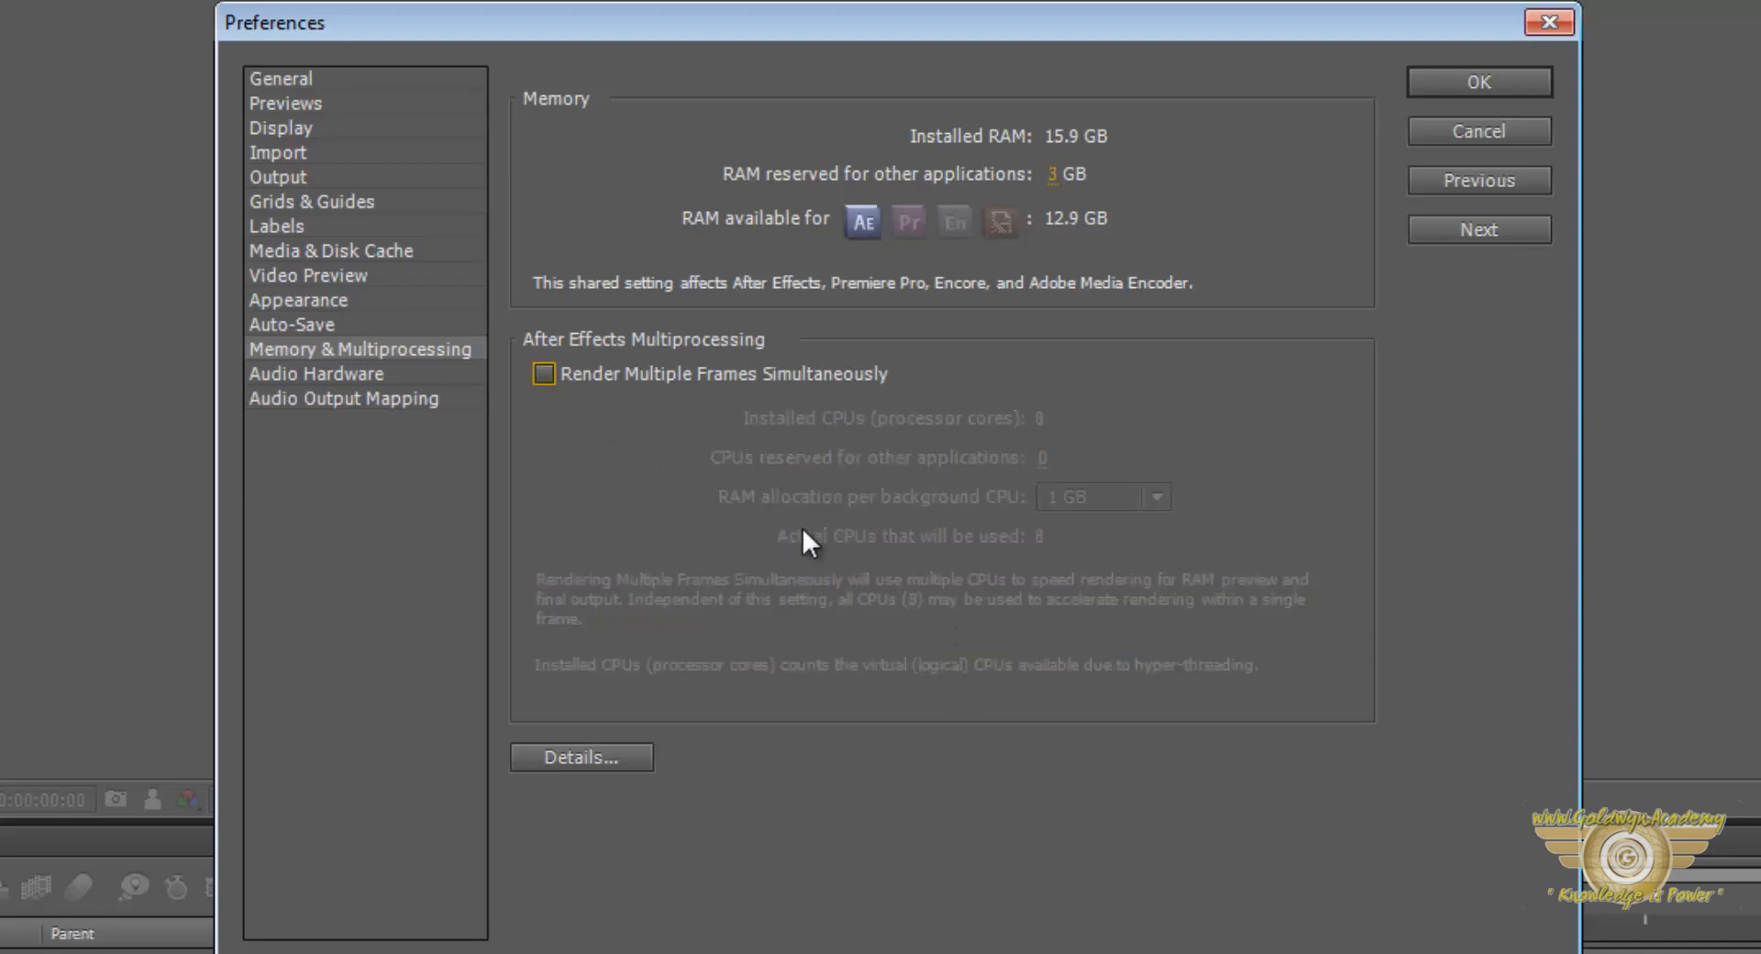
{"action": "mouse_move", "coordinate": [1478, 80]}
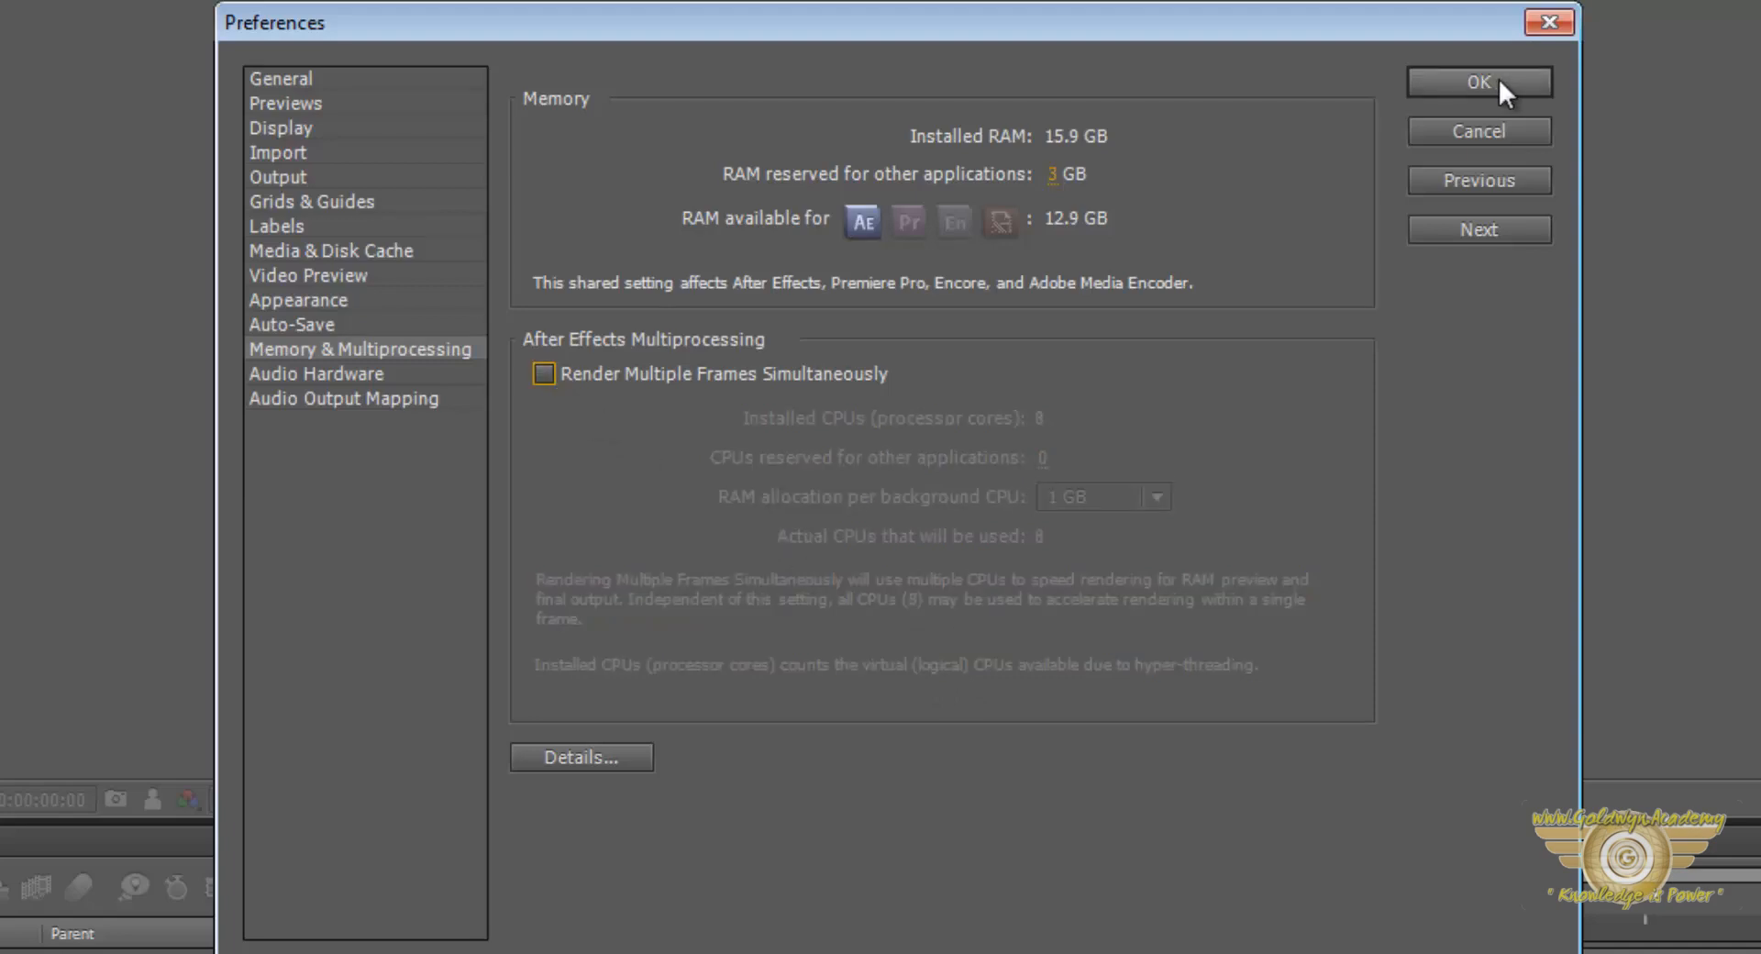
{"action": "left_click", "coordinate": [1478, 80]}
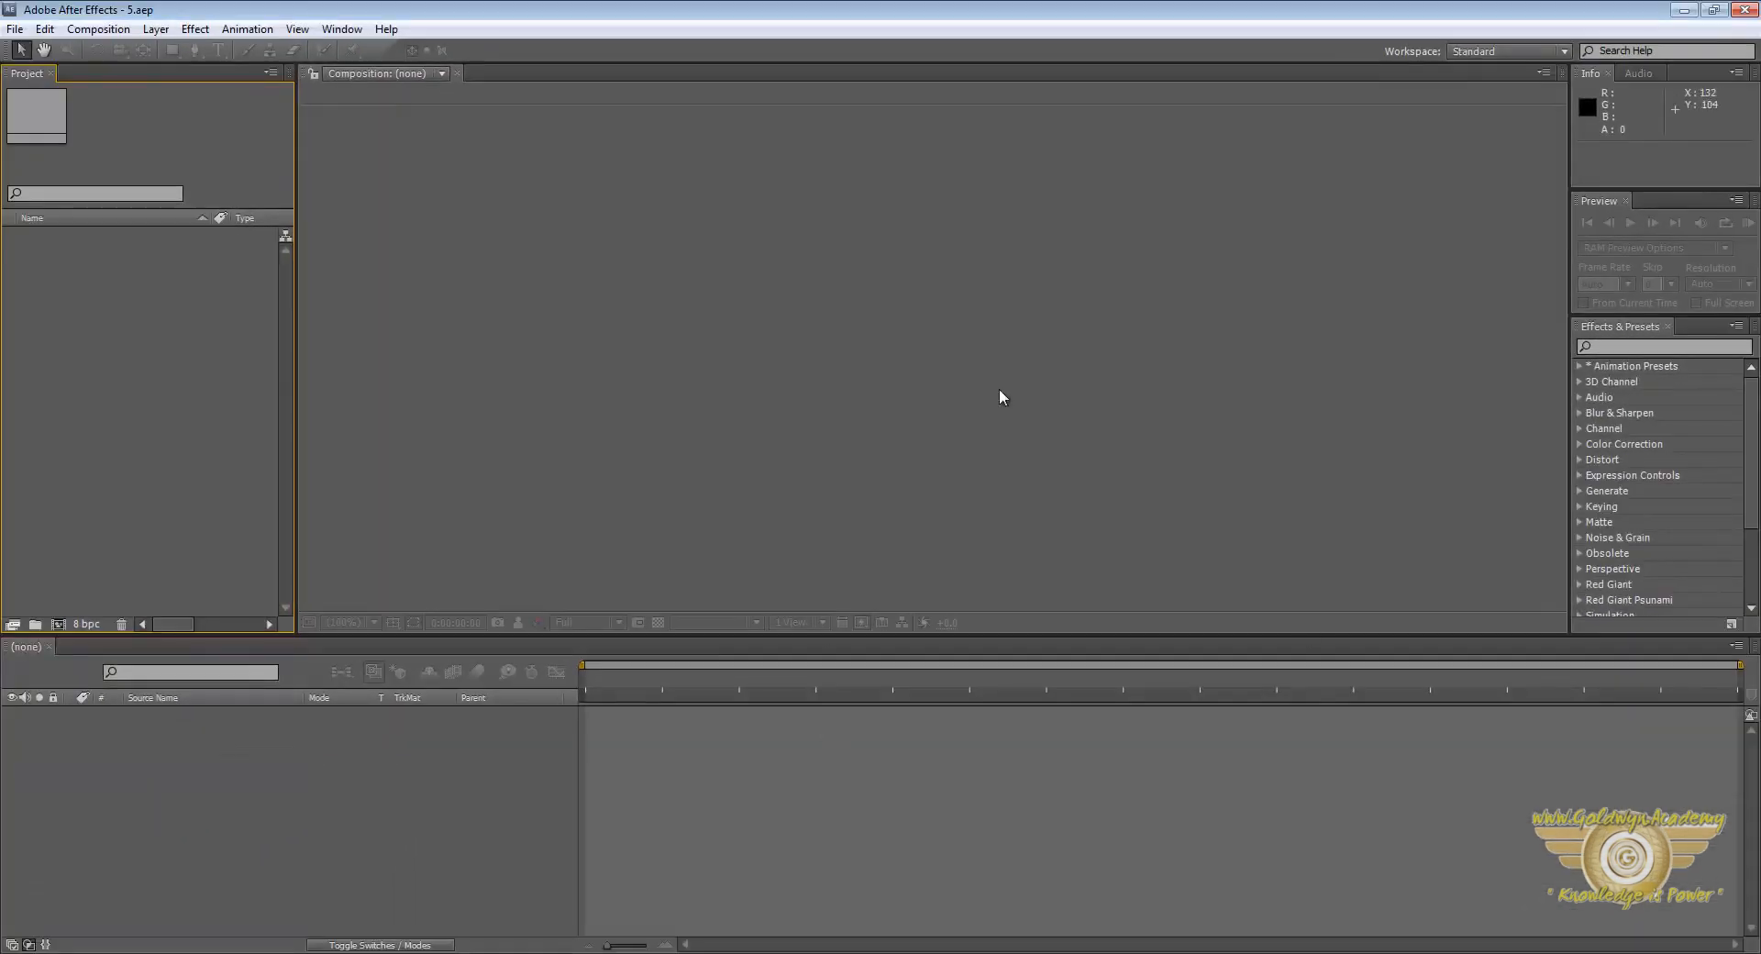
{"action": "mouse_move", "coordinate": [957, 385]}
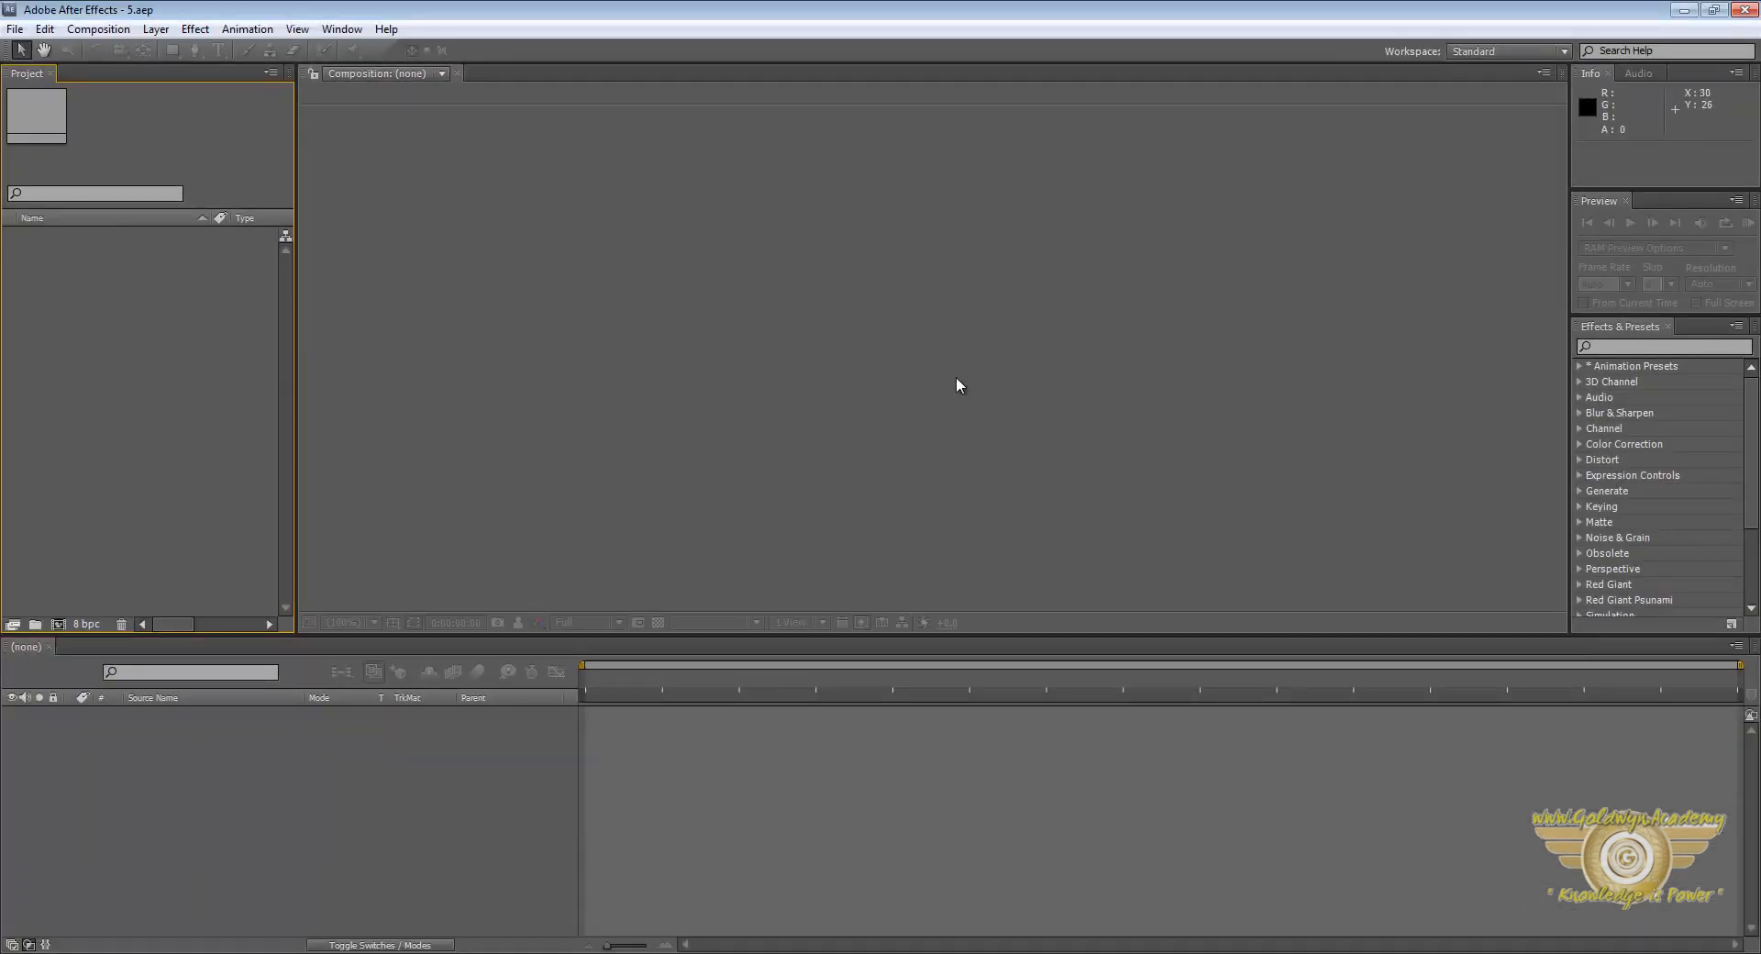